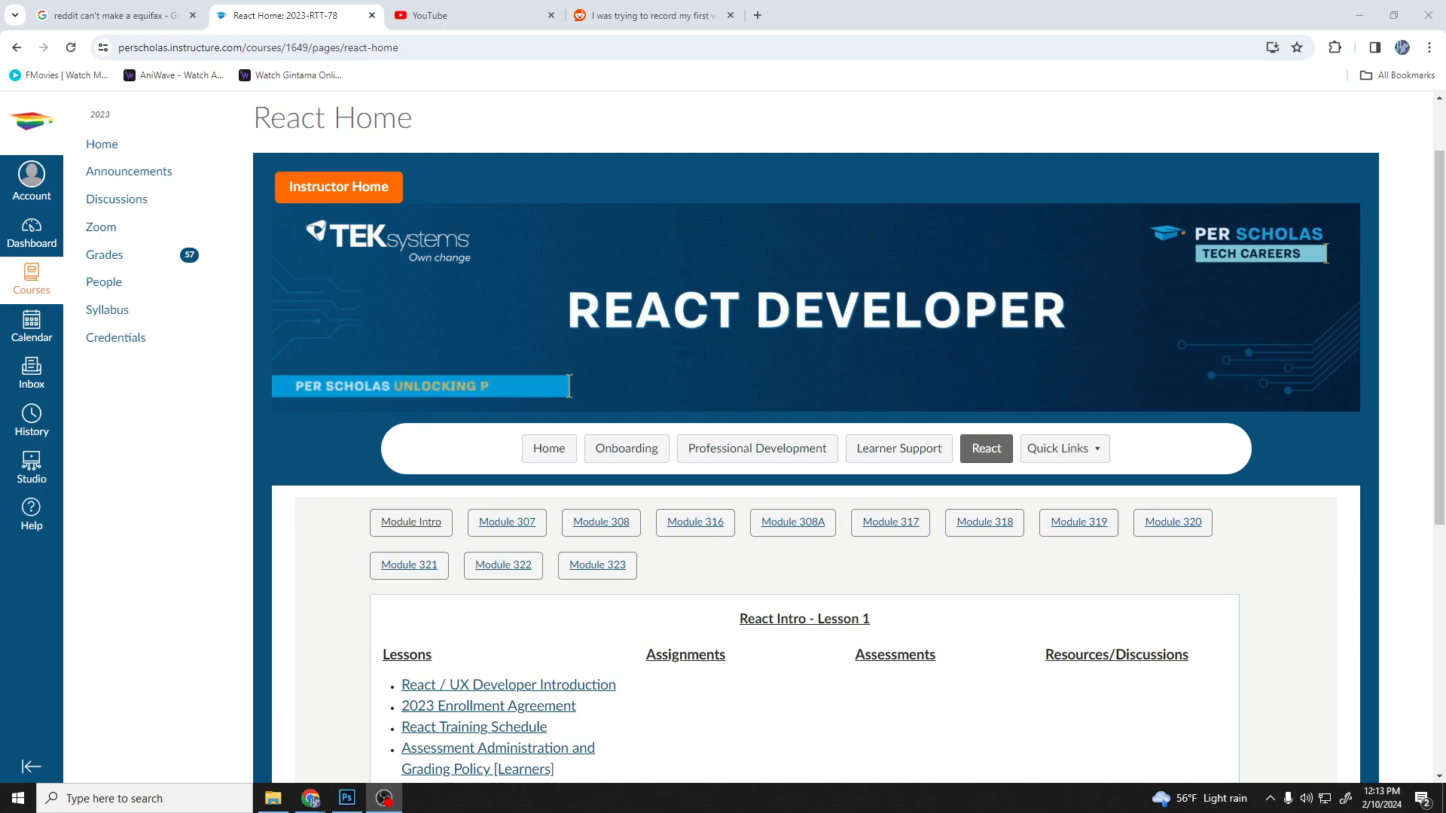
- Show Module 307 and review Lessons 1–7 down to the HTML/CSS SBA and KBA assessments
scroll("down", 3)
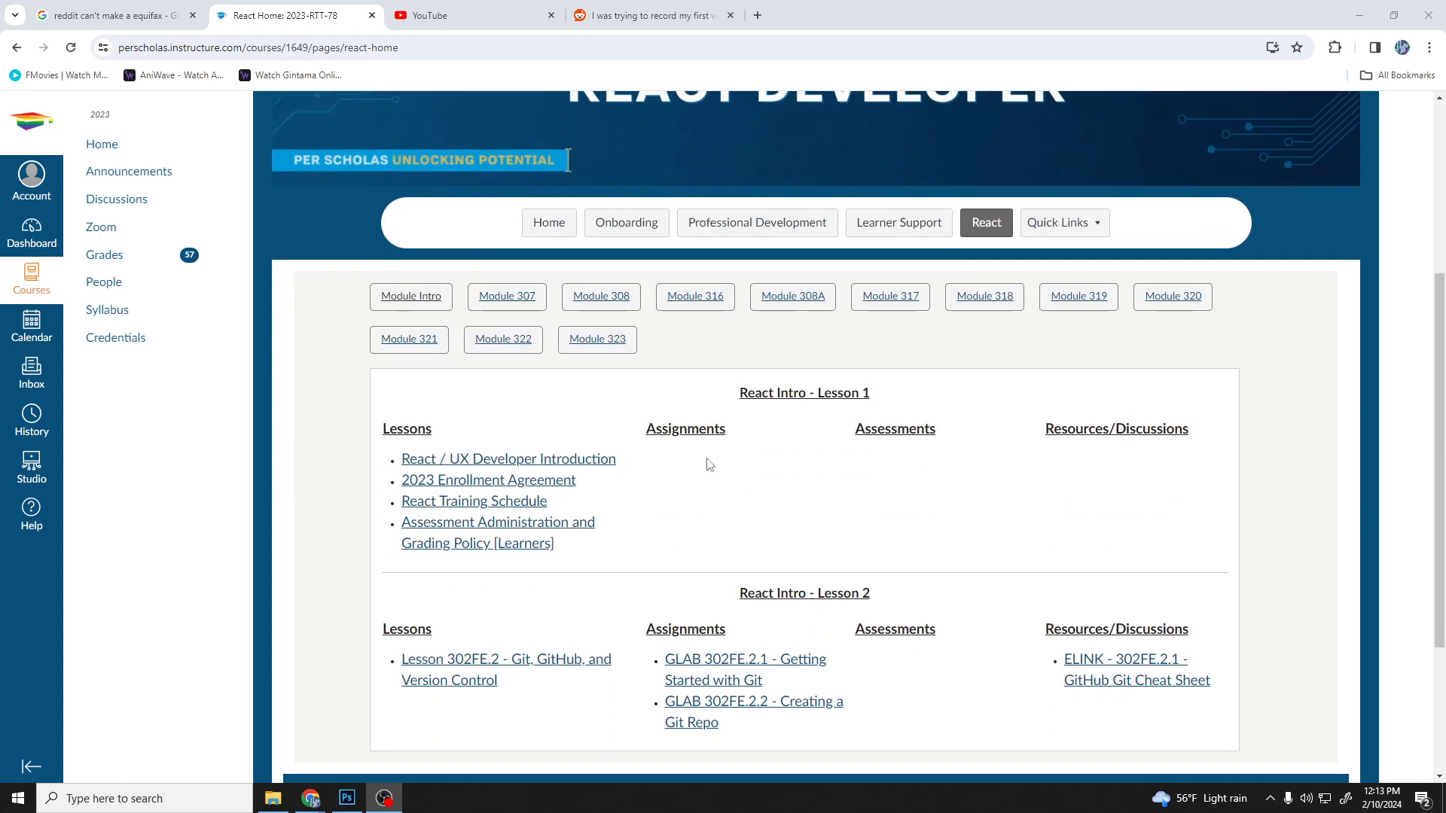
mouse_move(634, 295)
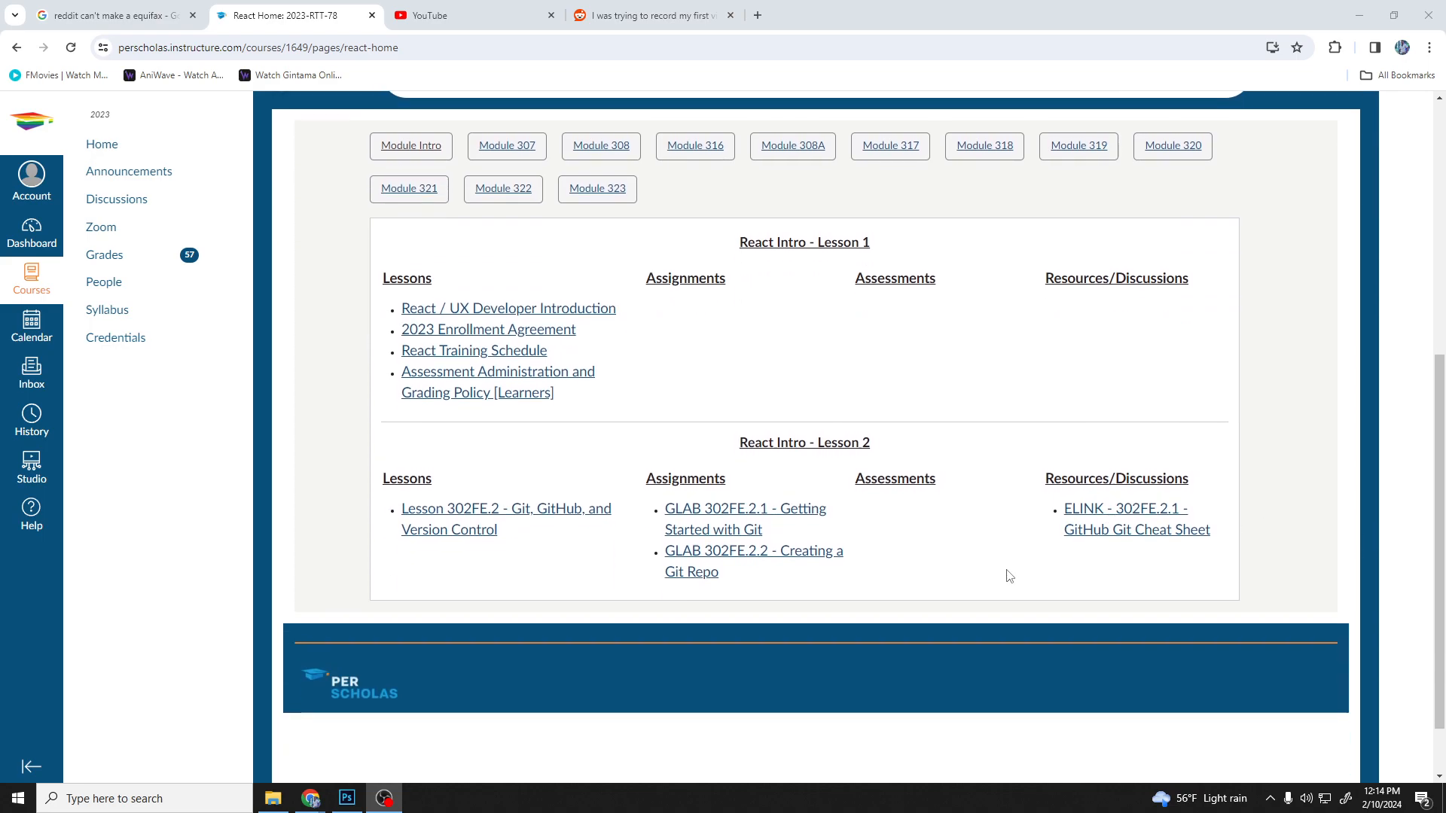
scroll("up", 3)
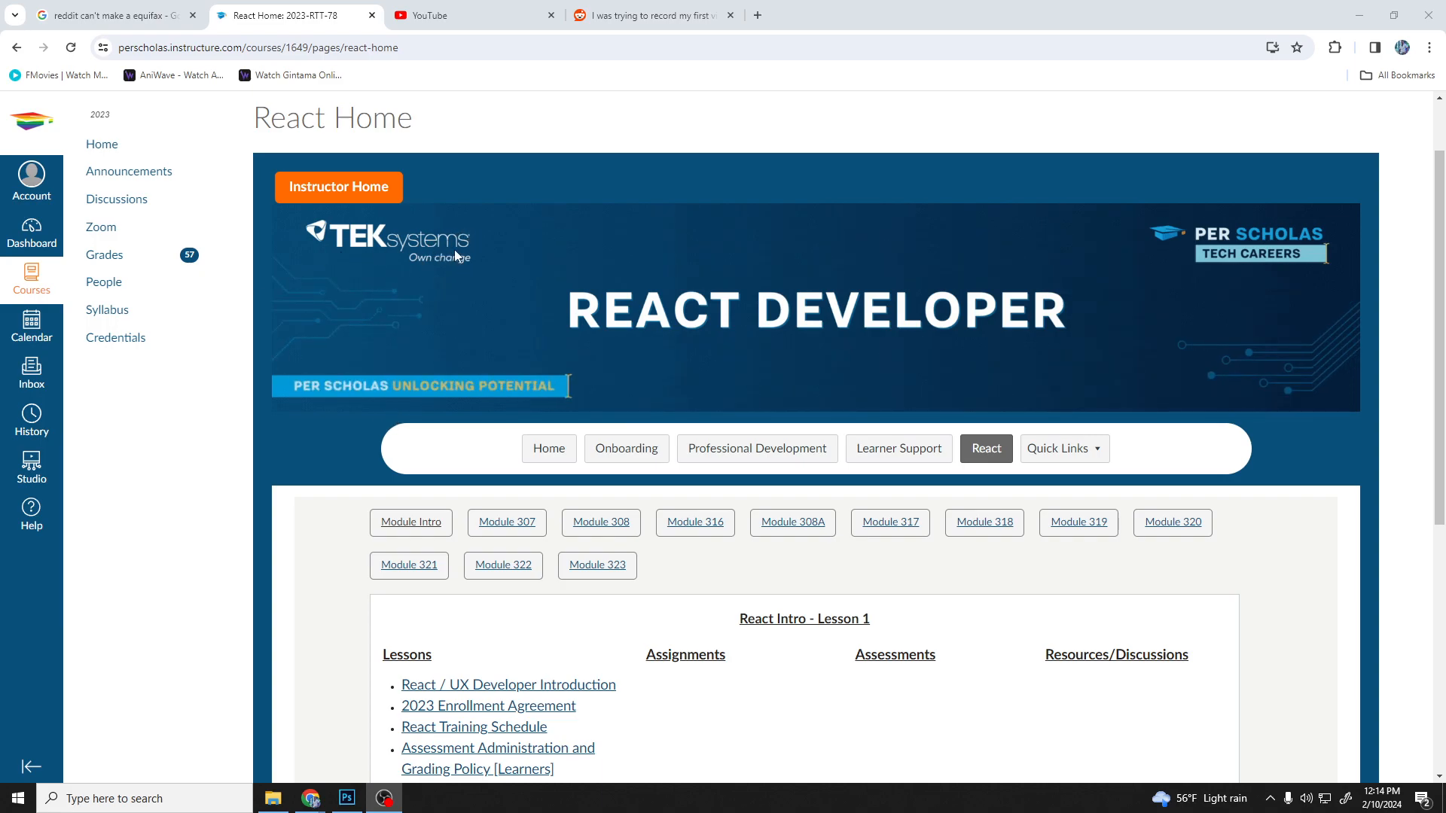
mouse_move(383, 364)
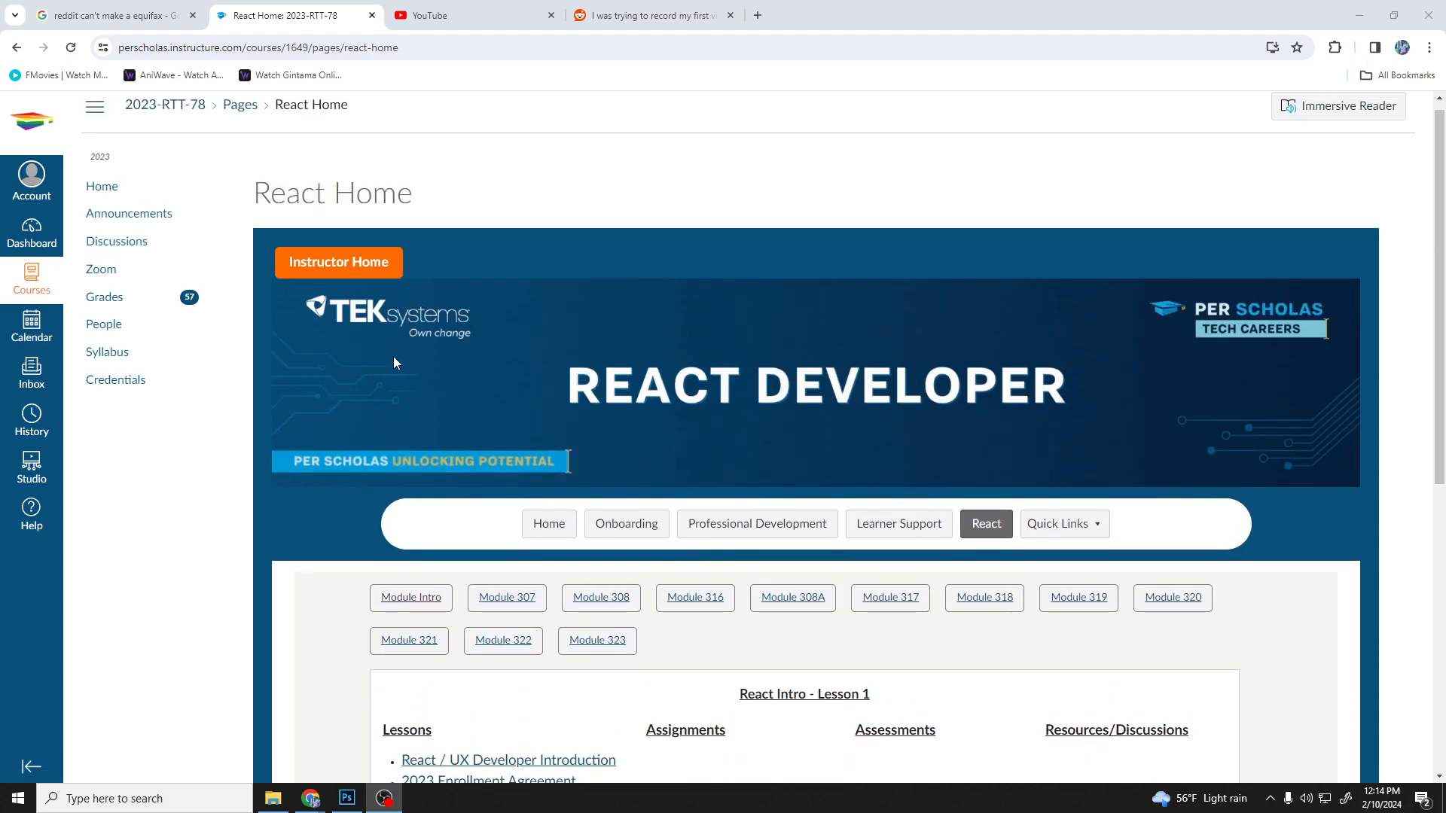
mouse_move(375, 362)
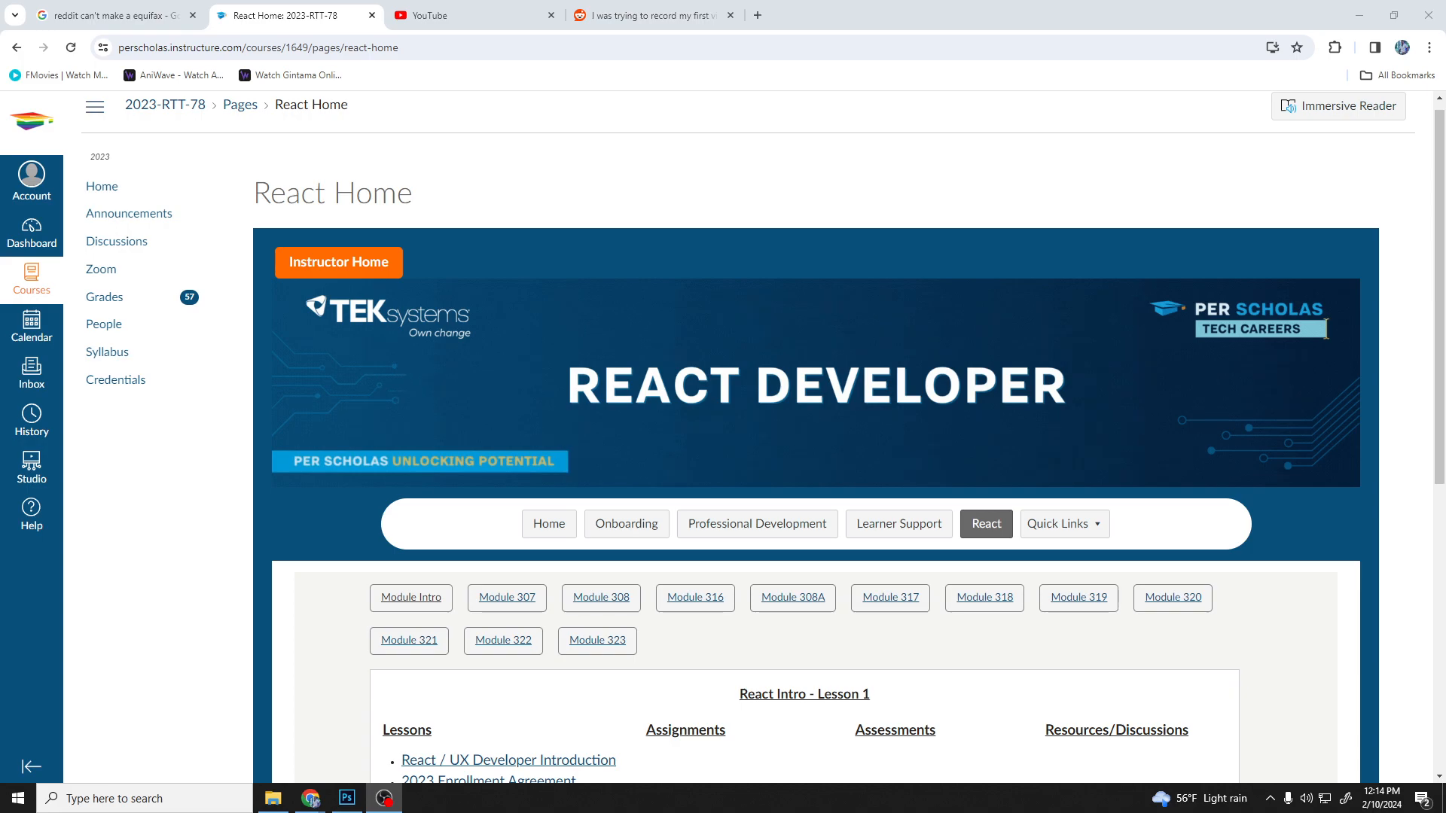
mouse_move(425, 238)
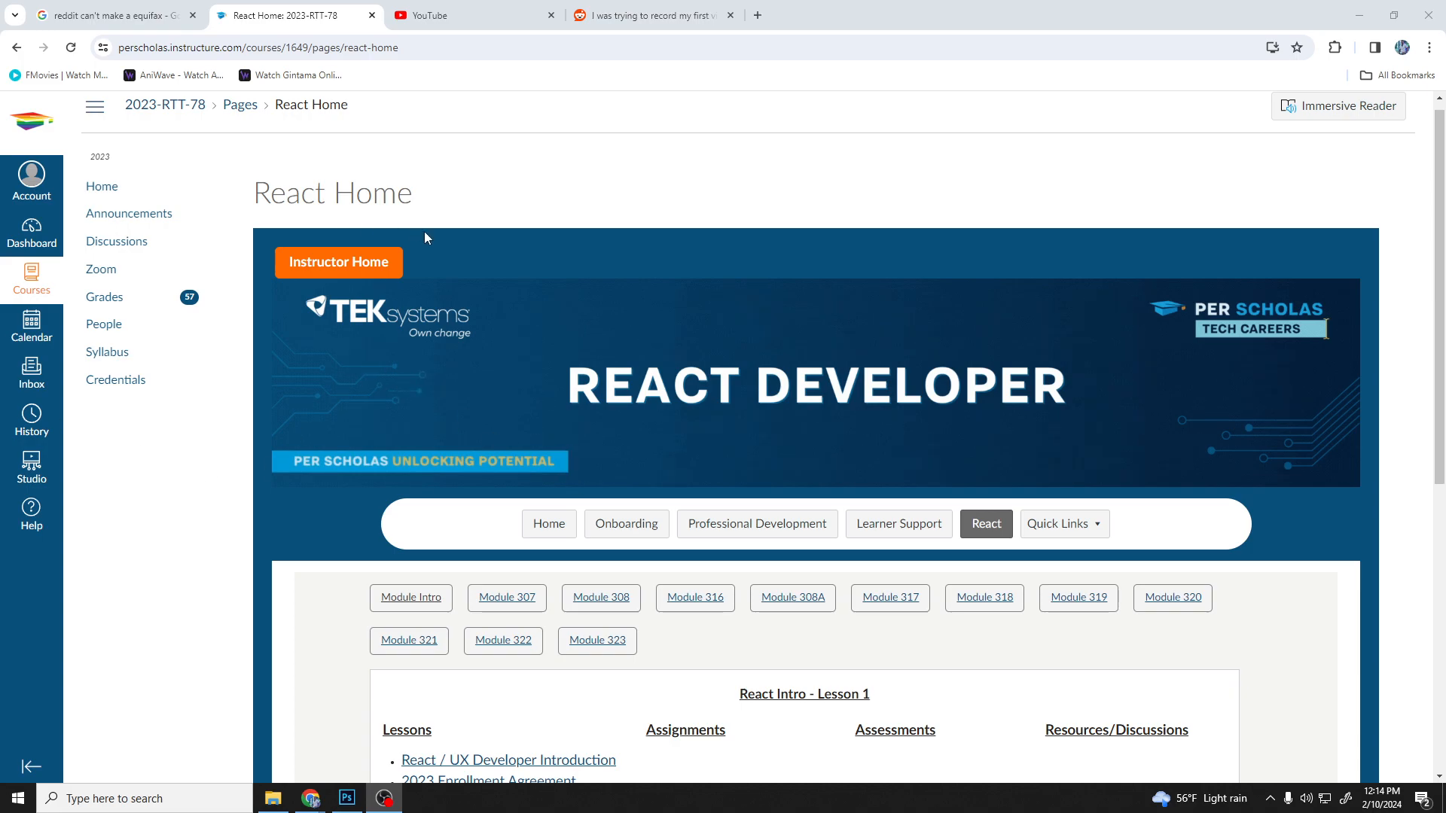
scroll("down", 3)
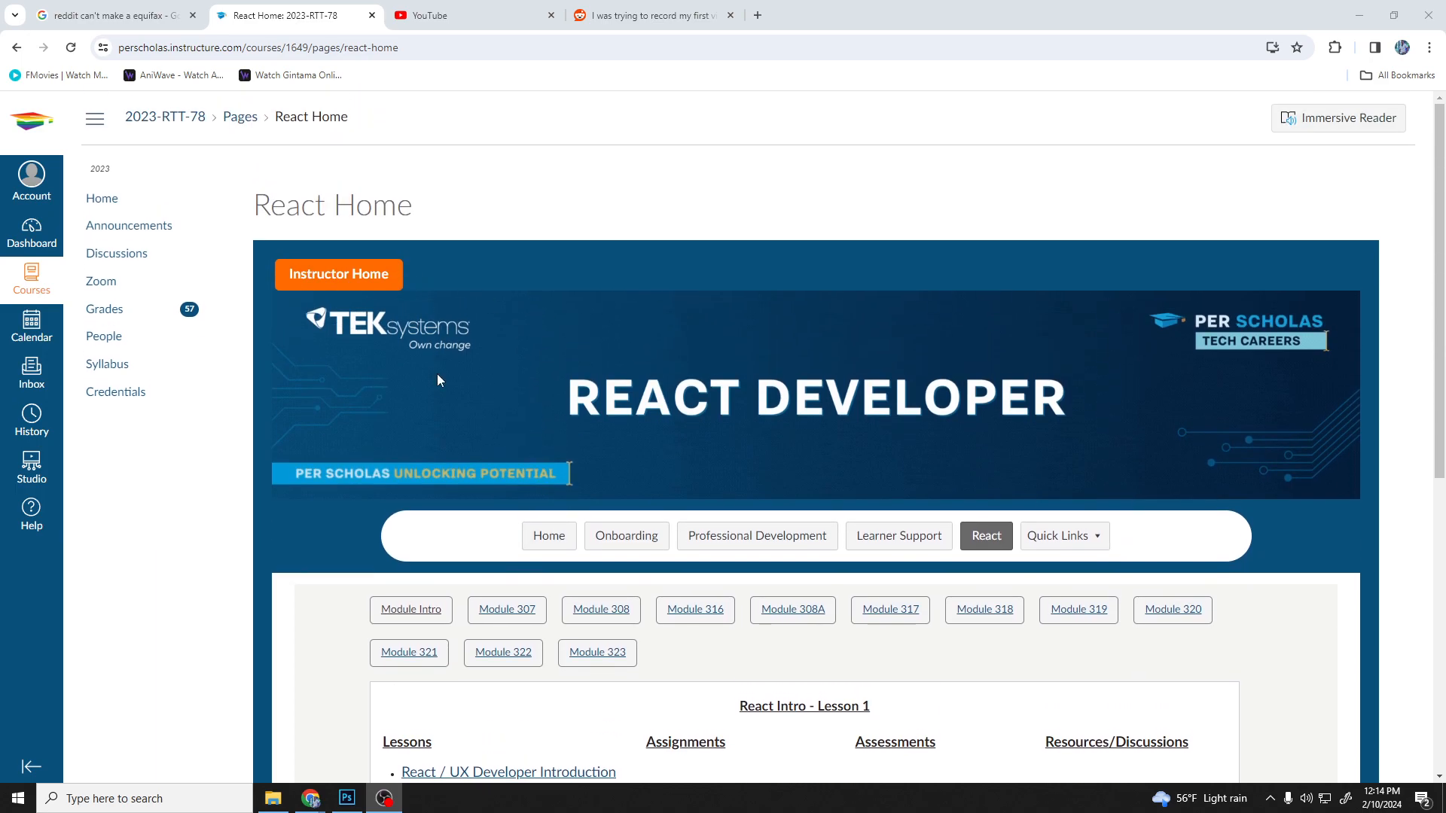
scroll("down", 3)
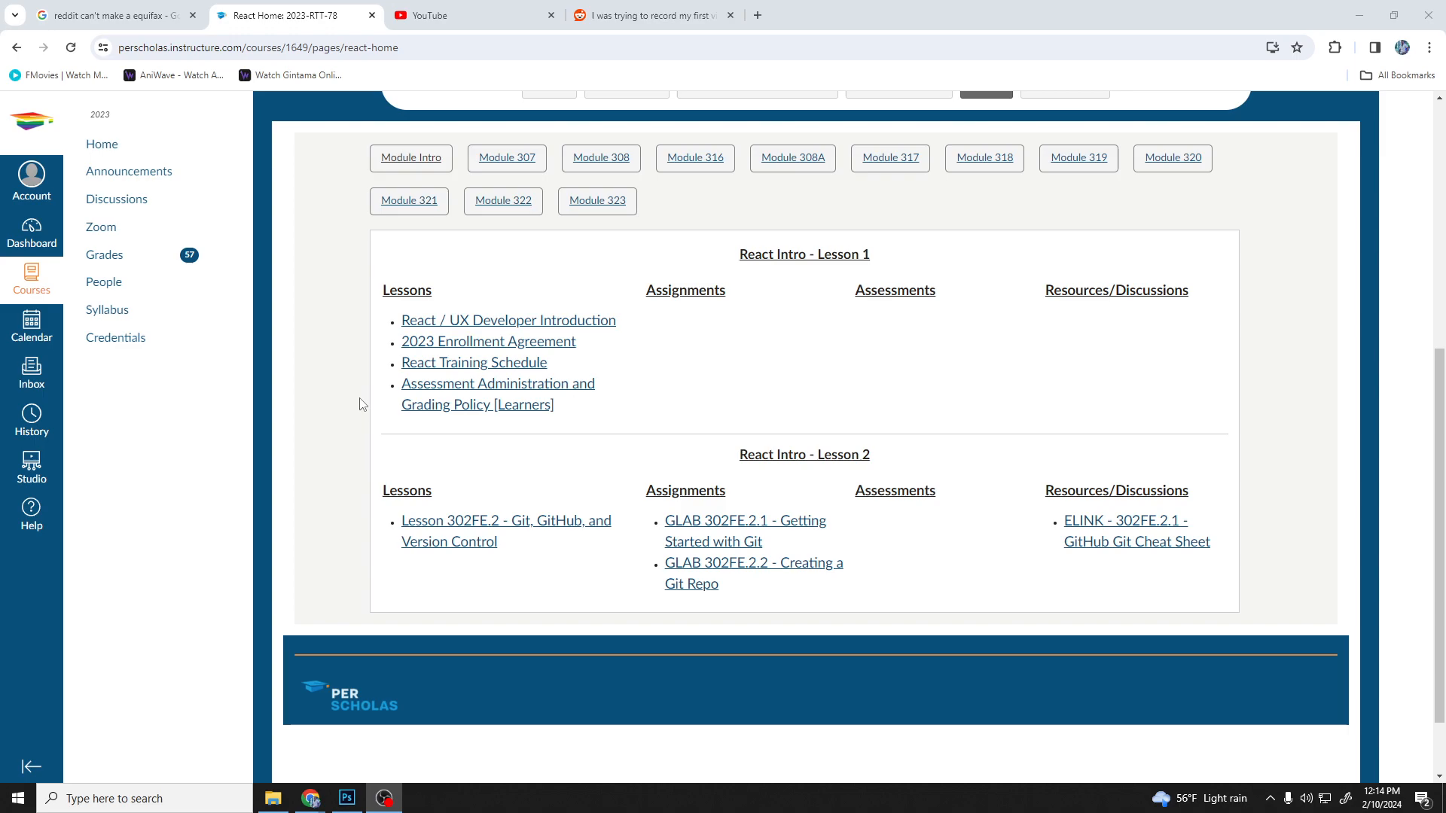
mouse_move(547, 397)
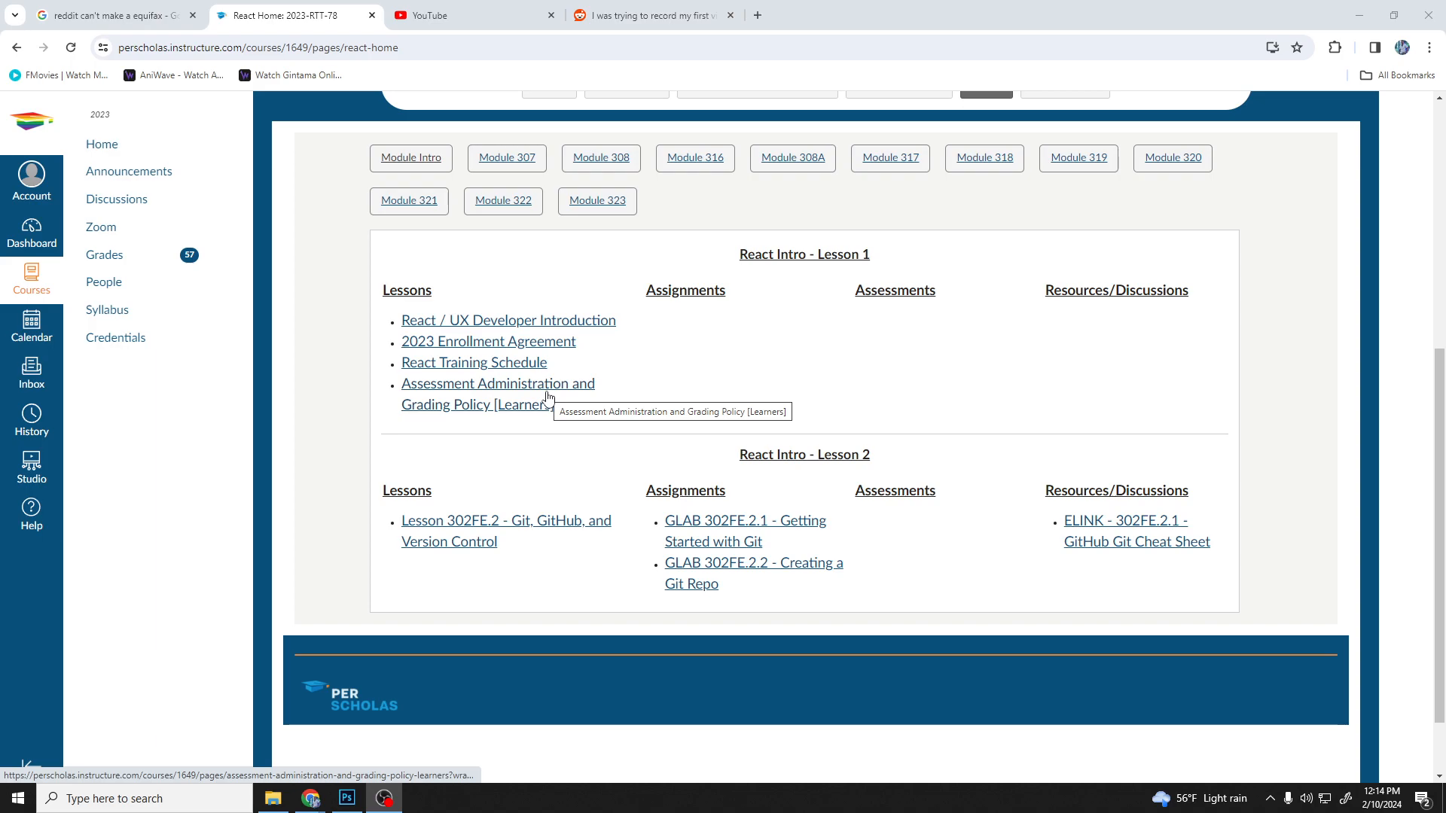
mouse_move(761, 531)
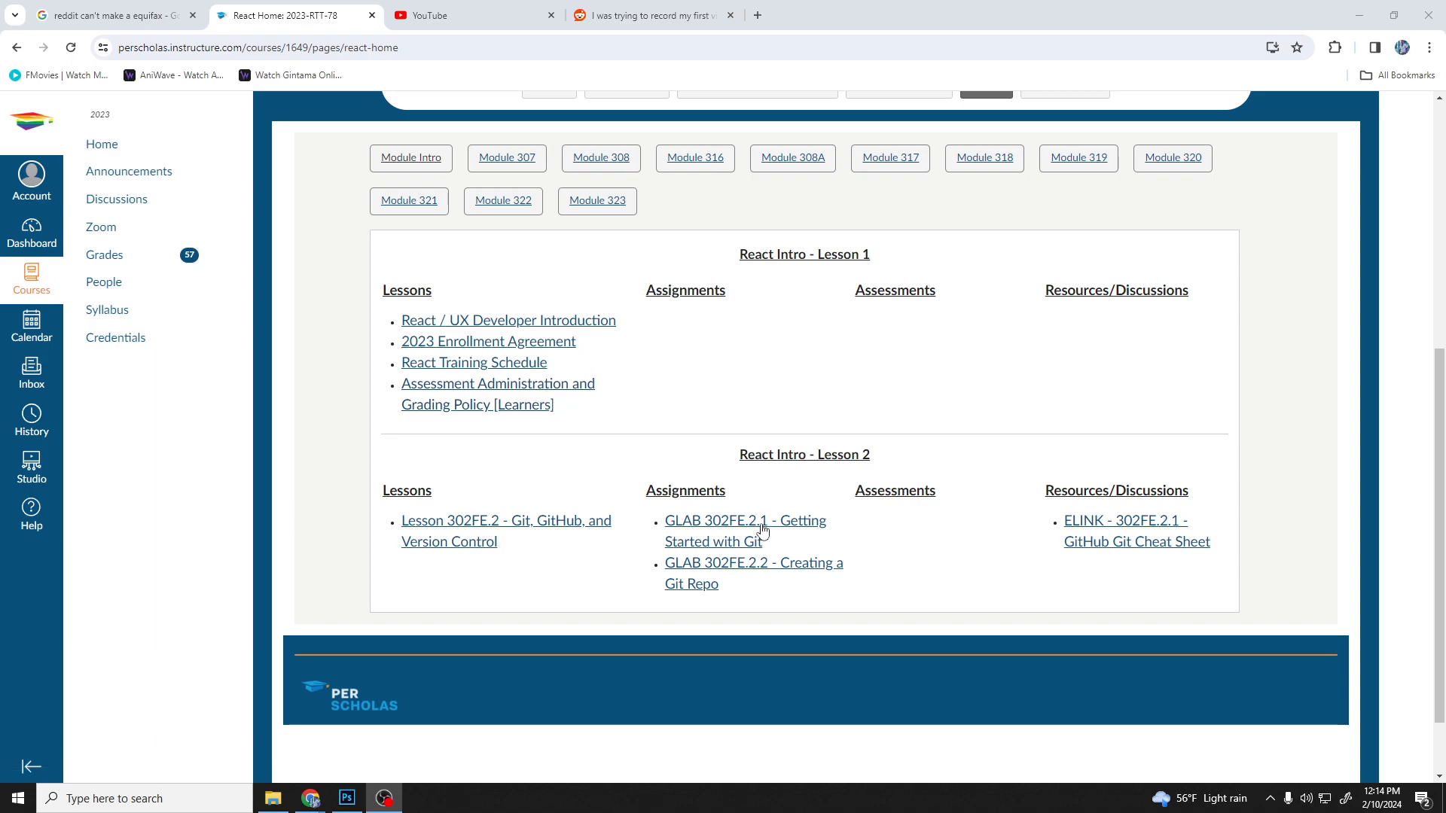
scroll("down", 3)
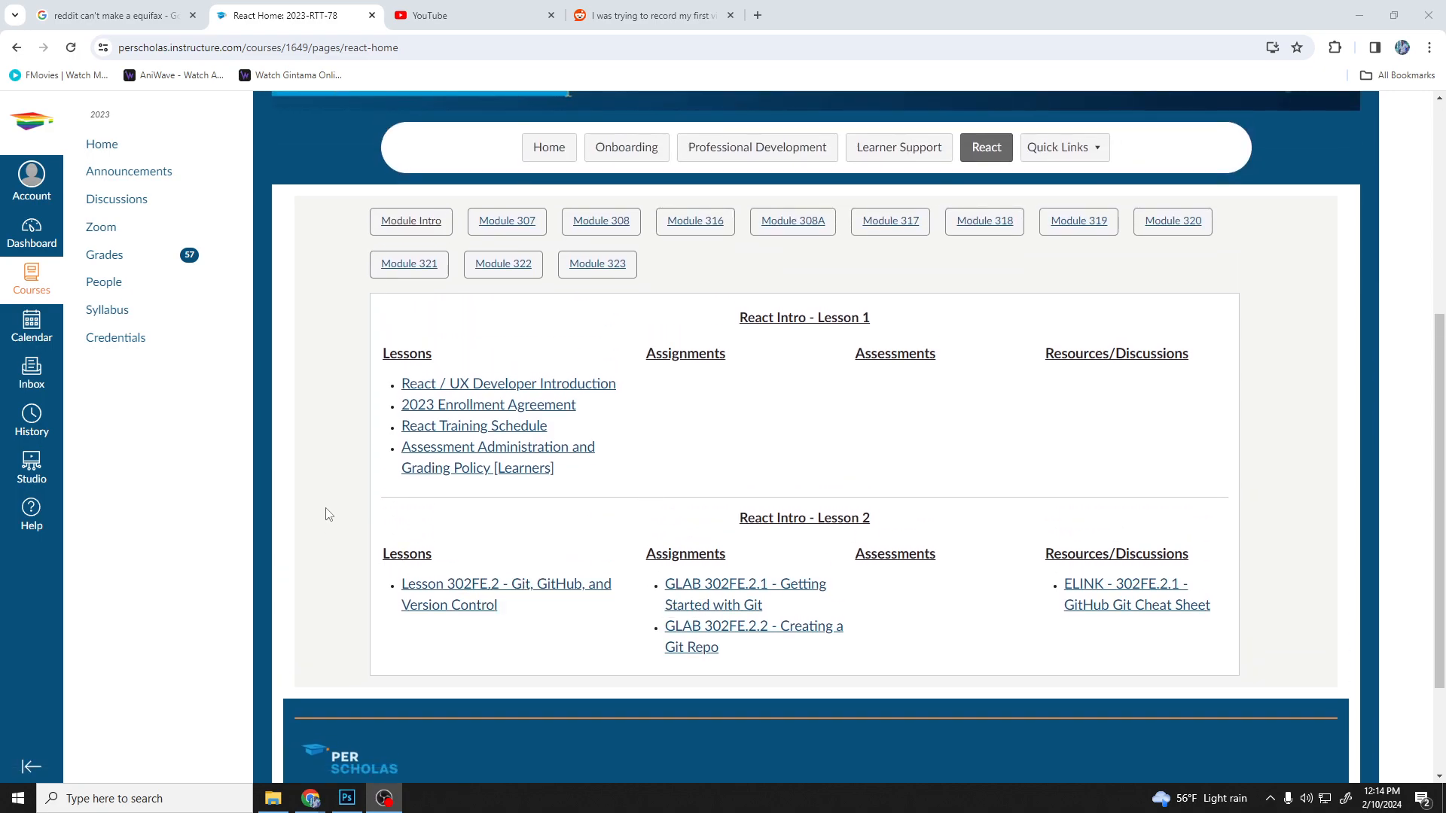
mouse_move(681, 588)
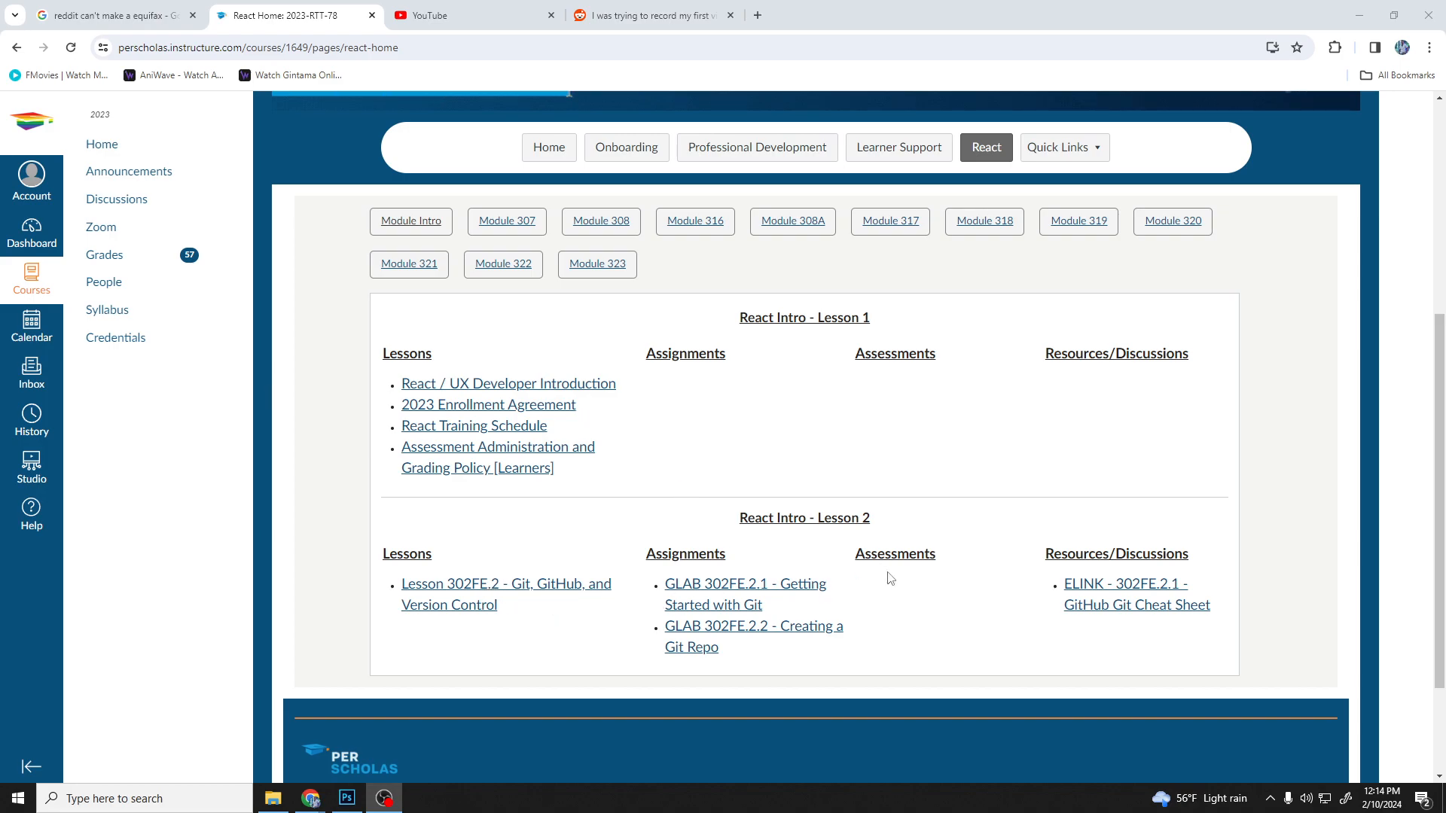
mouse_move(770, 541)
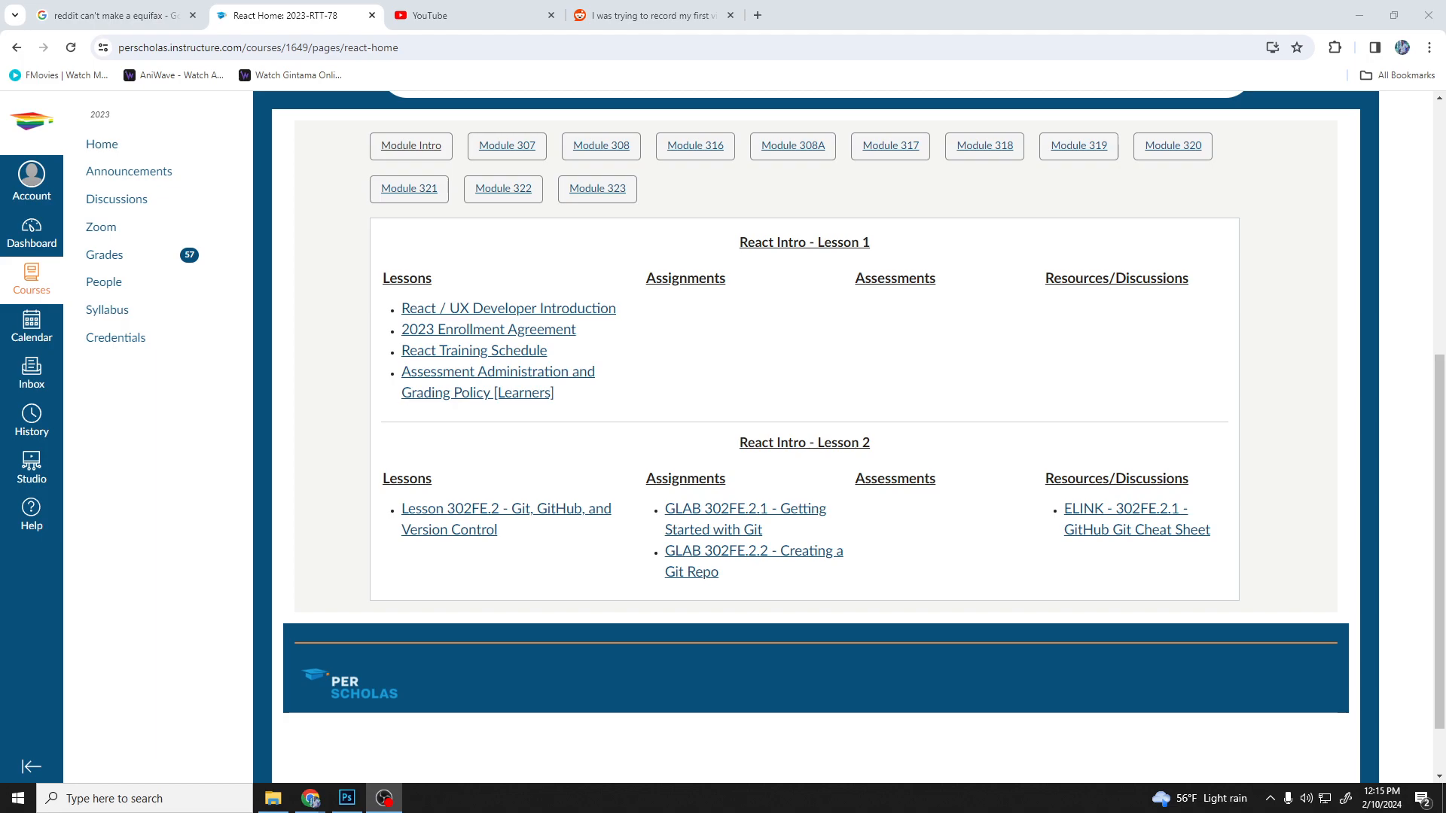
mouse_move(668, 464)
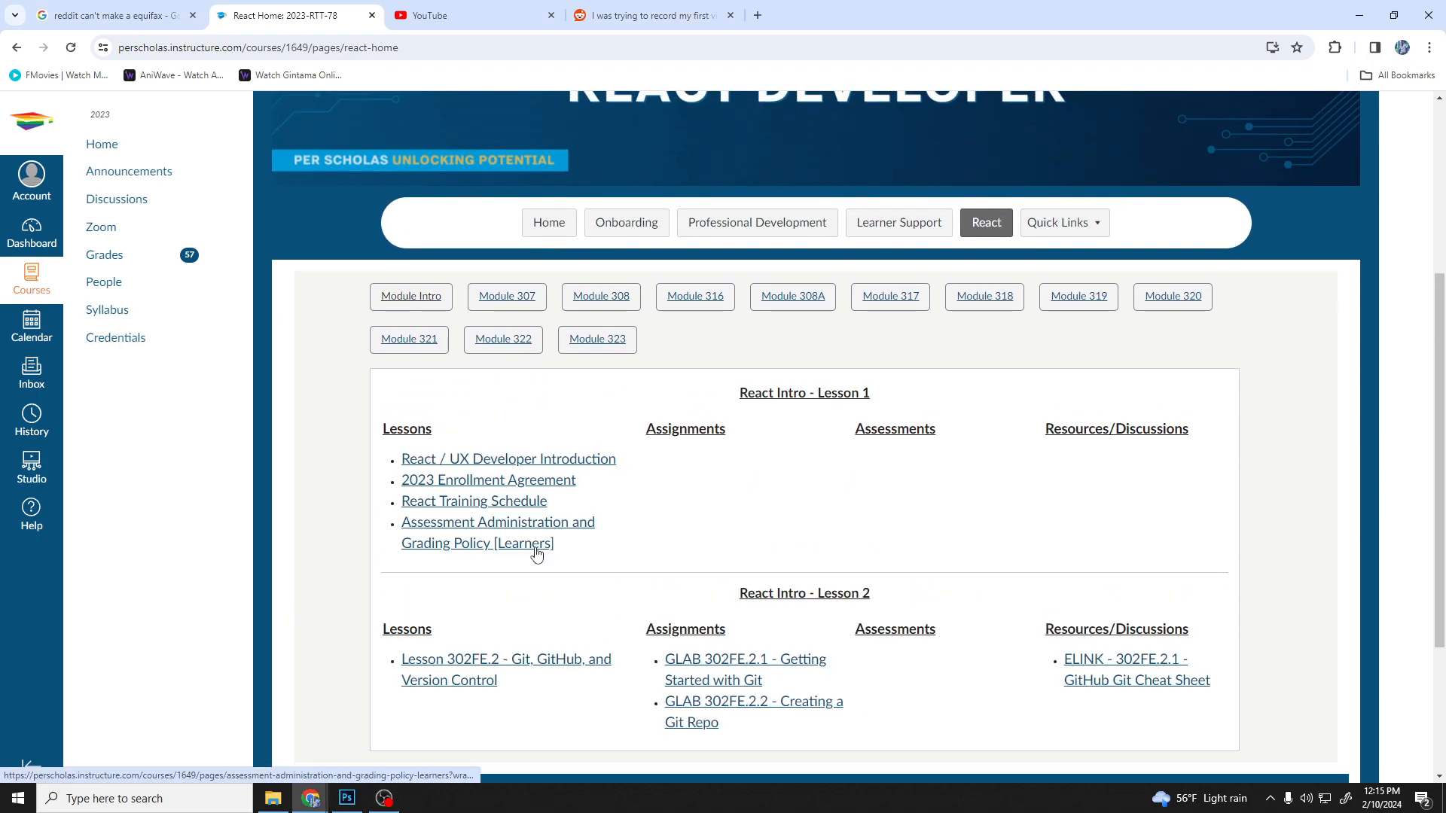
scroll("down", 3)
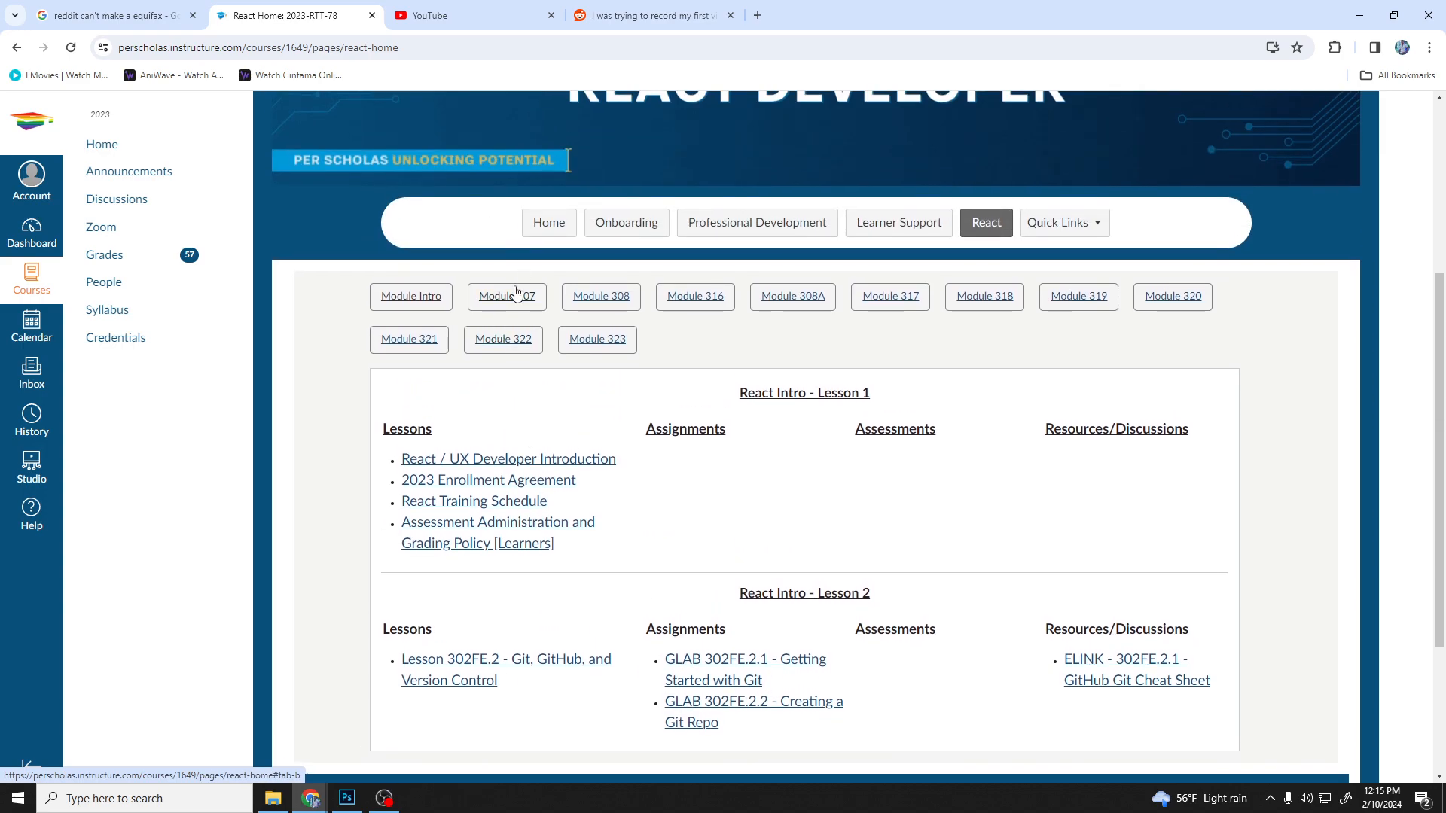
left_click(506, 295)
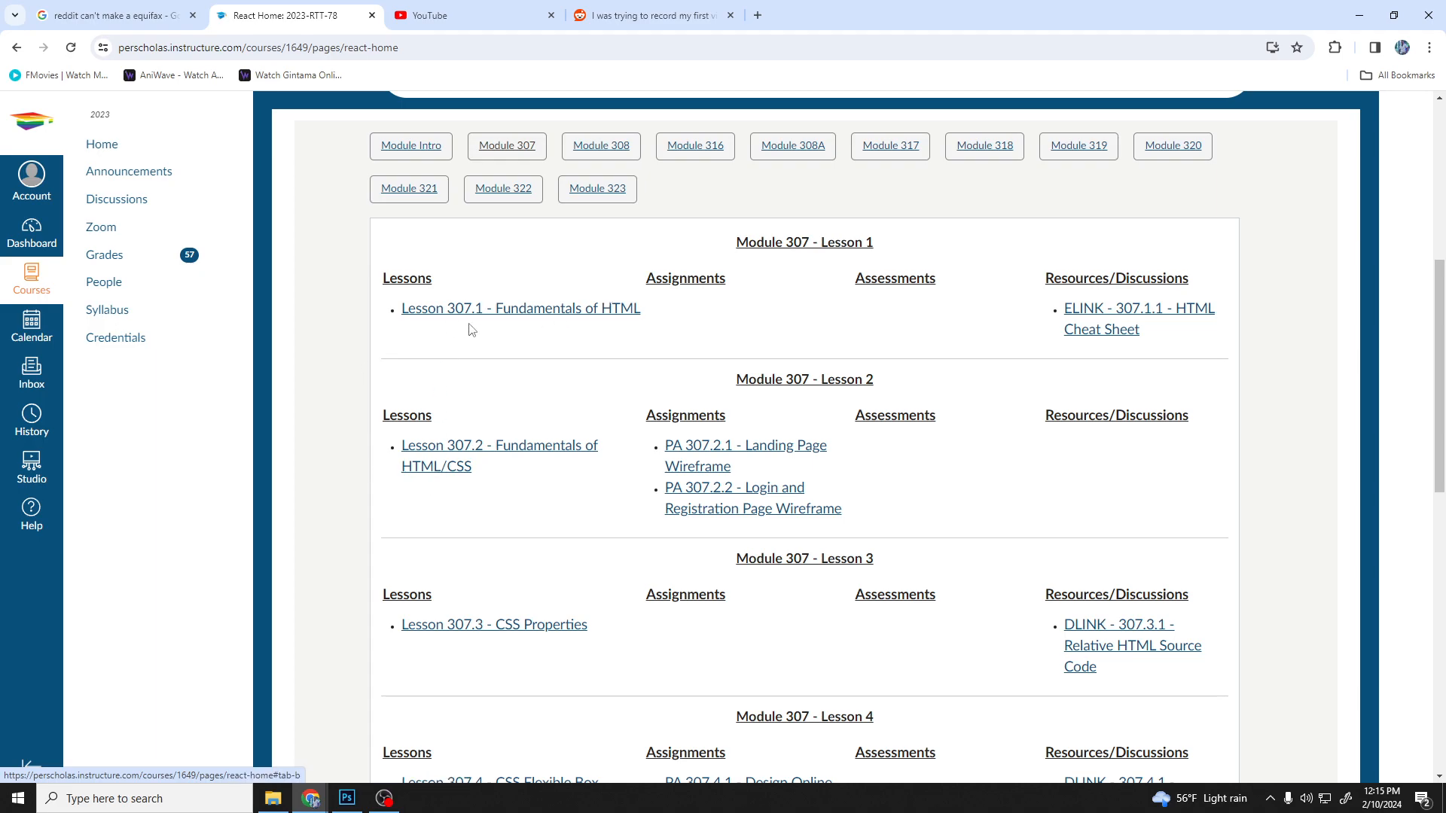
scroll("down", 3)
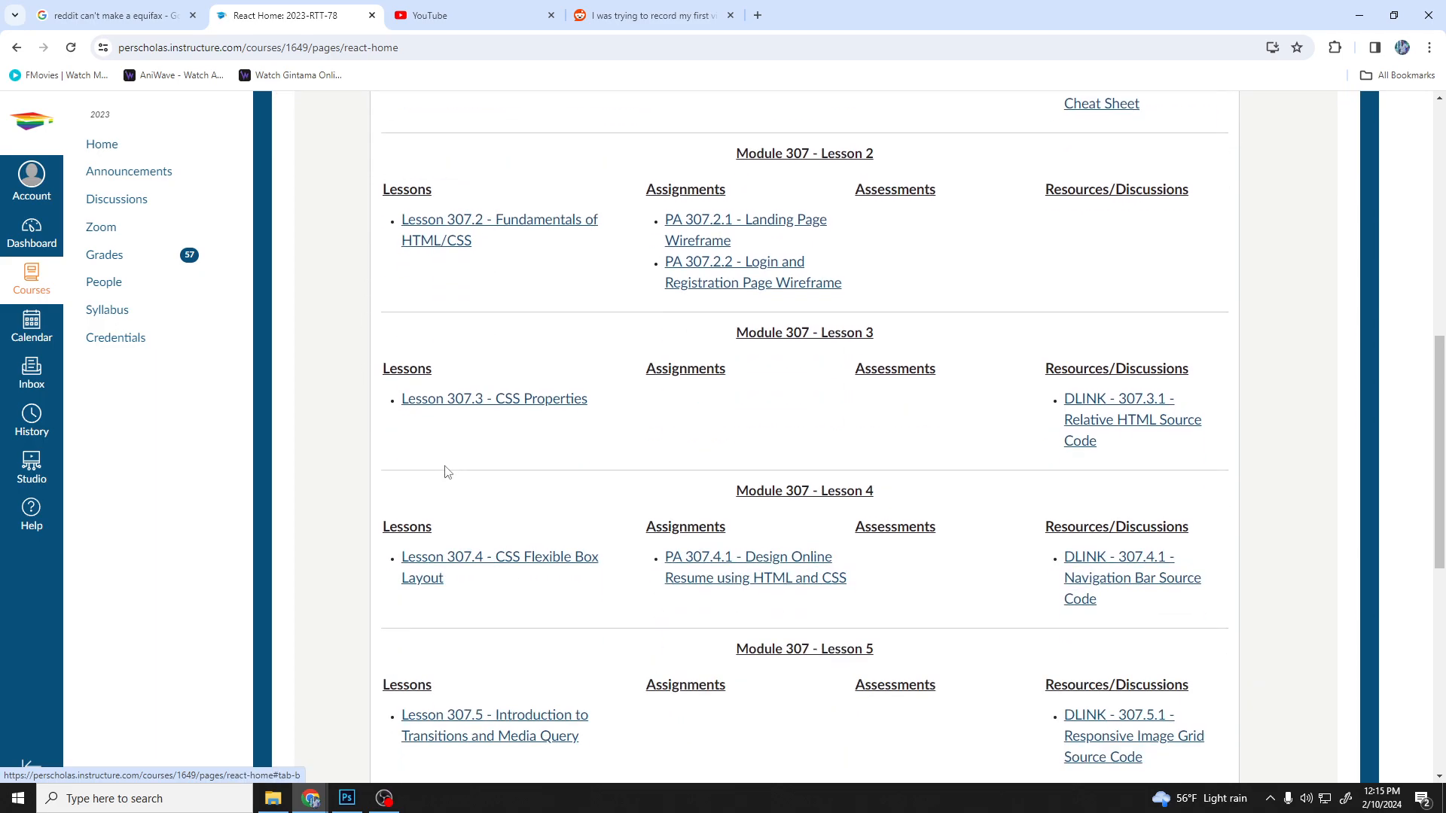
scroll("down", 3)
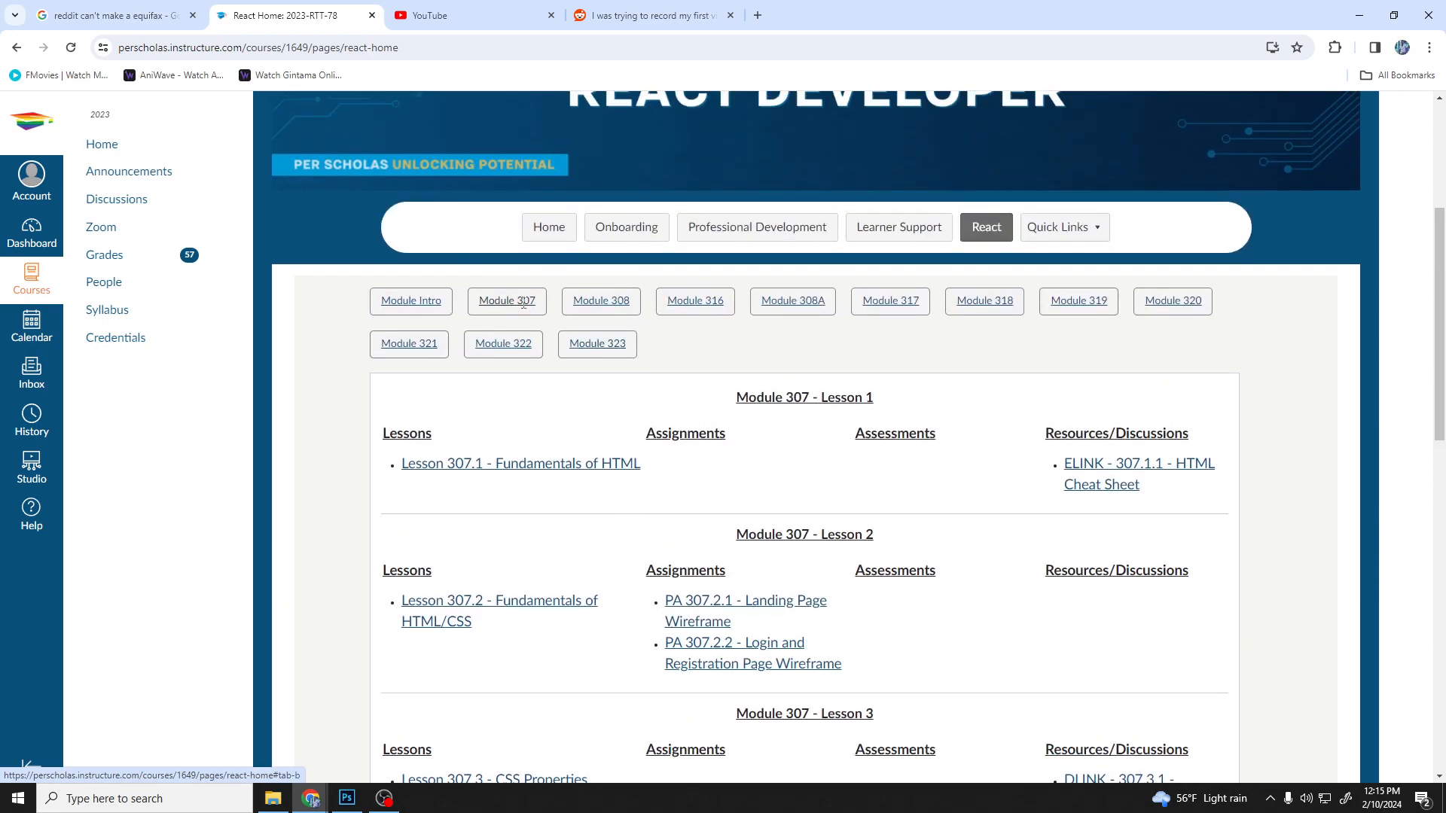
scroll("down", 3)
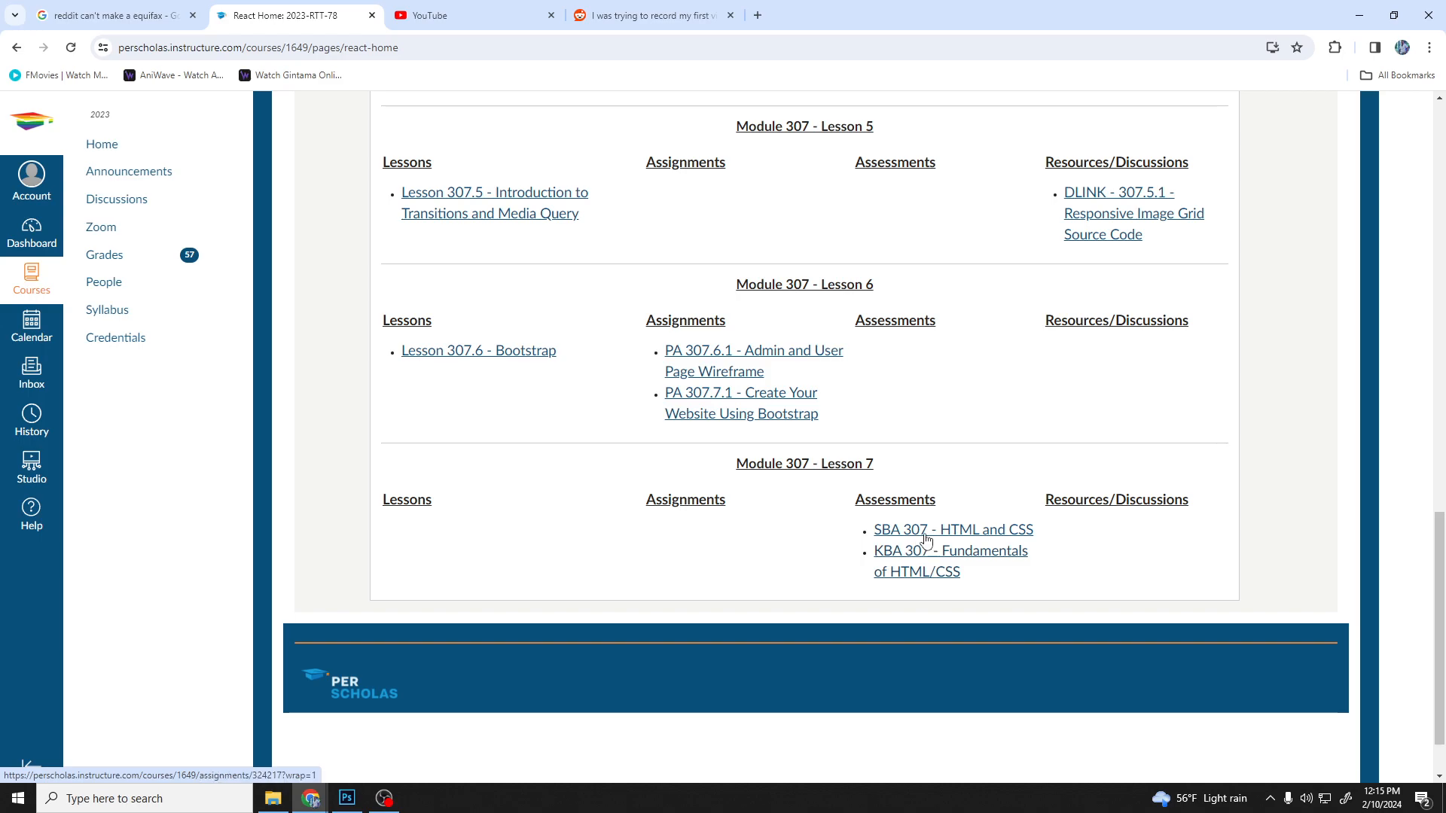
mouse_move(934, 537)
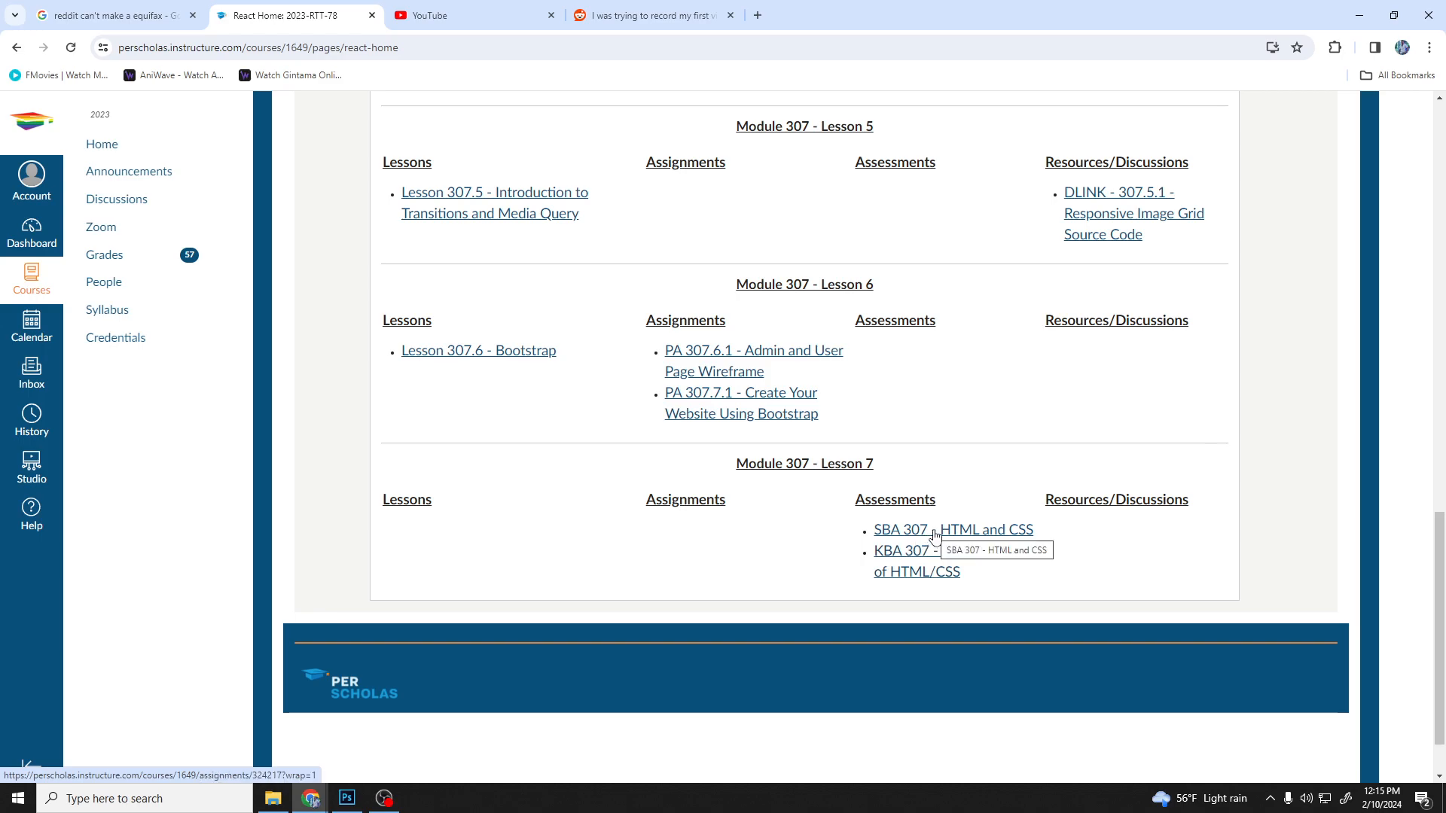
mouse_move(904, 551)
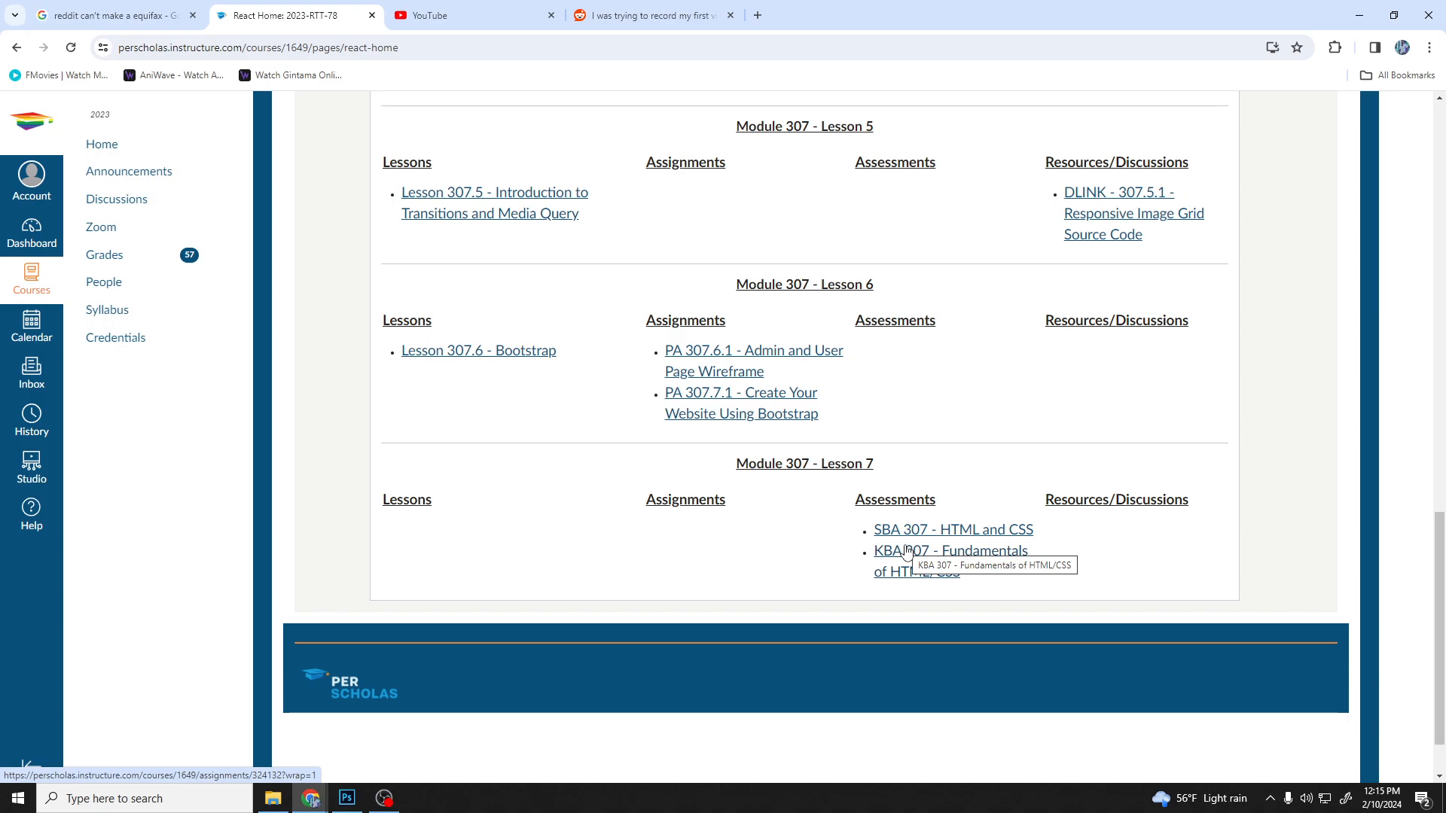
mouse_move(496, 508)
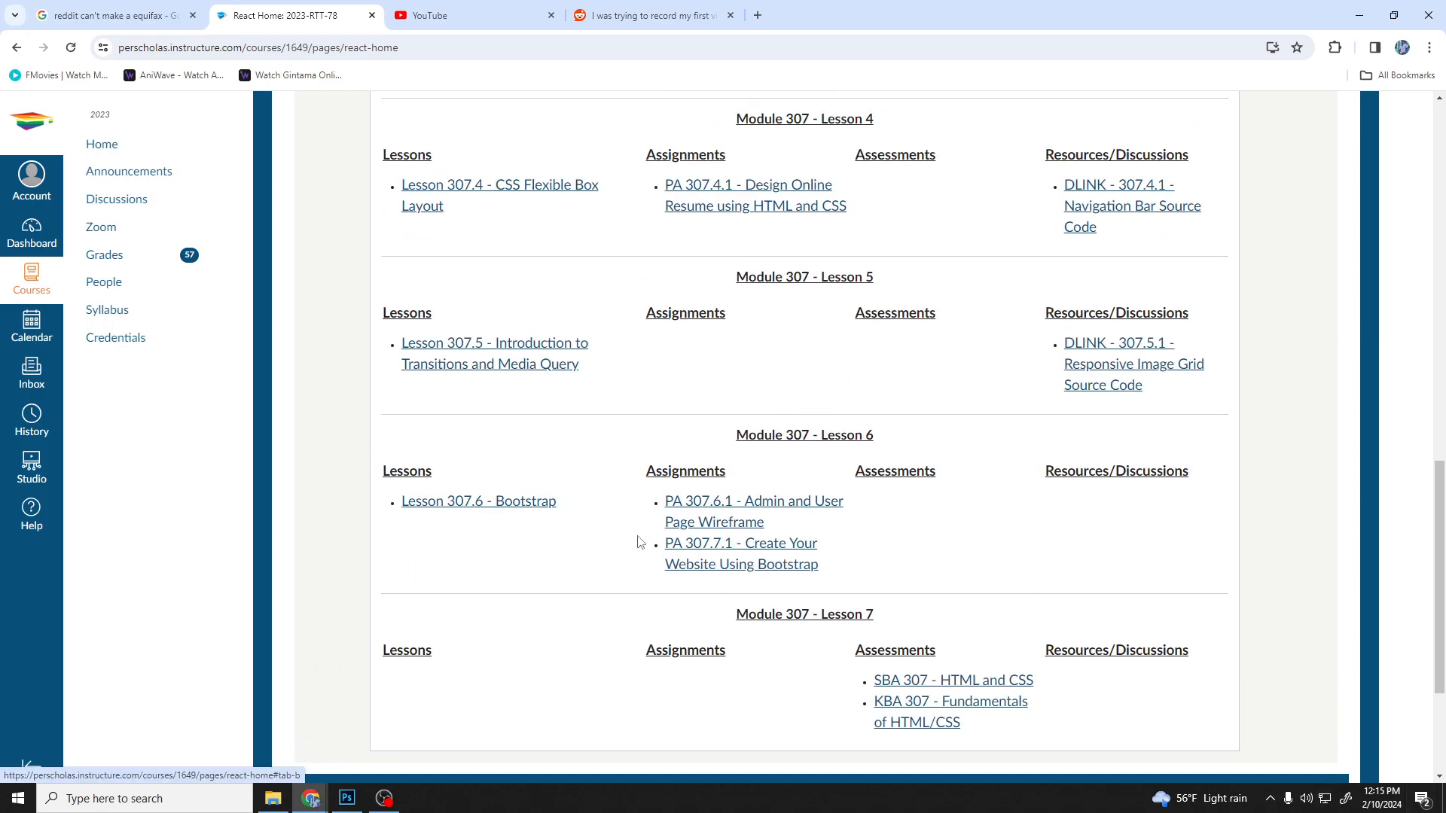
scroll("down", 3)
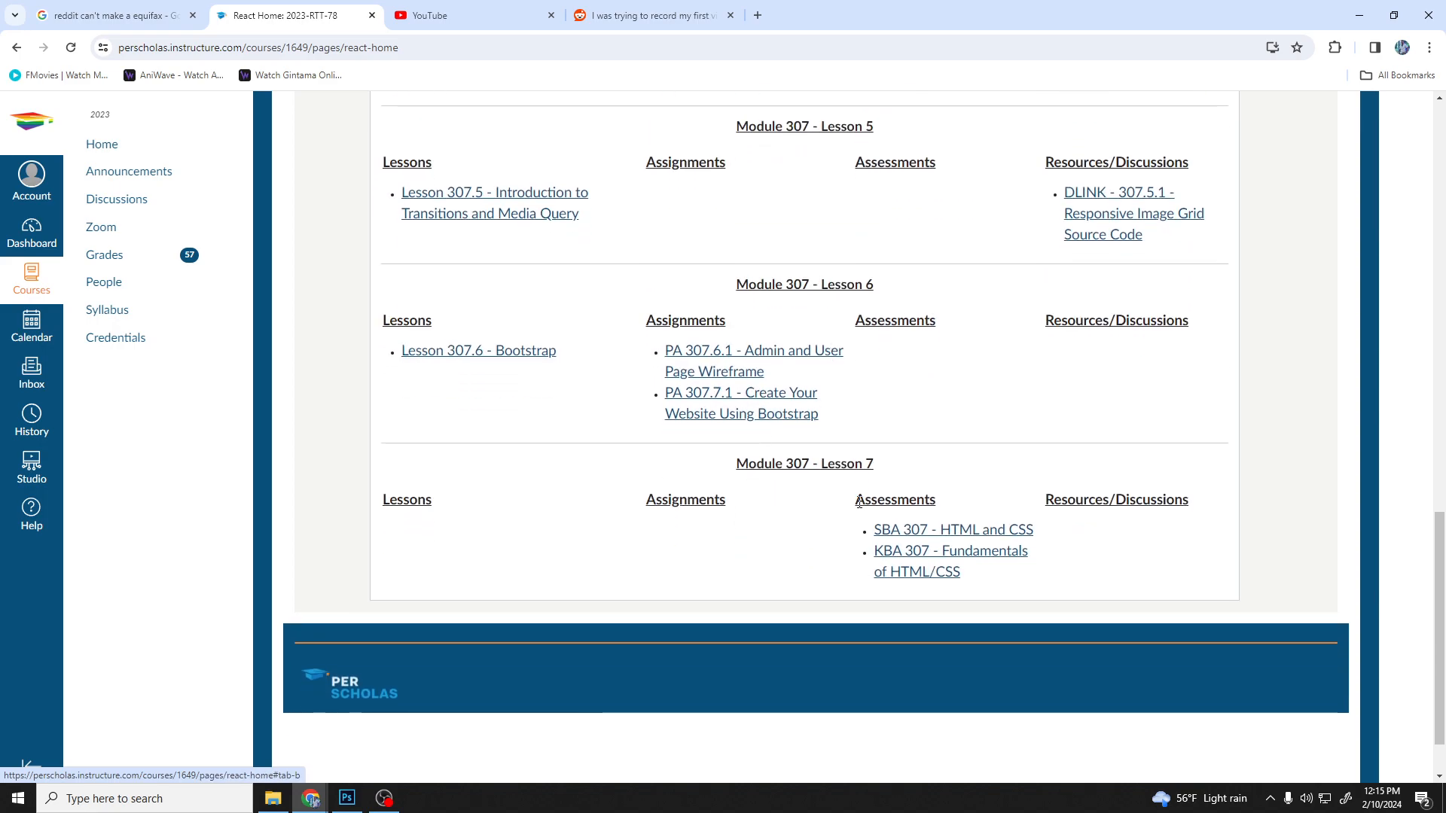
mouse_move(740, 320)
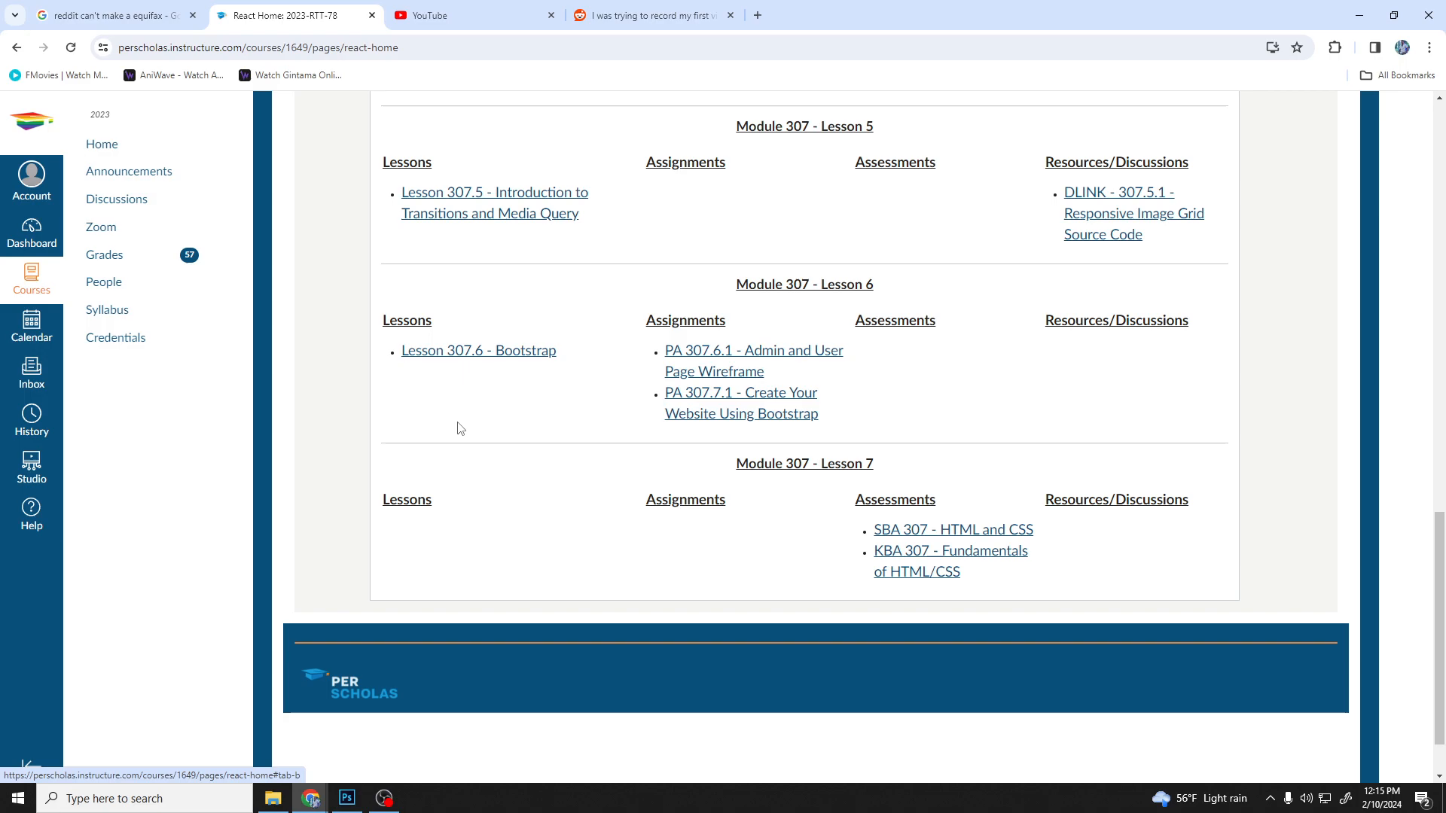
mouse_move(464, 427)
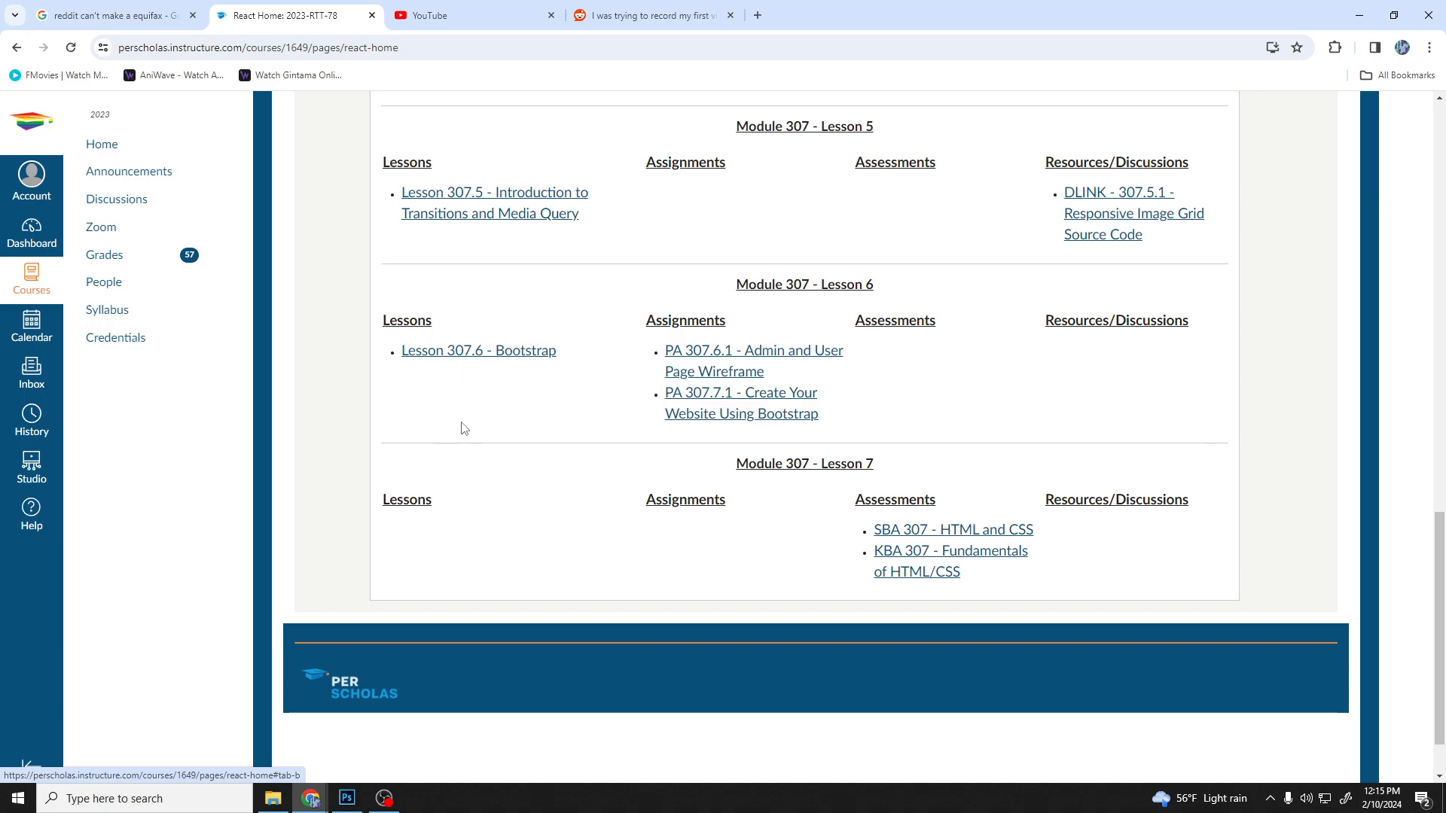
mouse_move(905, 383)
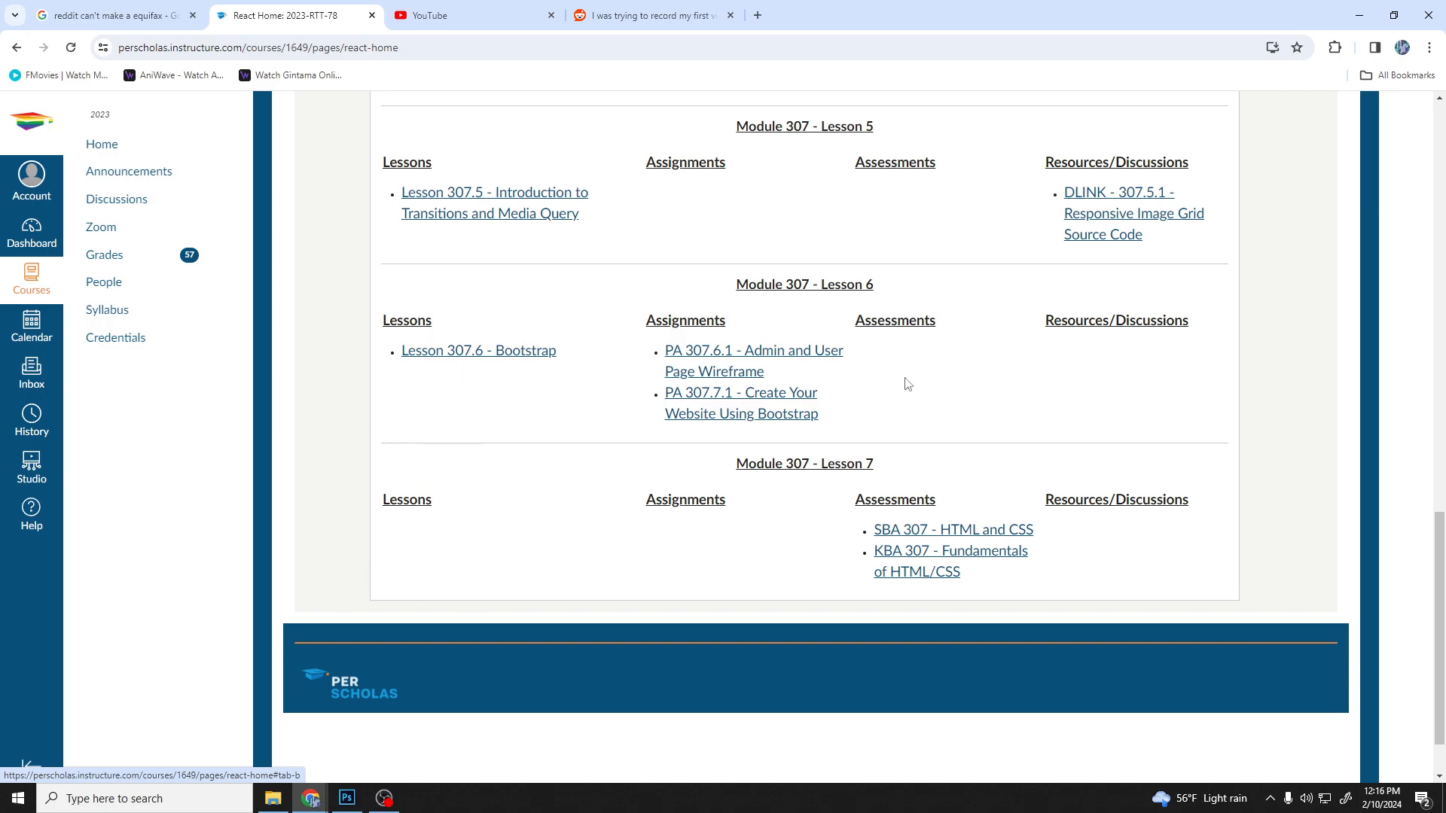
scroll("up", 3)
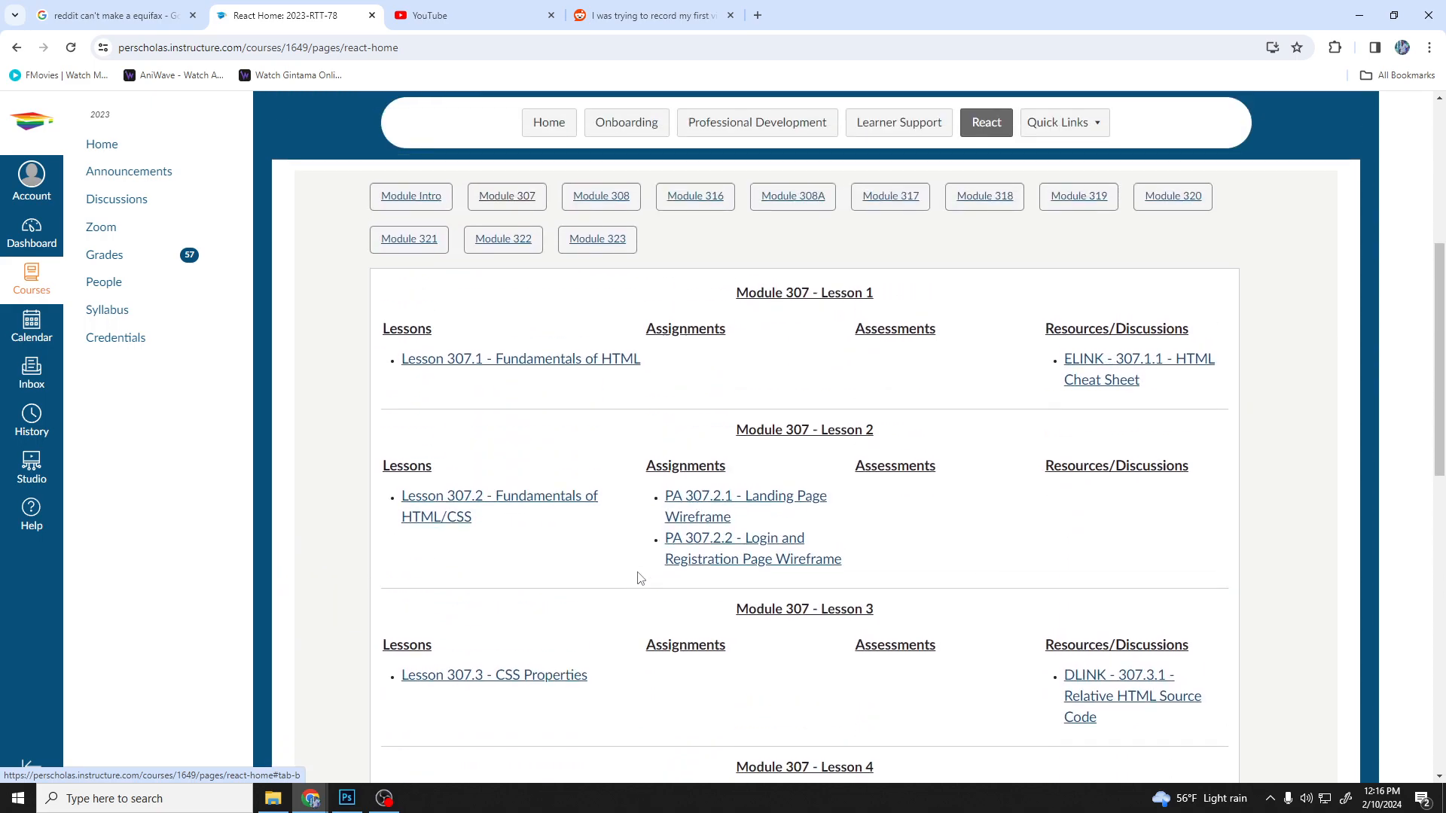
scroll("down", 3)
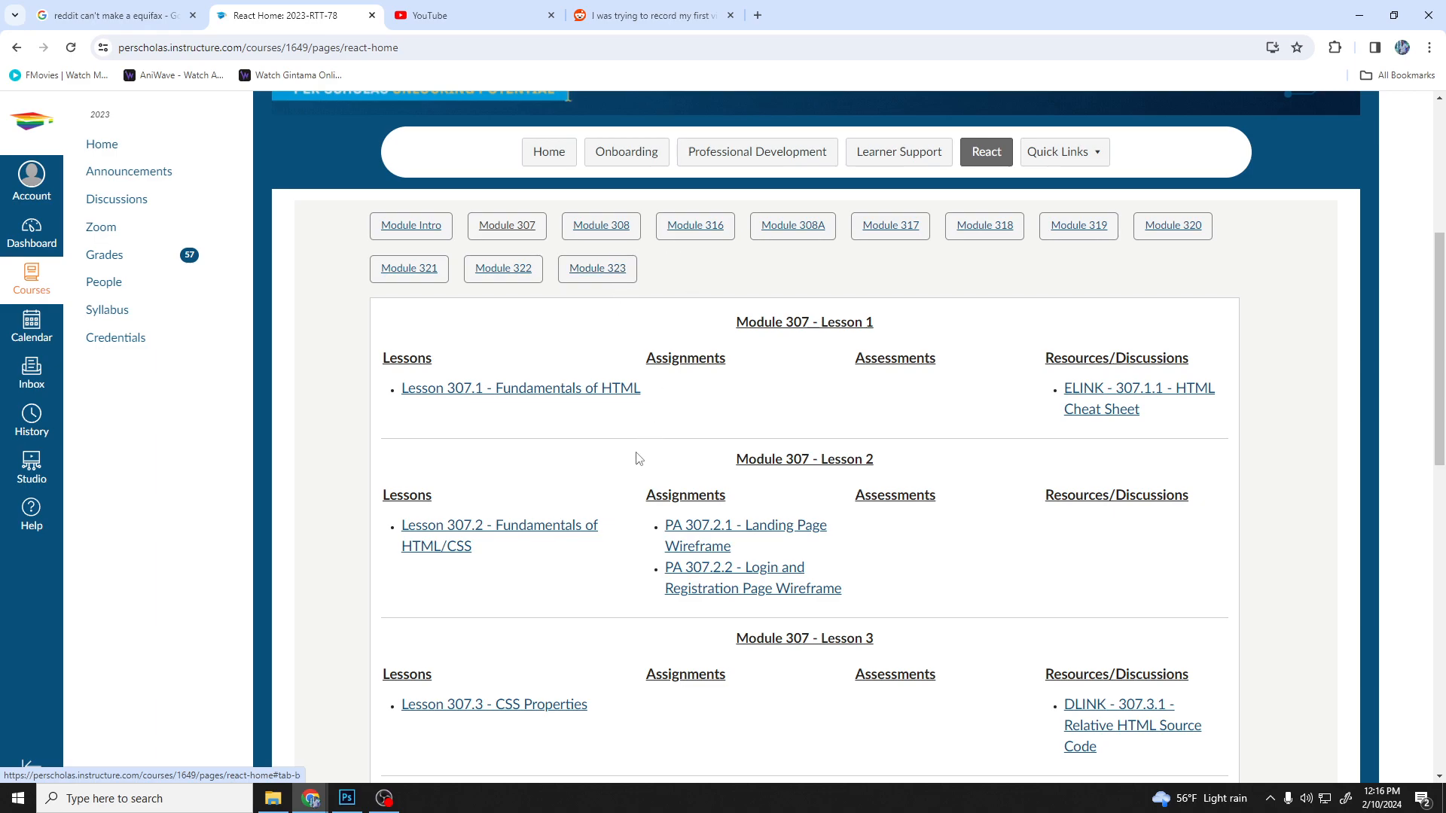
mouse_move(649, 633)
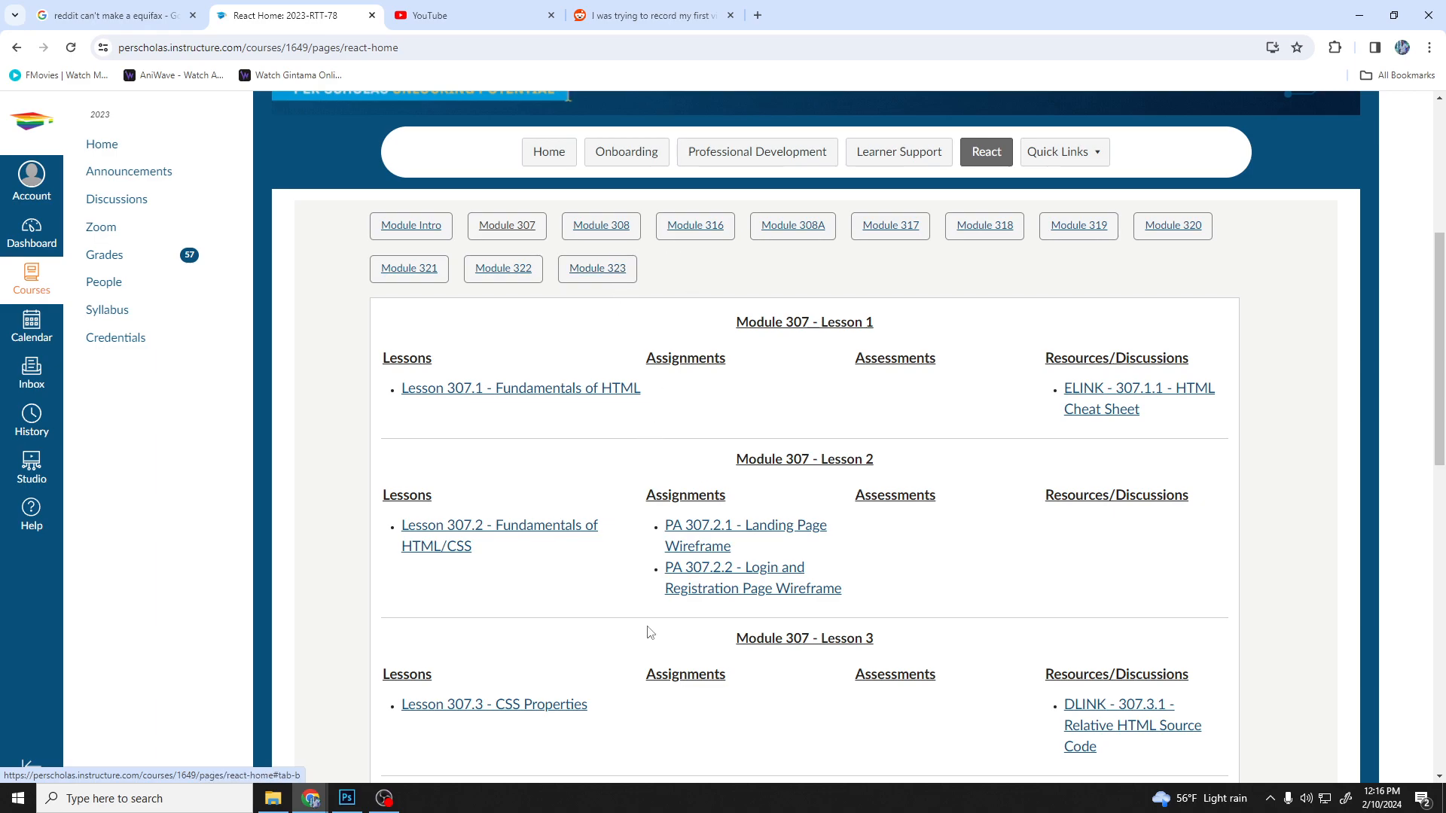
mouse_move(575, 566)
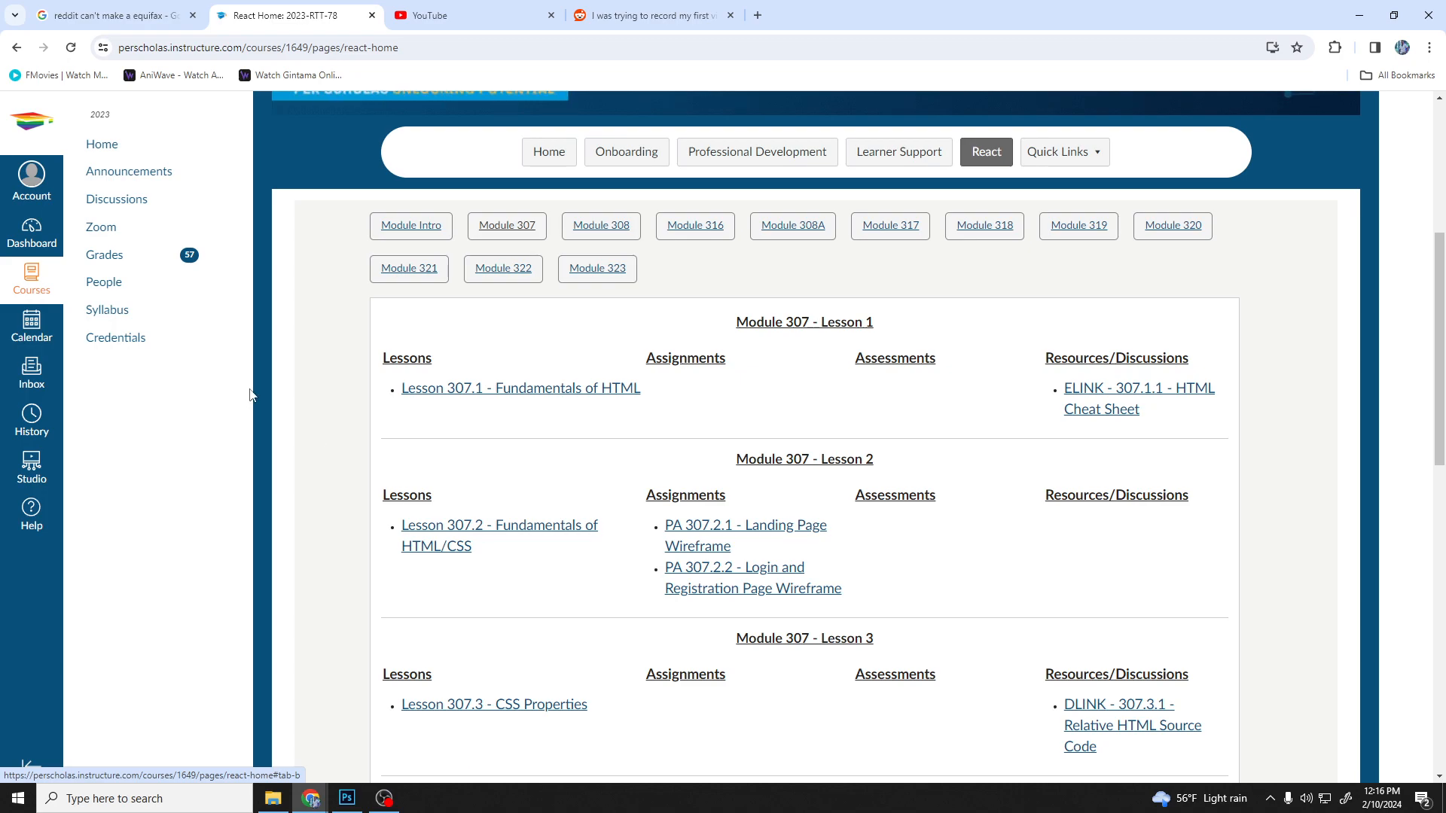
scroll("down", 3)
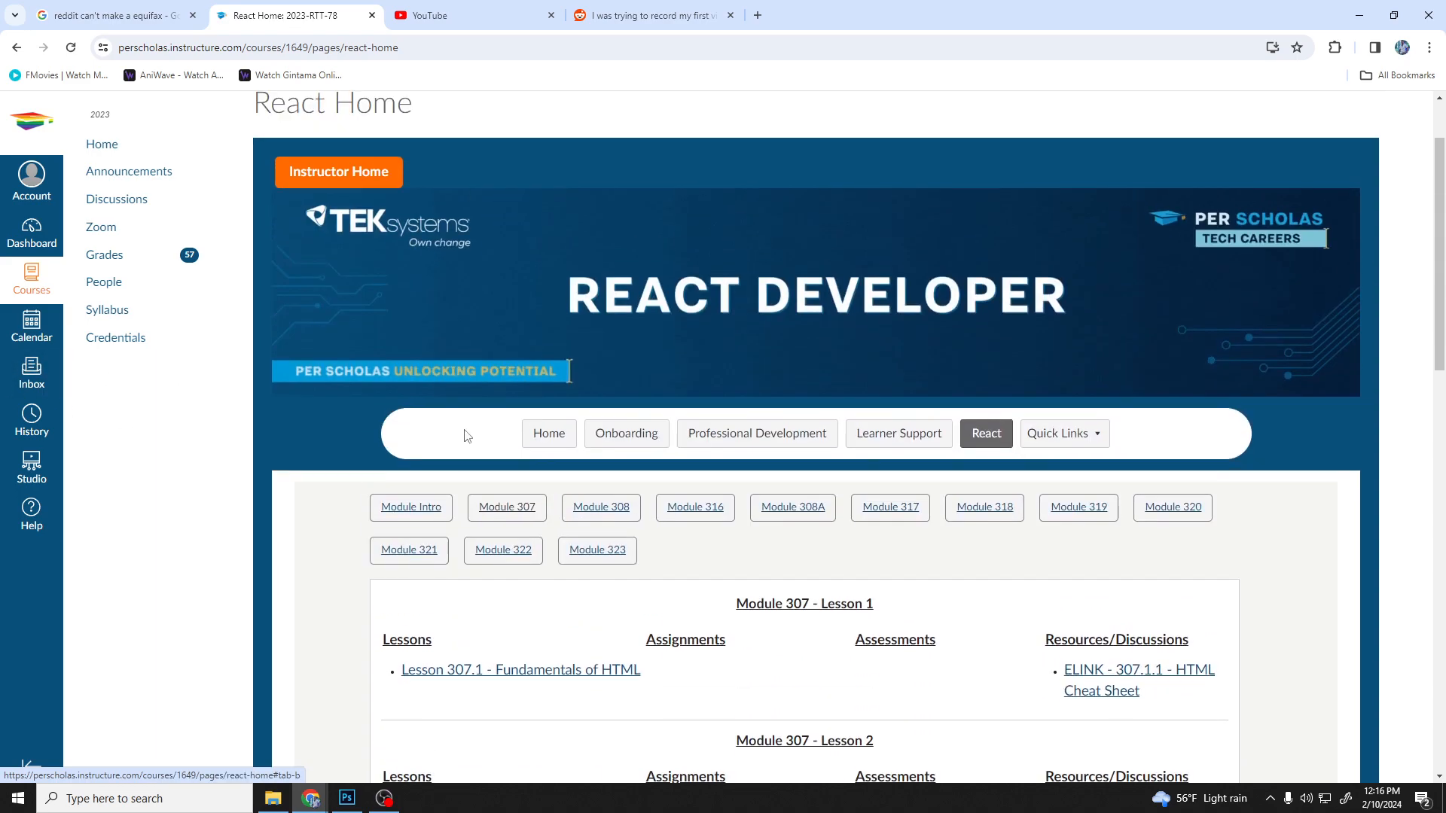
scroll("down", 3)
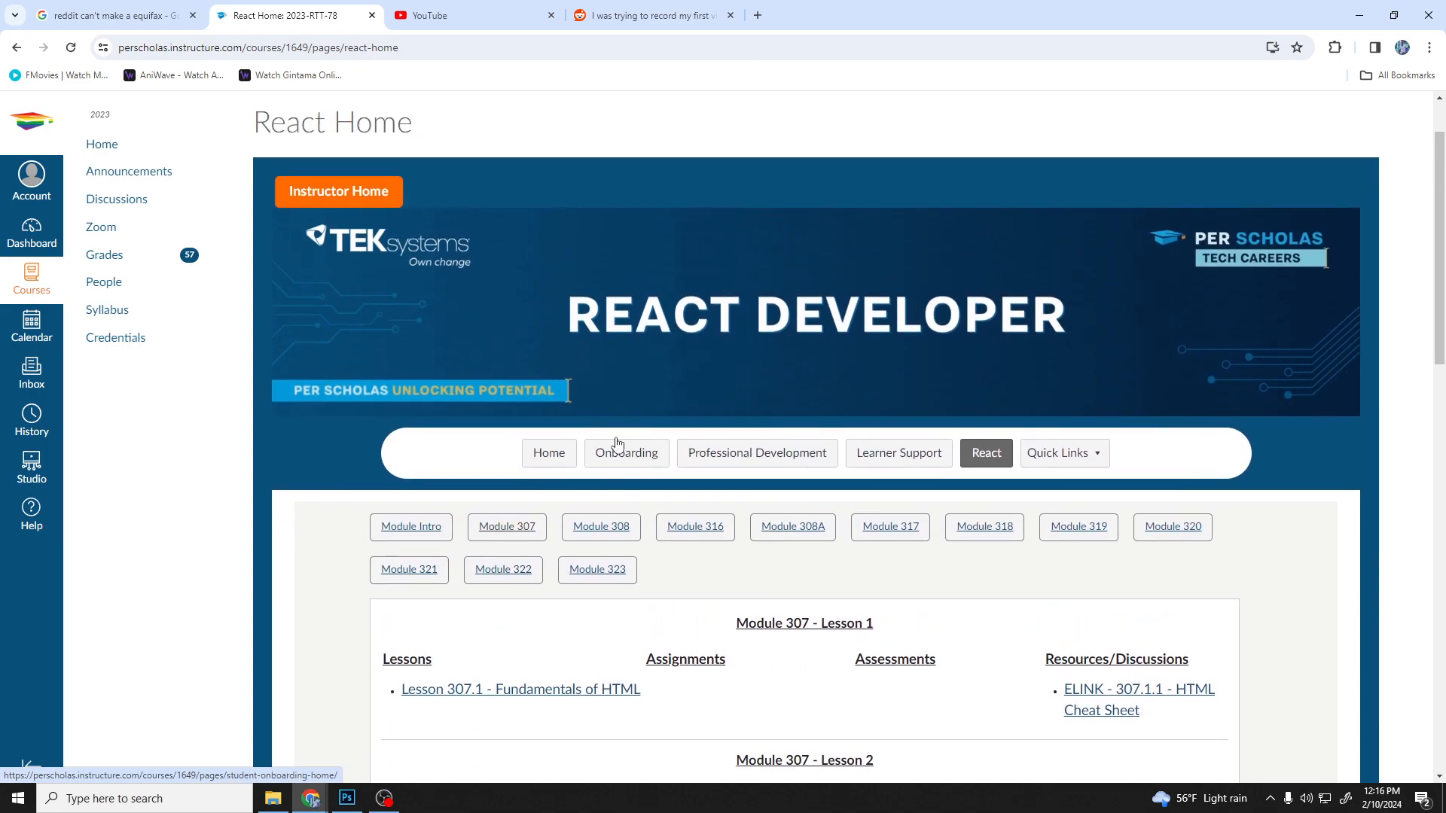
scroll("down", 3)
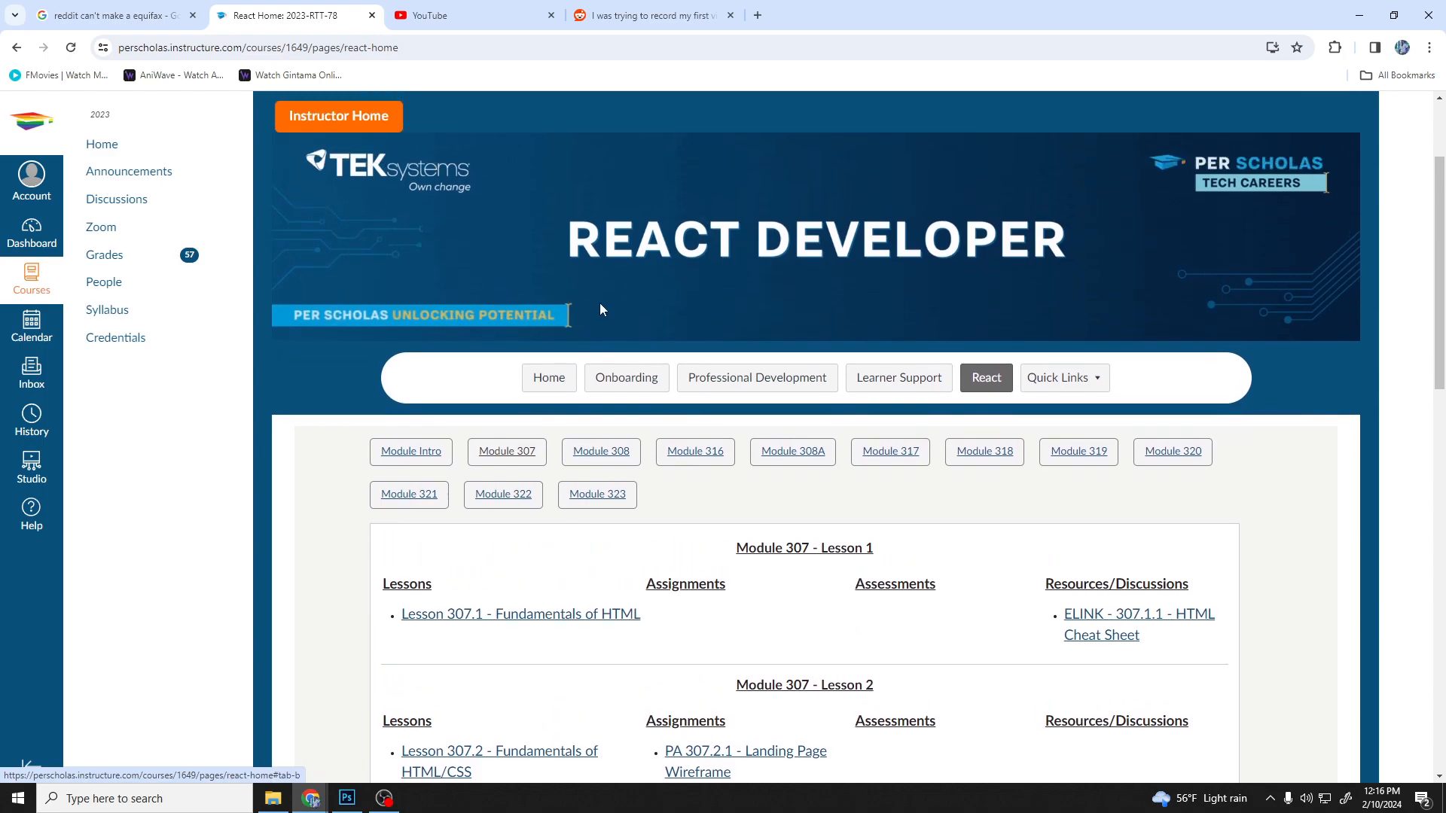
mouse_move(394, 395)
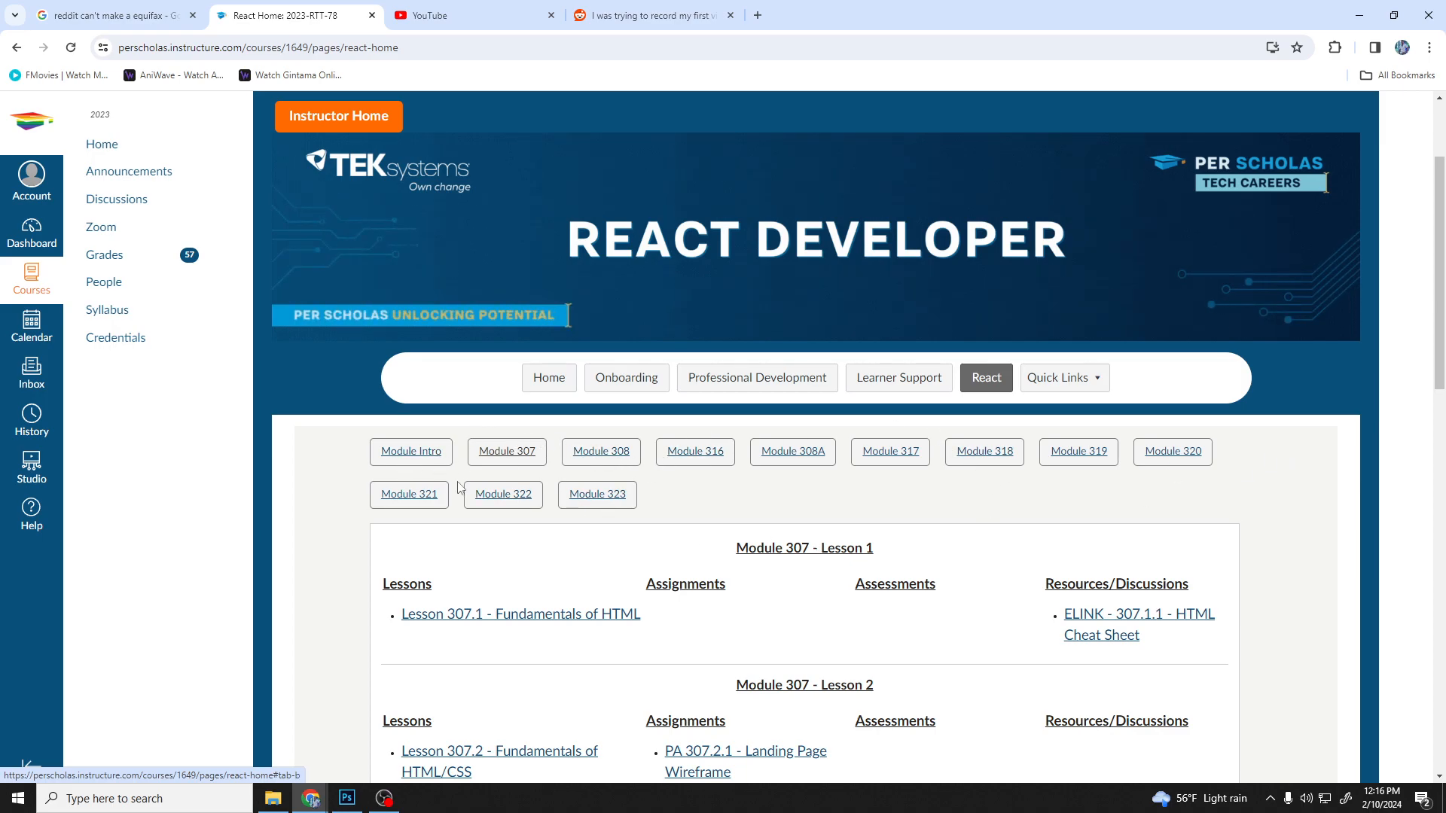
left_click(407, 493)
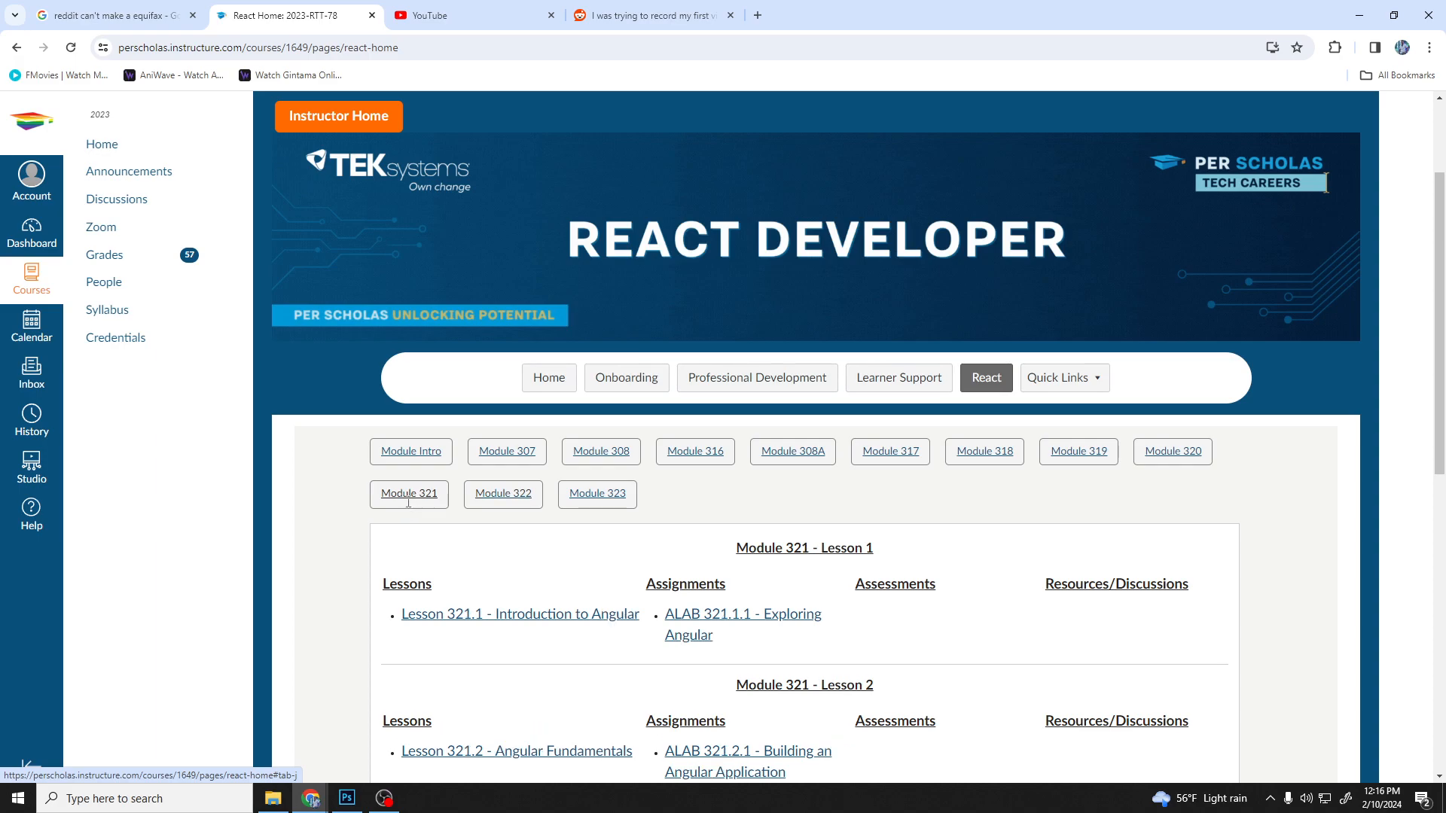
scroll("down", 3)
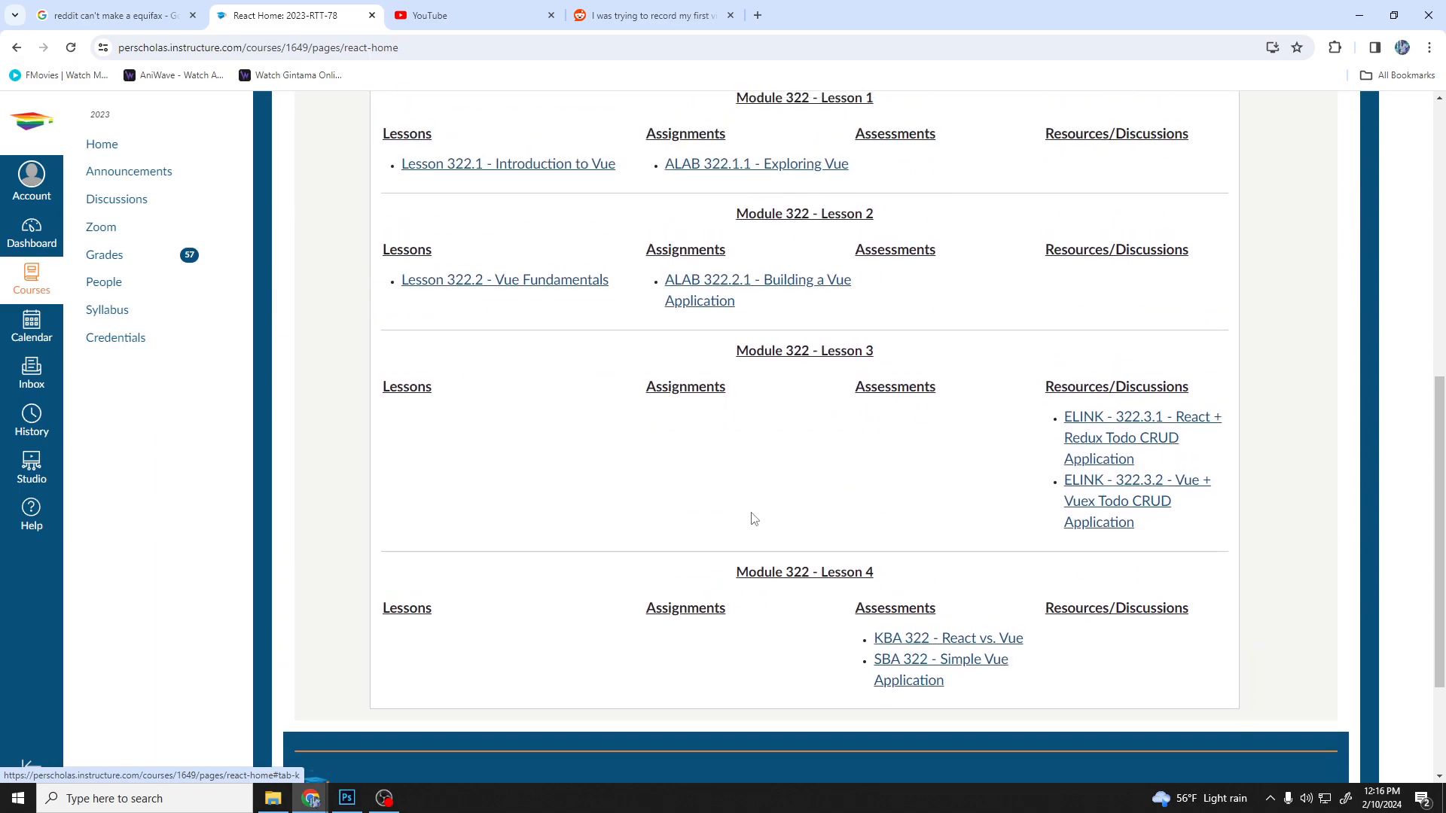
left_click(410, 344)
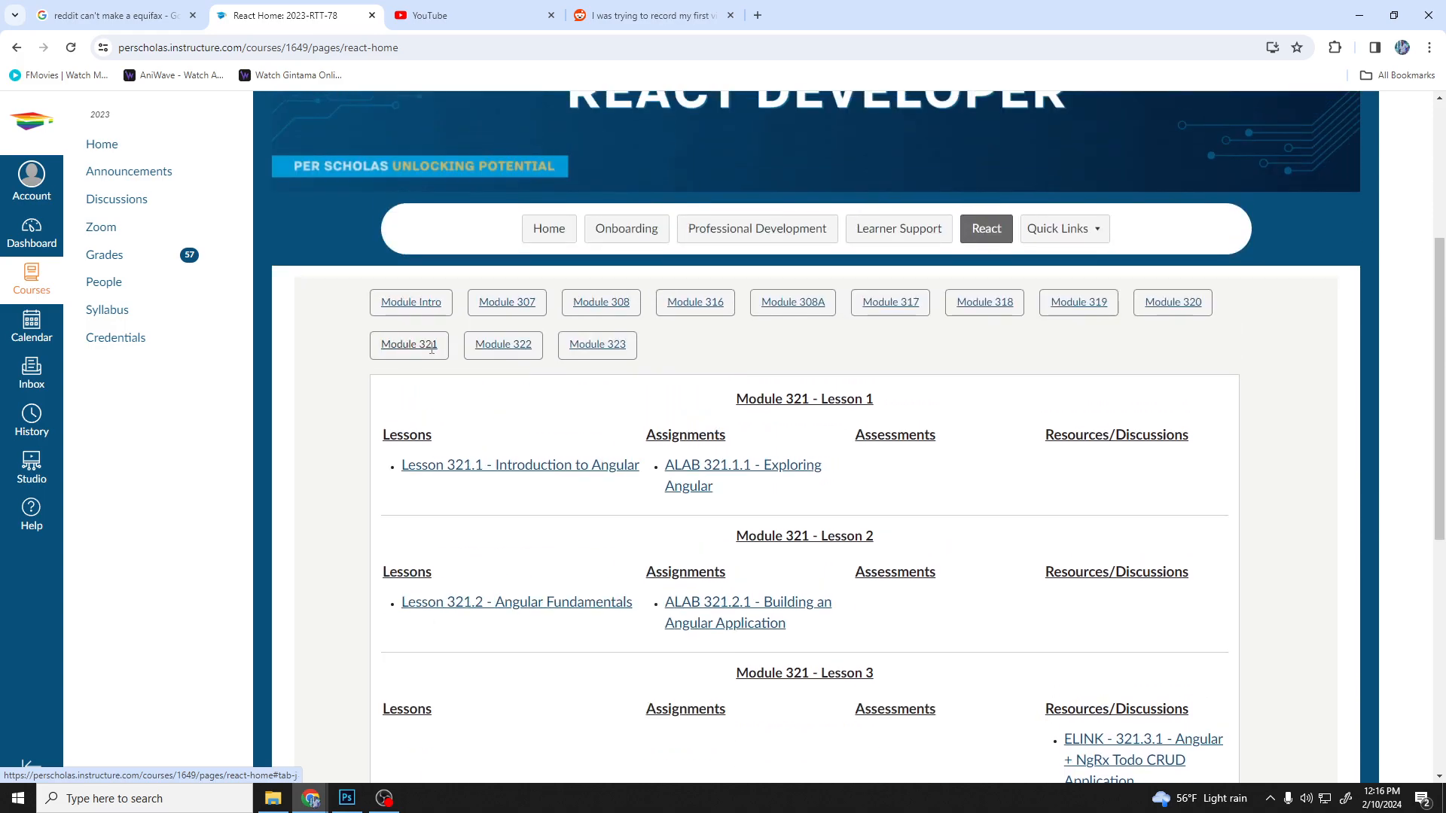
scroll("down", 3)
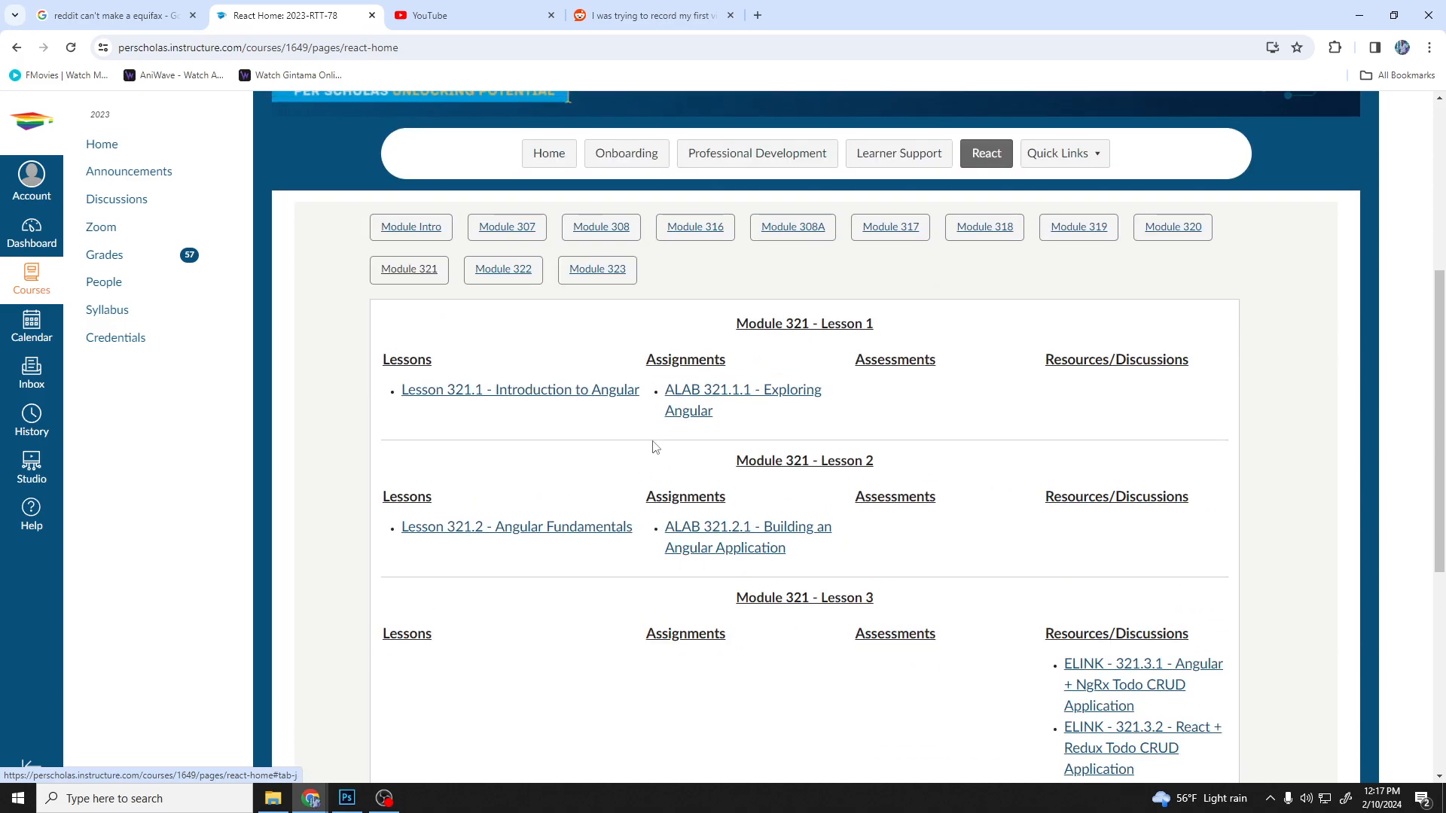
mouse_move(505, 270)
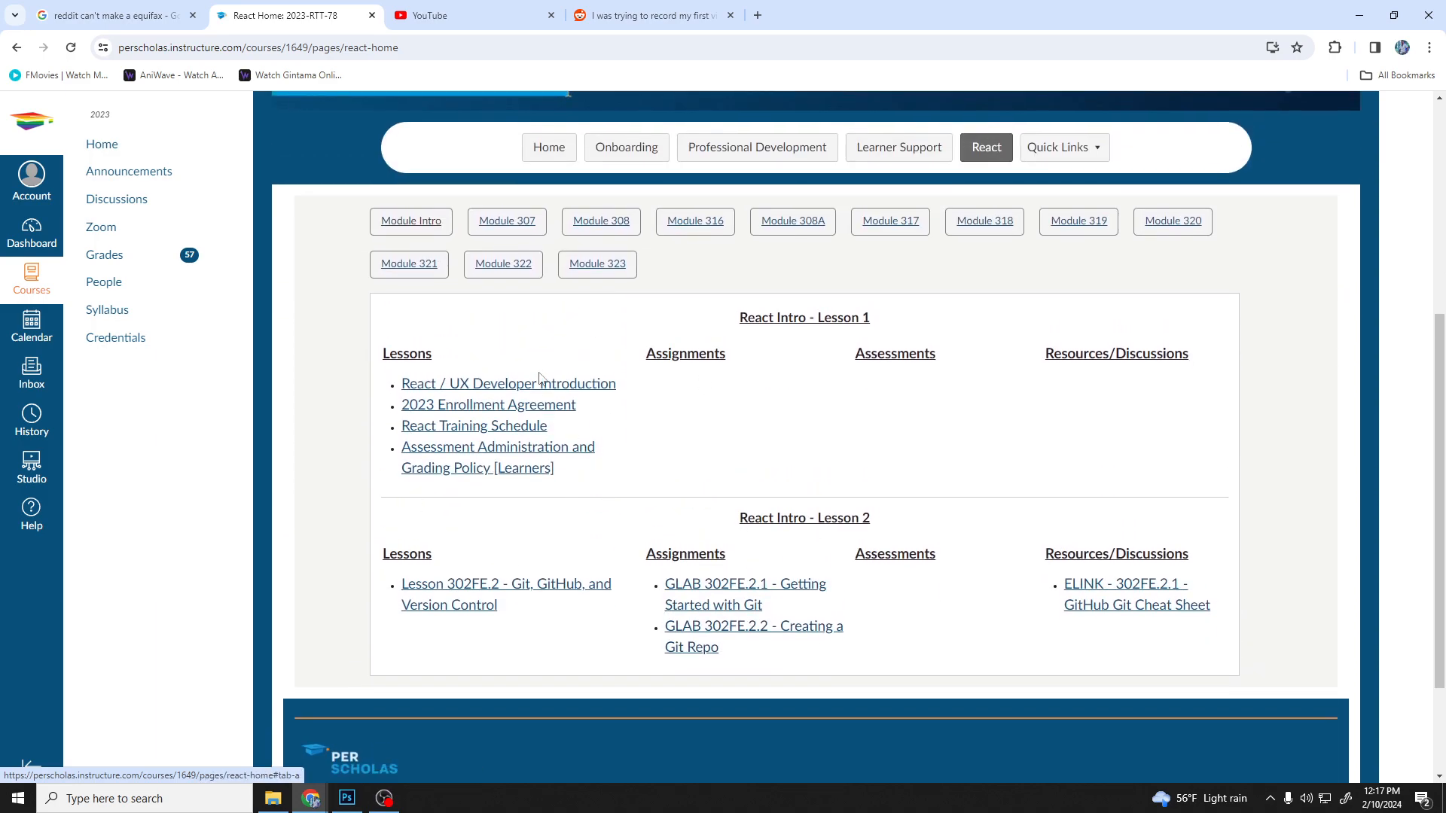
scroll("down", 3)
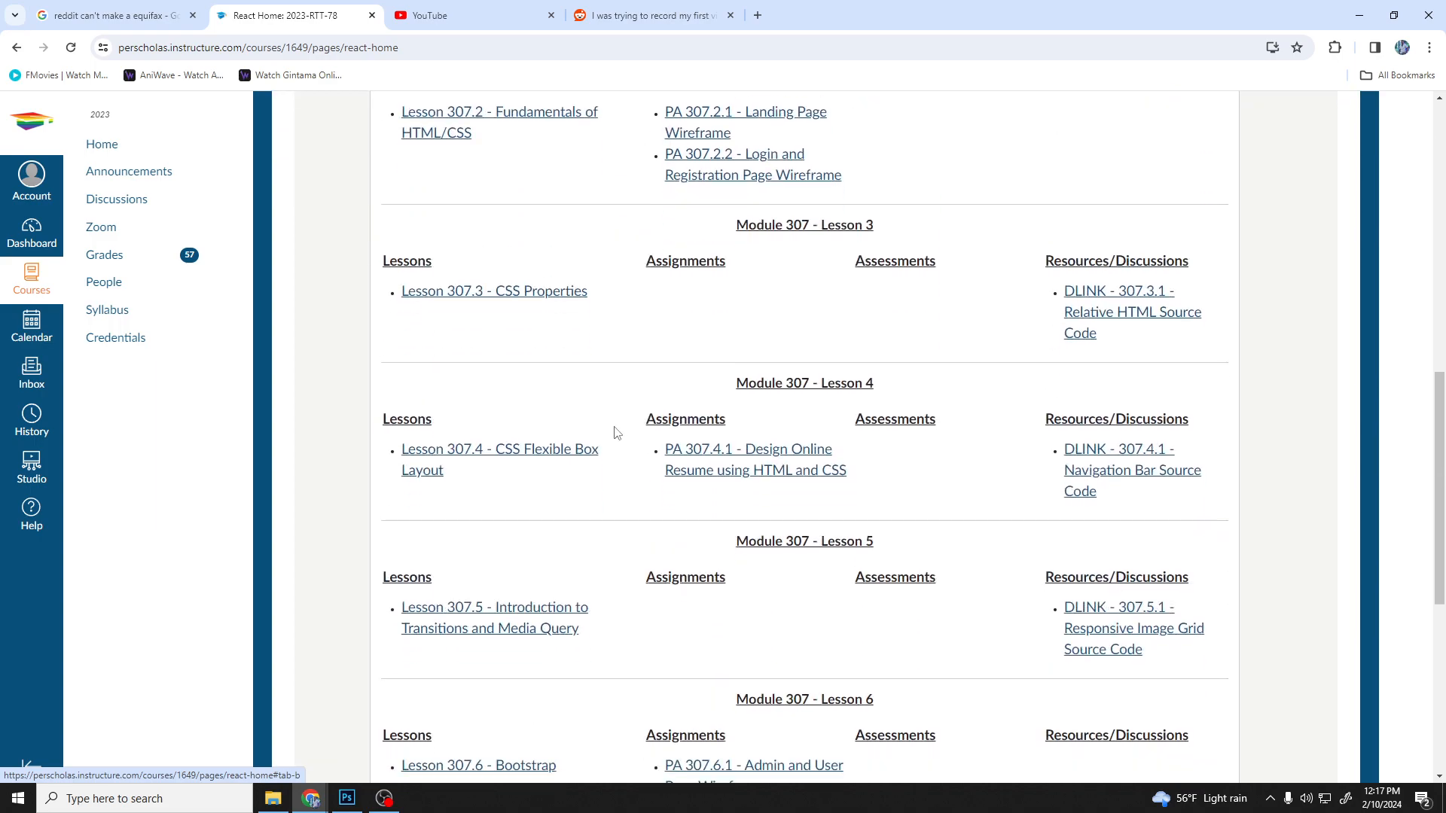
- Review Module 307 down to Lesson 7, then return to the banner showing Module 308
scroll("down", 3)
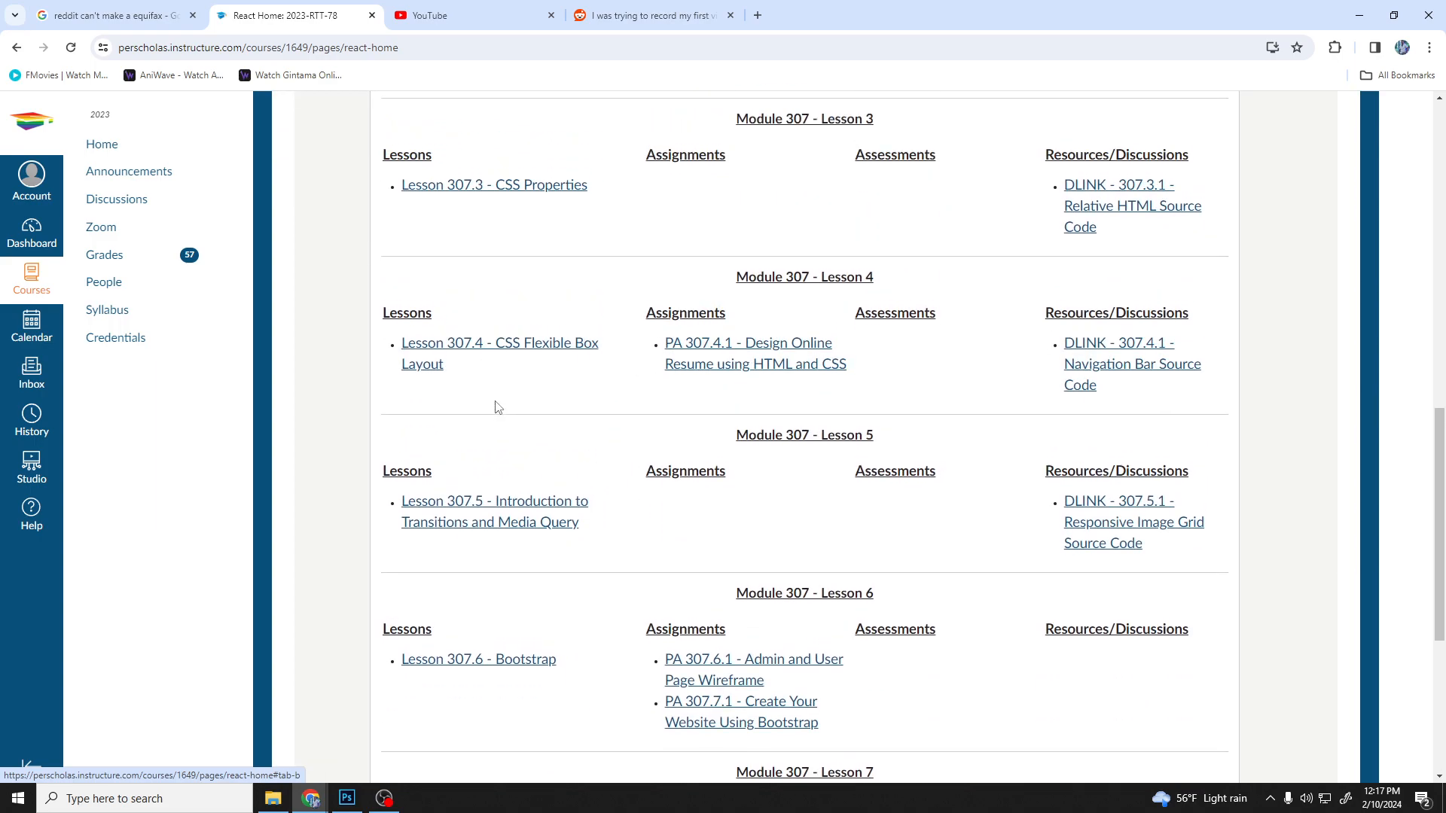
scroll("up", 3)
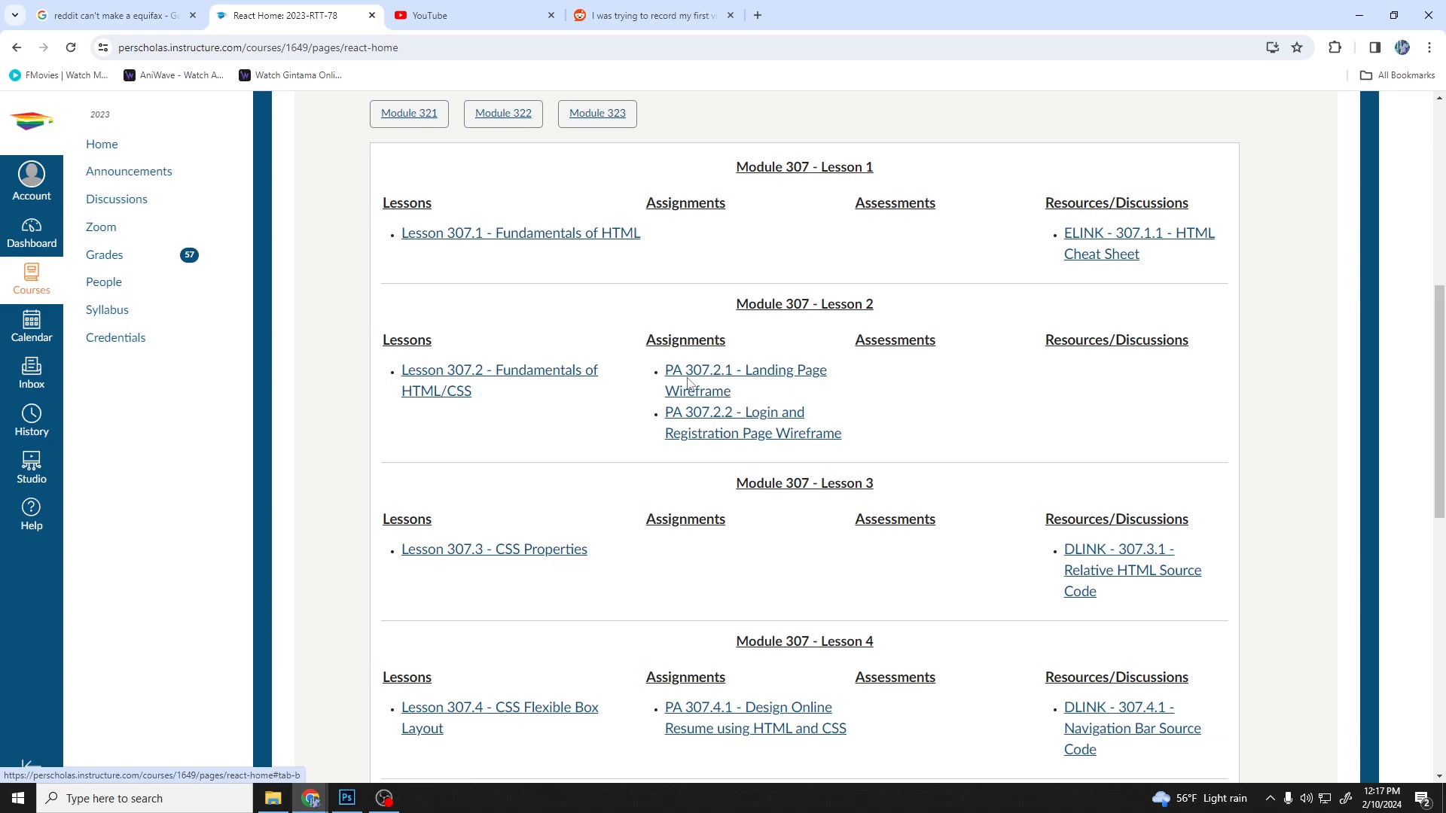
scroll("down", 3)
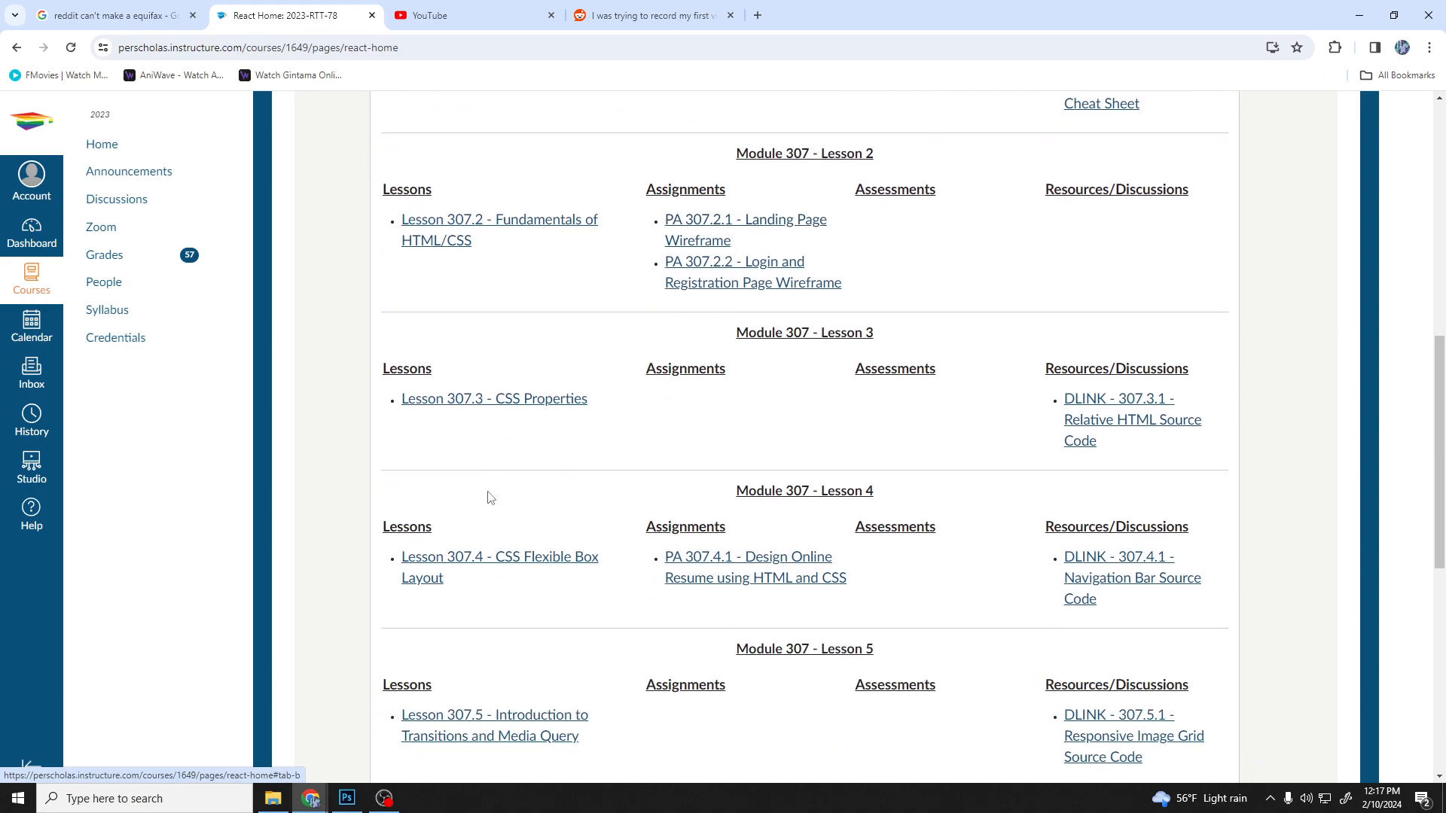
mouse_move(445, 412)
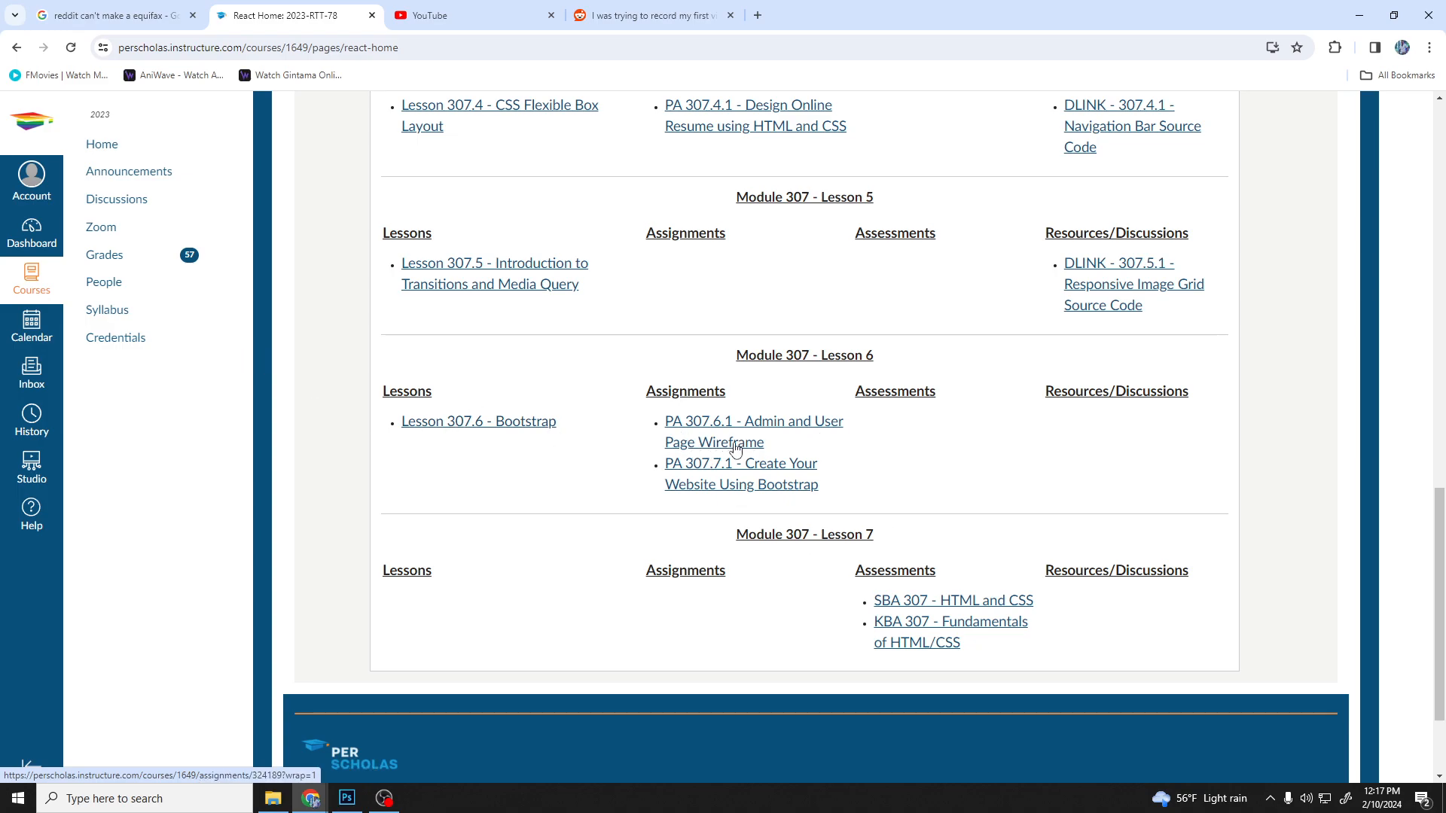
mouse_move(852, 492)
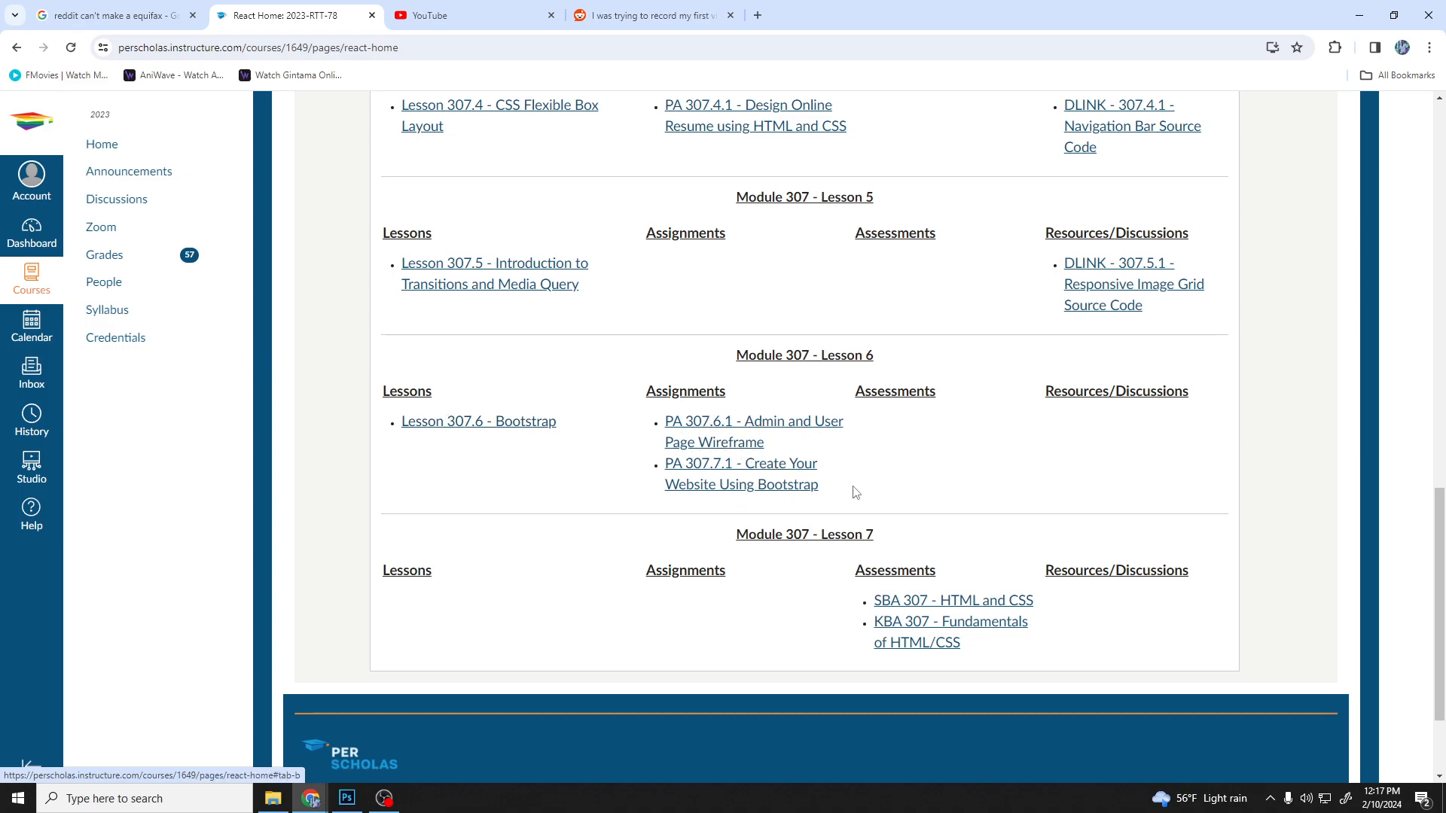
mouse_move(927, 605)
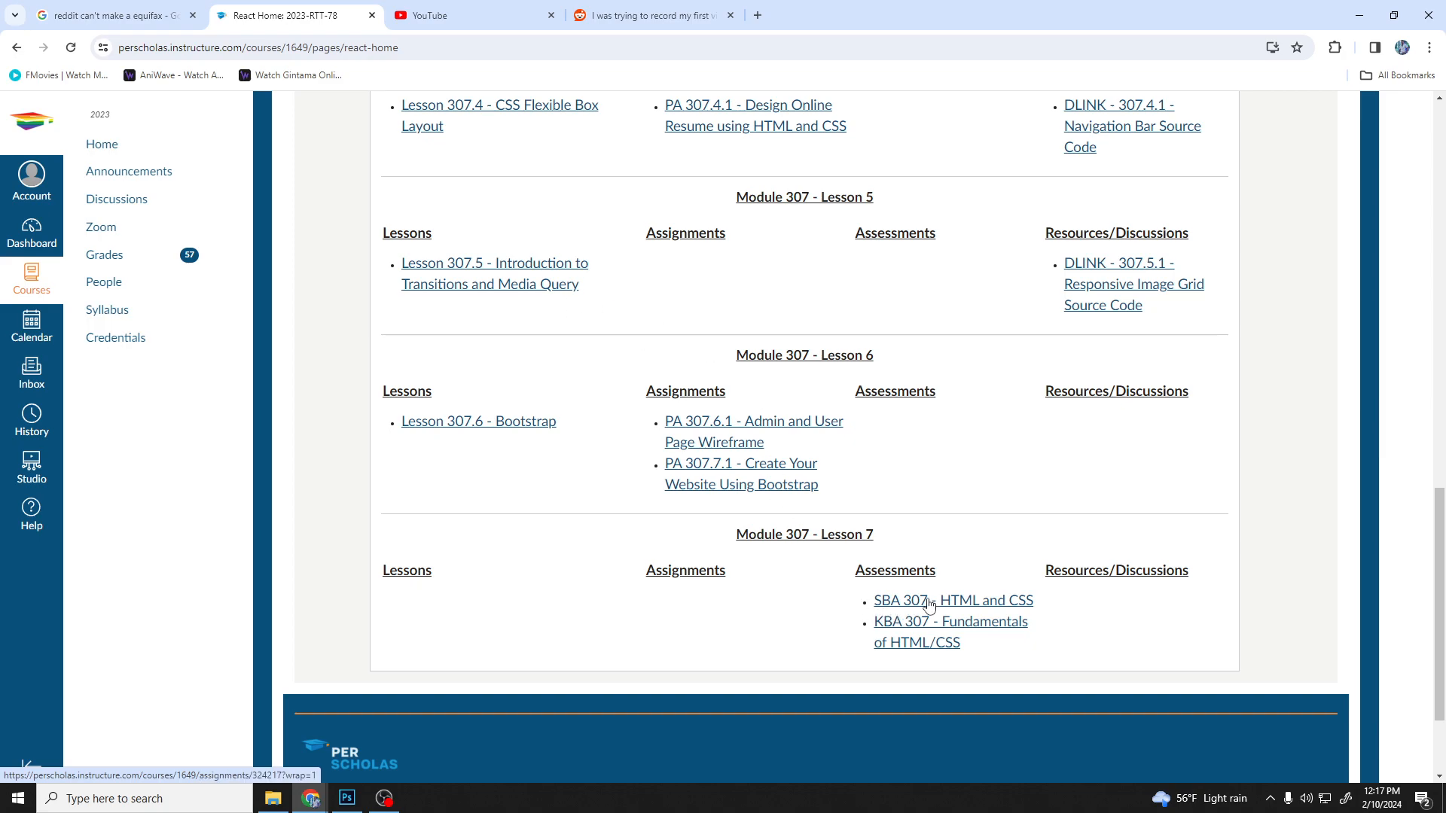
scroll("up", 3)
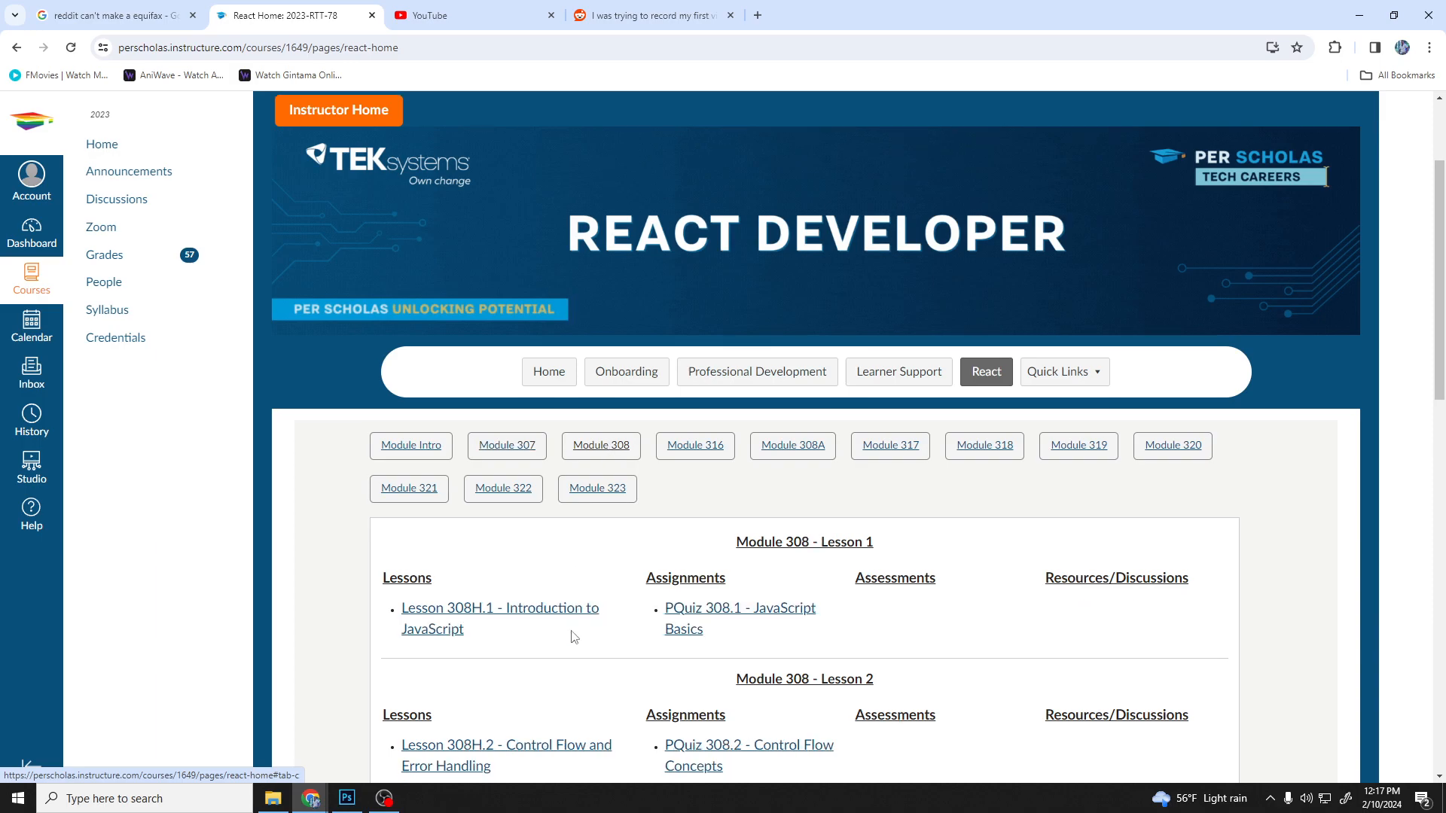
scroll("down", 3)
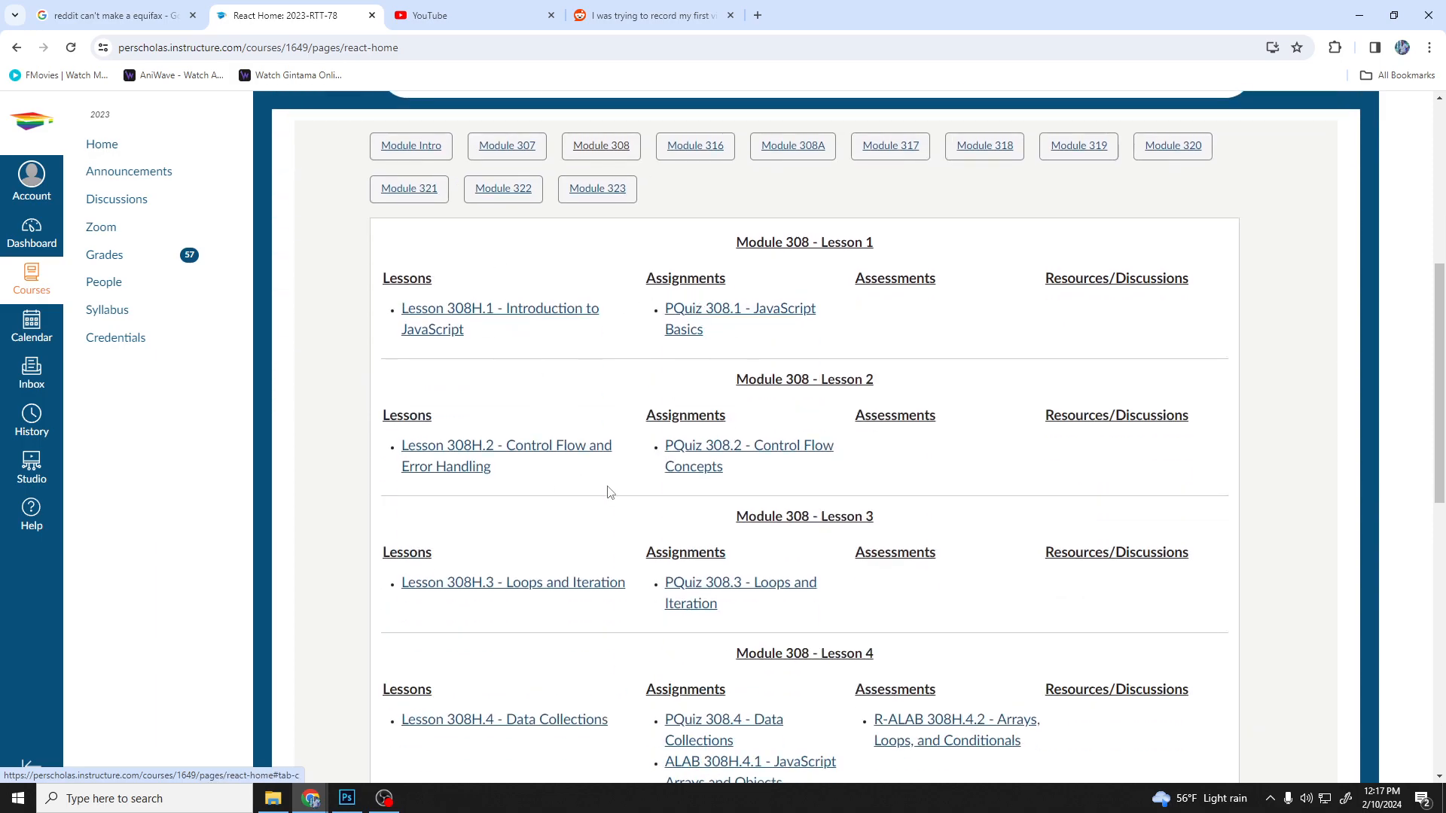
scroll("down", 3)
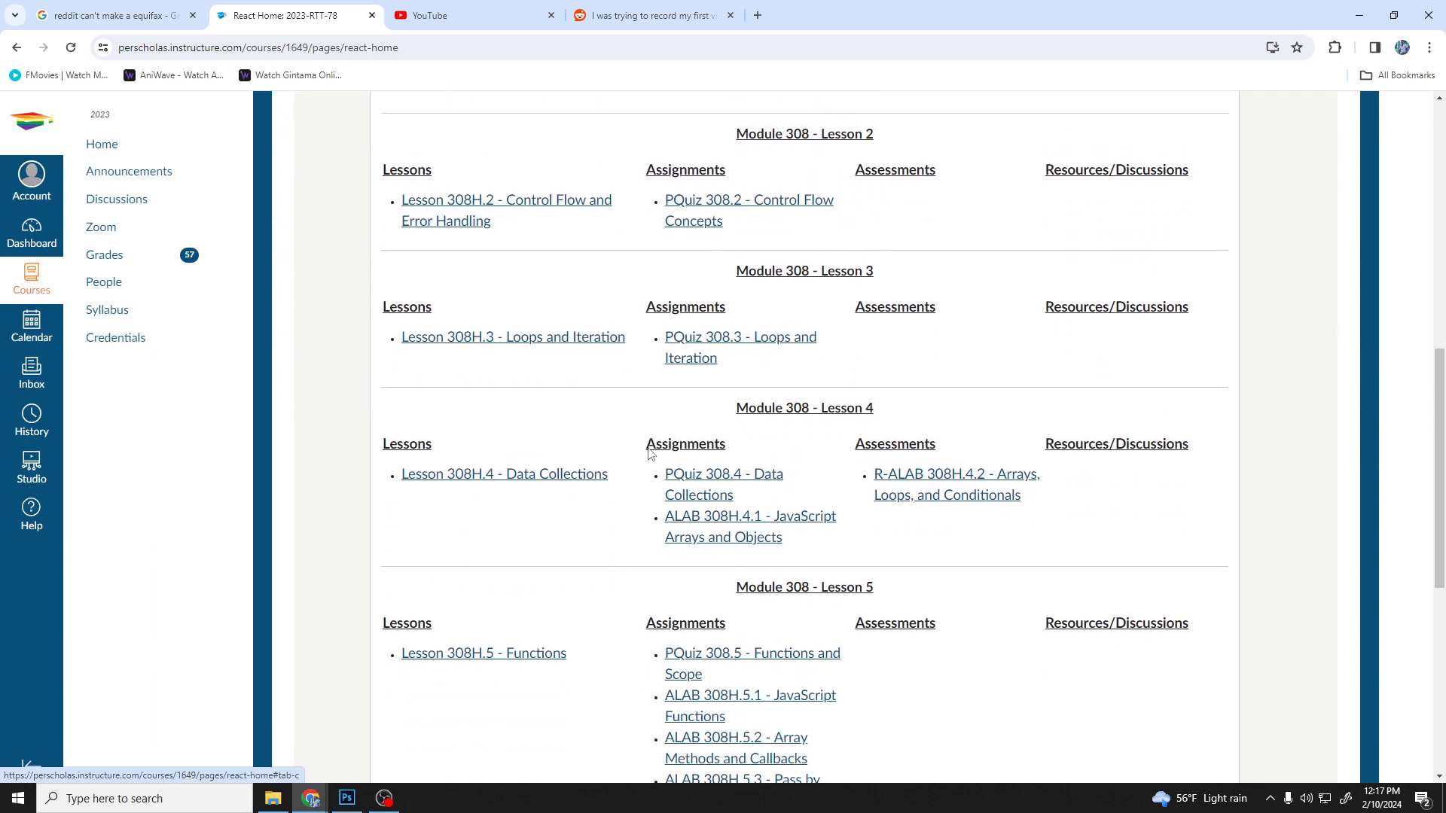
scroll("down", 3)
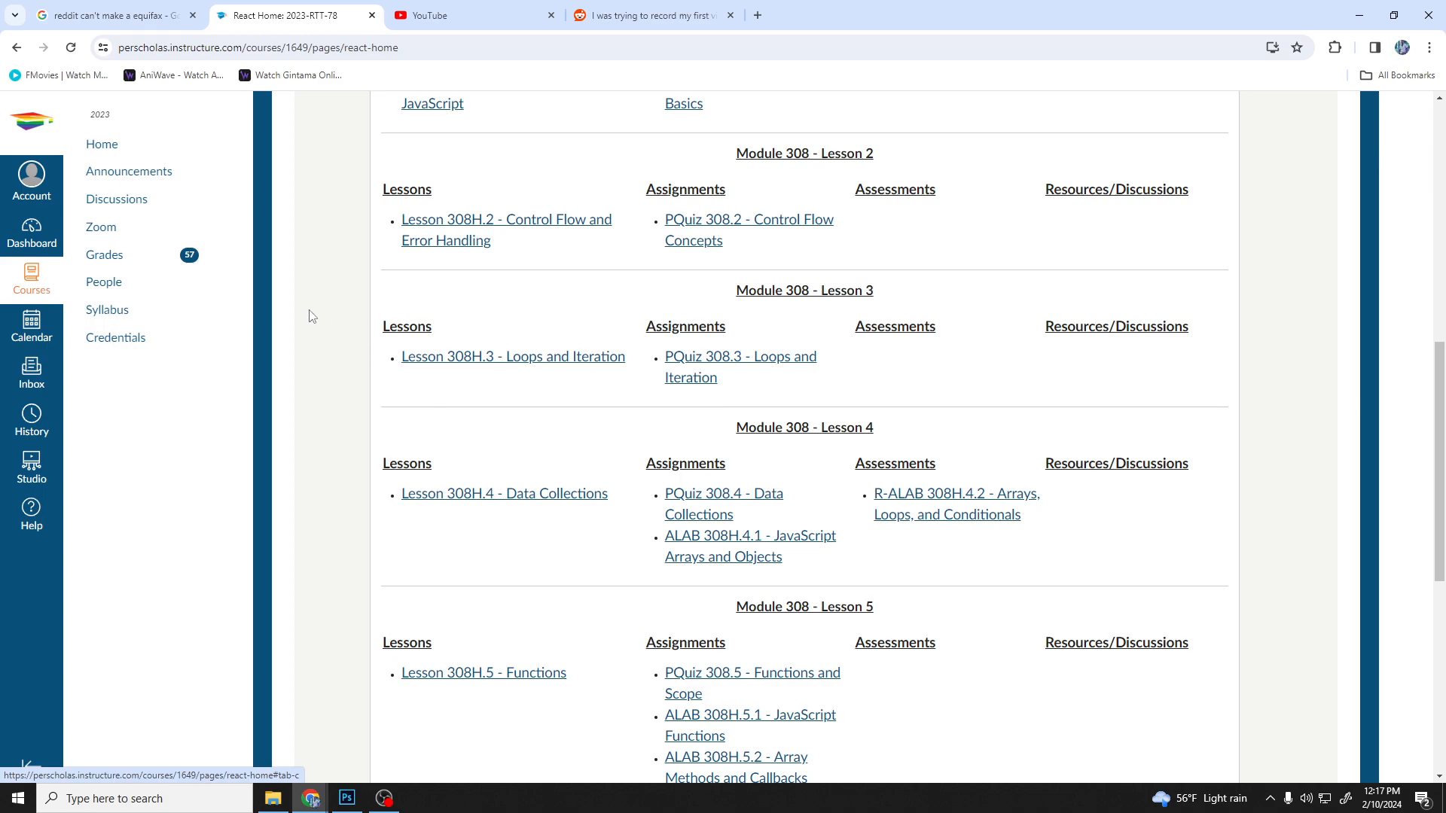
mouse_move(402, 299)
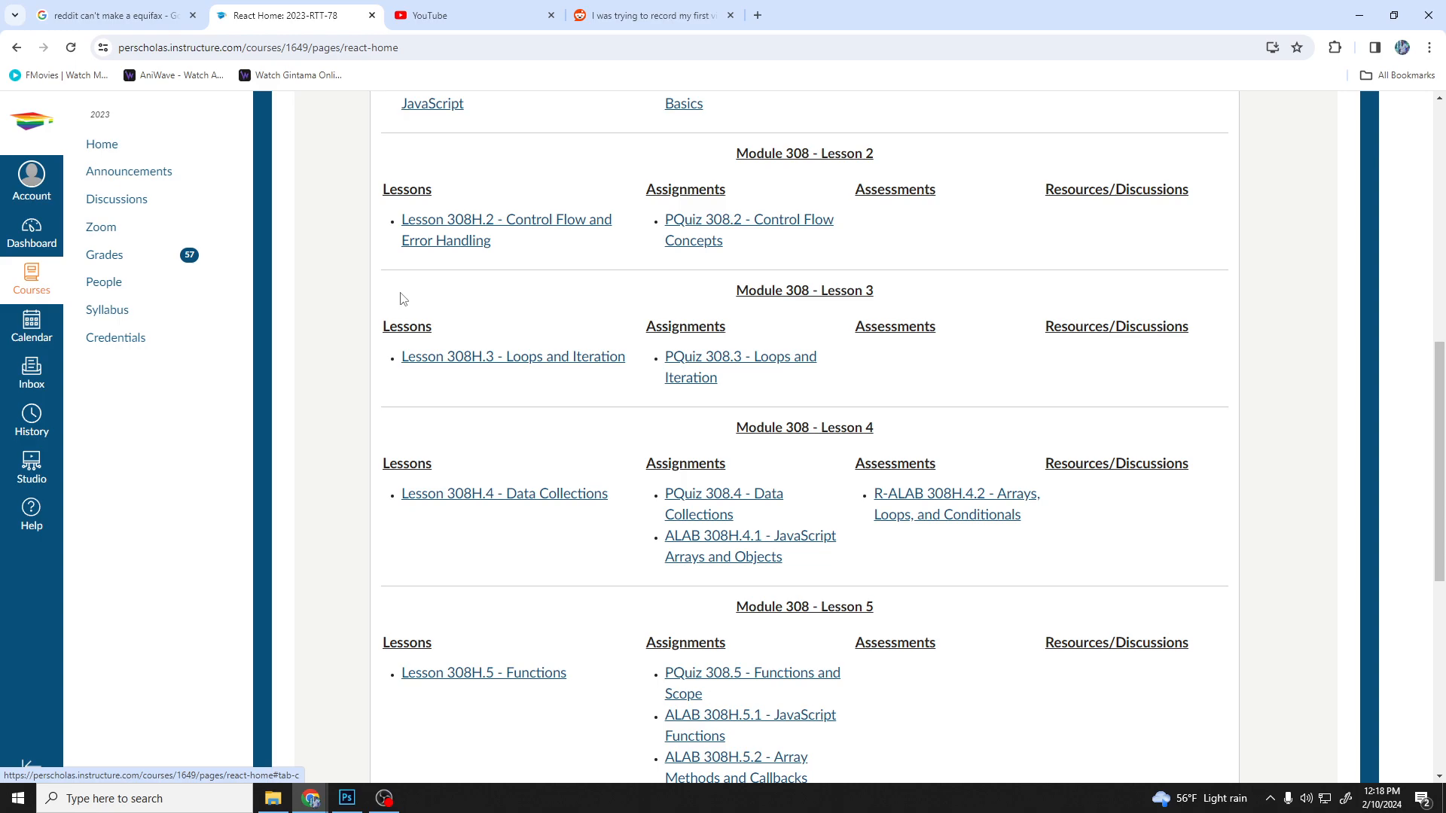
mouse_move(323, 336)
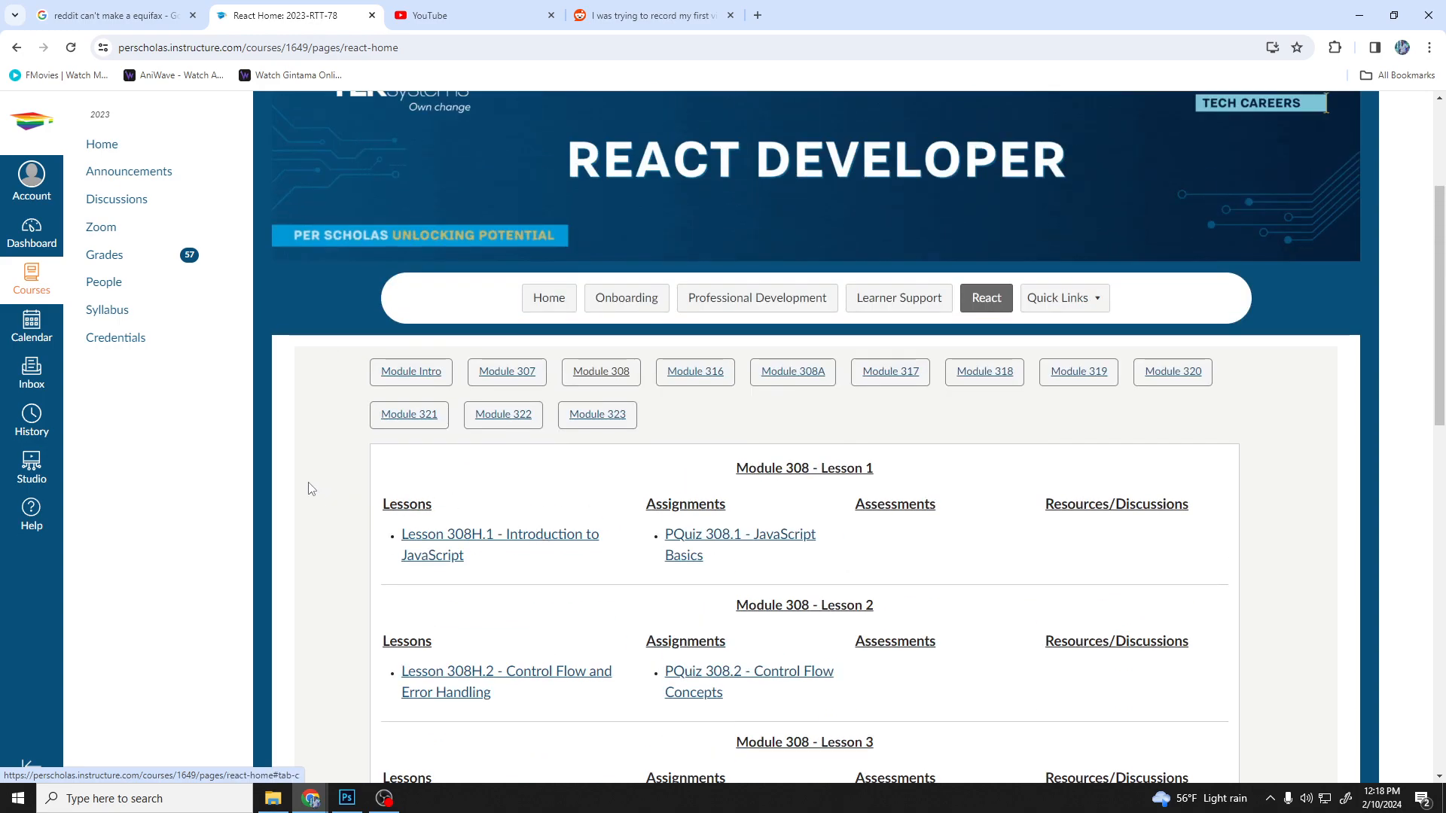
- Review Module 308's lesson tables down to Lesson 6's KBA and SBA assessments
scroll("down", 3)
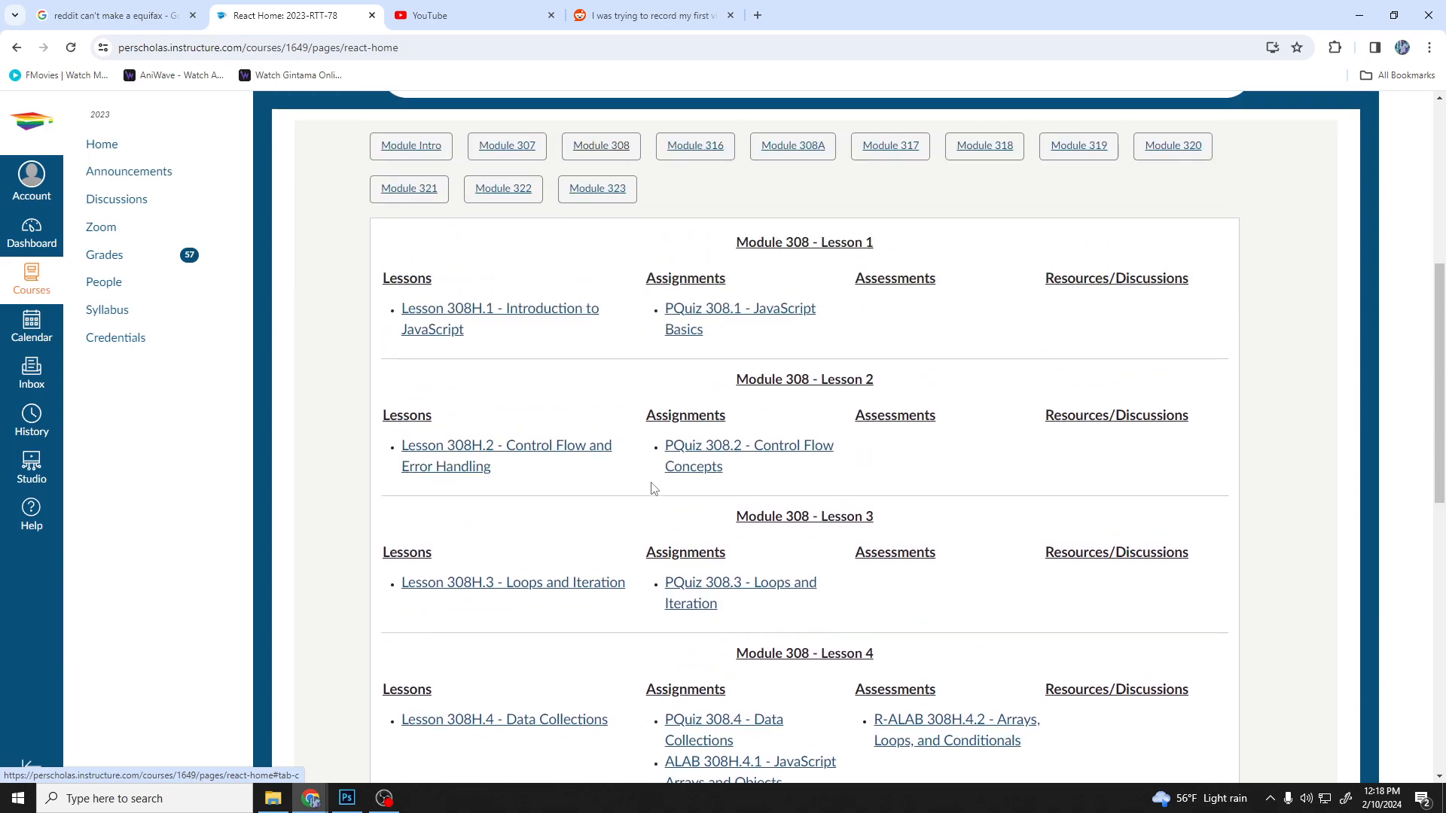
scroll("down", 3)
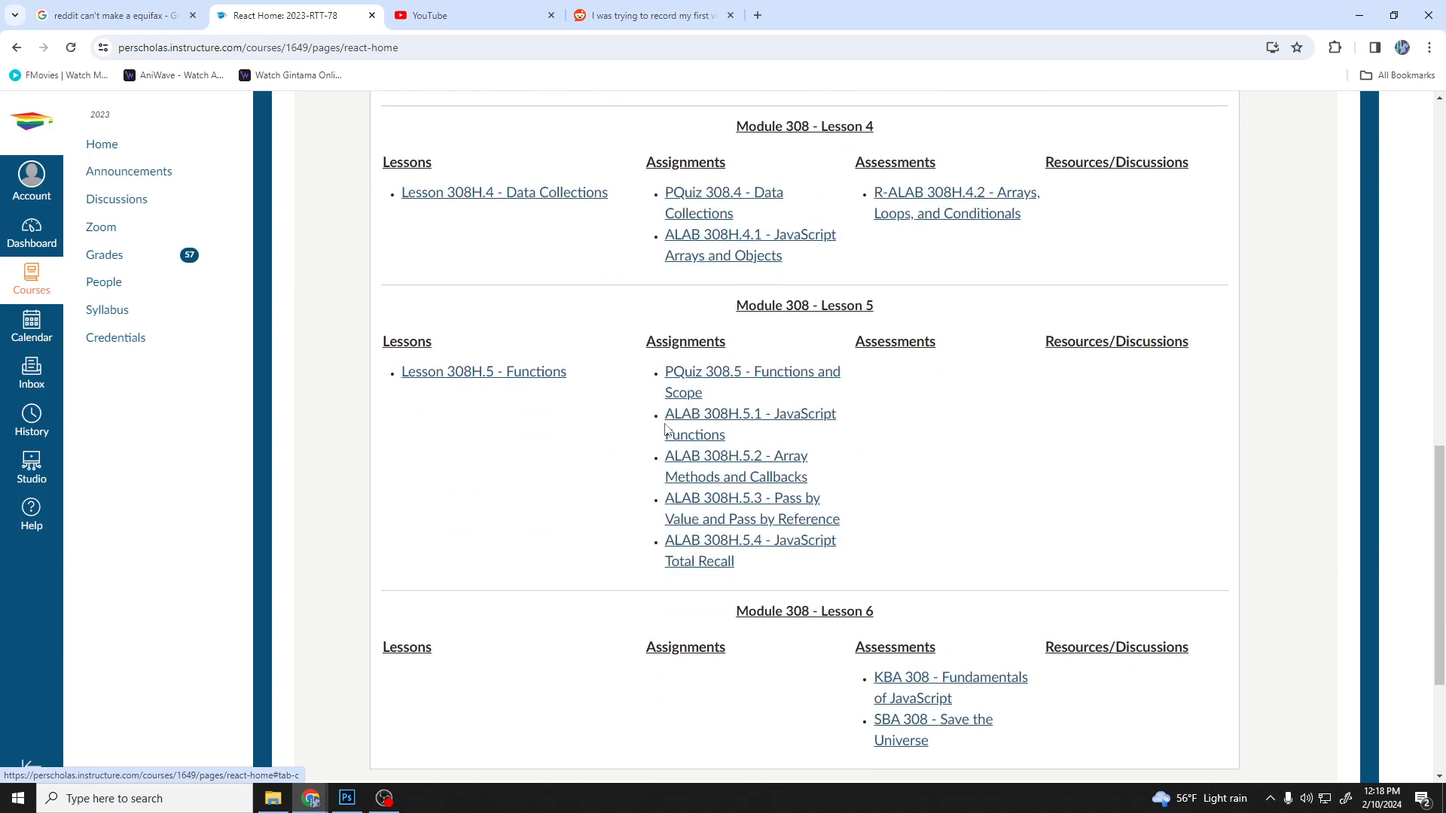
scroll("up", 3)
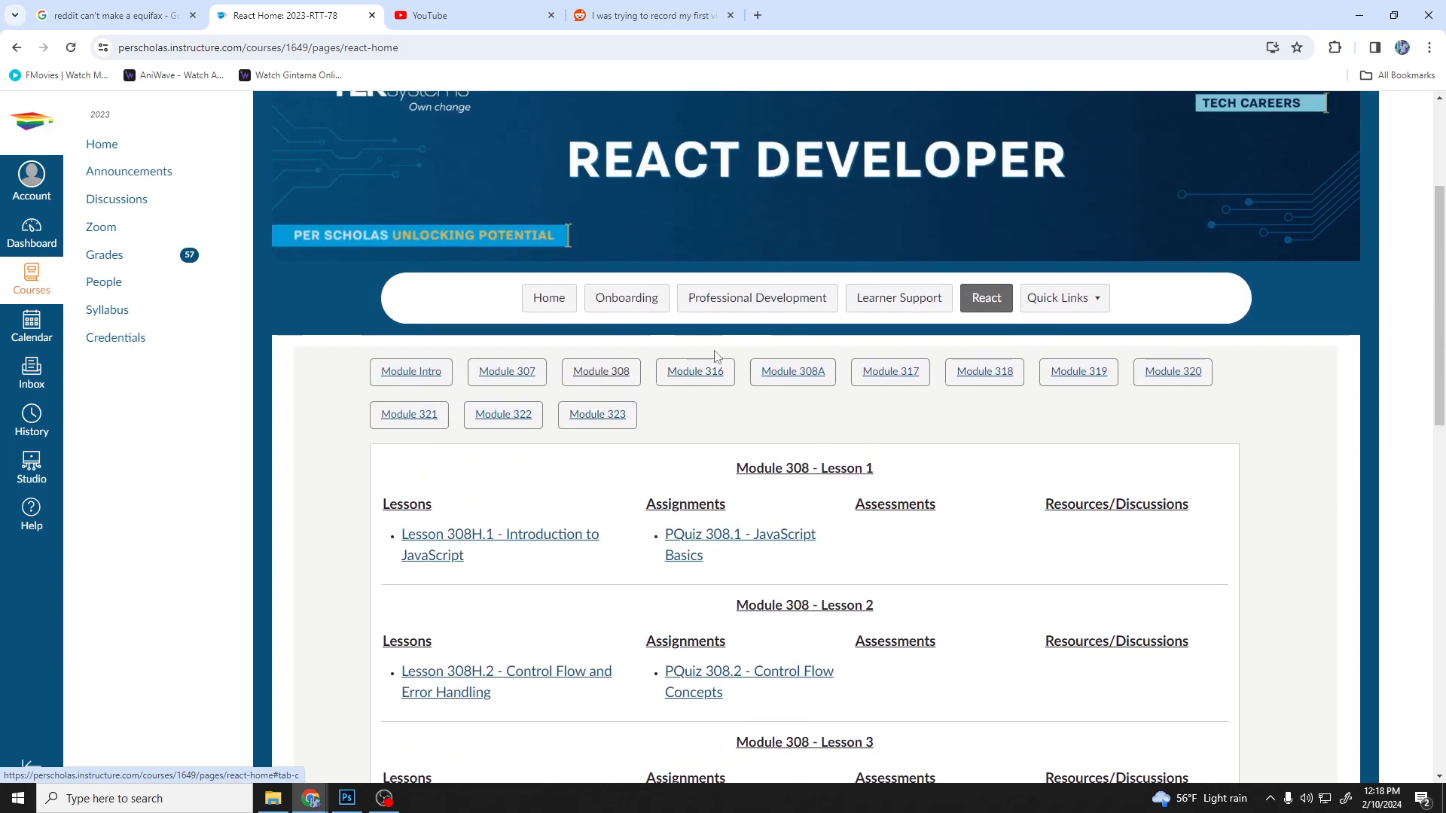
scroll("down", 3)
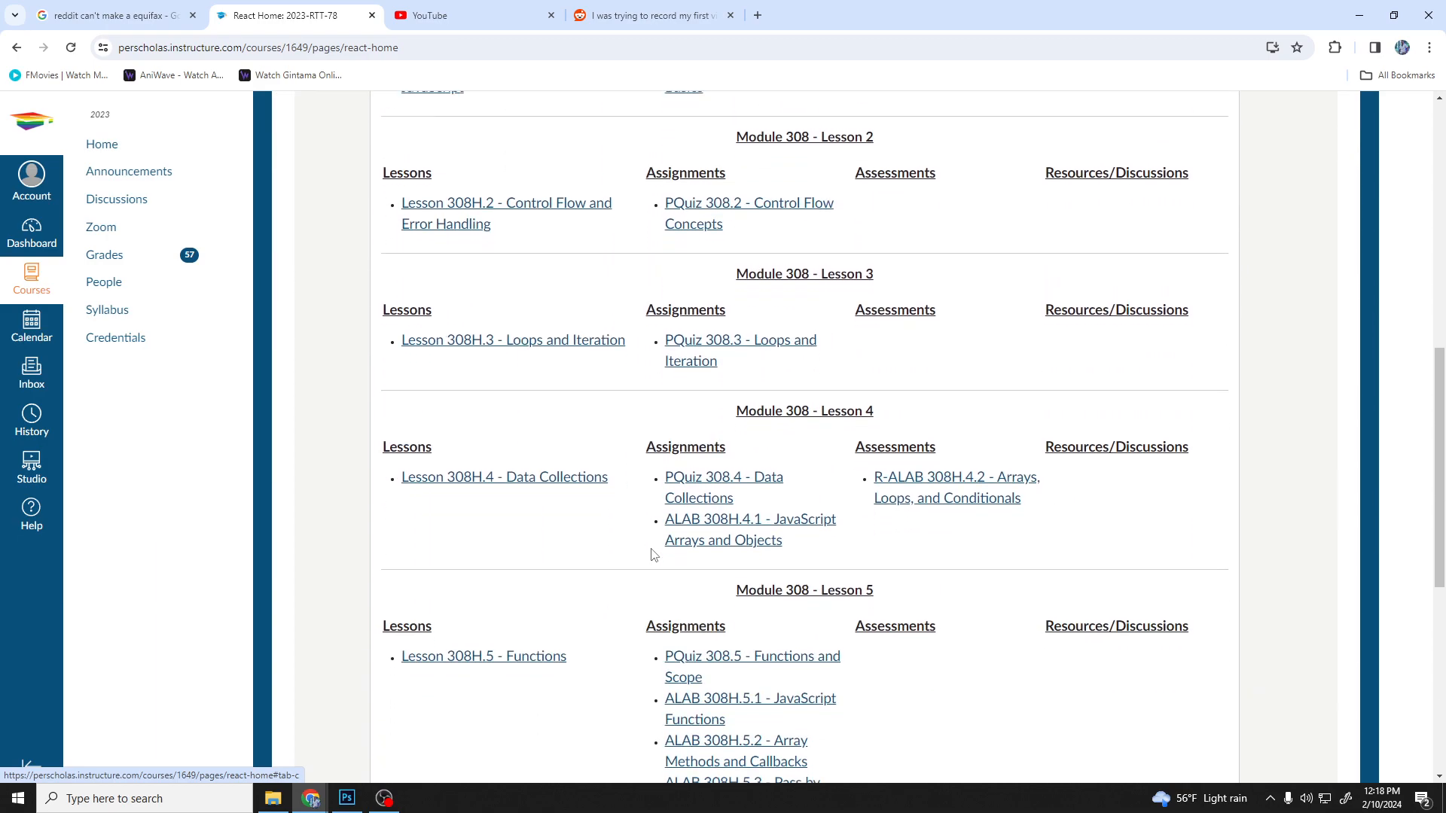
scroll("down", 3)
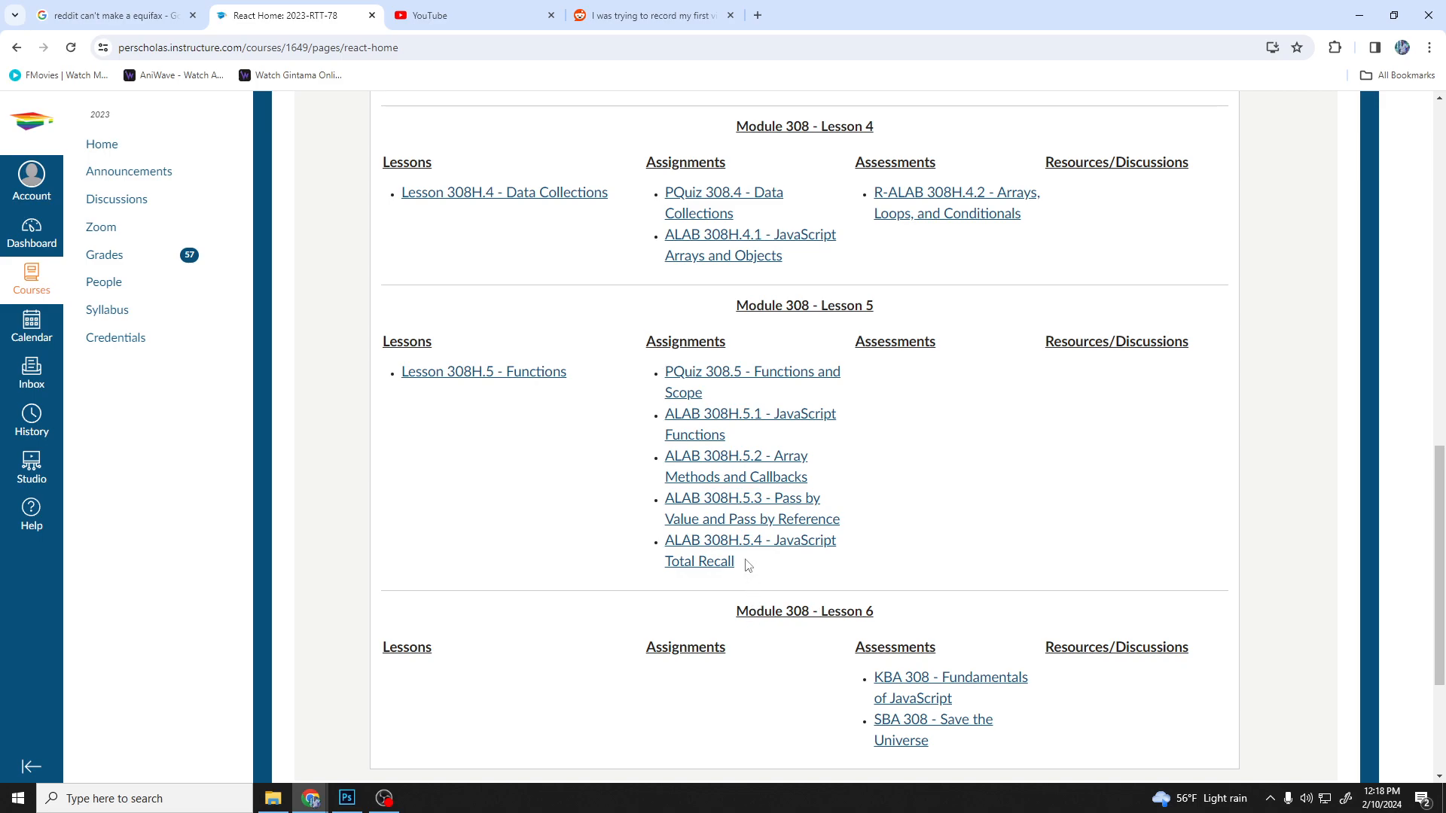
mouse_move(607, 513)
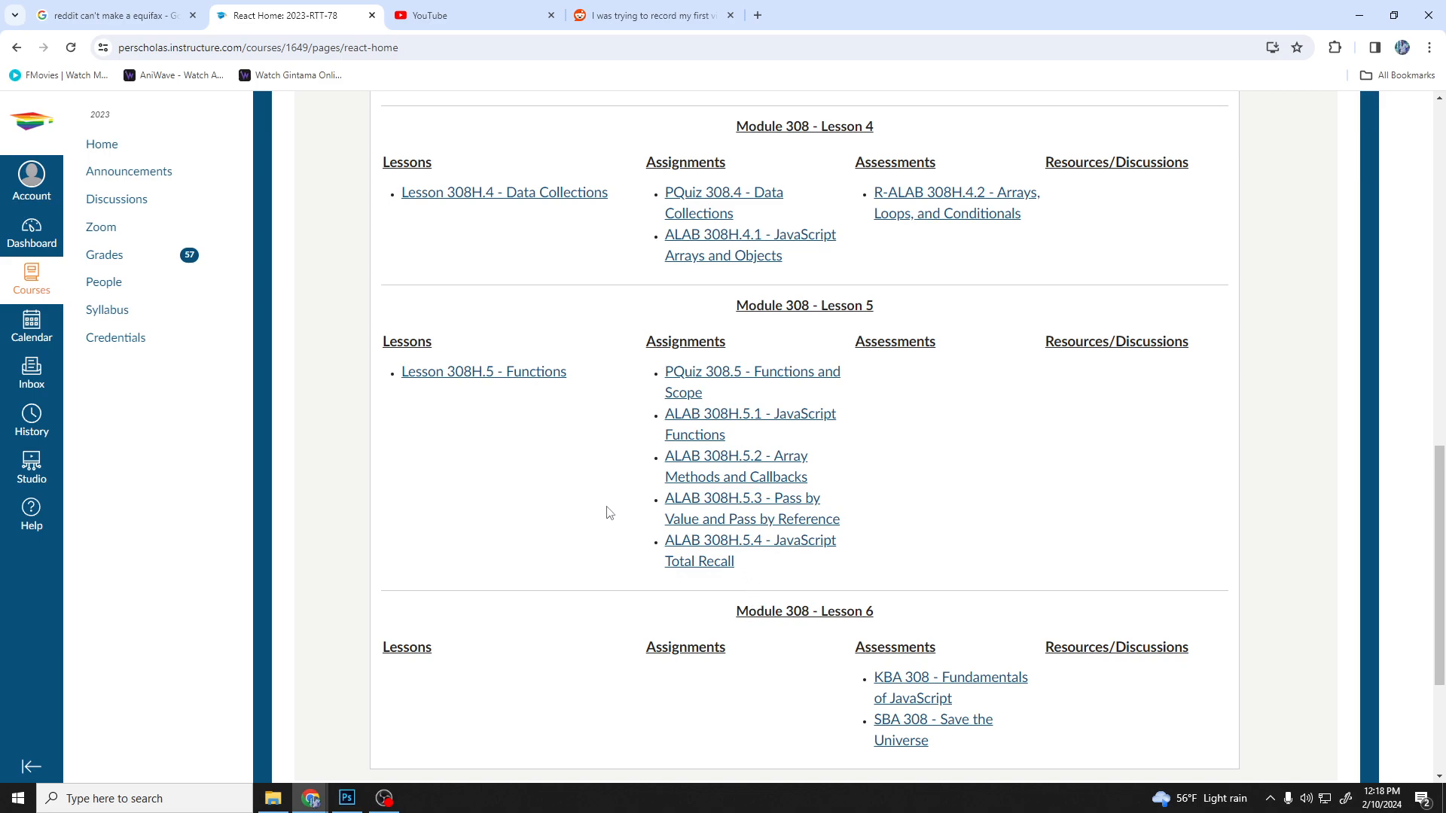
scroll("up", 3)
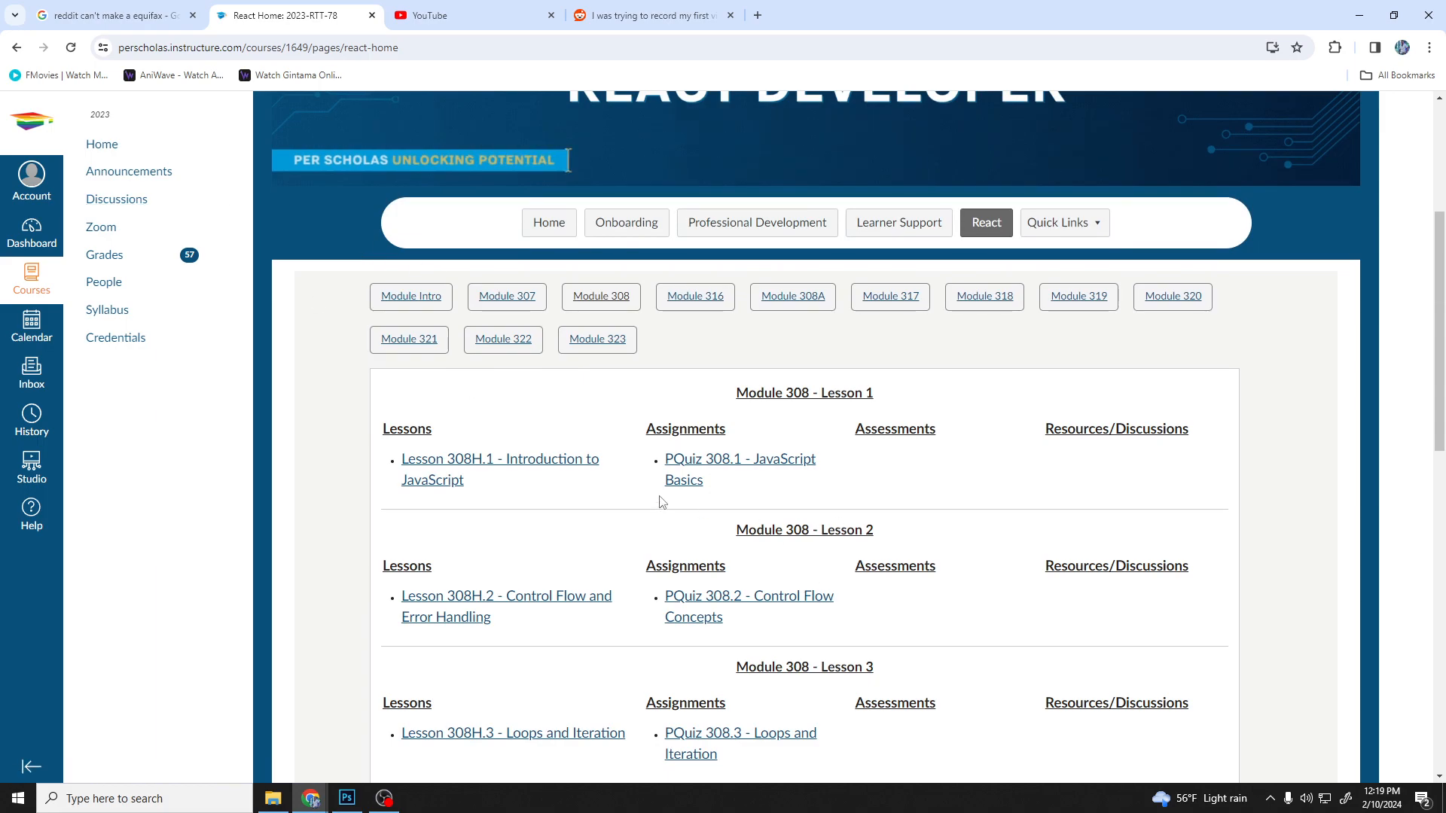
scroll("down", 3)
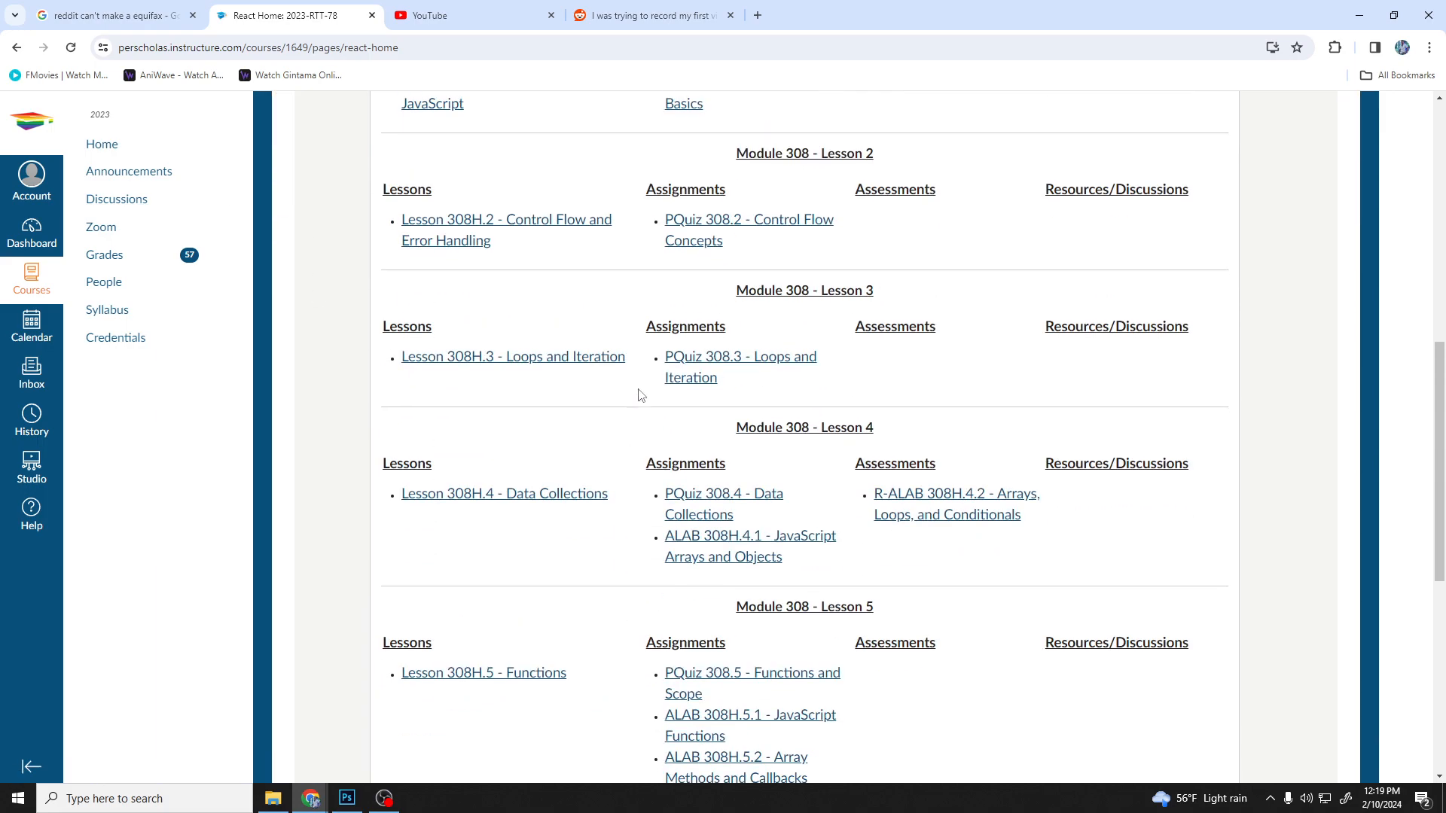
scroll("down", 3)
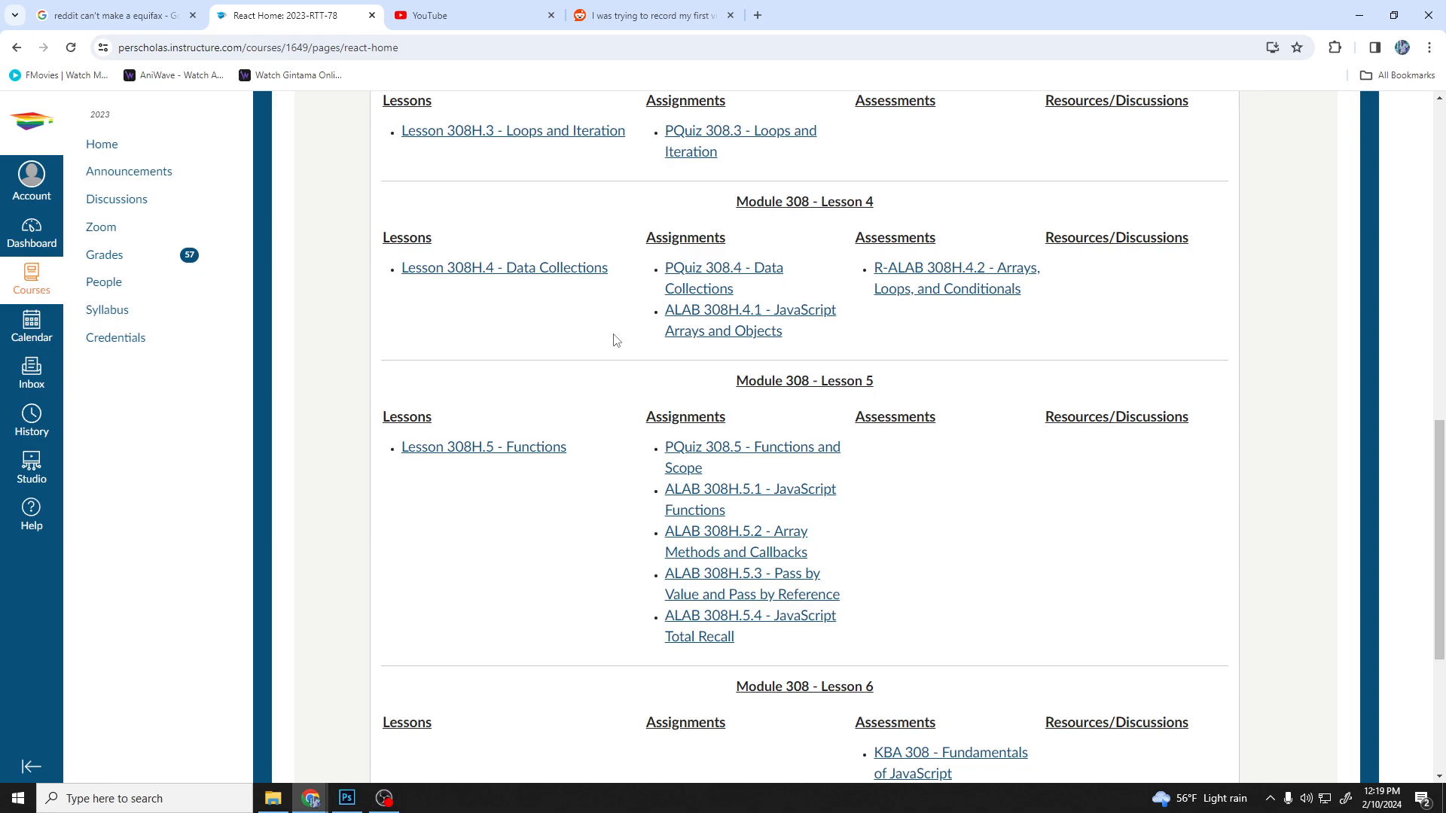
mouse_move(486, 423)
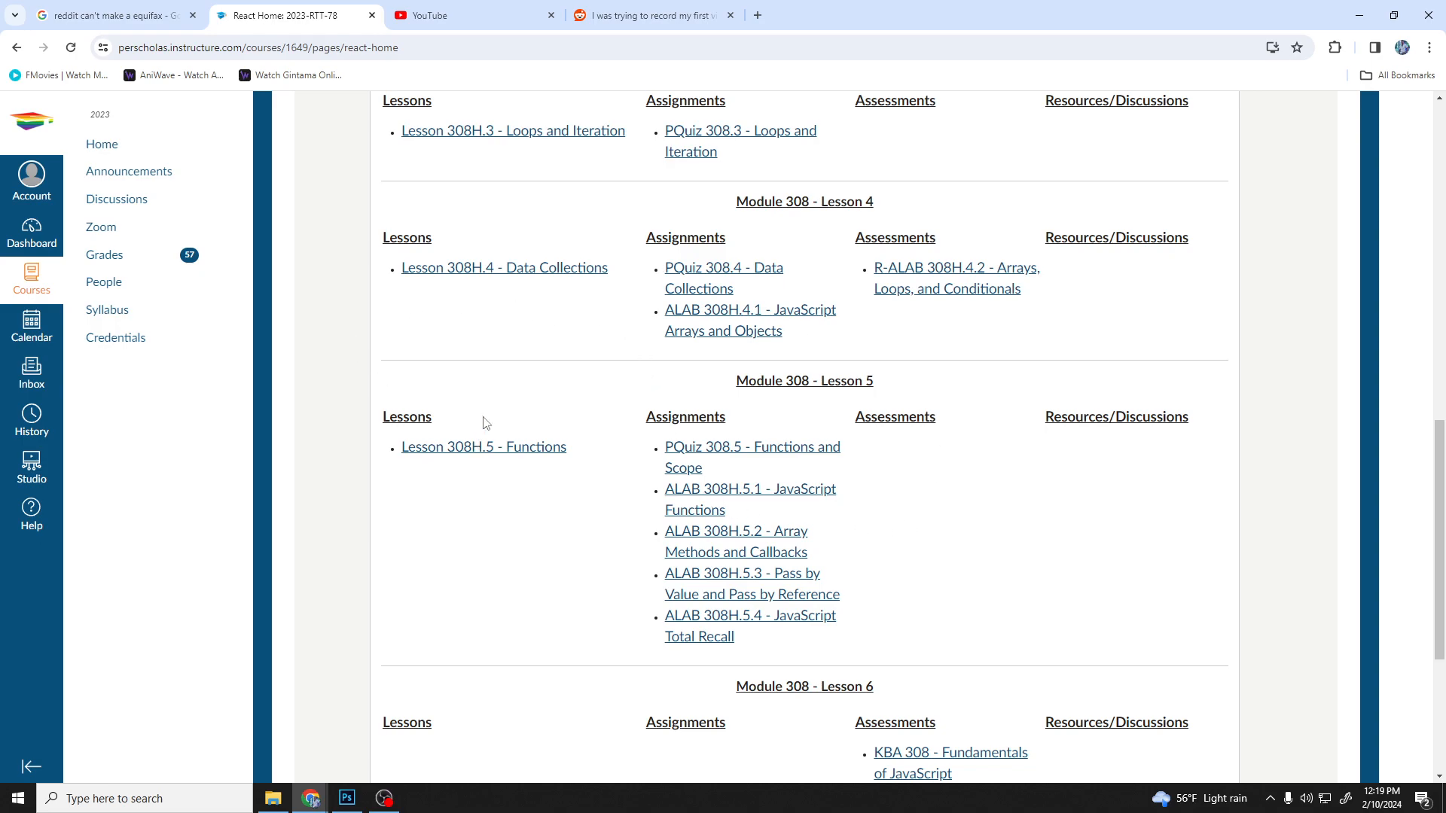
scroll("down", 3)
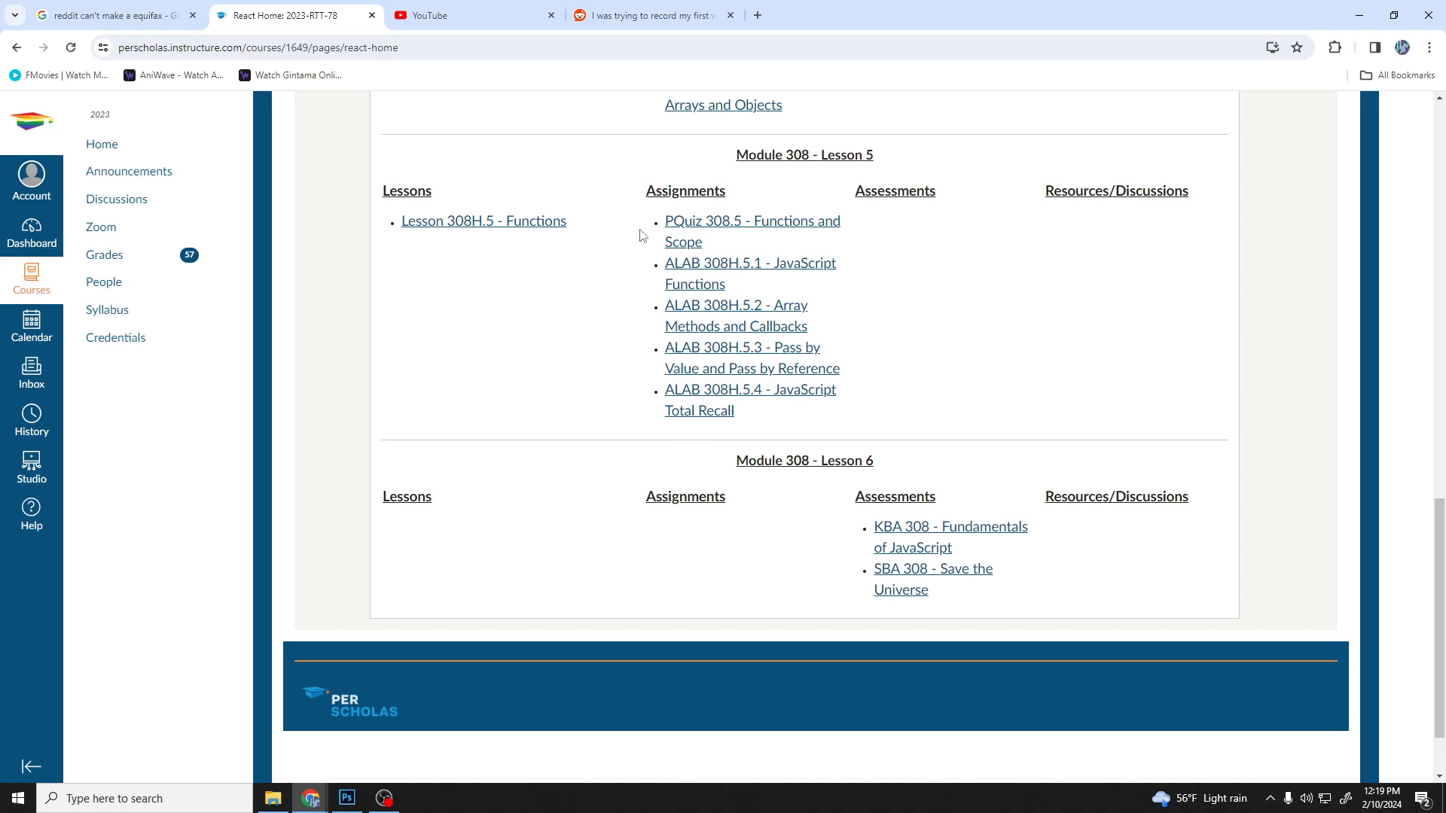
scroll("down", 3)
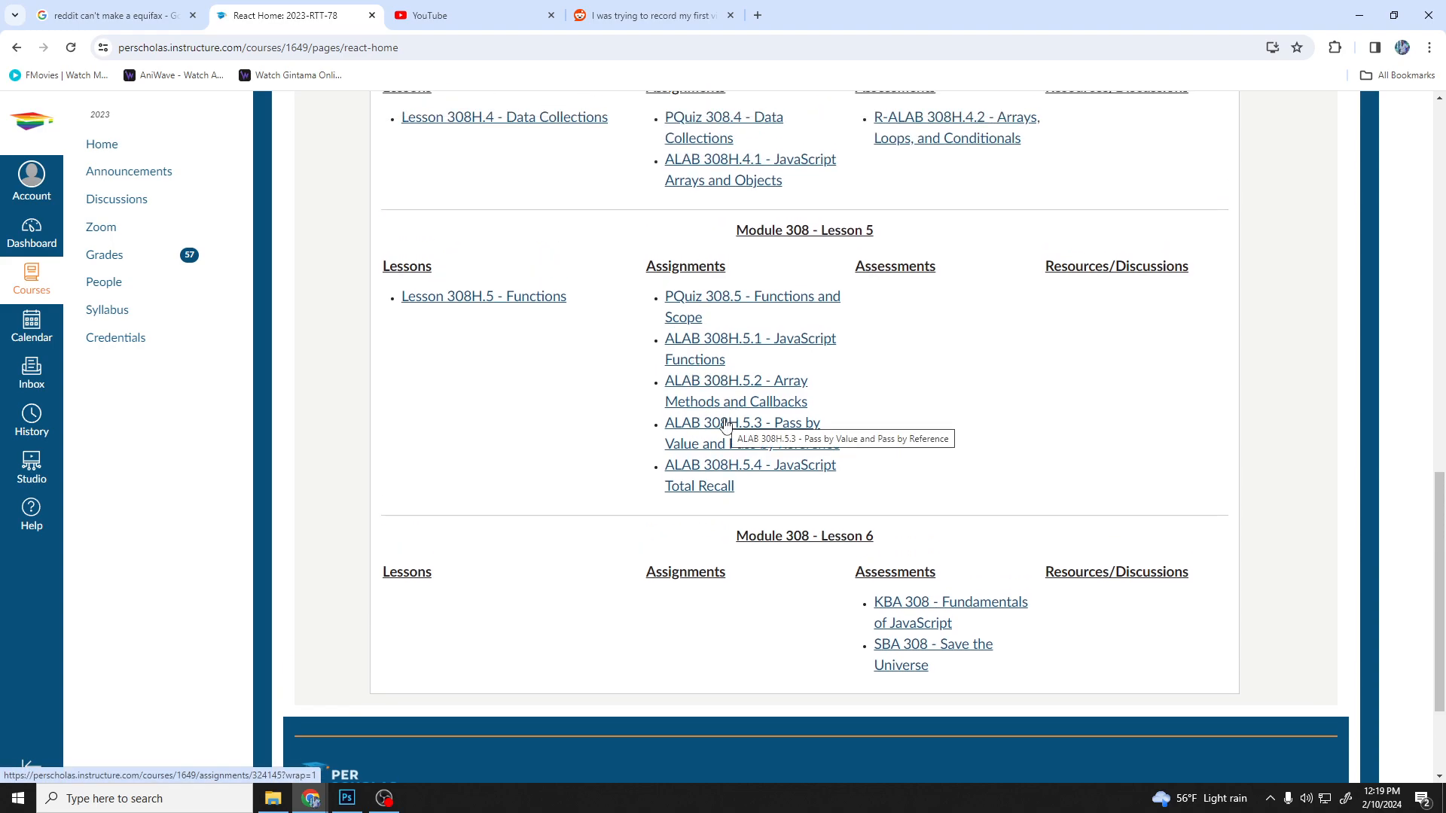
scroll("up", 3)
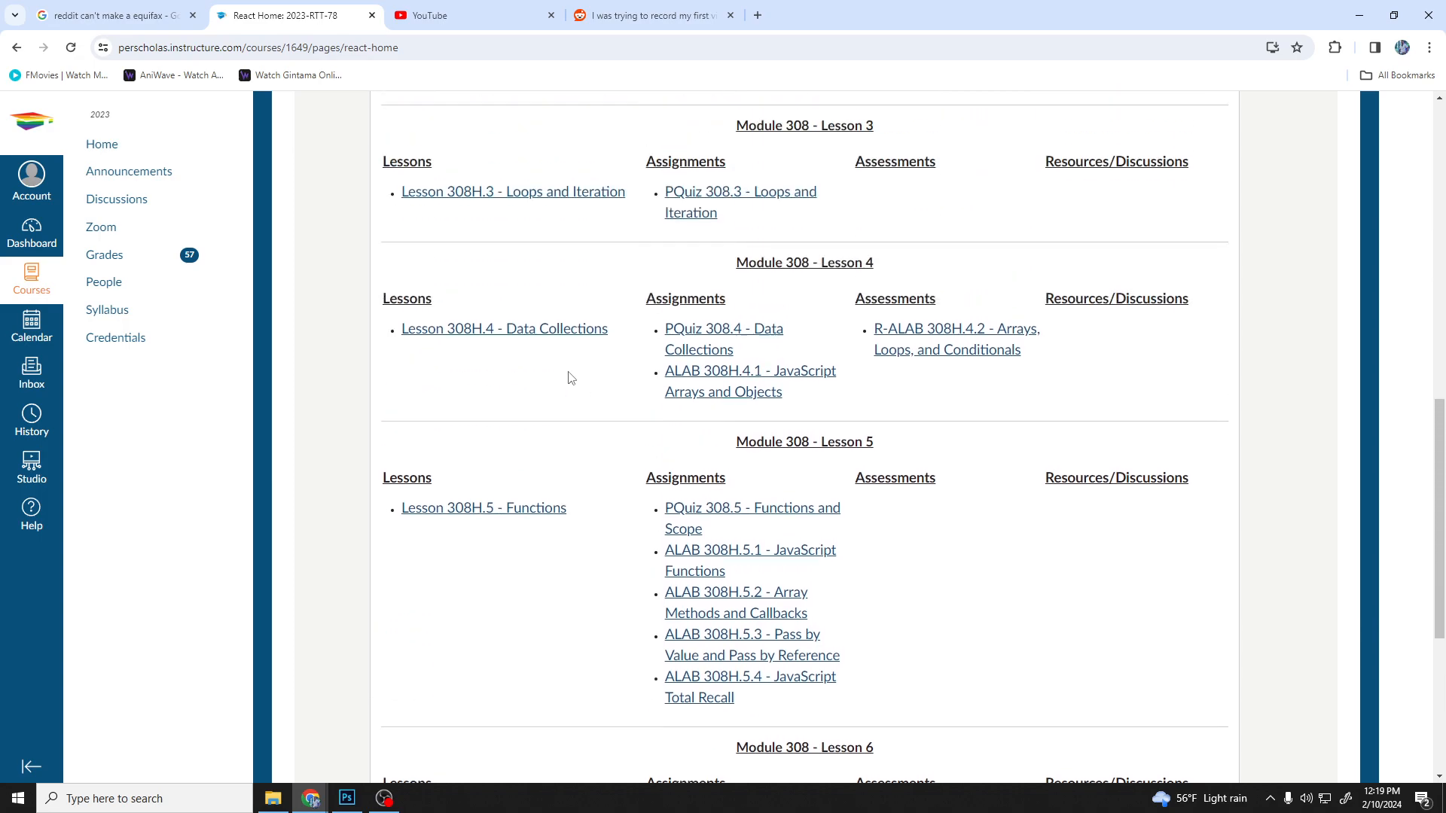
scroll("down", 3)
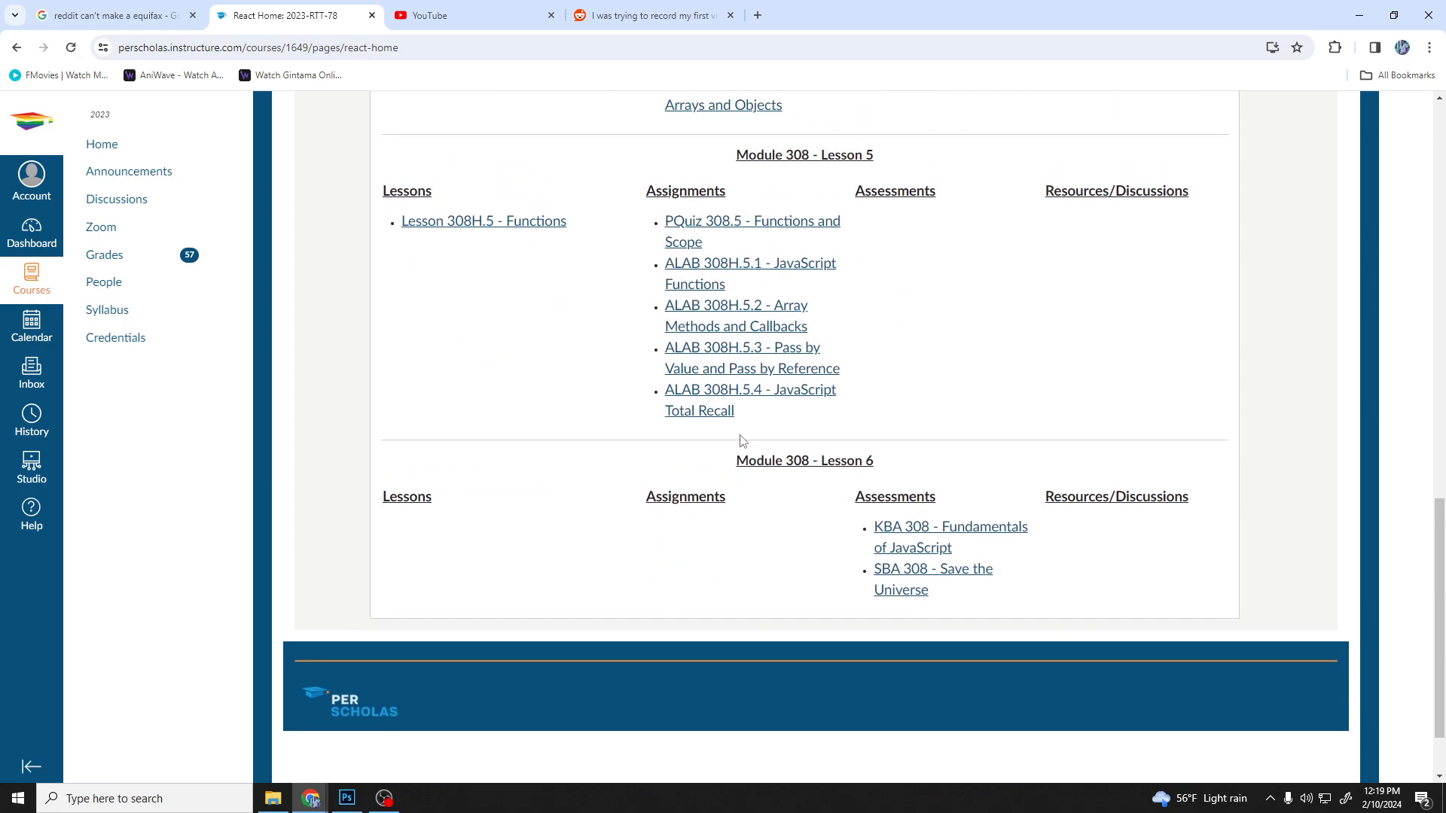
mouse_move(616, 387)
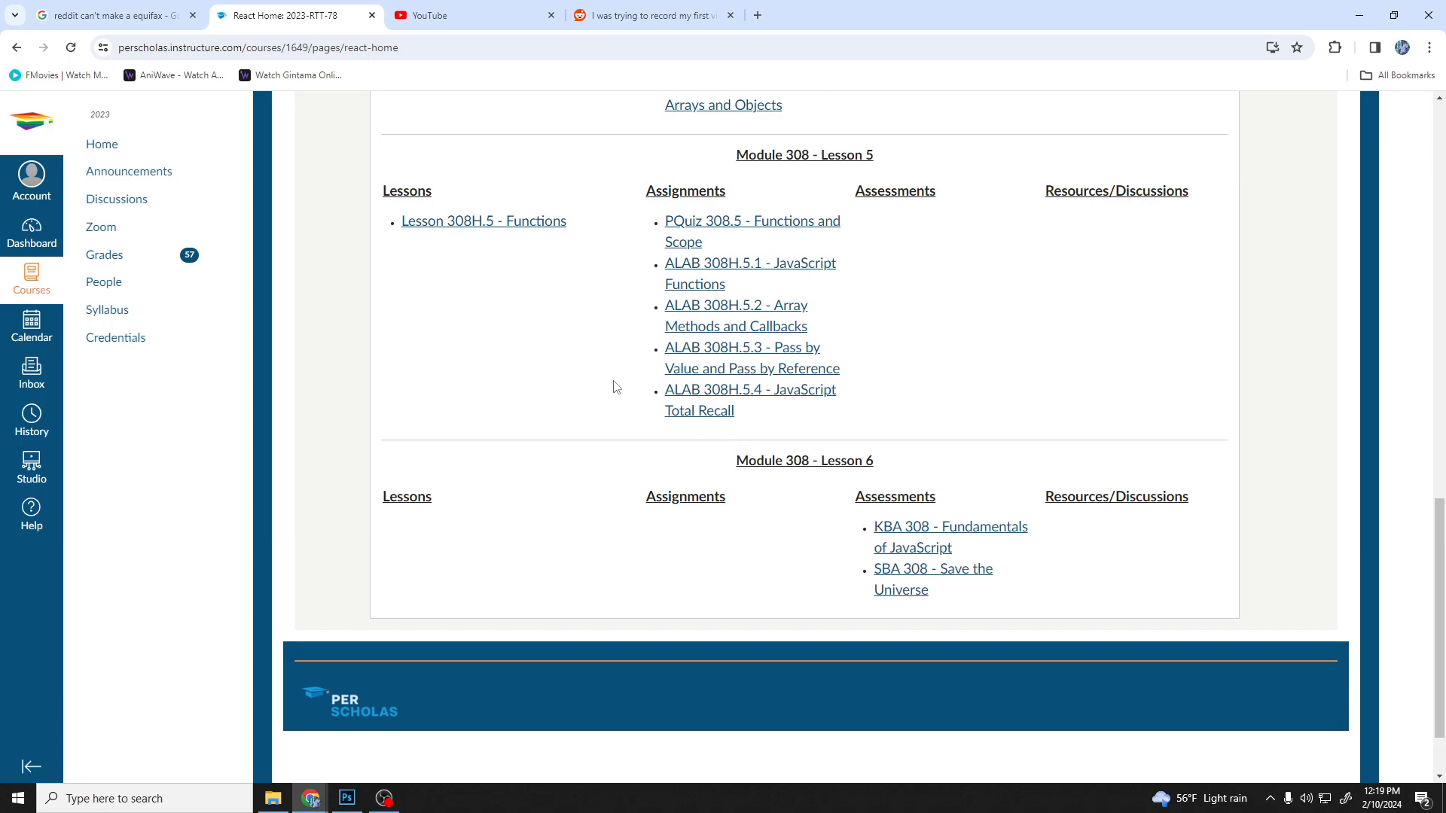
mouse_move(600, 383)
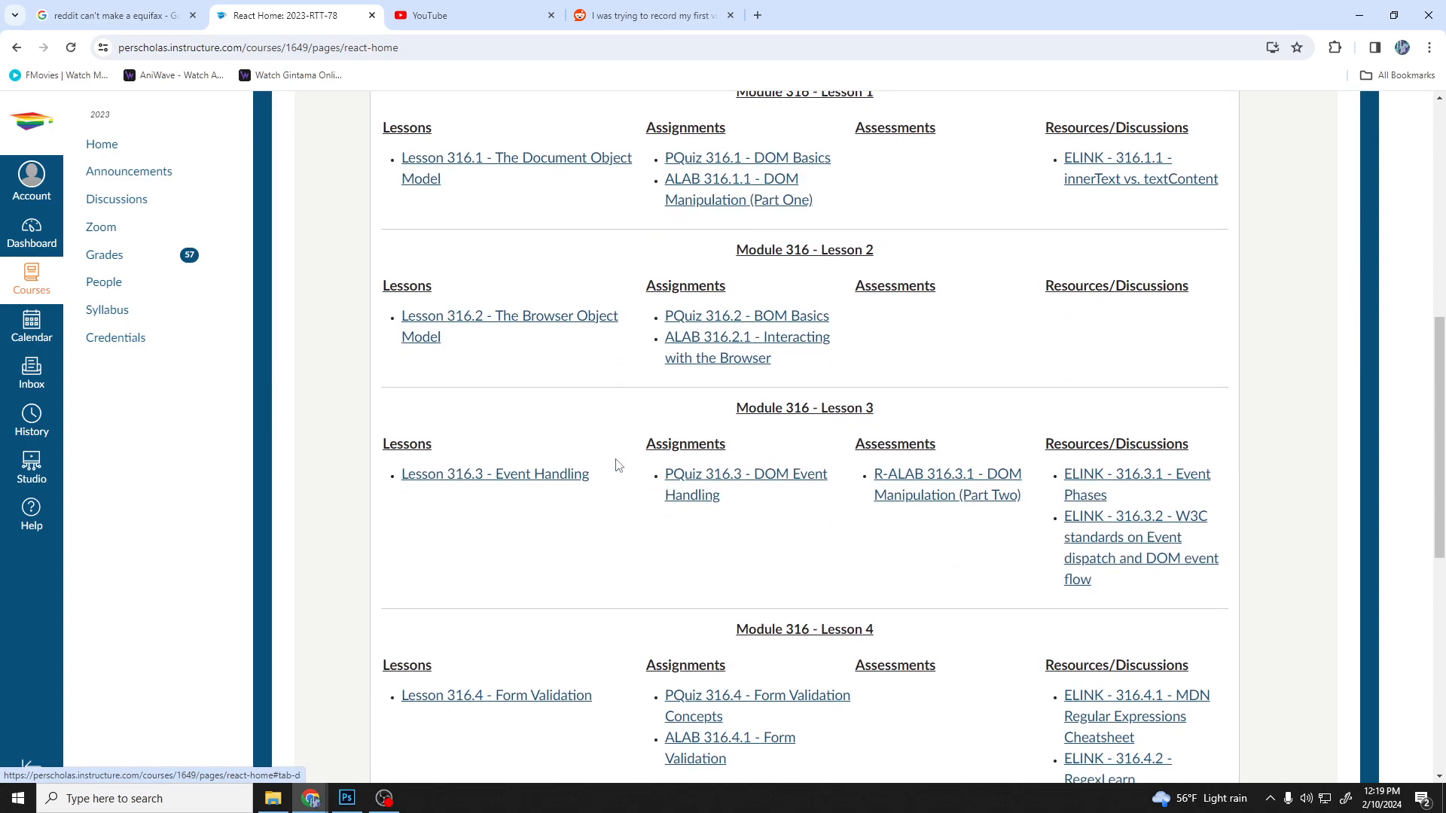
- Review Module 316's lesson and assignment tables on the React Home page
scroll("down", 3)
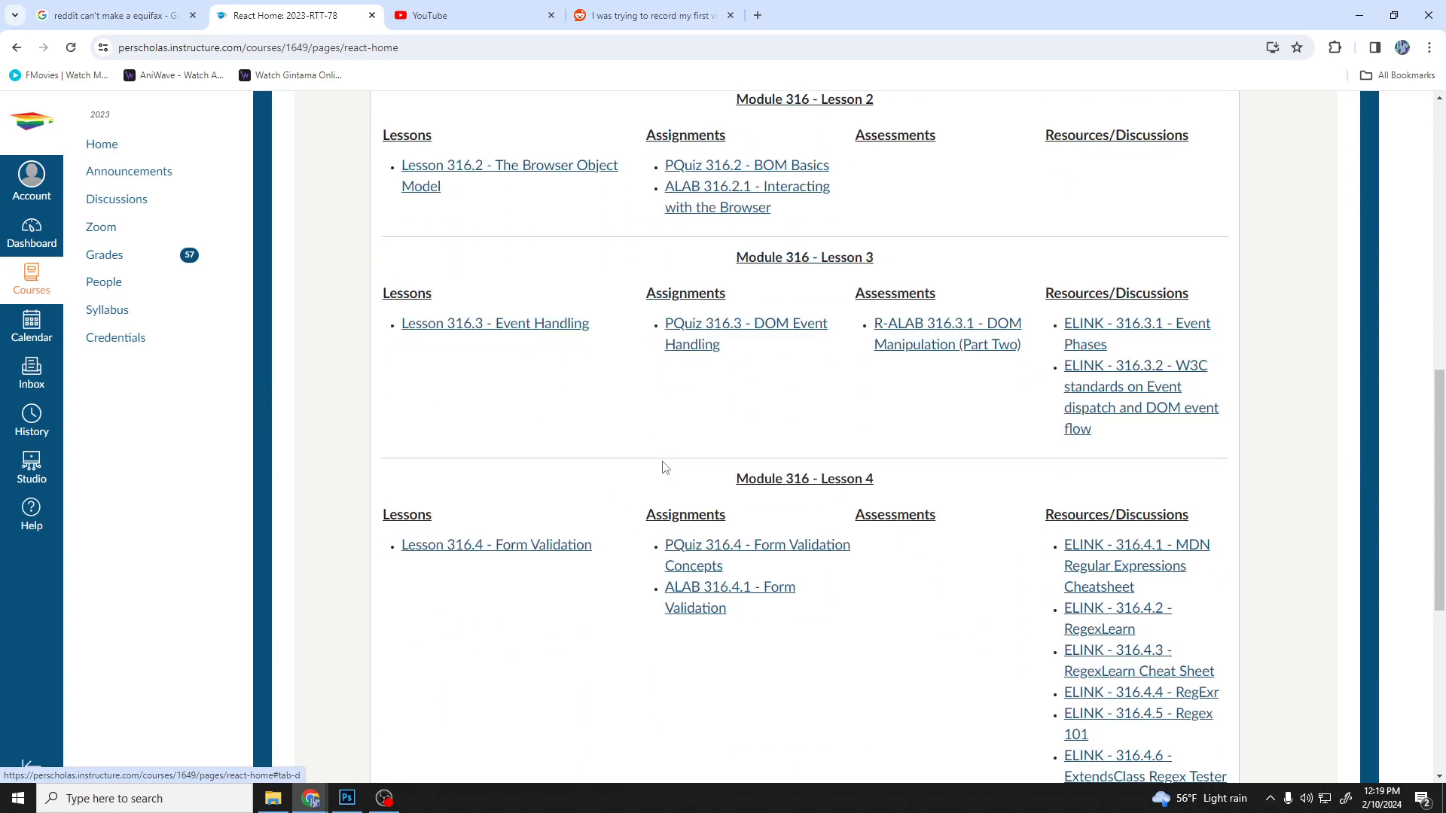
scroll("down", 3)
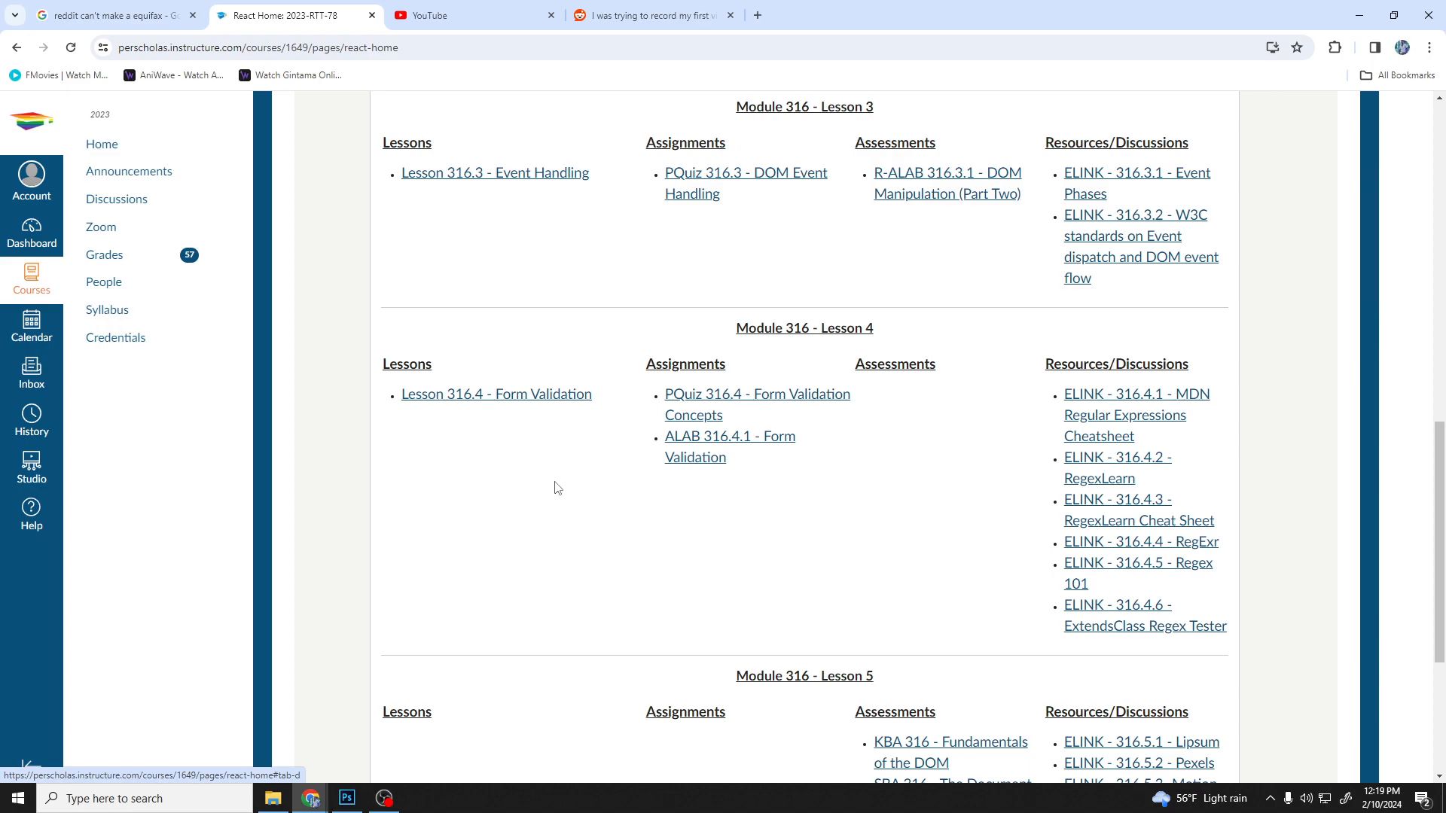
scroll("up", 3)
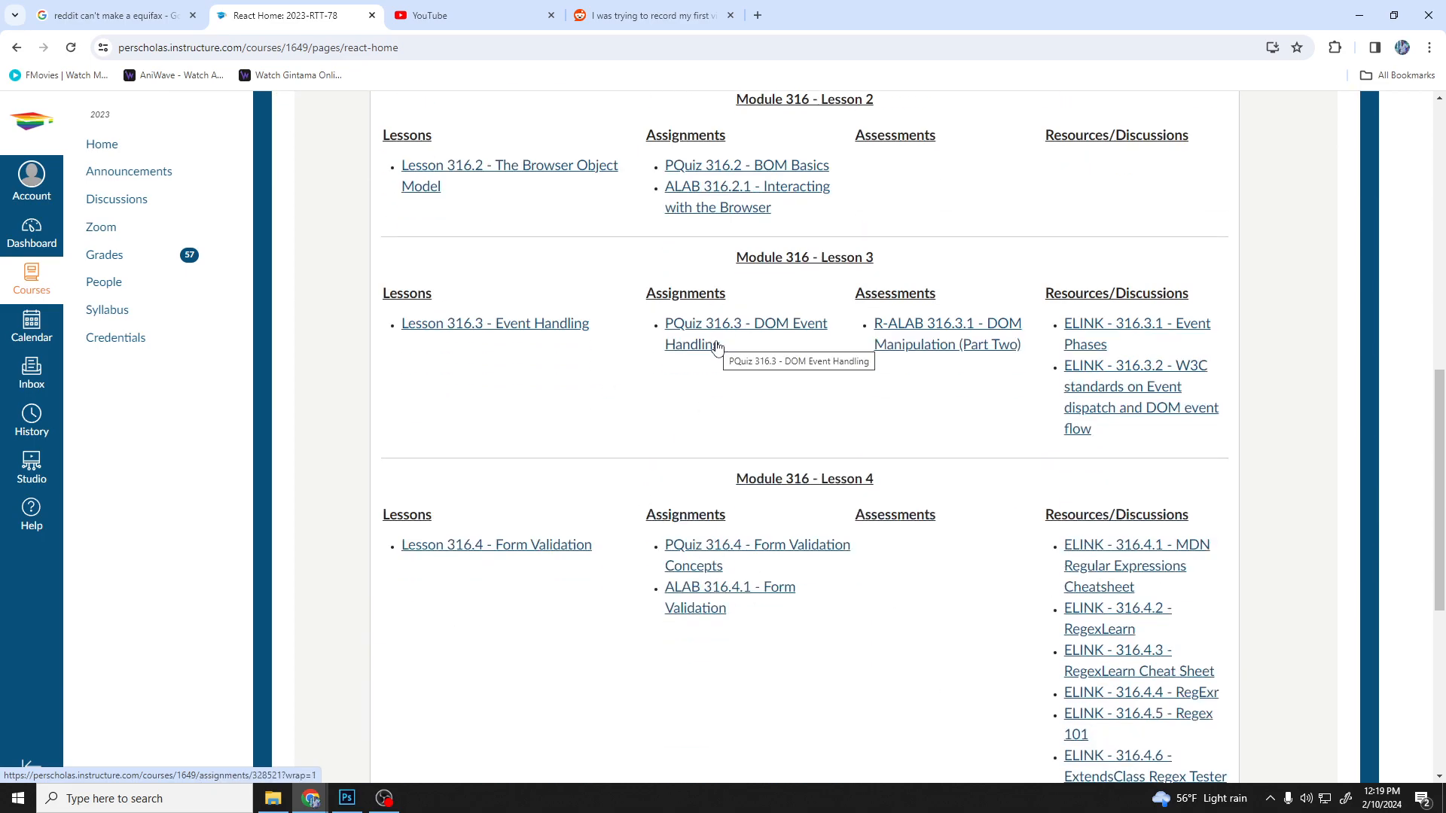
scroll("down", 3)
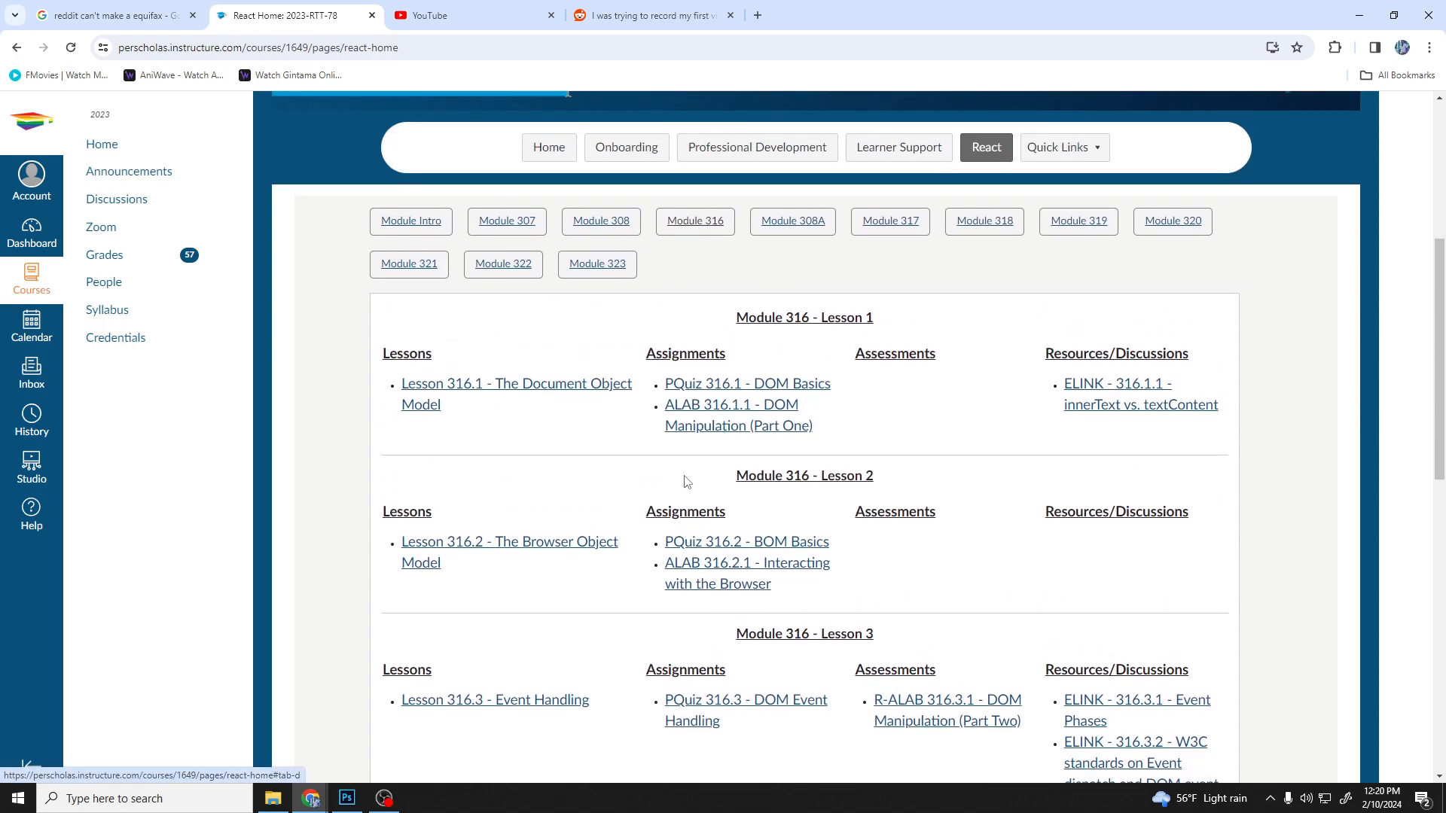
mouse_move(764, 433)
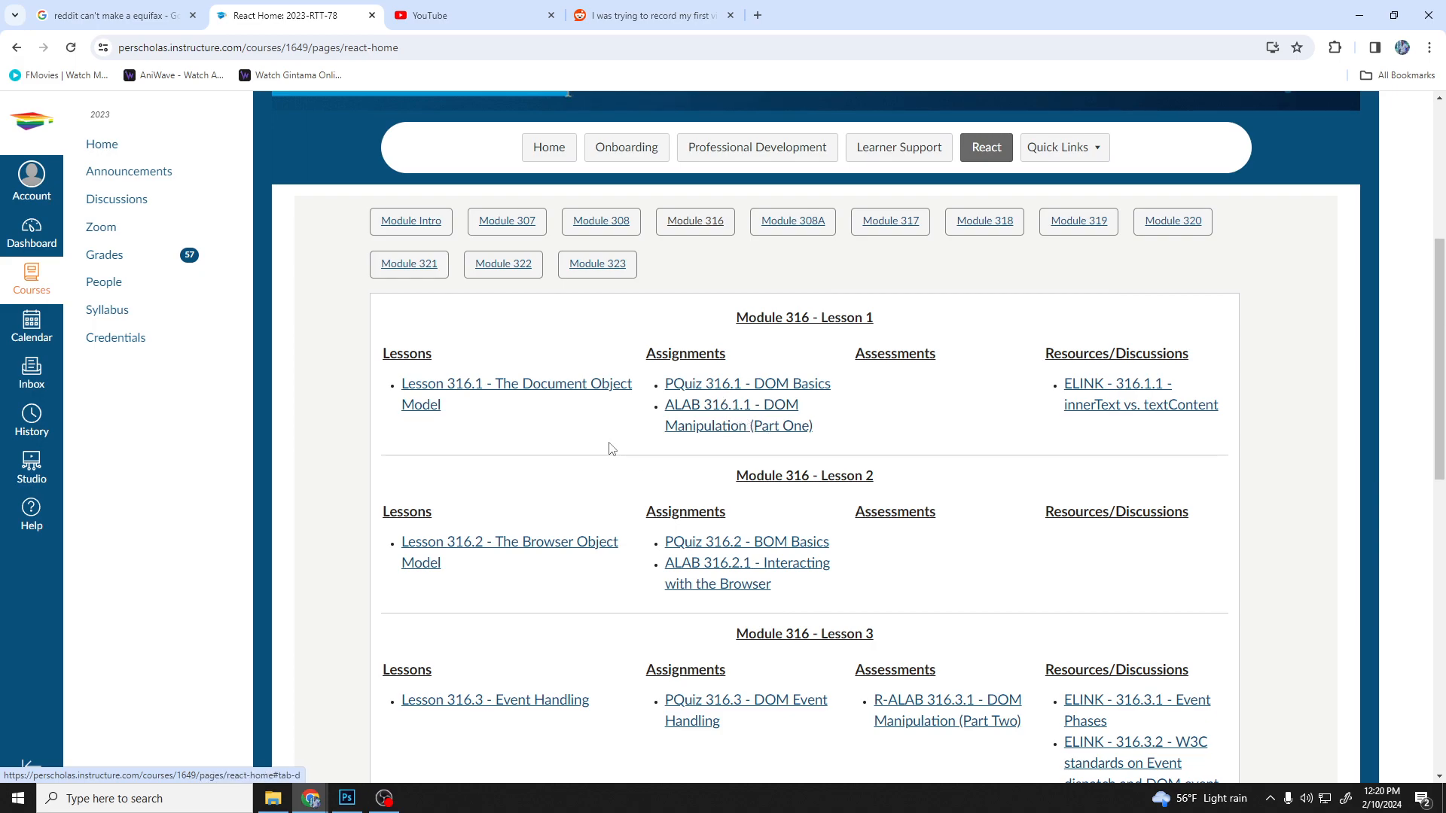
scroll("down", 3)
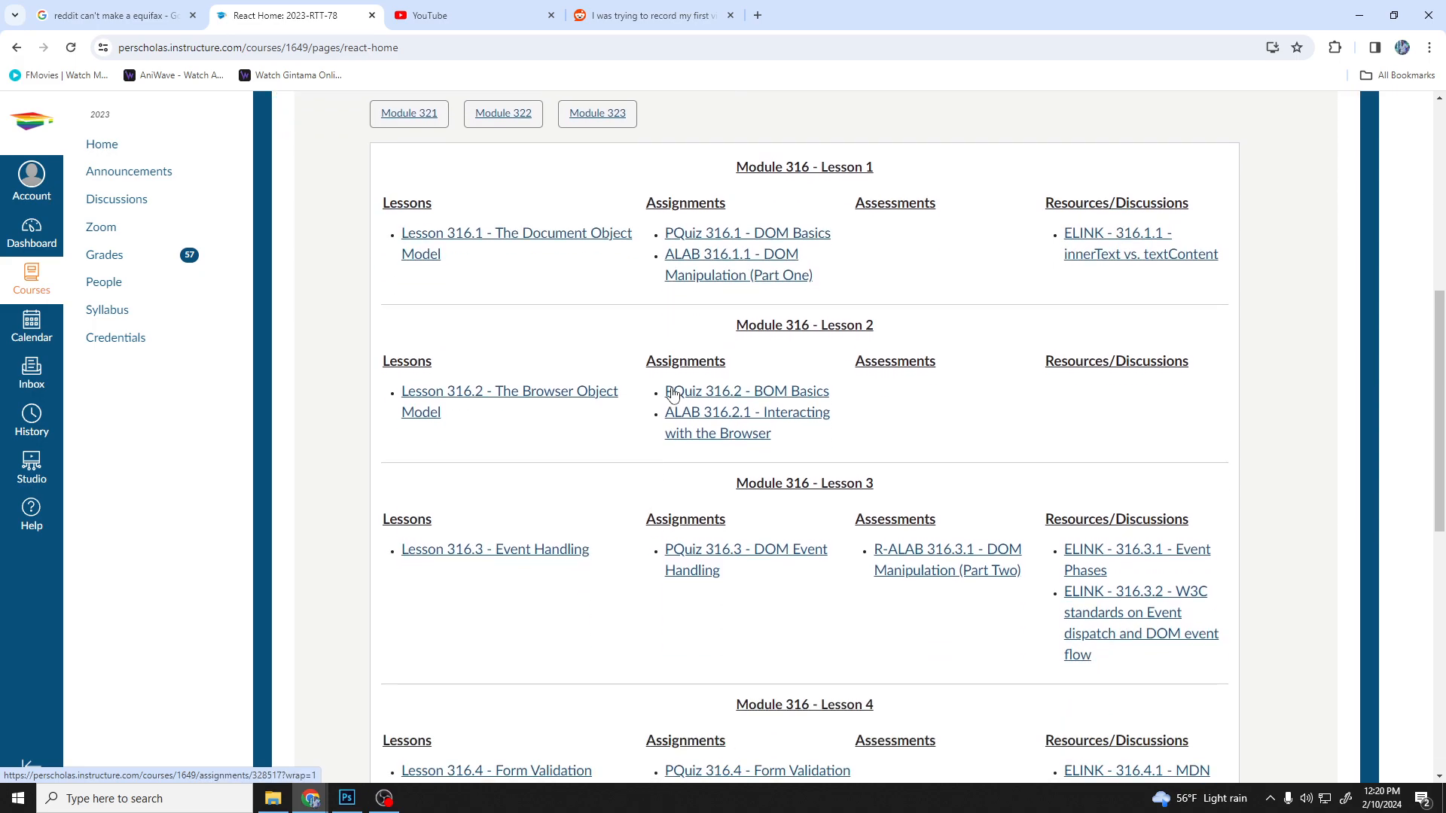
scroll("down", 3)
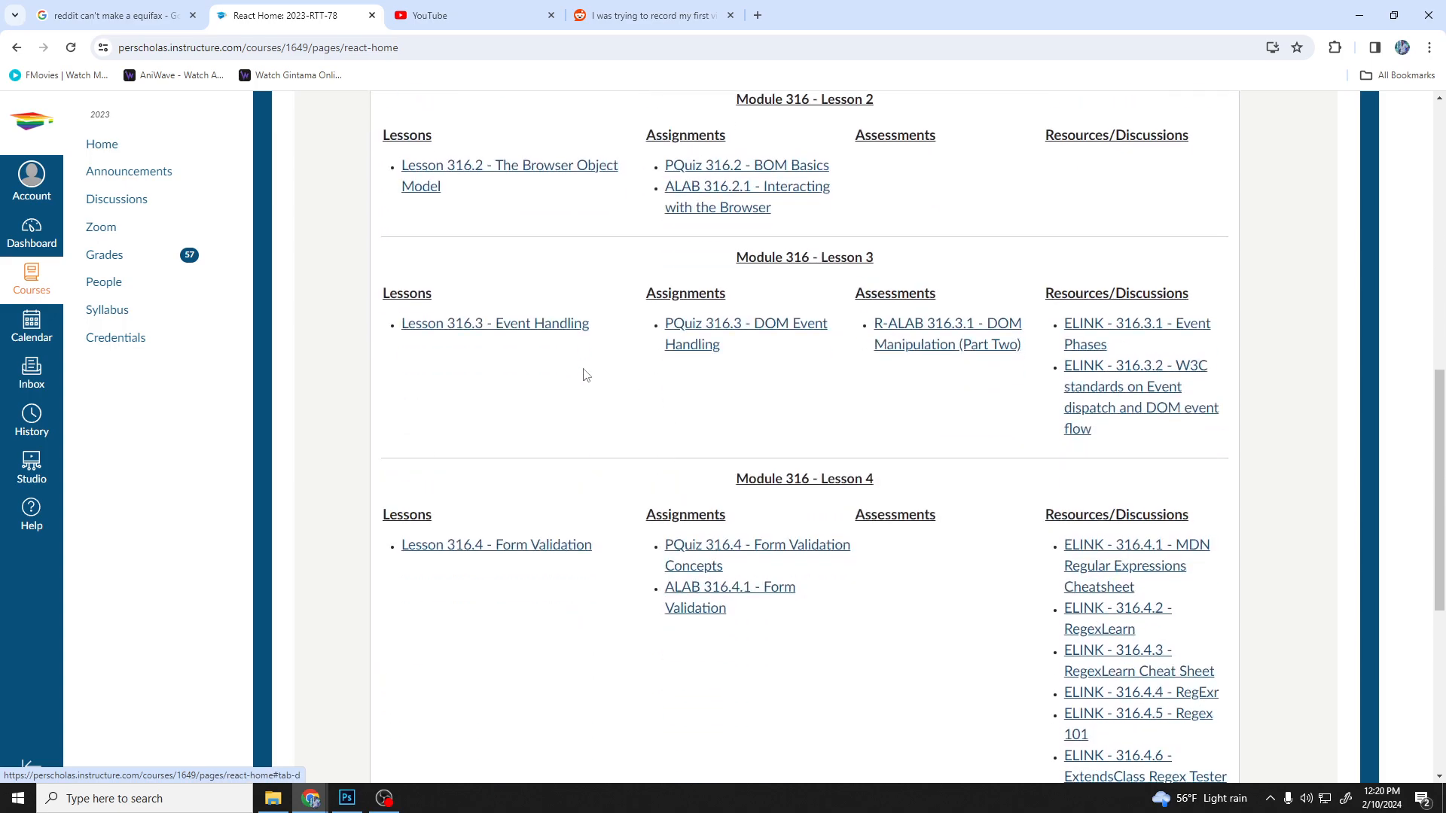
scroll("down", 3)
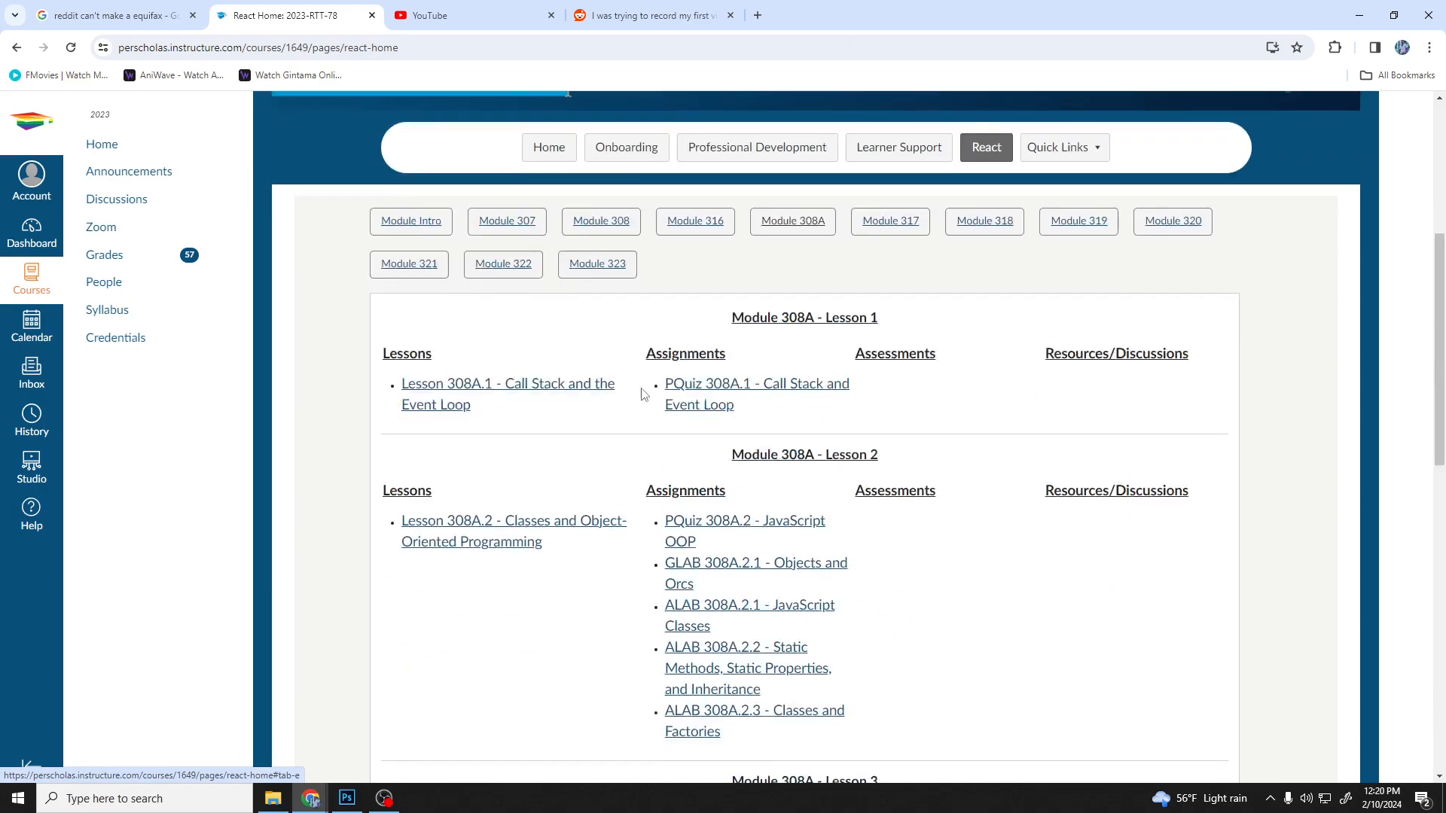
scroll("down", 3)
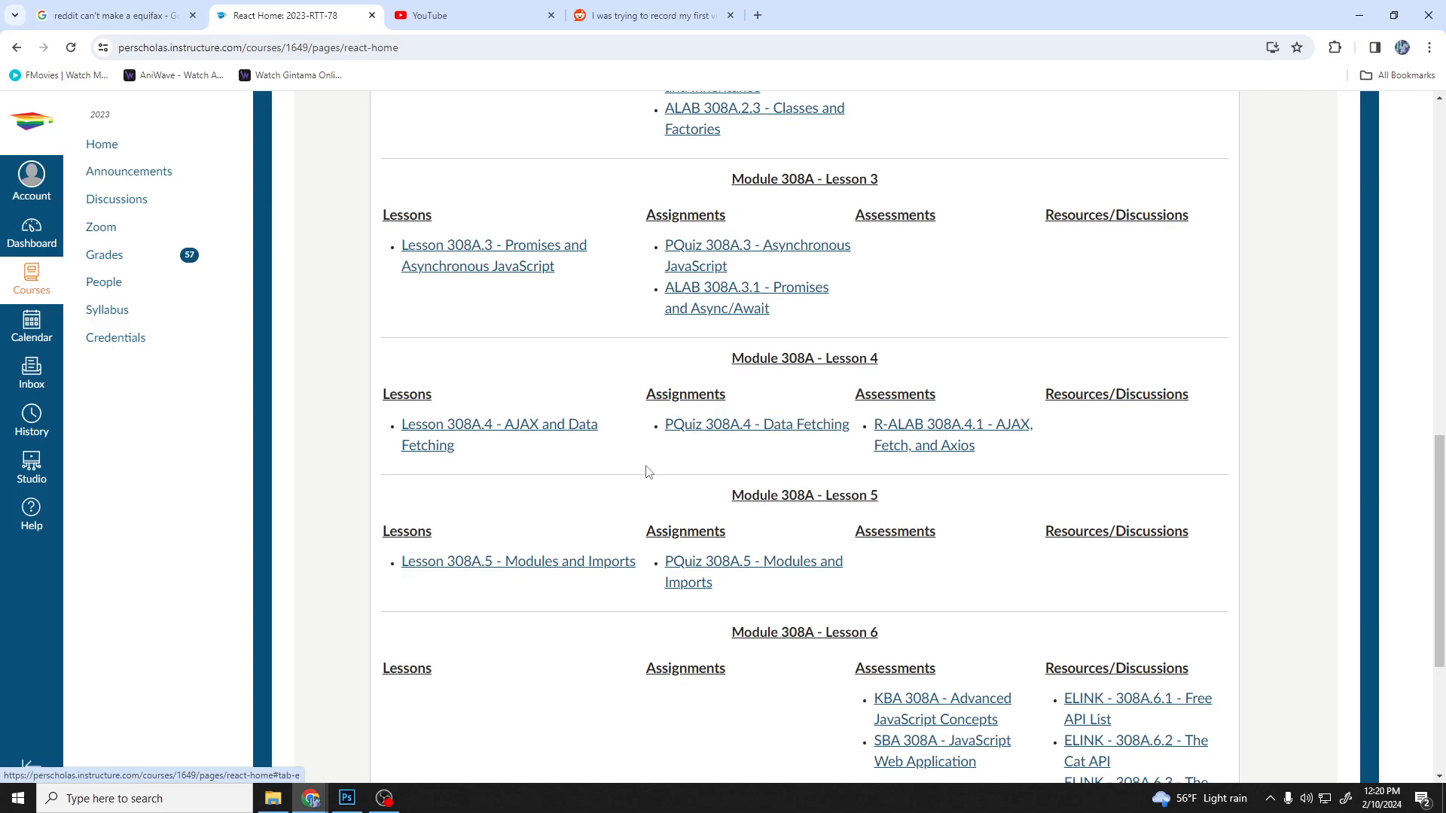
scroll("down", 3)
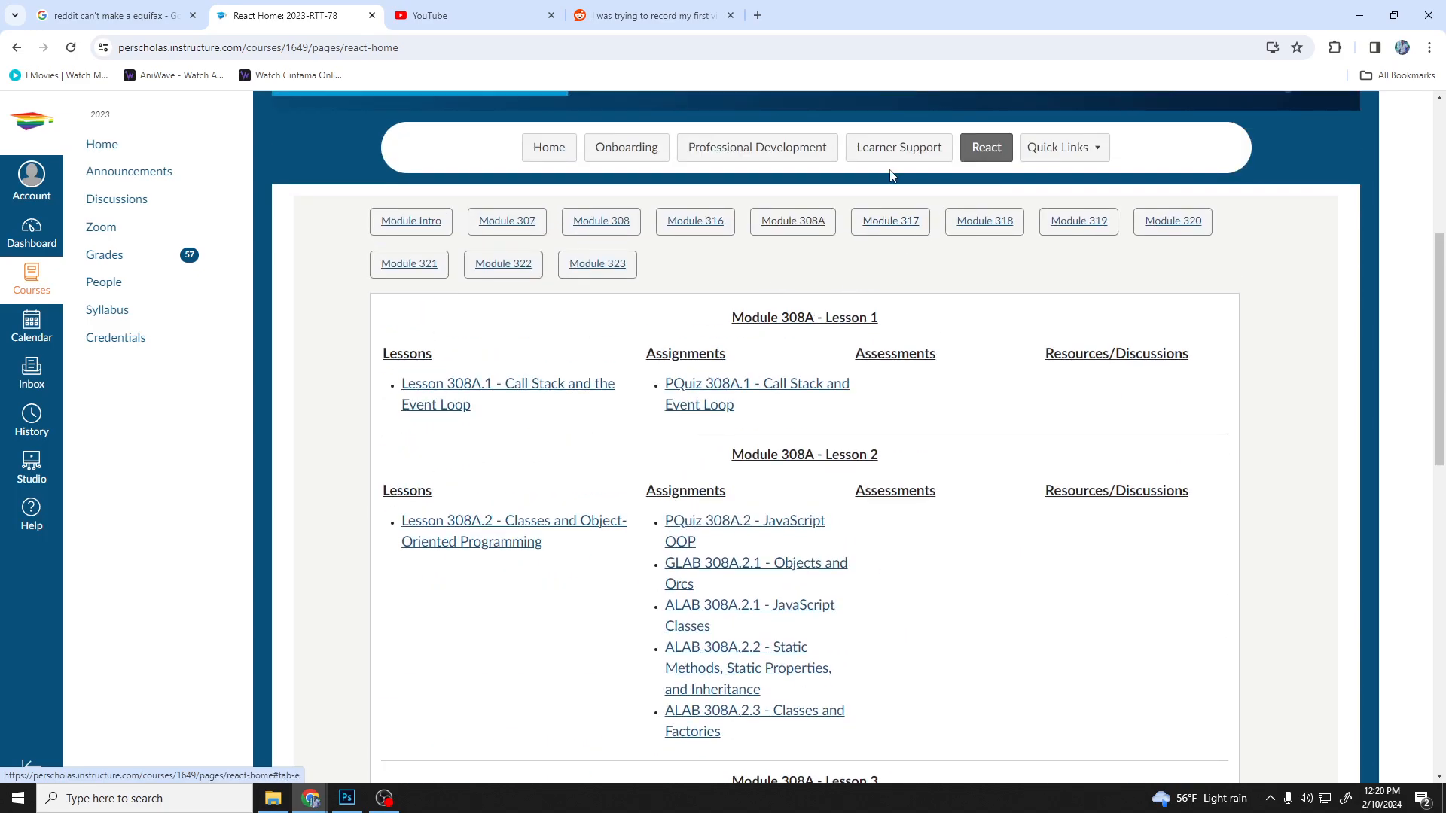
scroll("down", 3)
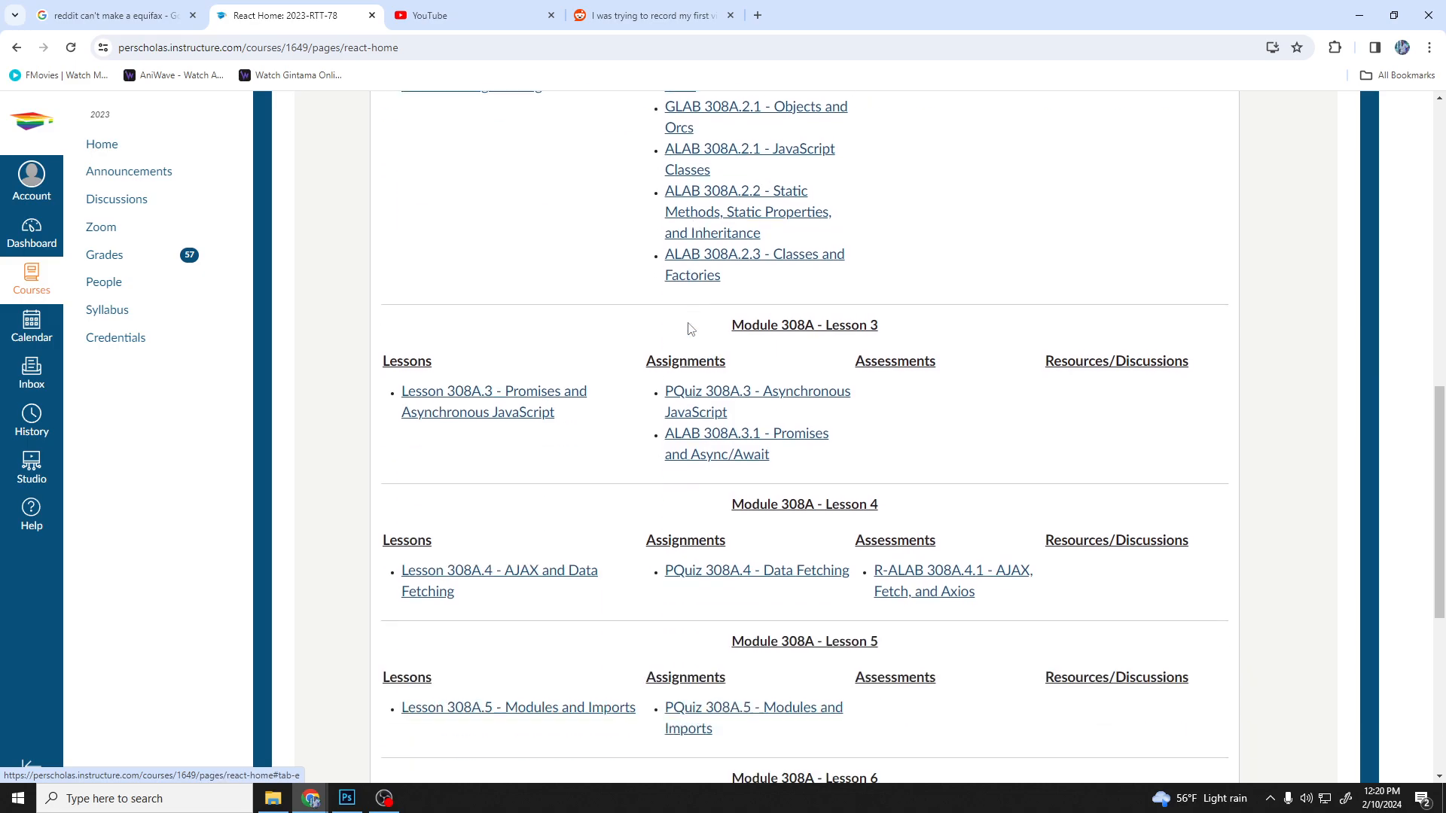
scroll("down", 3)
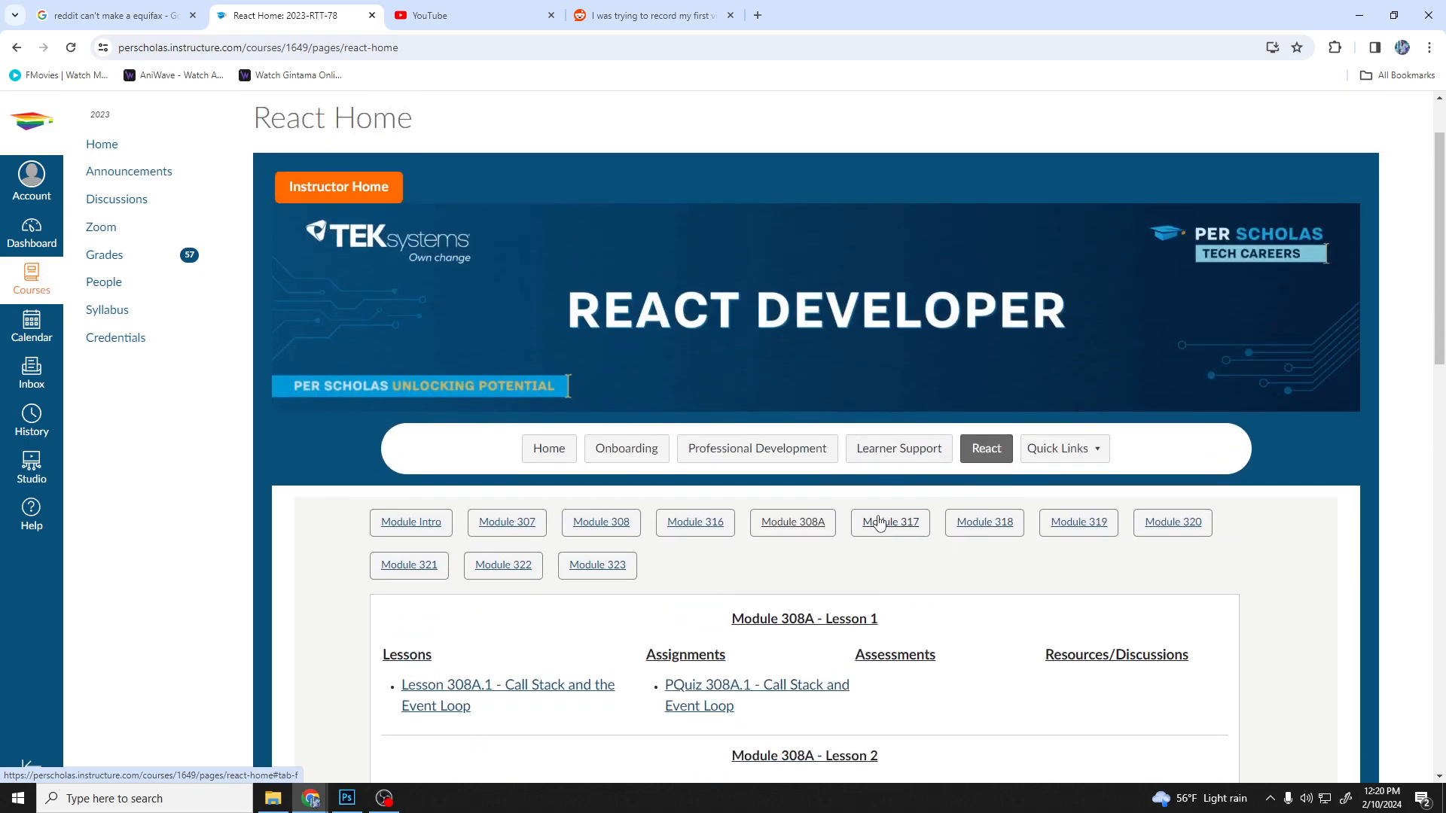
- Step through Modules 317 and 318, then review Module 319's MongoDB lessons to Lesson 6
left_click(888, 522)
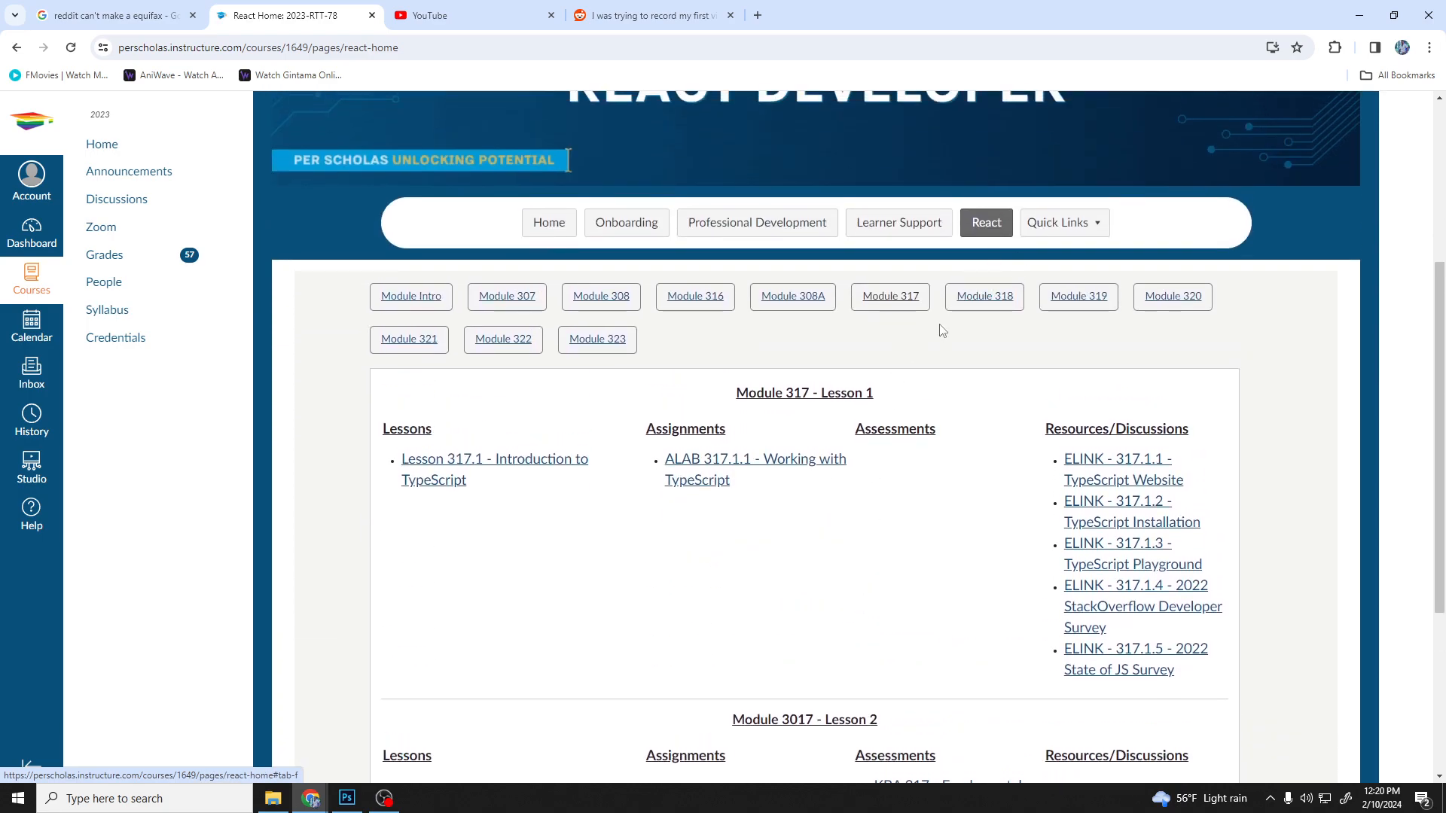
left_click(982, 296)
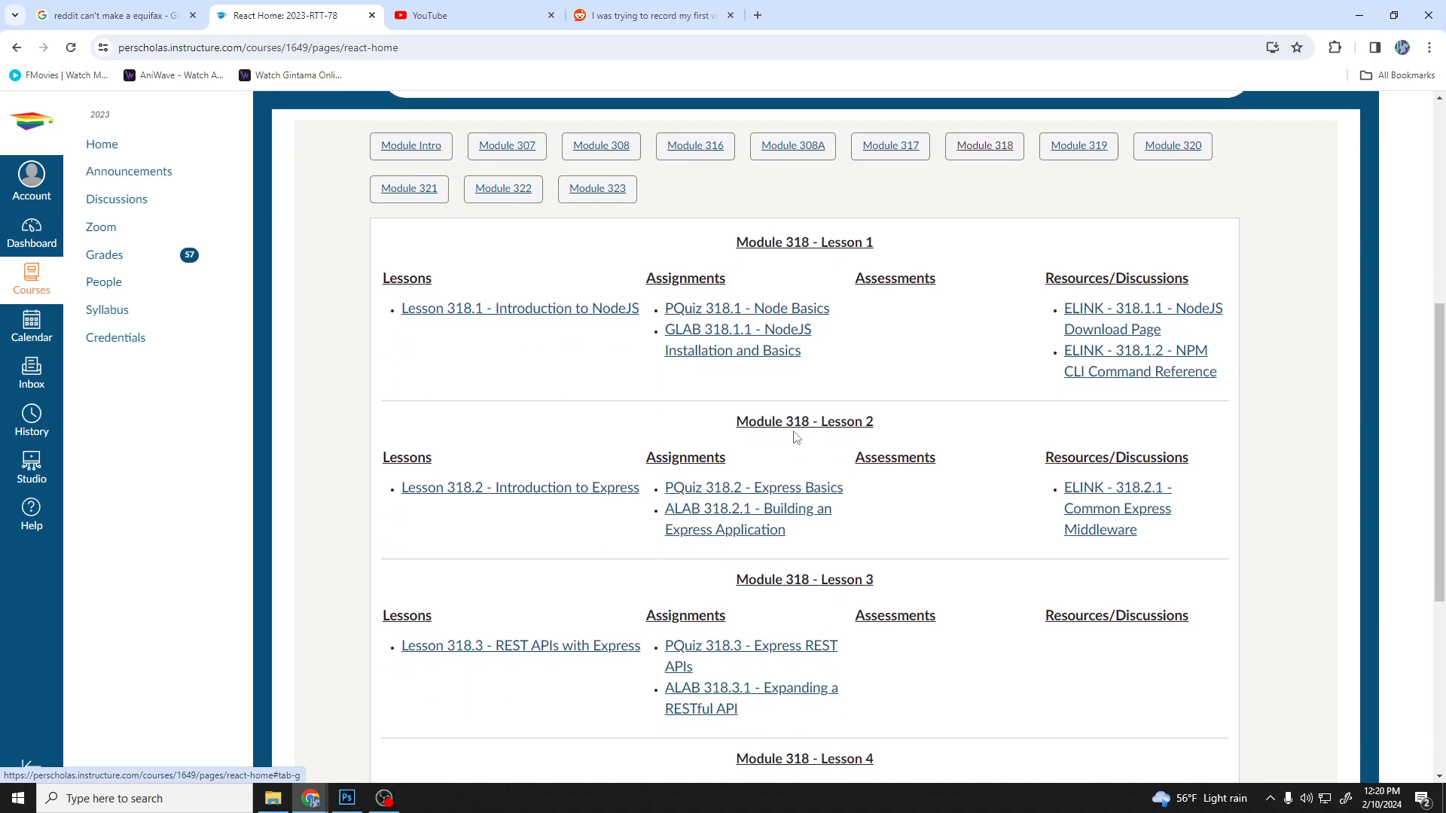
scroll("down", 3)
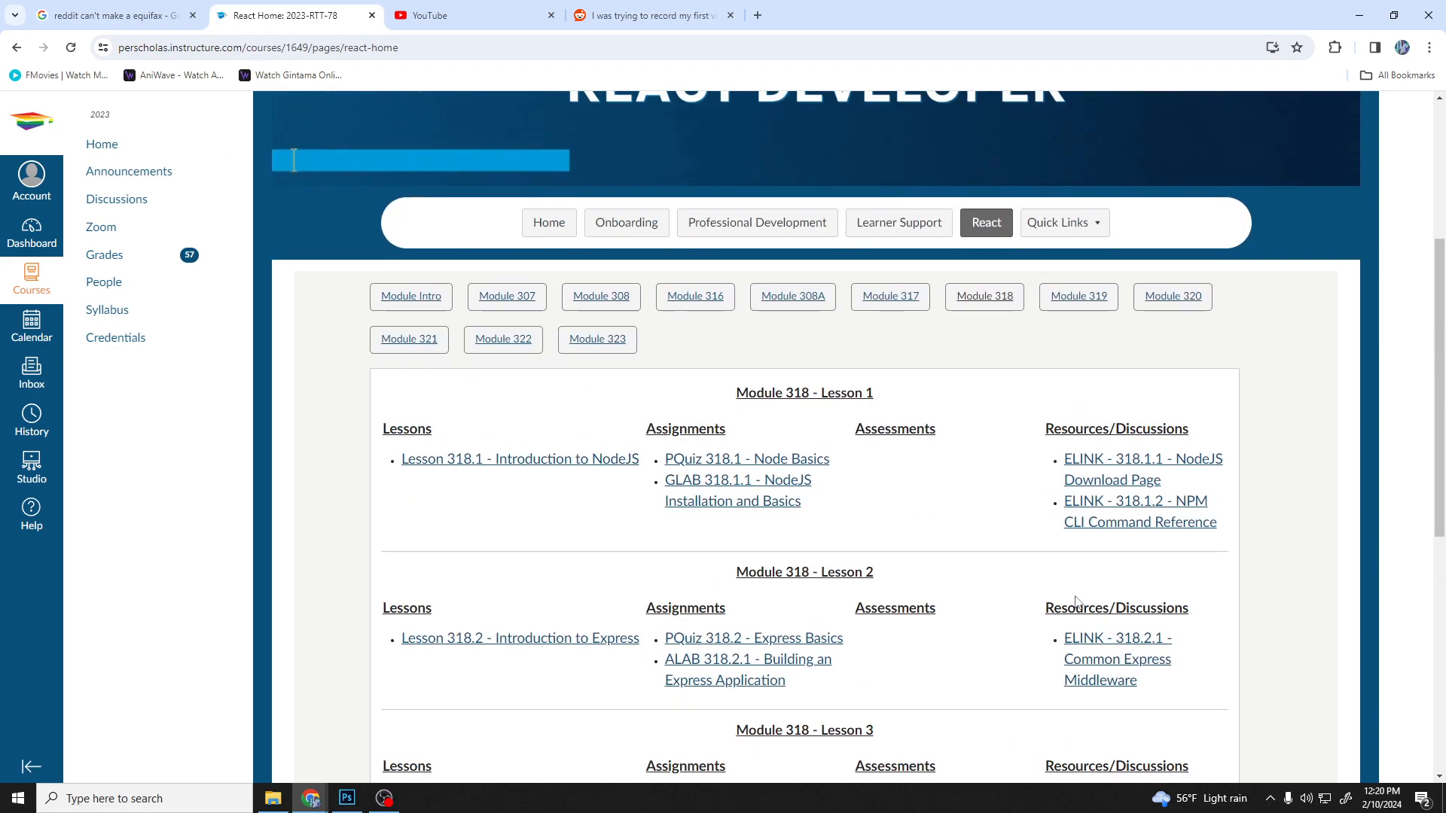
scroll("down", 3)
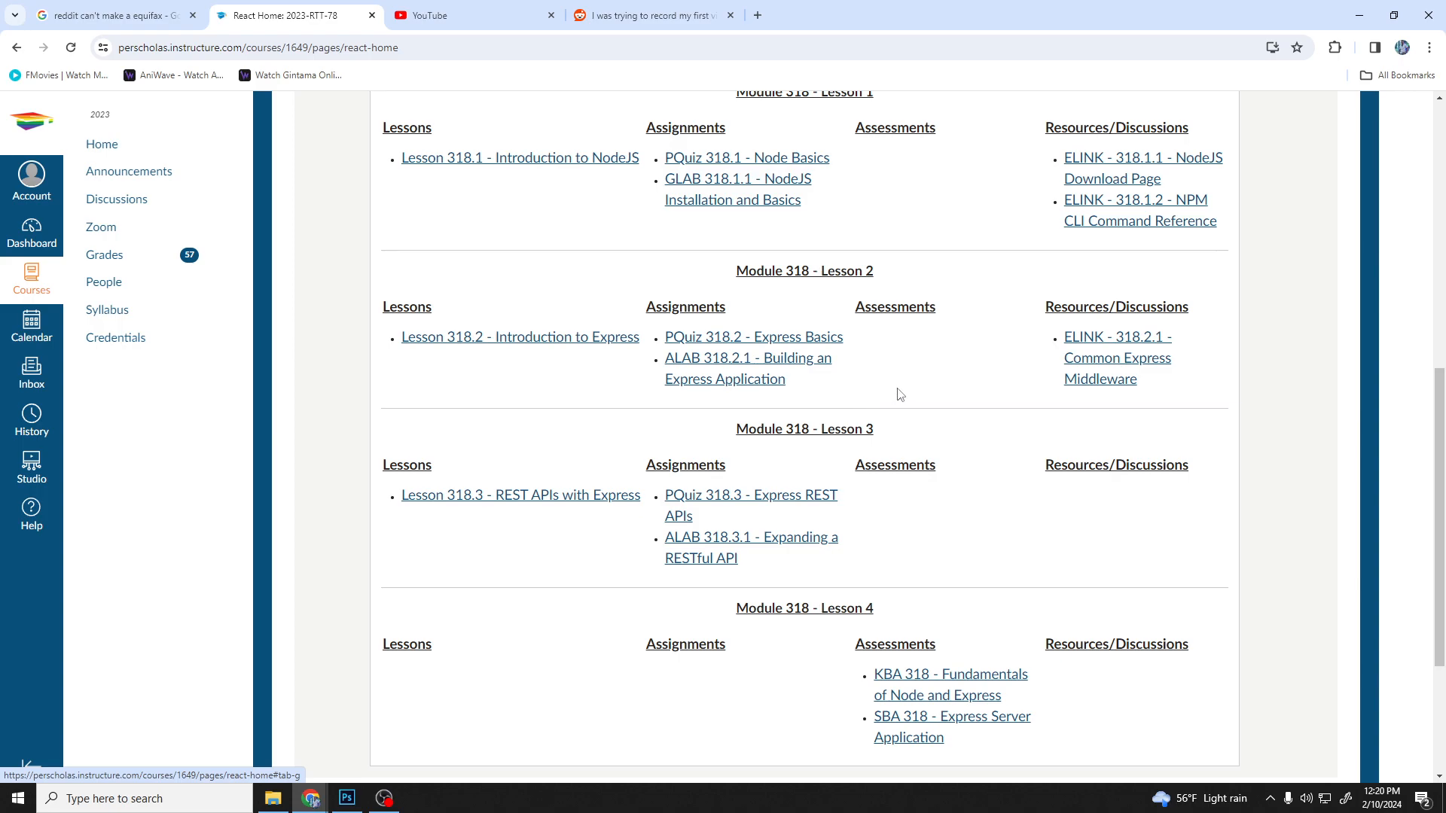
mouse_move(910, 374)
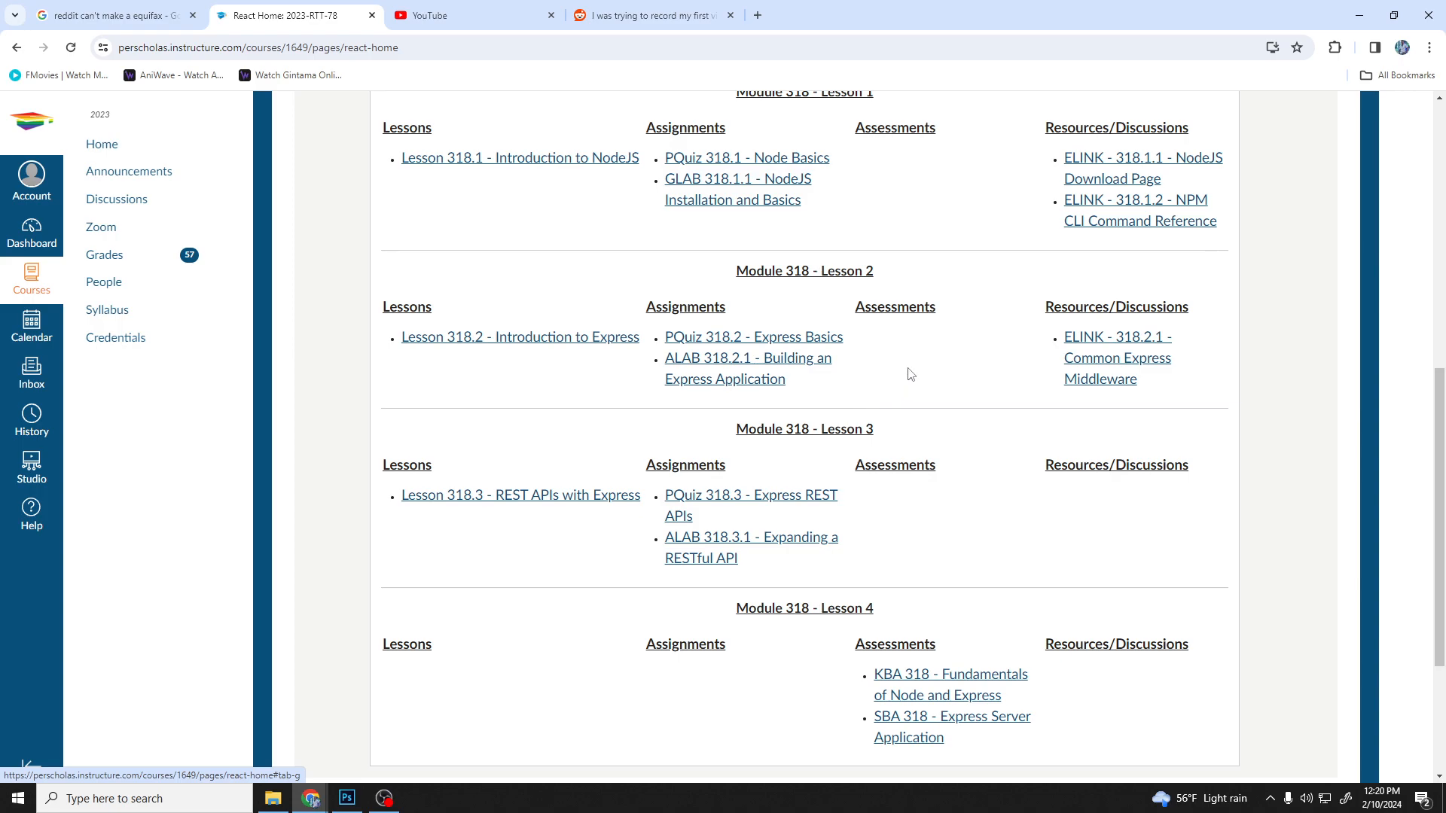
scroll("up", 3)
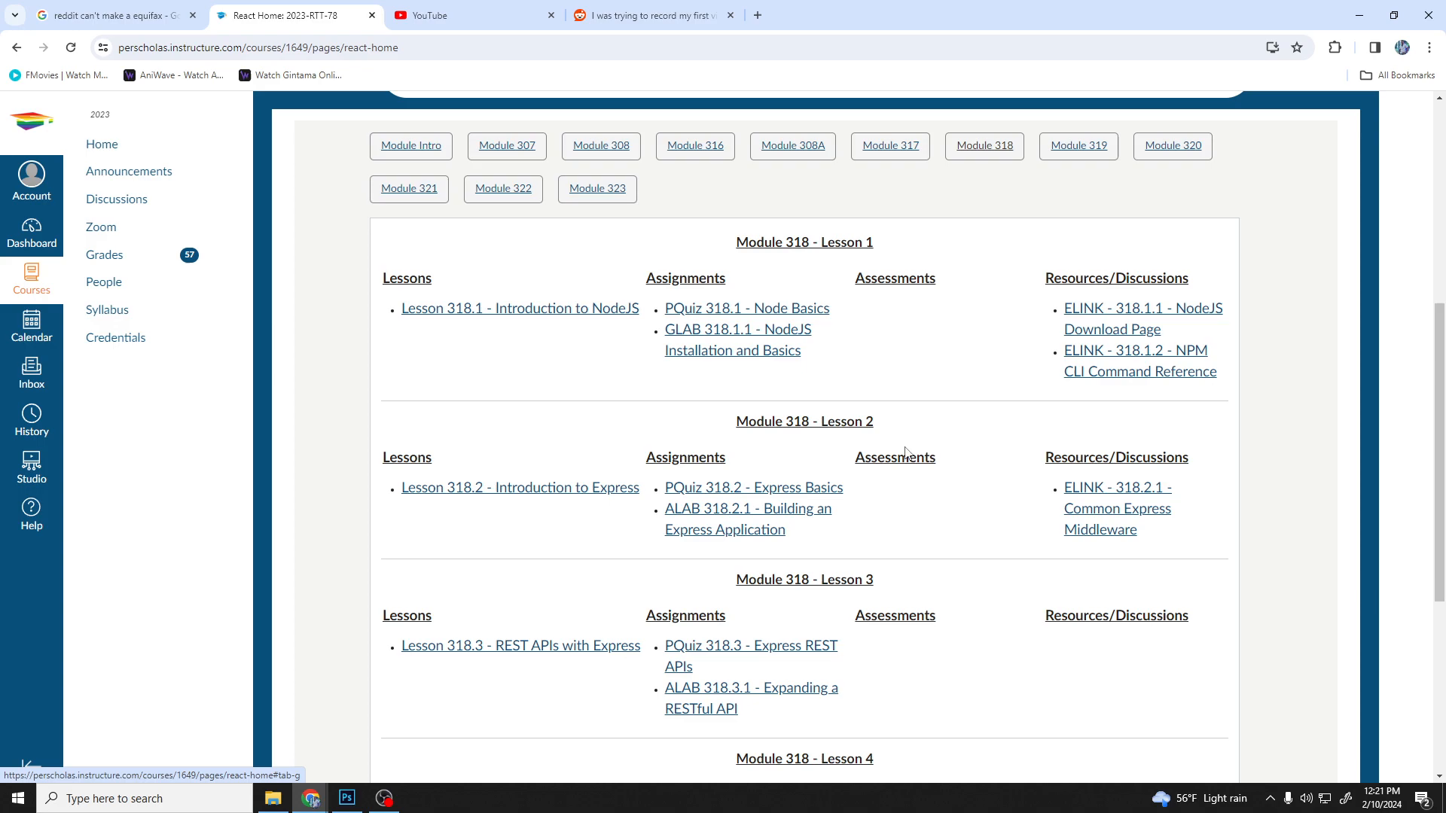
scroll("down", 3)
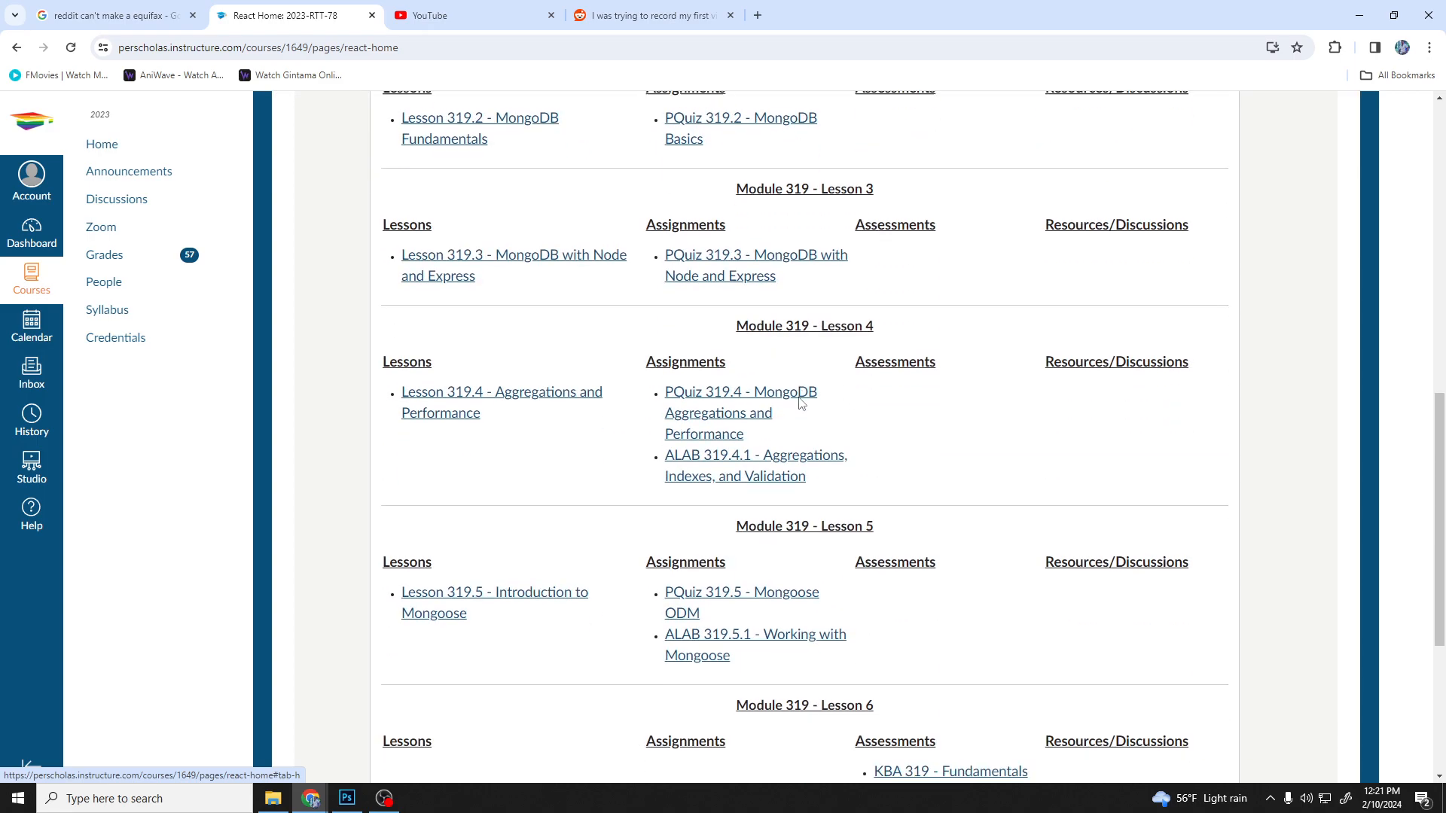
- Show Module 320 and review its React lessons down to Lesson 13's Redux Store
scroll("up", 3)
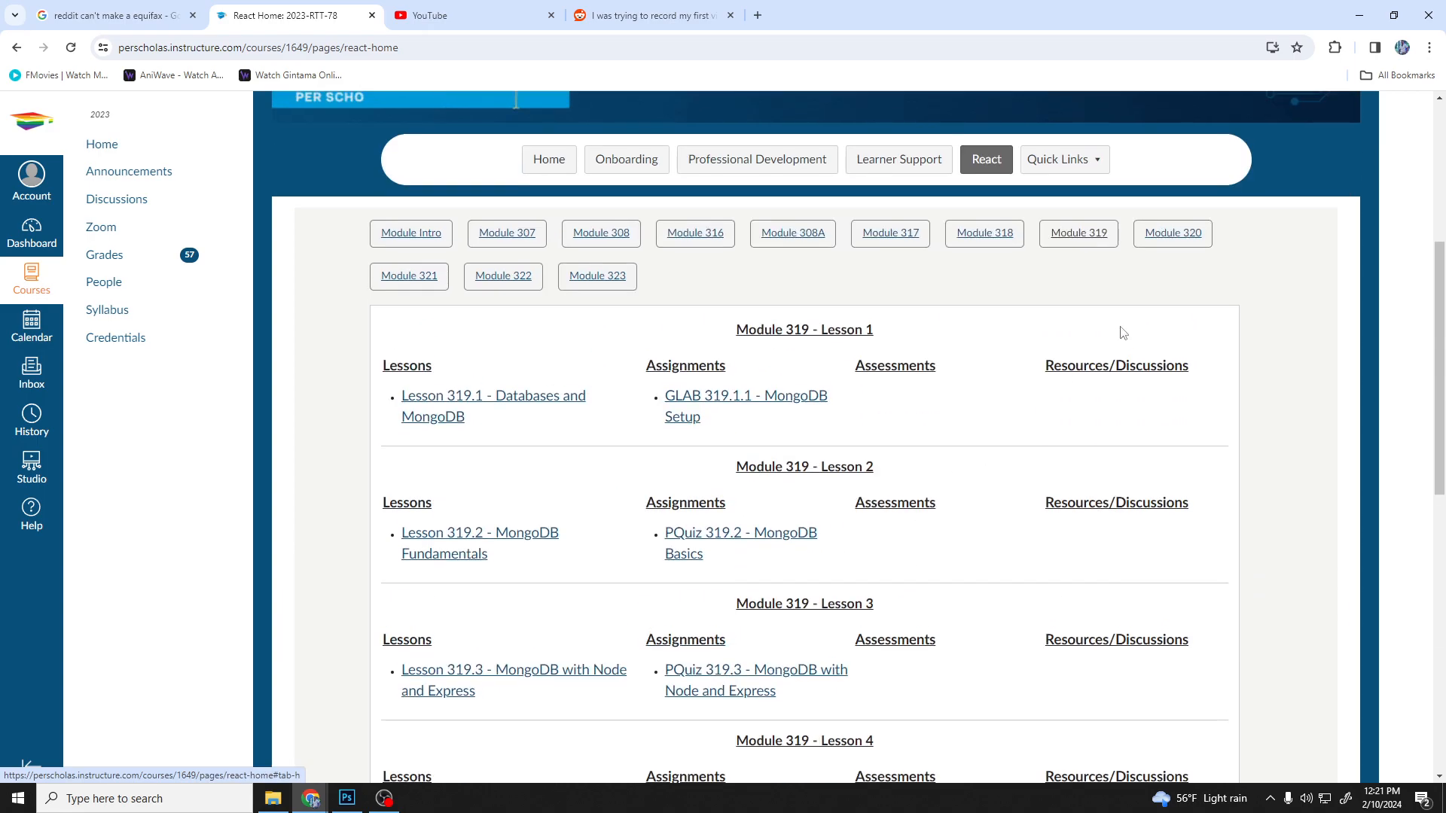
left_click(1172, 233)
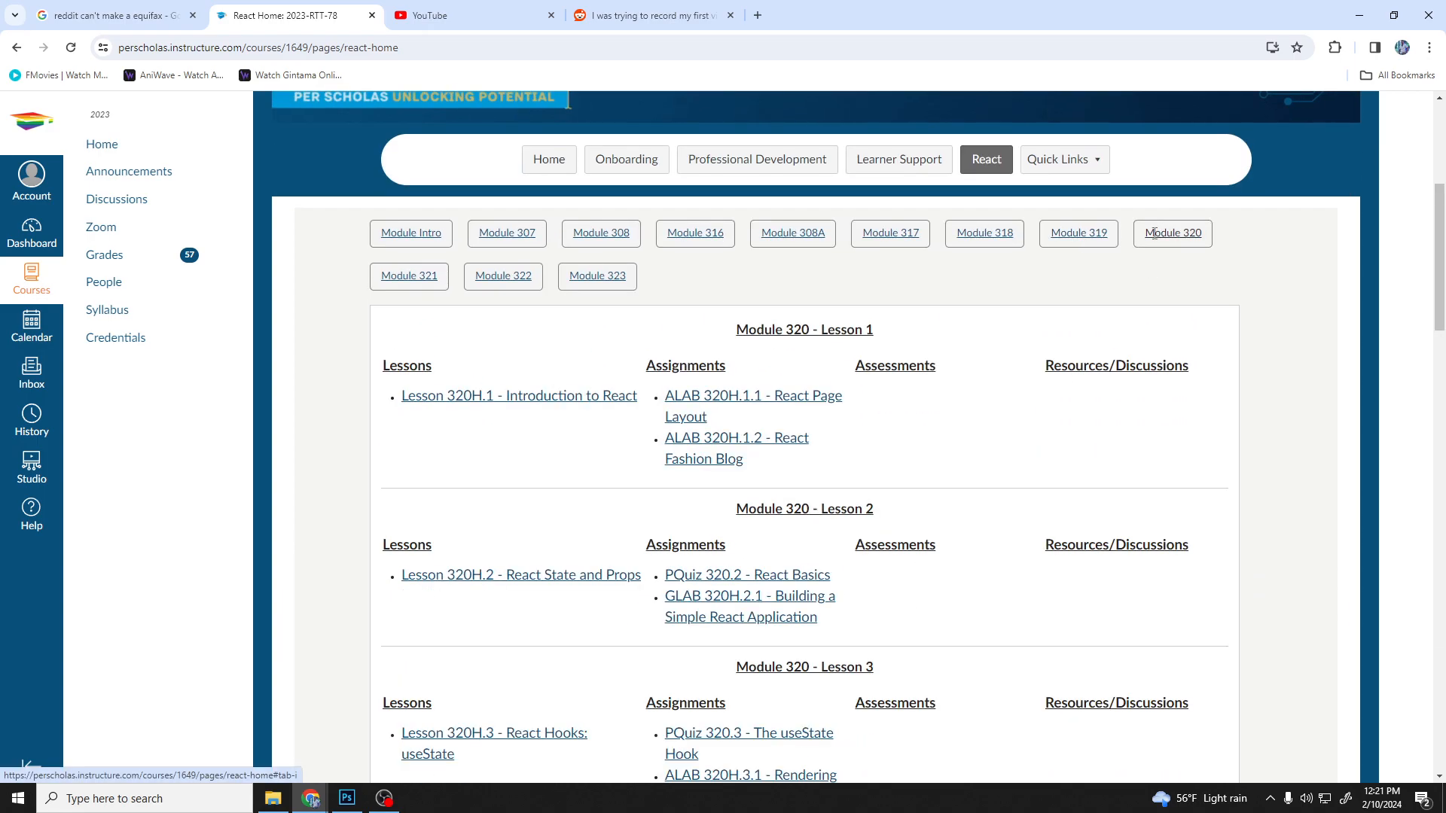
scroll("down", 3)
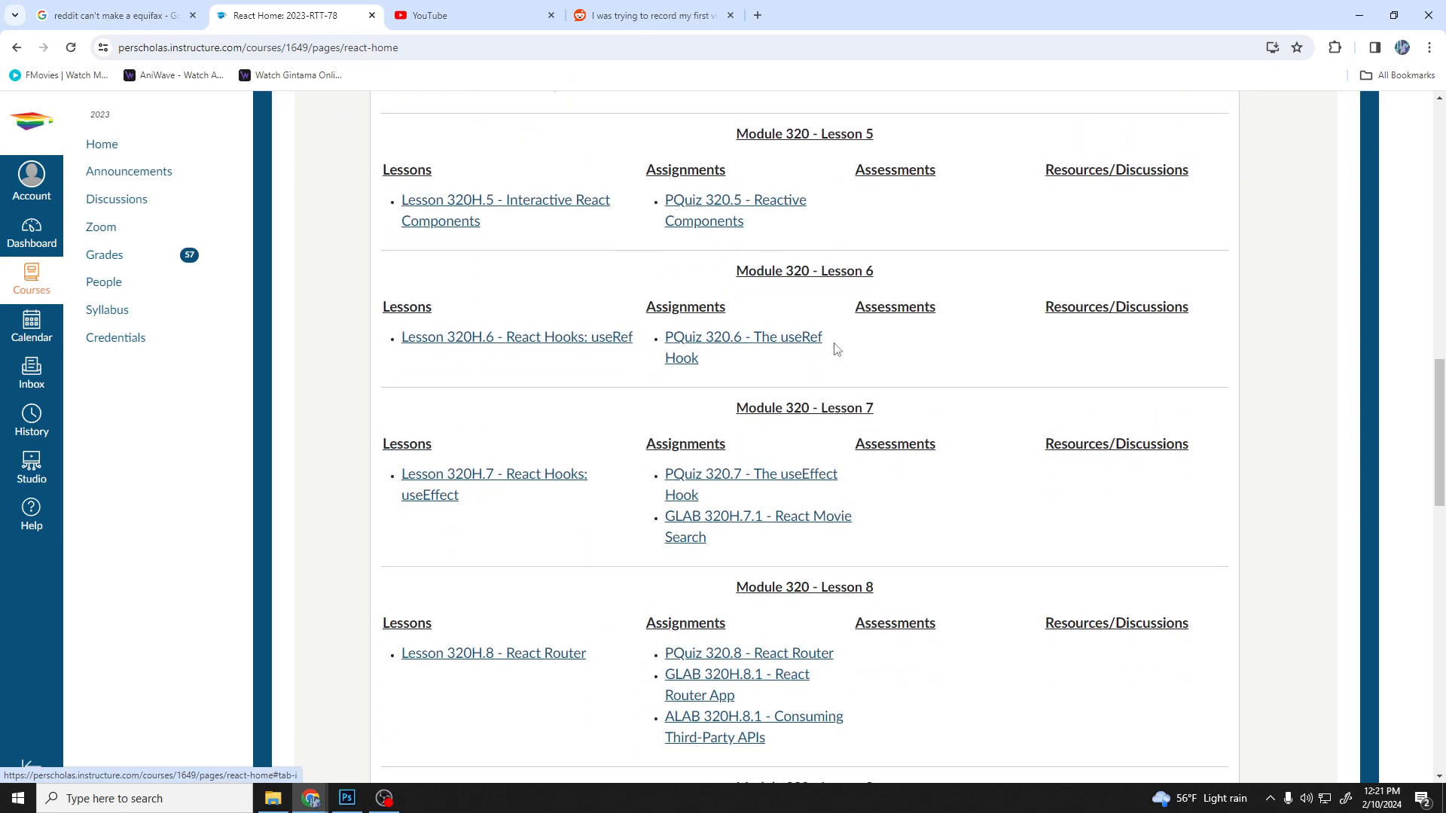
scroll("down", 3)
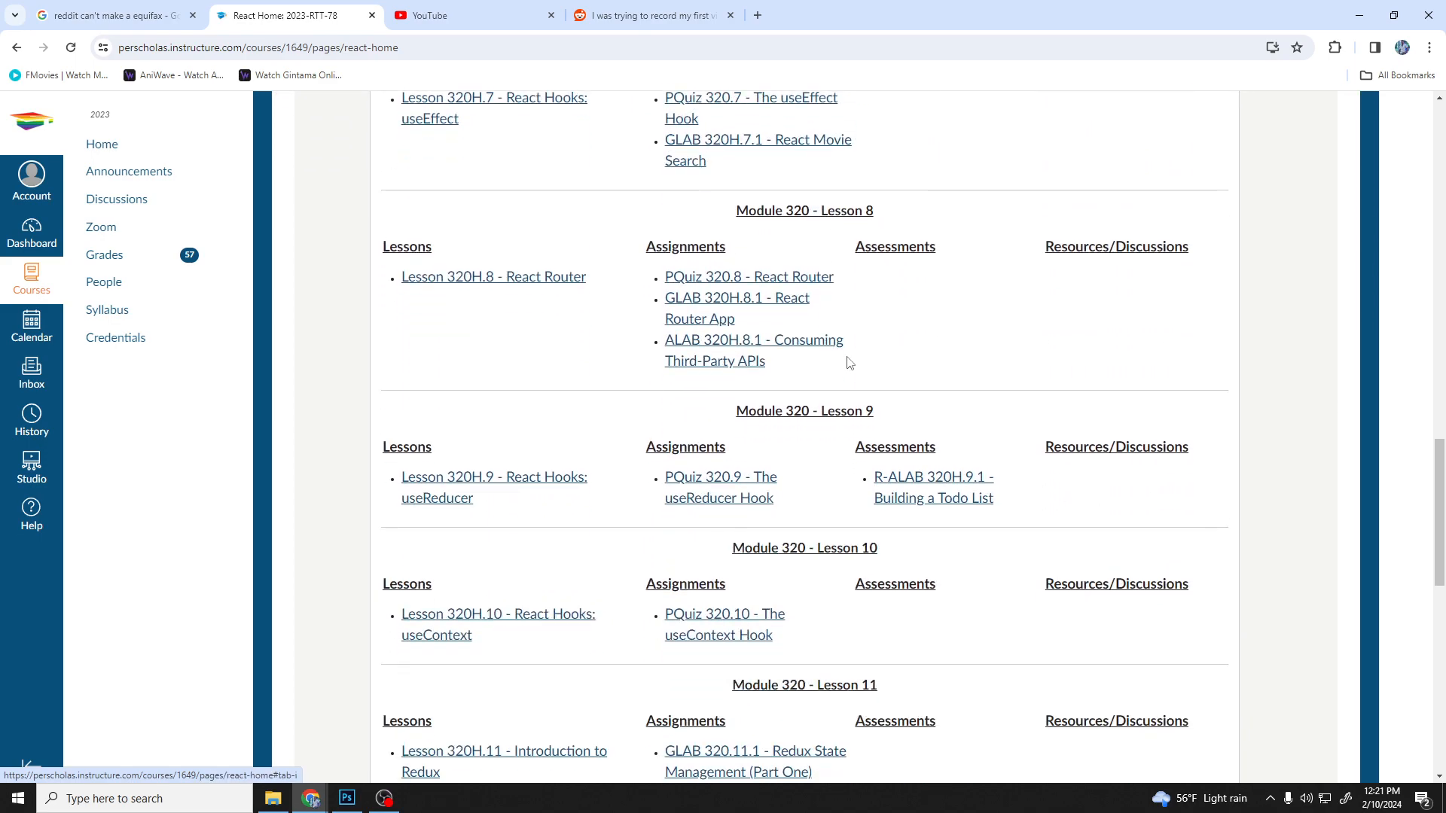
mouse_move(855, 357)
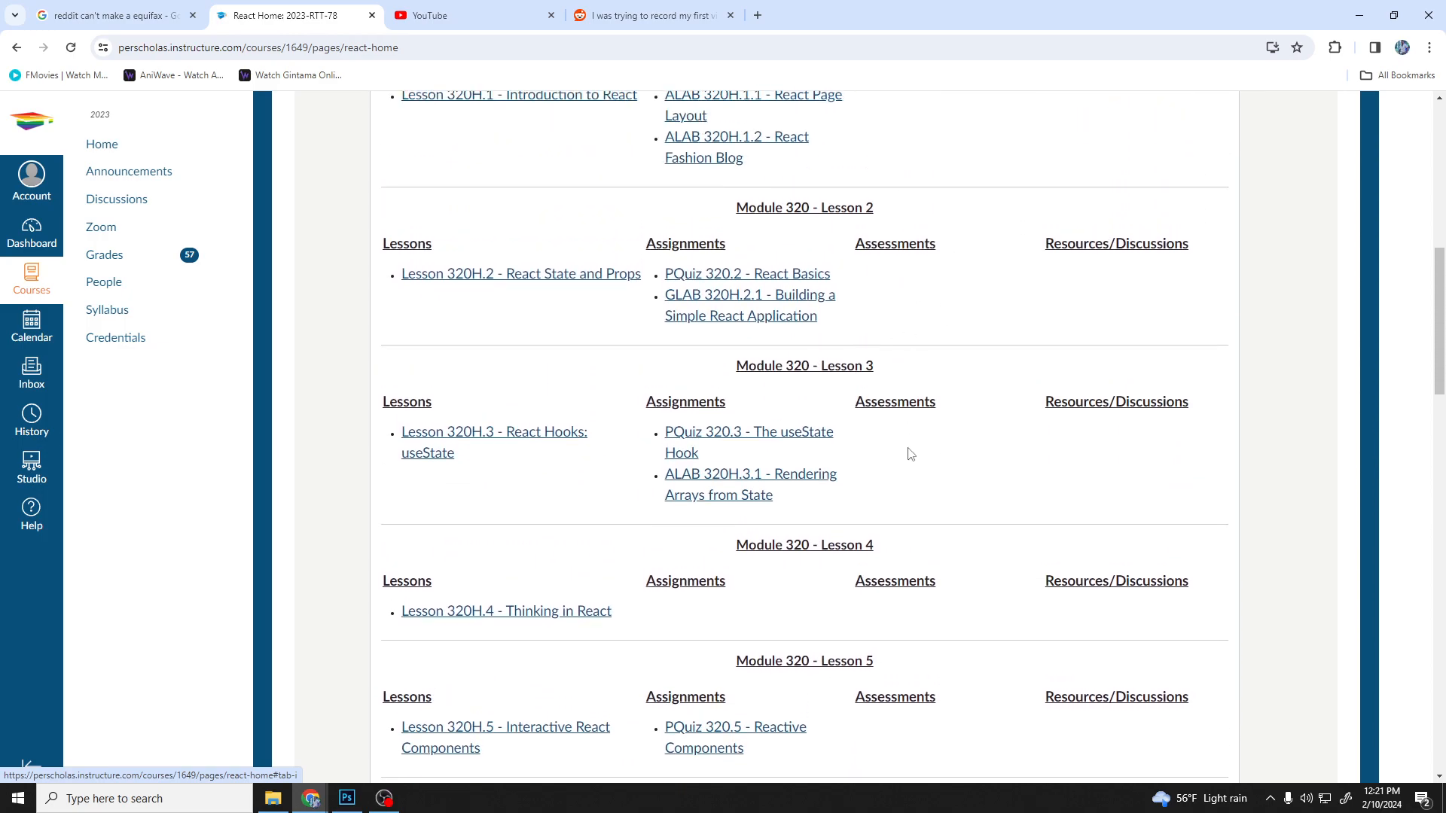
scroll("down", 3)
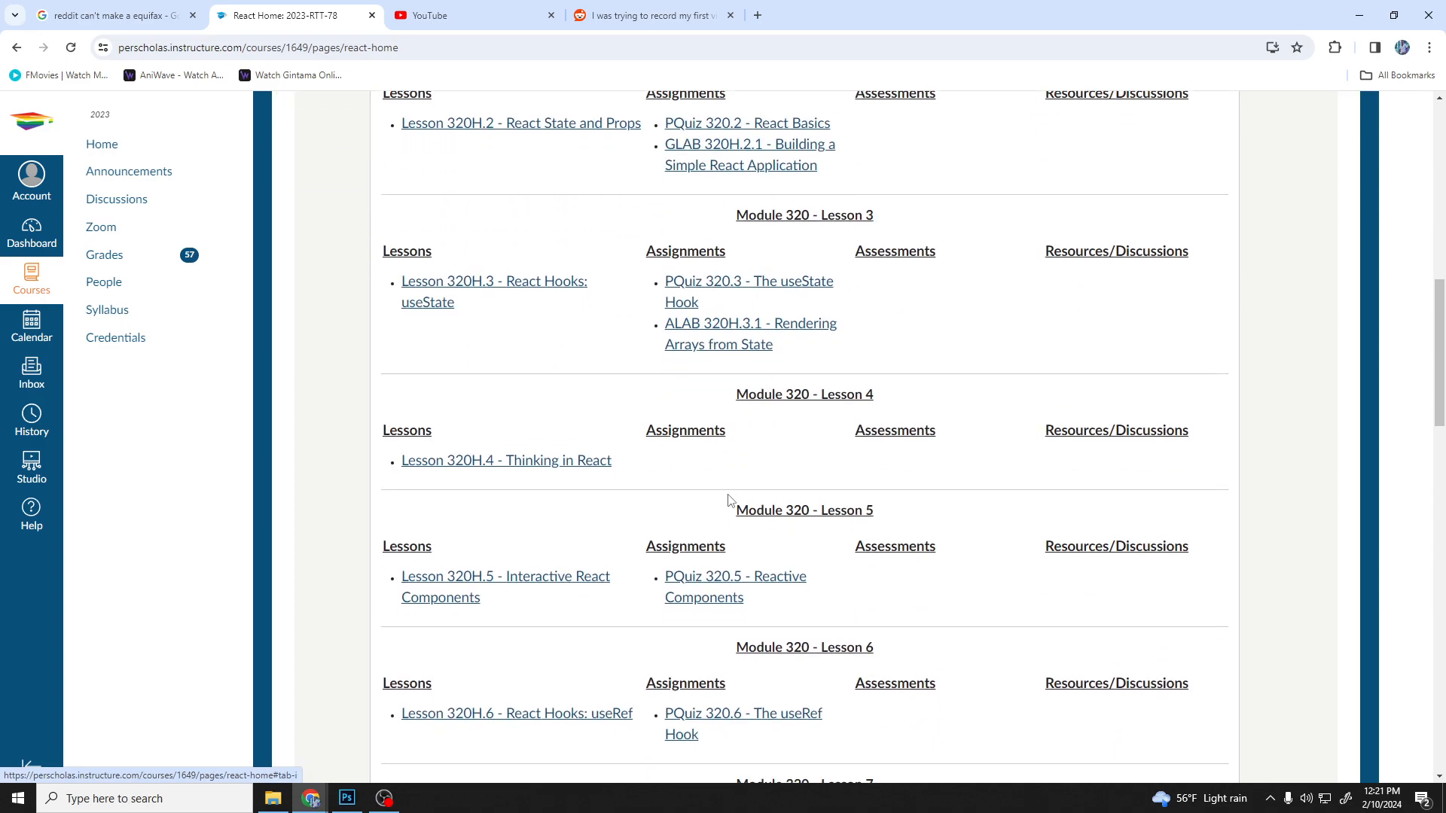
scroll("down", 3)
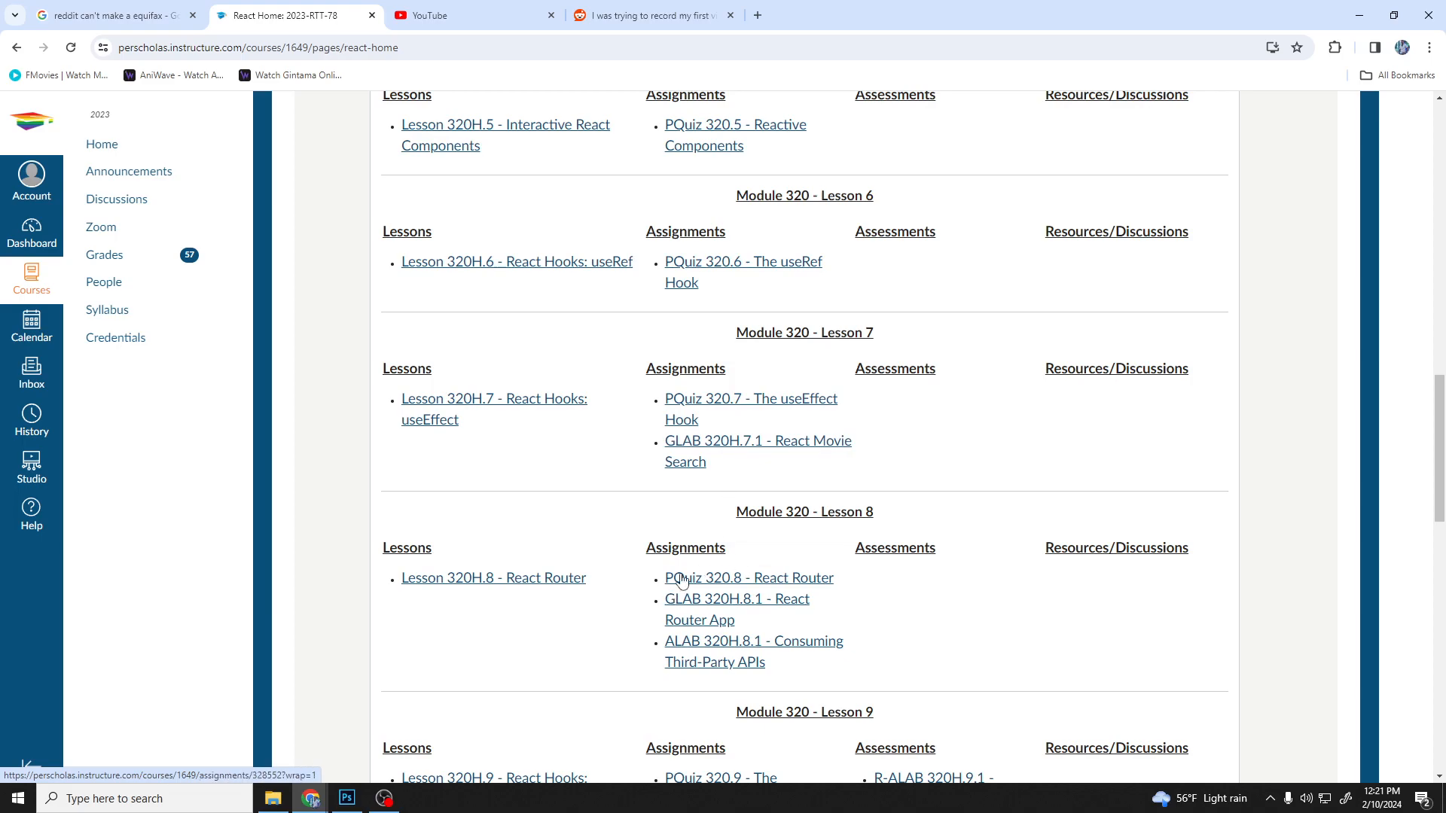
scroll("down", 3)
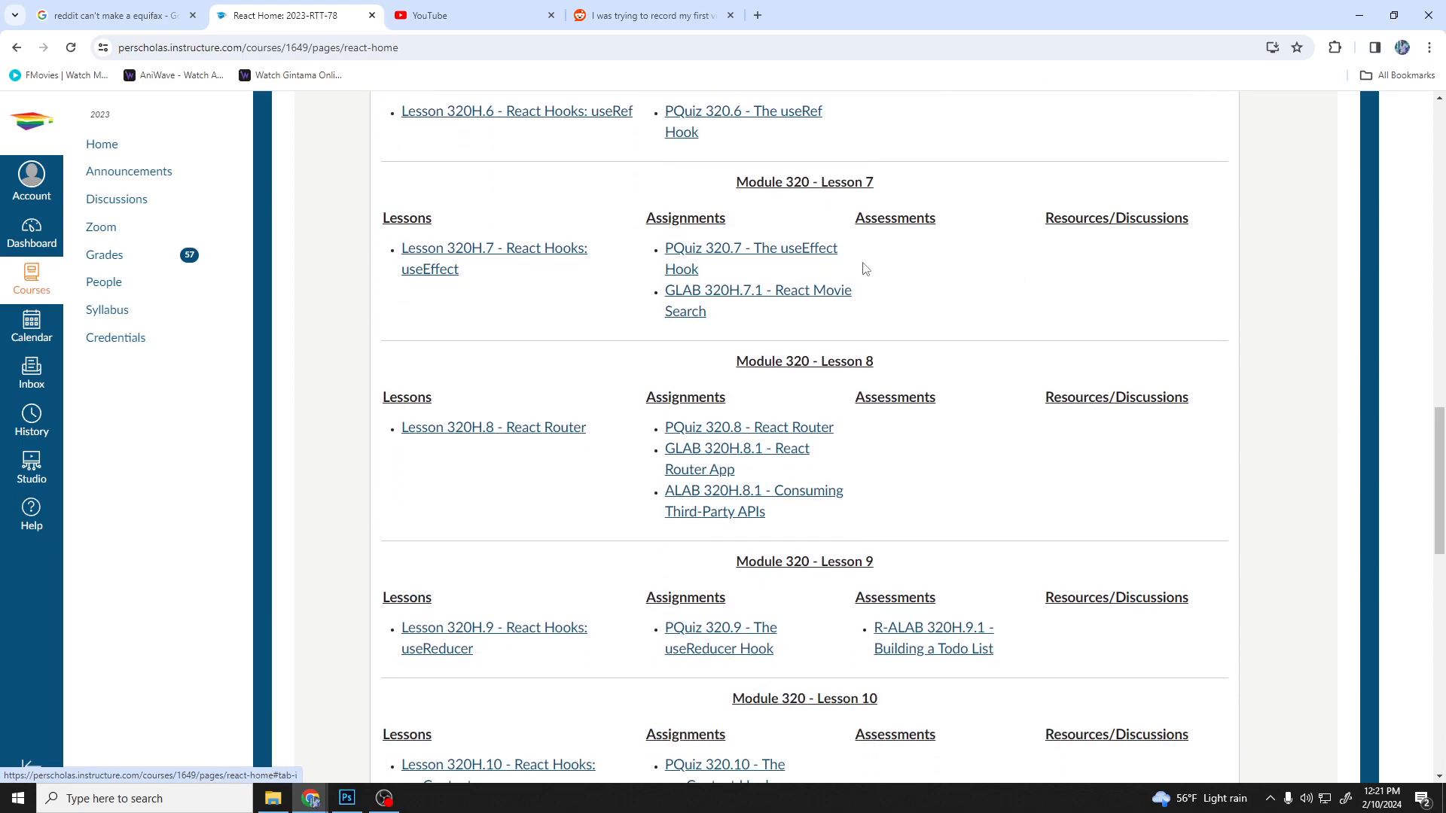
scroll("down", 3)
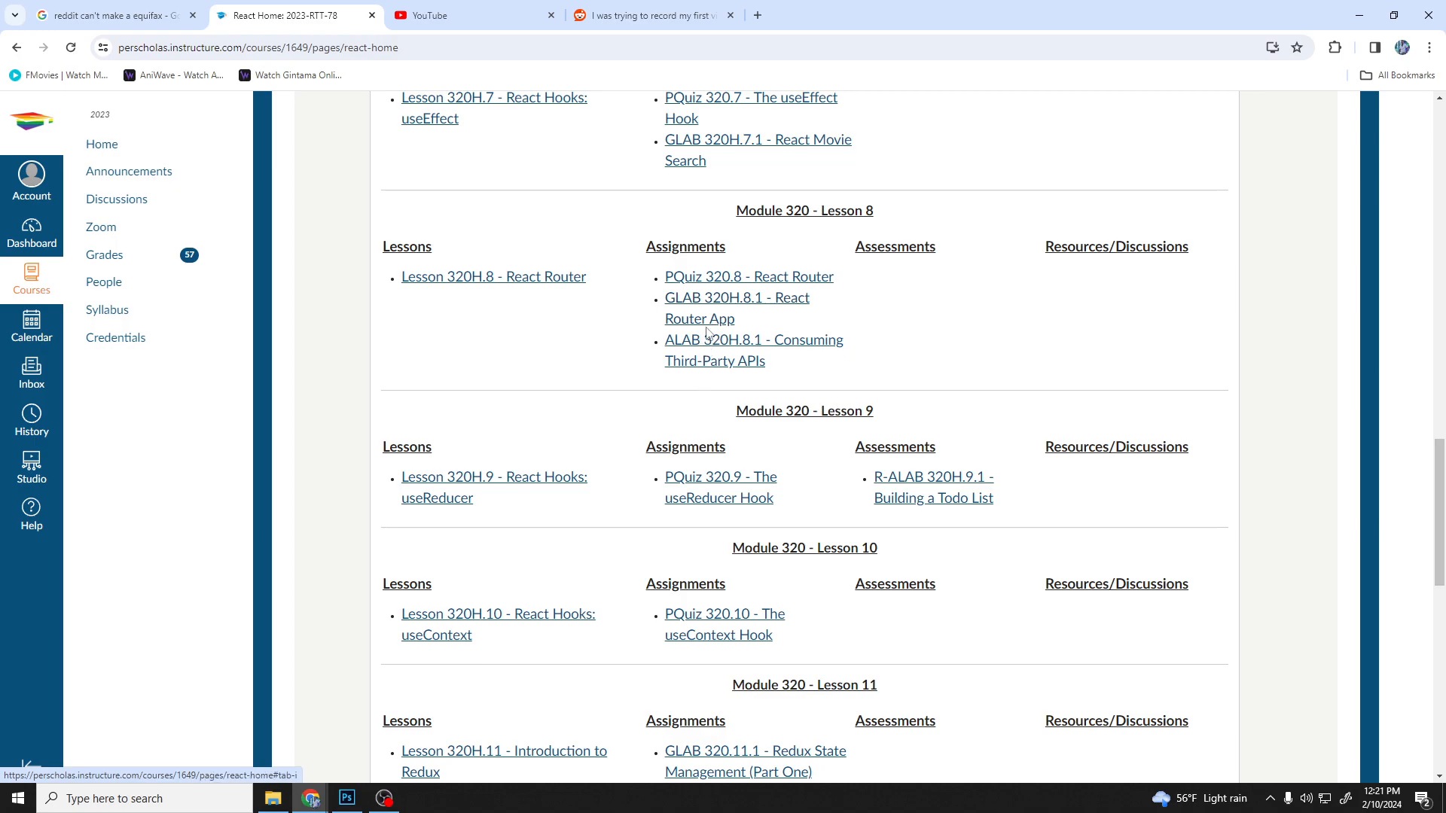
scroll("down", 3)
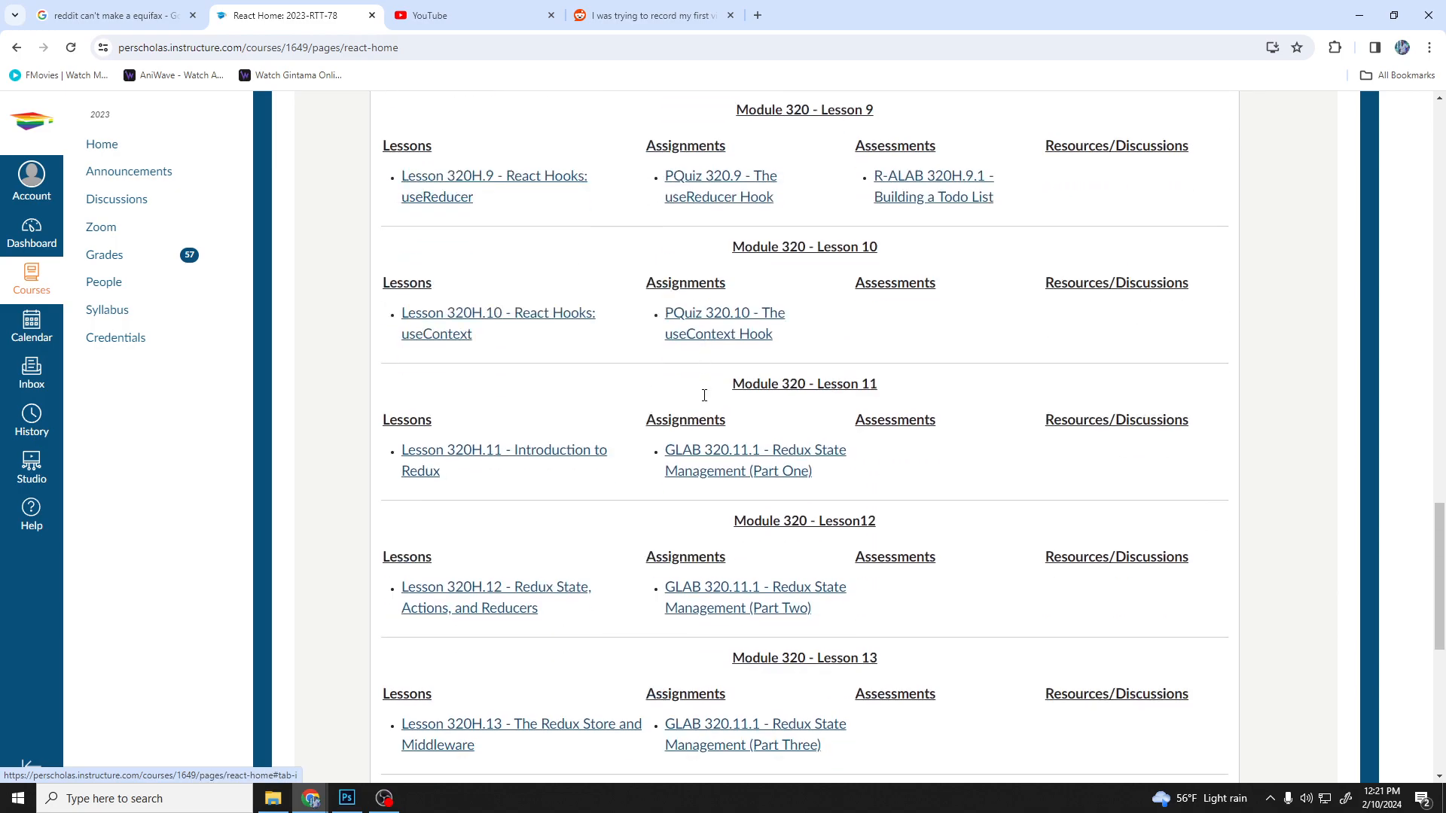
scroll("up", 3)
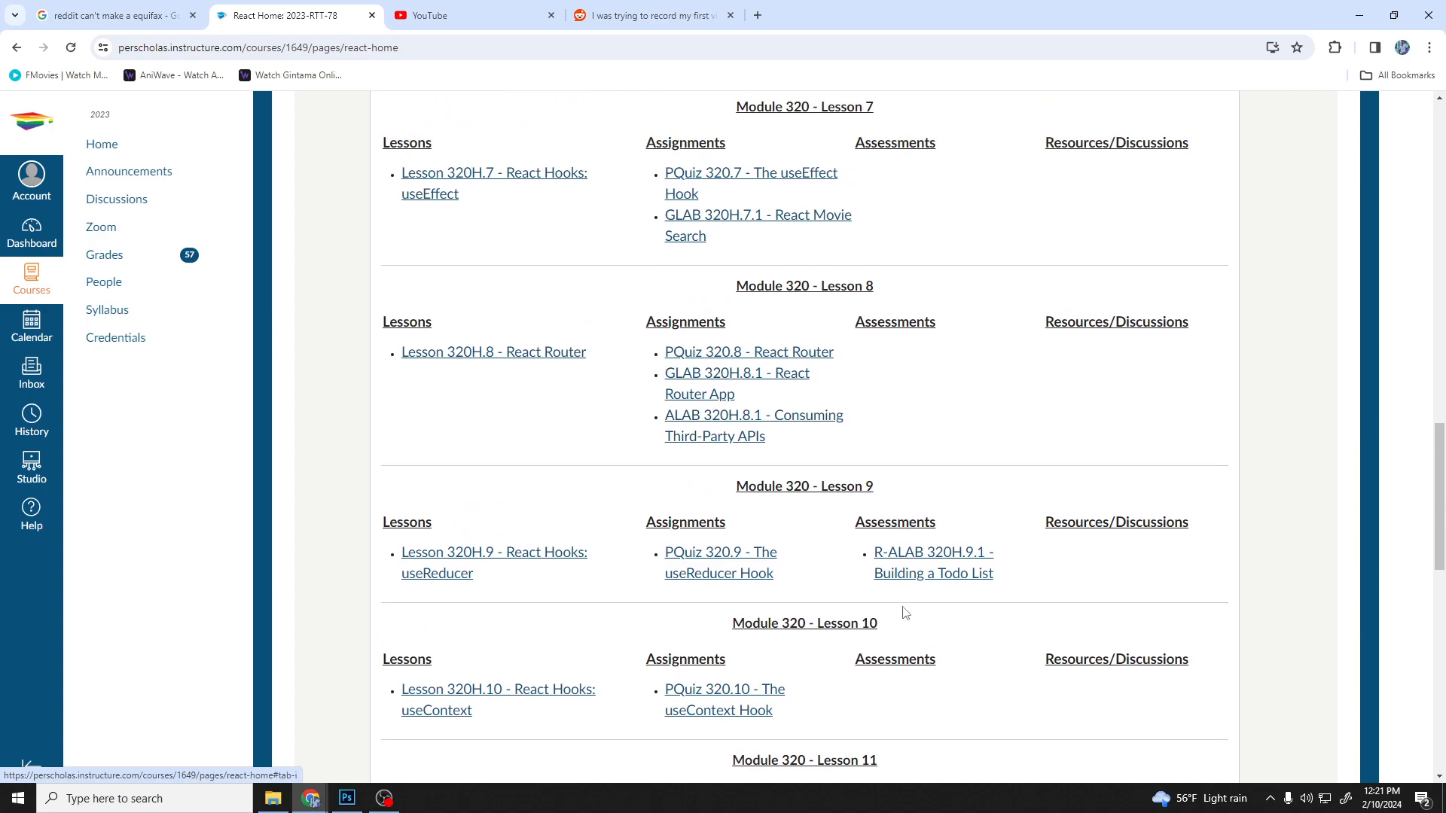
scroll("down", 3)
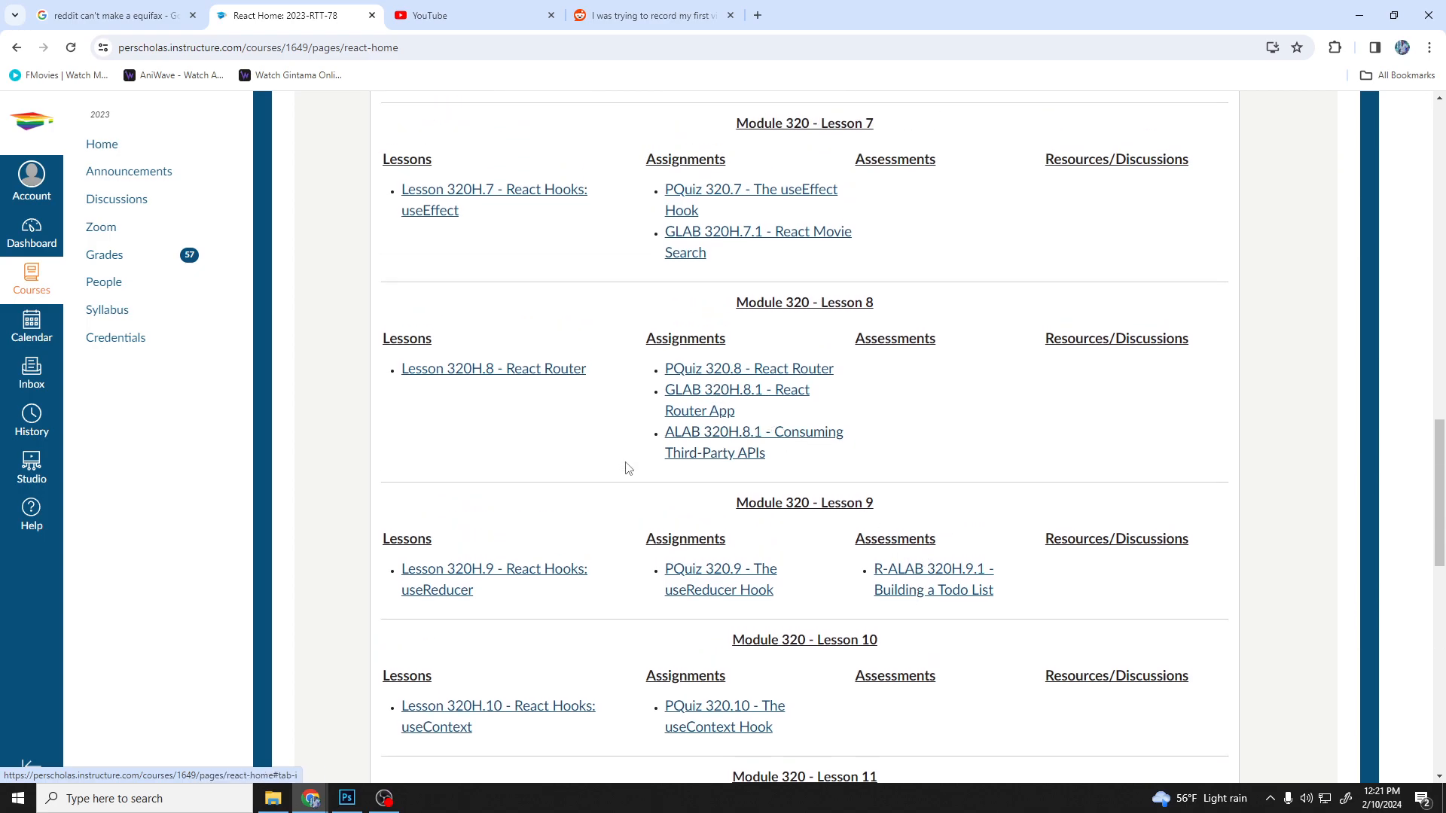
scroll("down", 3)
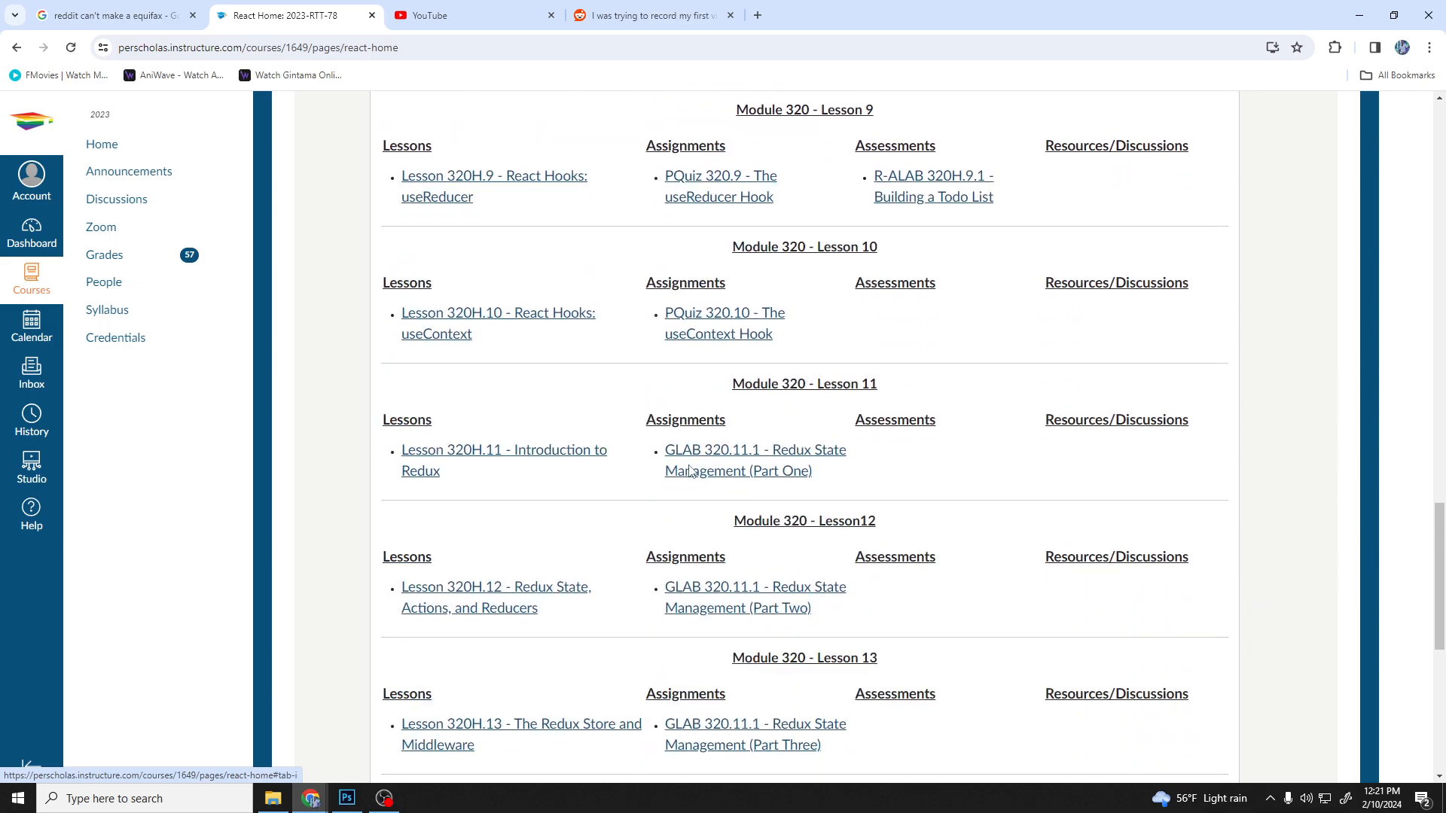
scroll("down", 3)
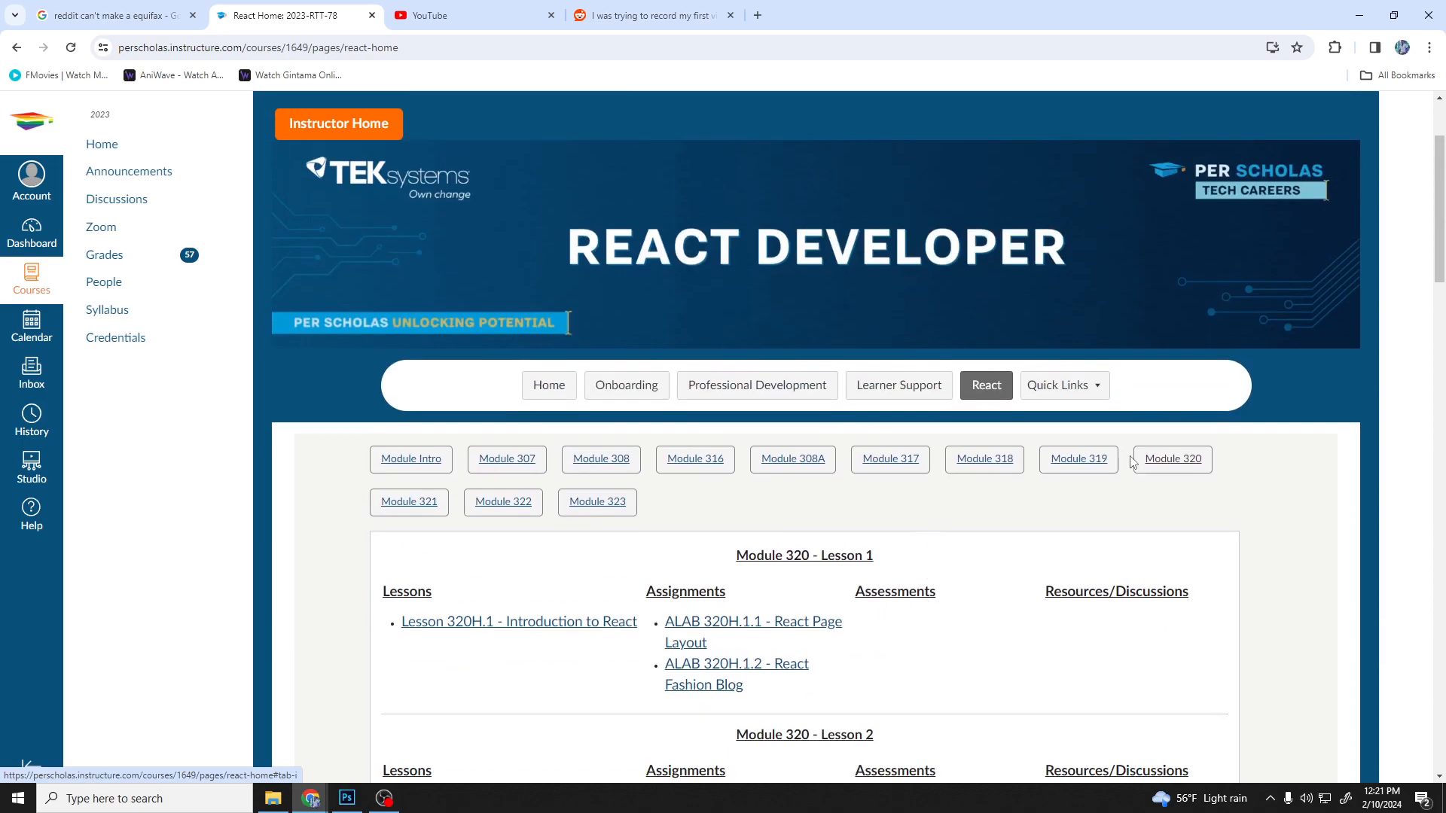
- Show Module 322's lessons, then Module 323's capstone assignments from Planning a Project onward
scroll("down", 3)
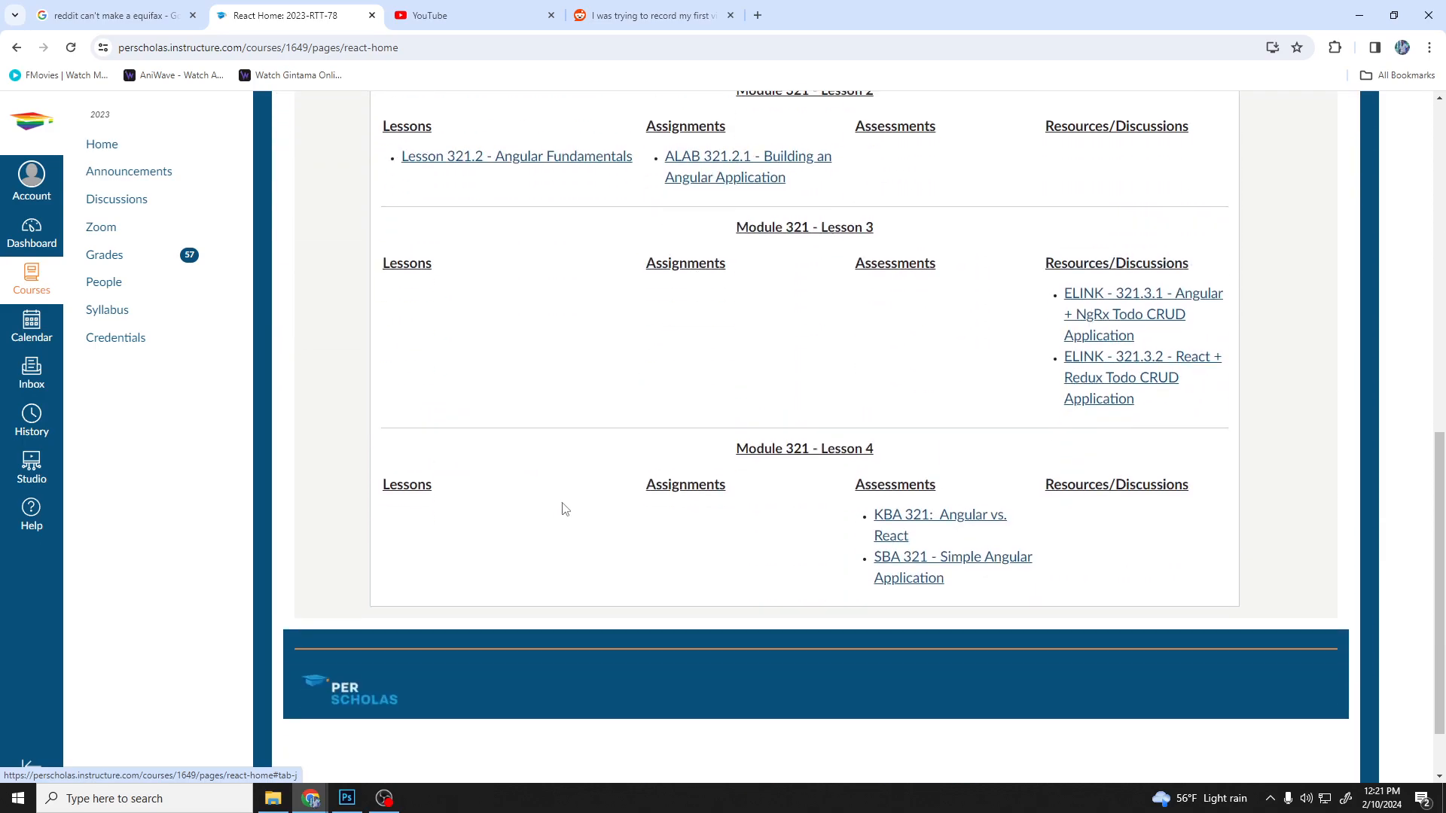
left_click(503, 200)
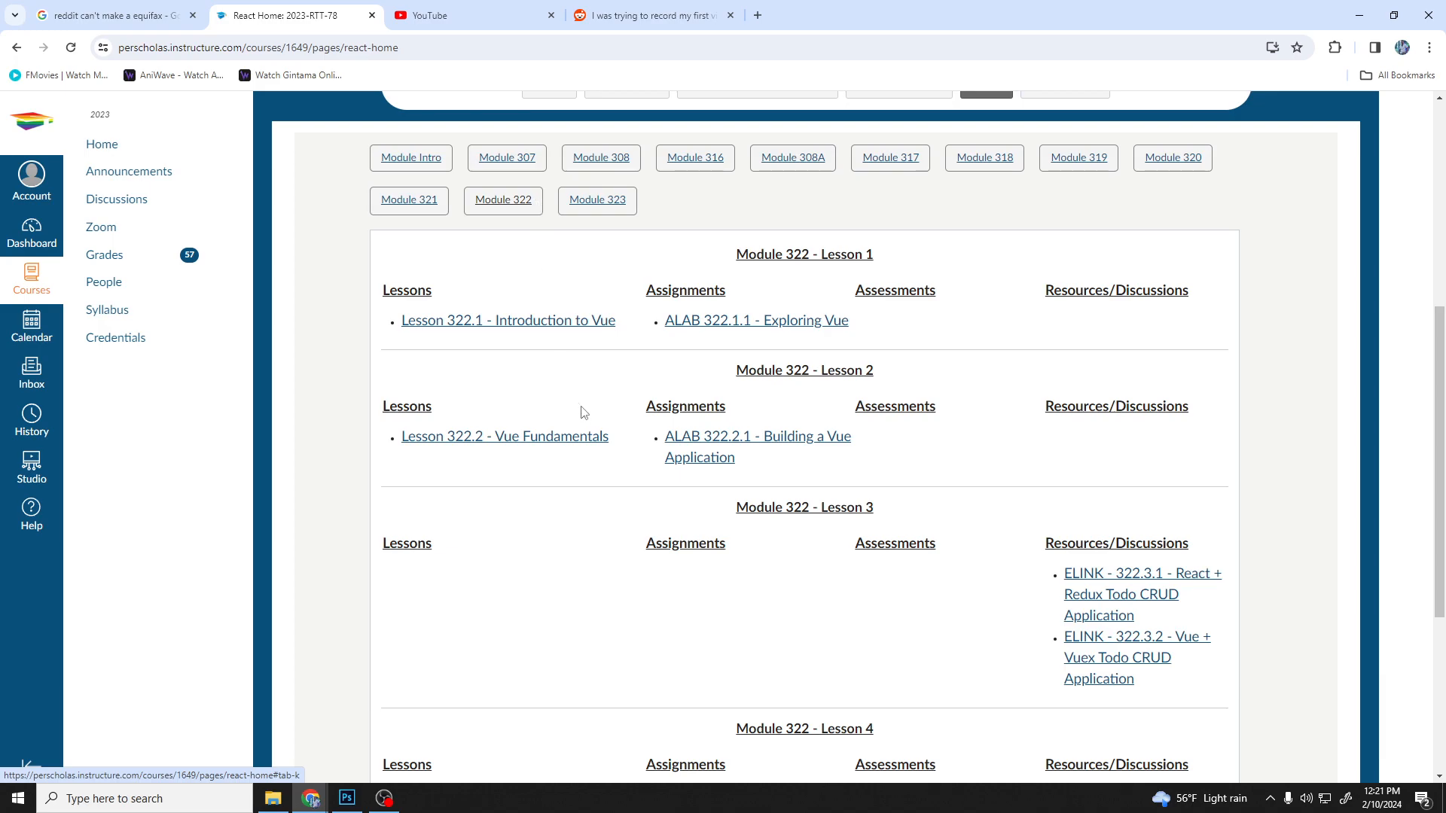
scroll("down", 3)
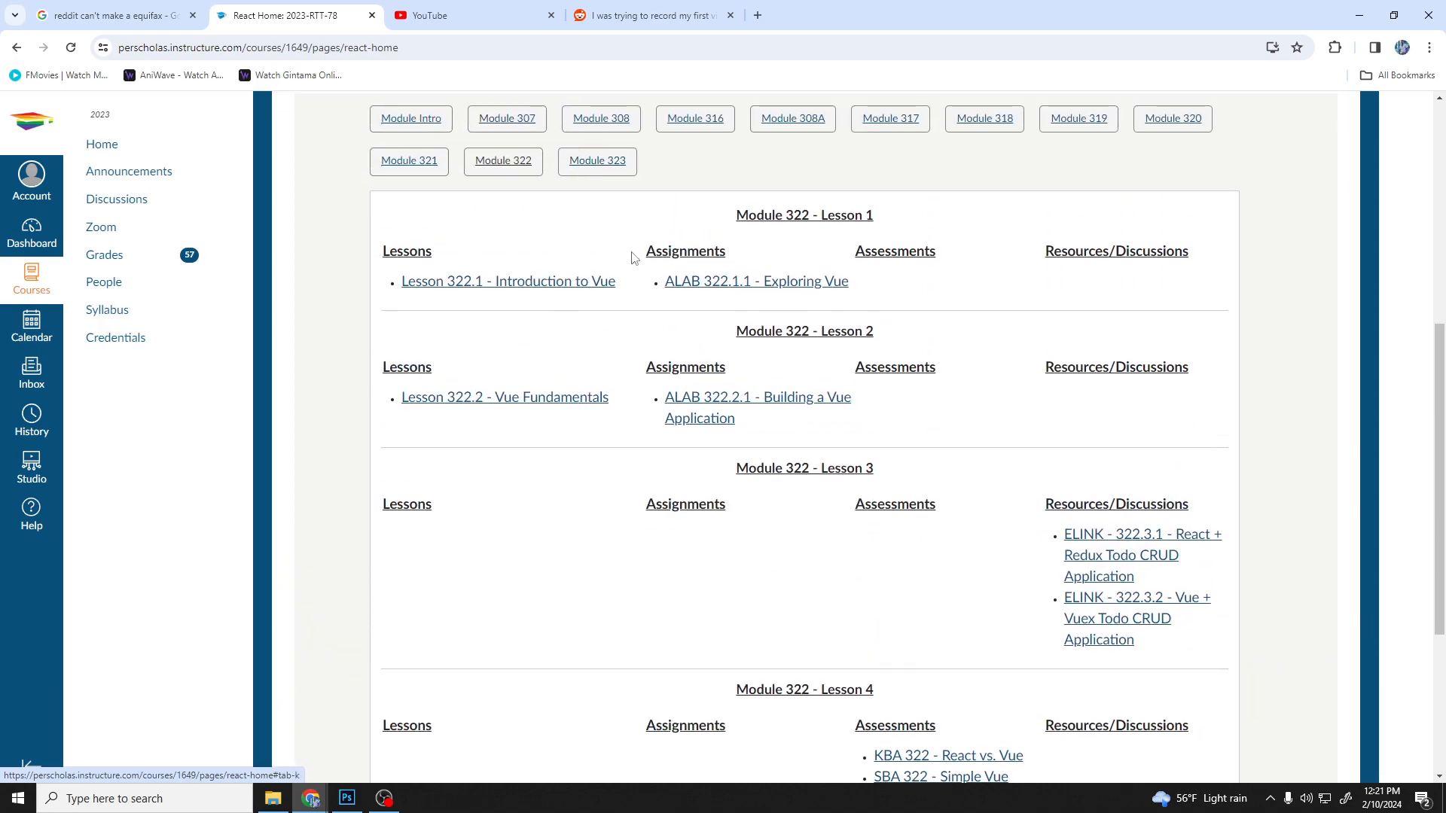
left_click(596, 160)
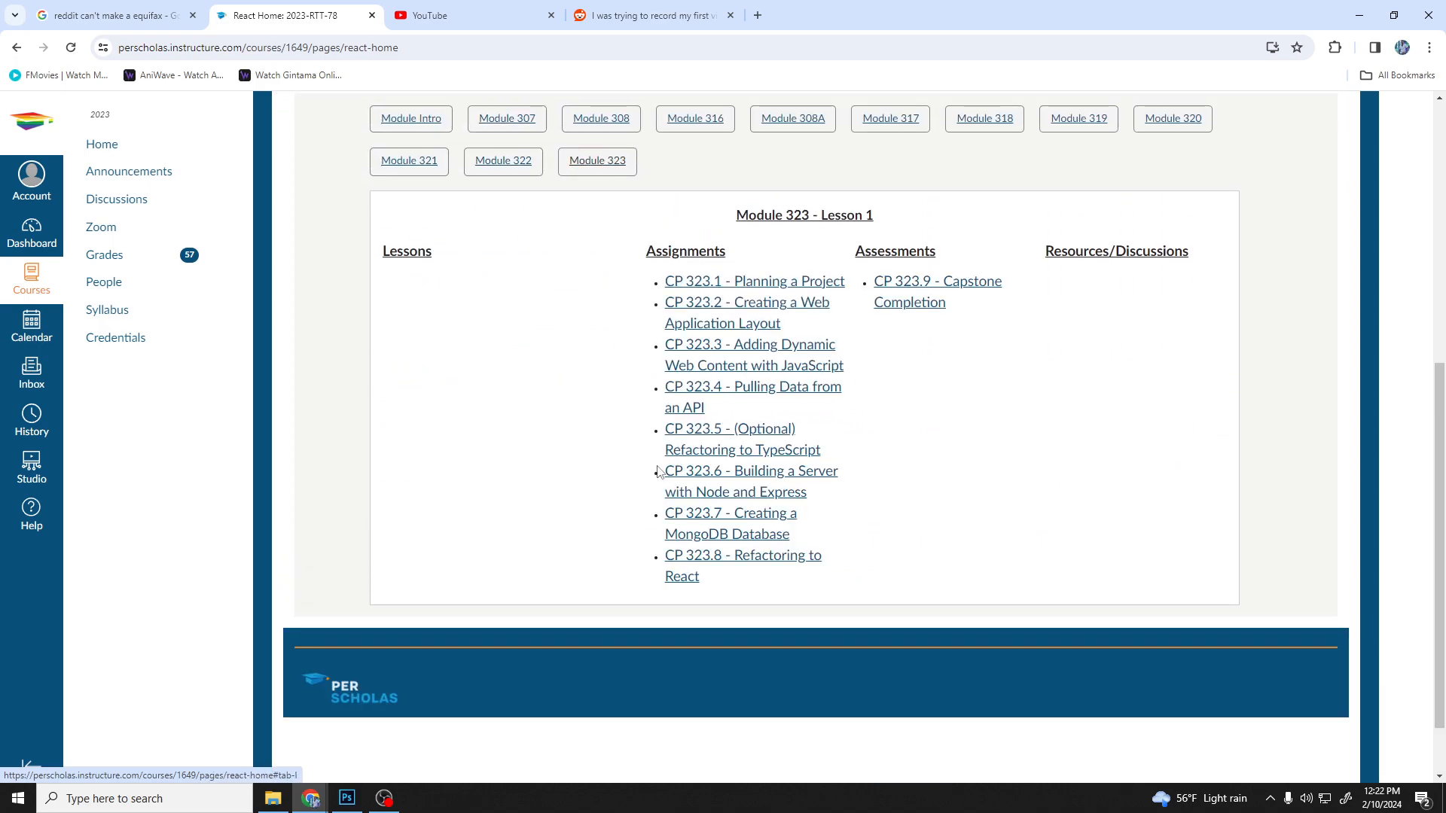
scroll("down", 3)
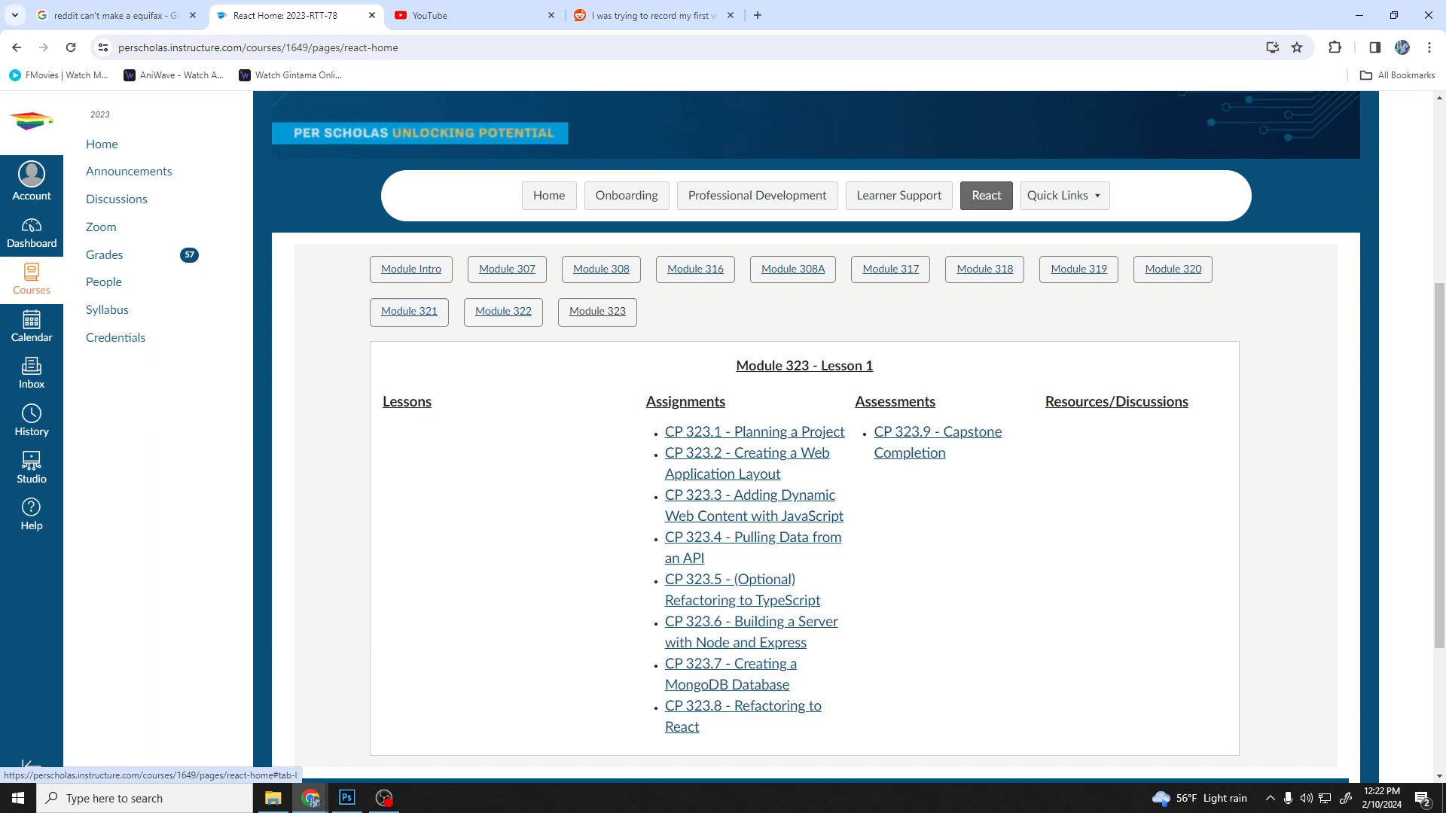
mouse_move(663, 398)
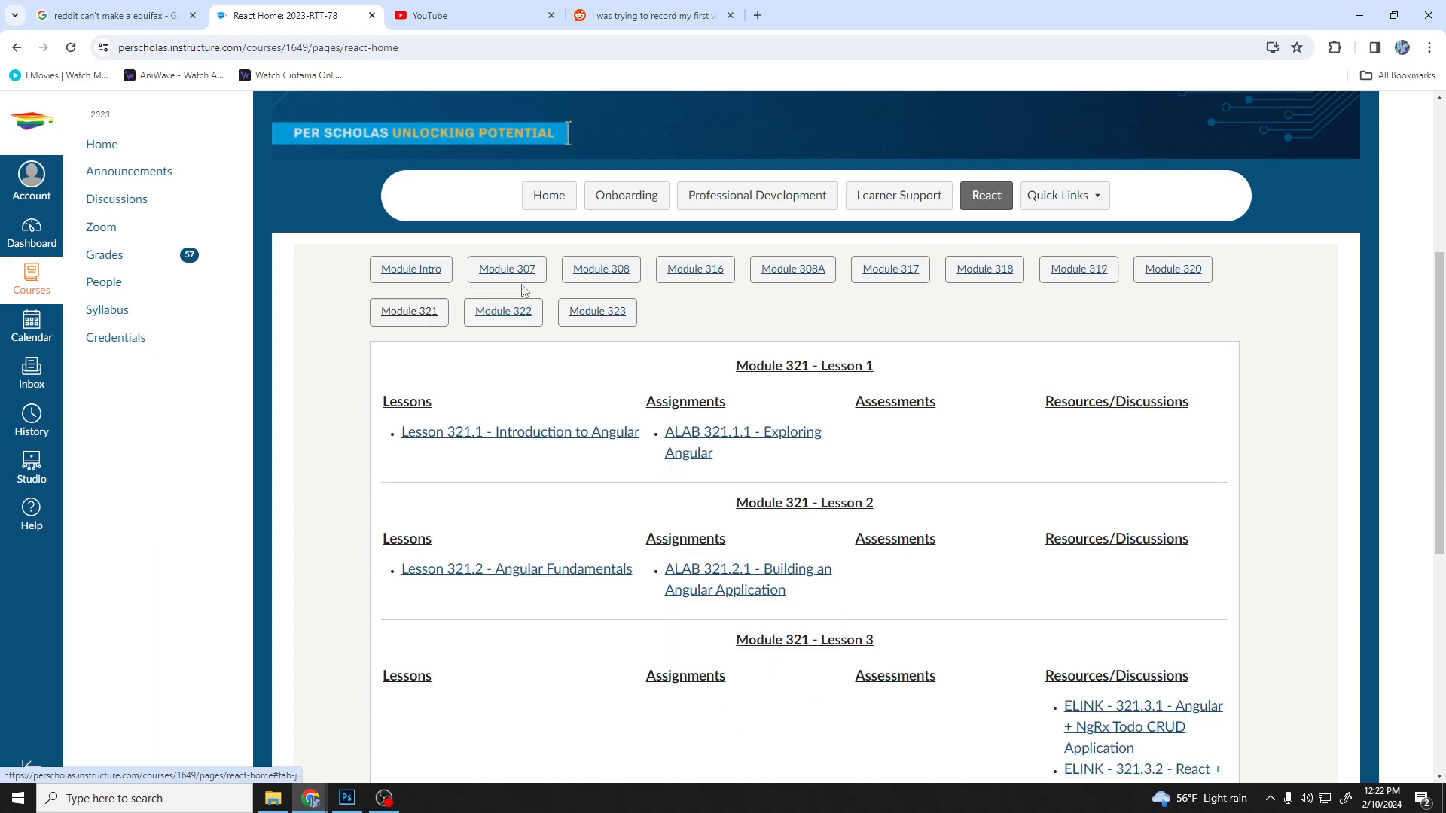
mouse_move(494, 286)
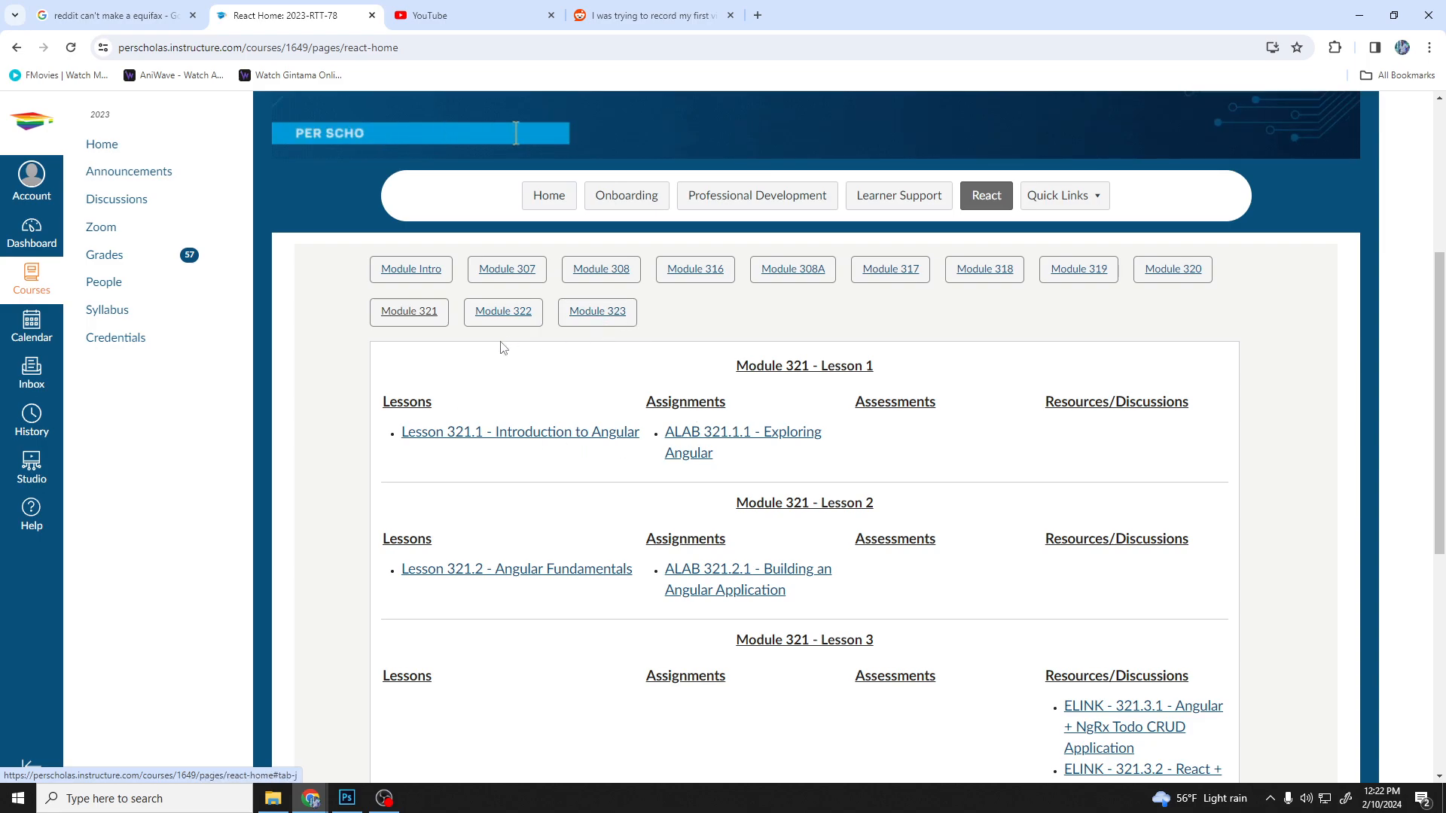
- Review Module 321's Angular lessons down to Lesson 4's KBA and SBA assessments
scroll("down", 3)
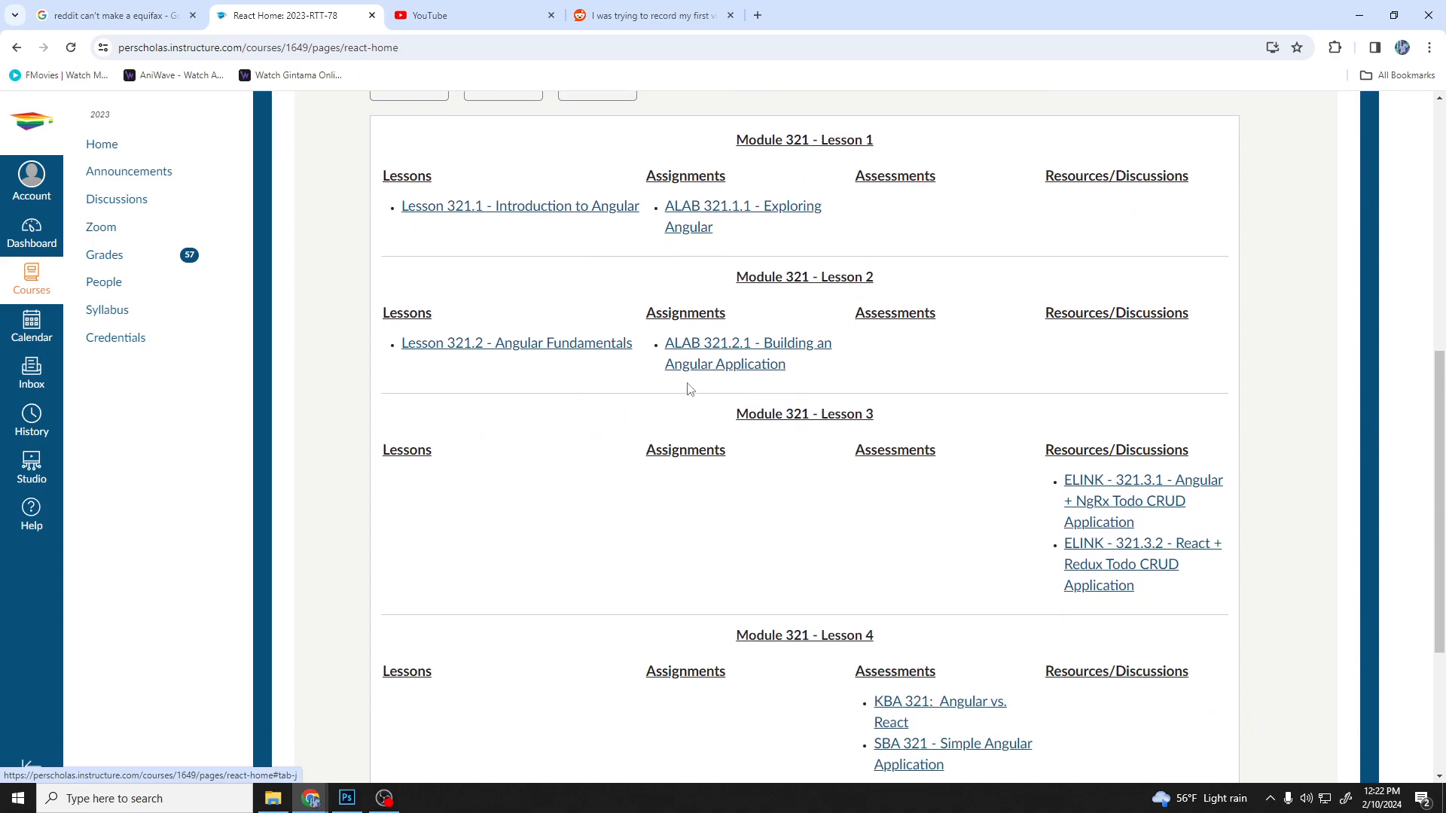
mouse_move(664, 399)
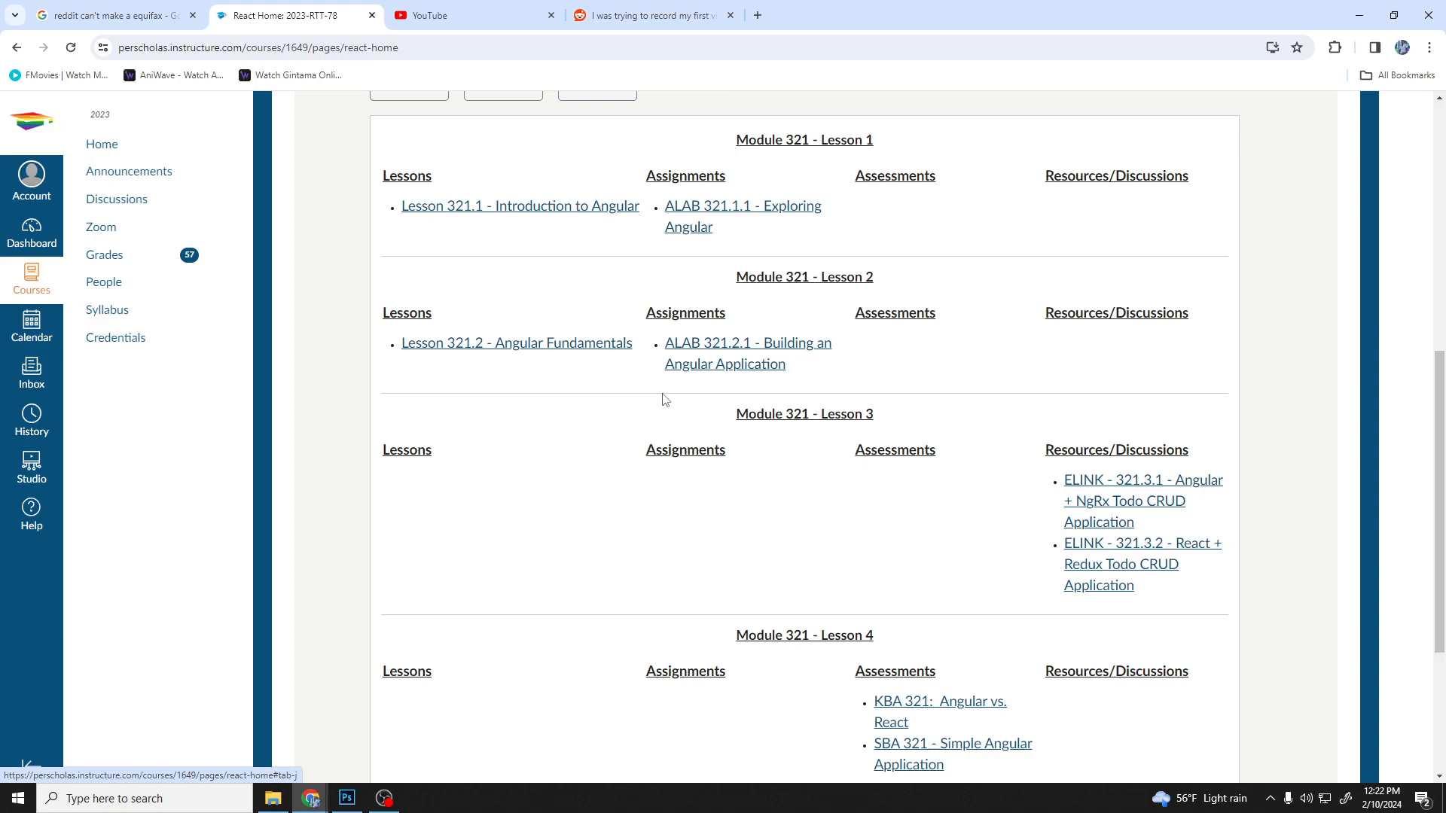
mouse_move(633, 415)
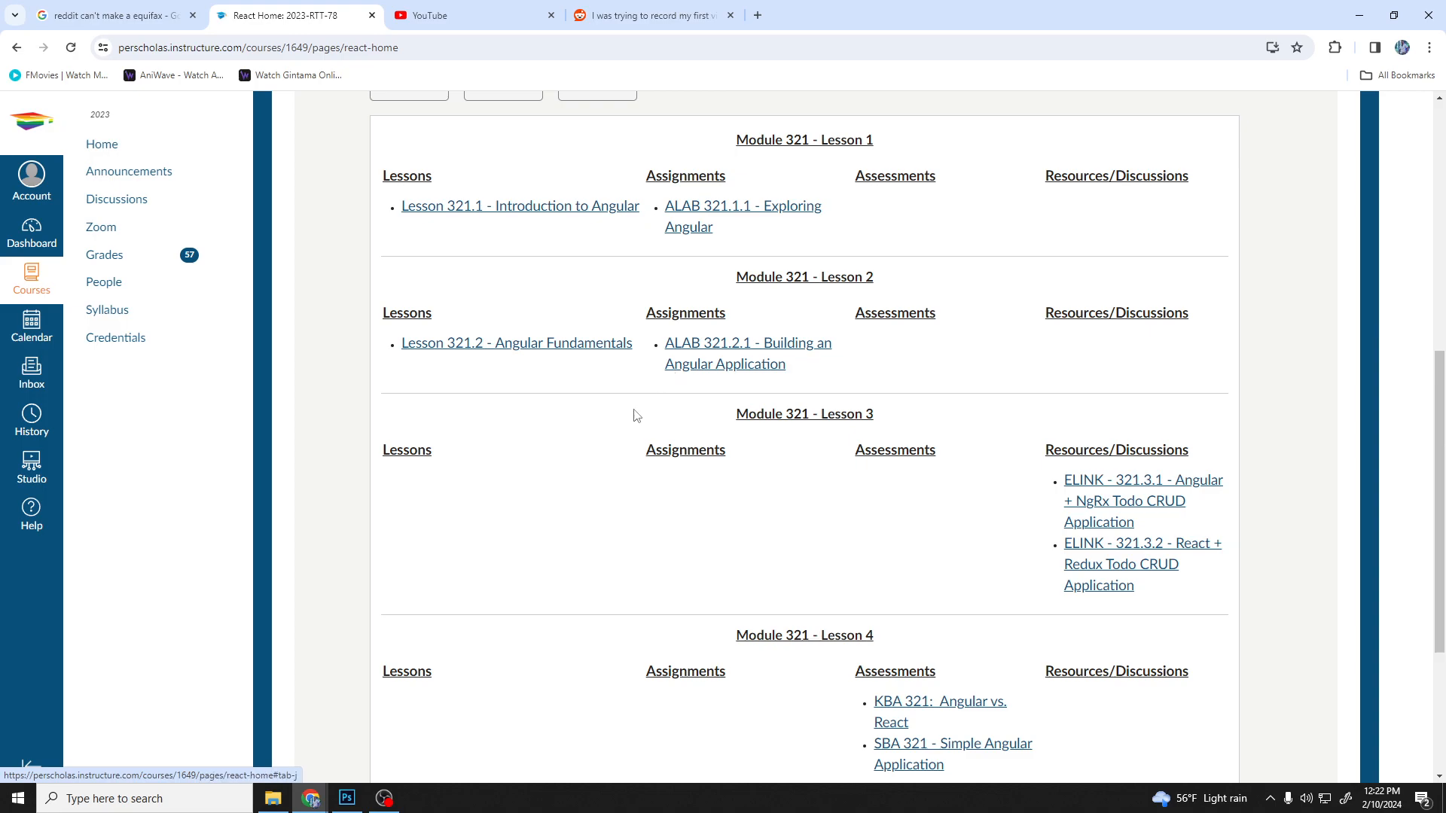
mouse_move(632, 459)
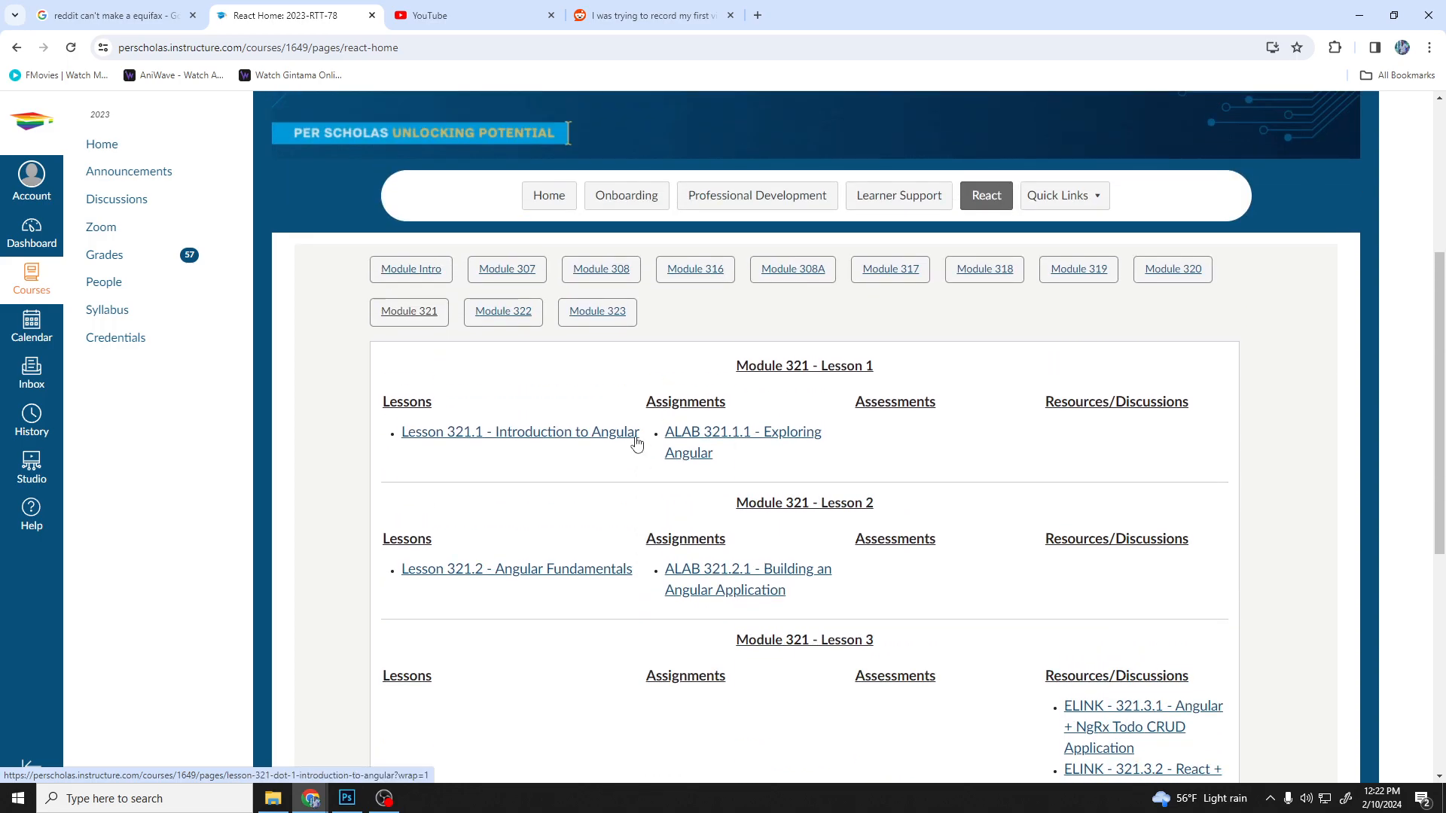
mouse_move(520, 432)
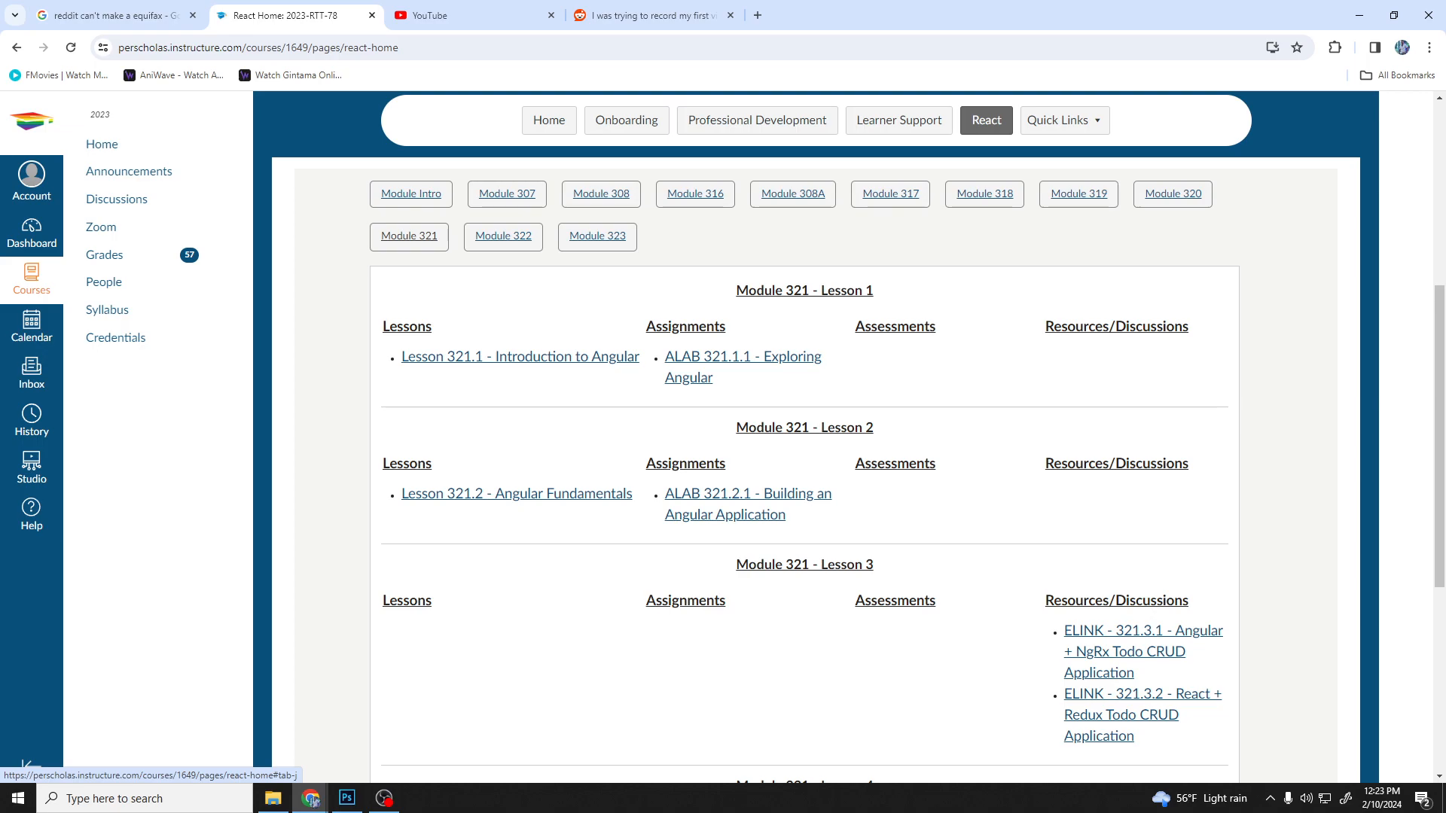
mouse_move(460, 434)
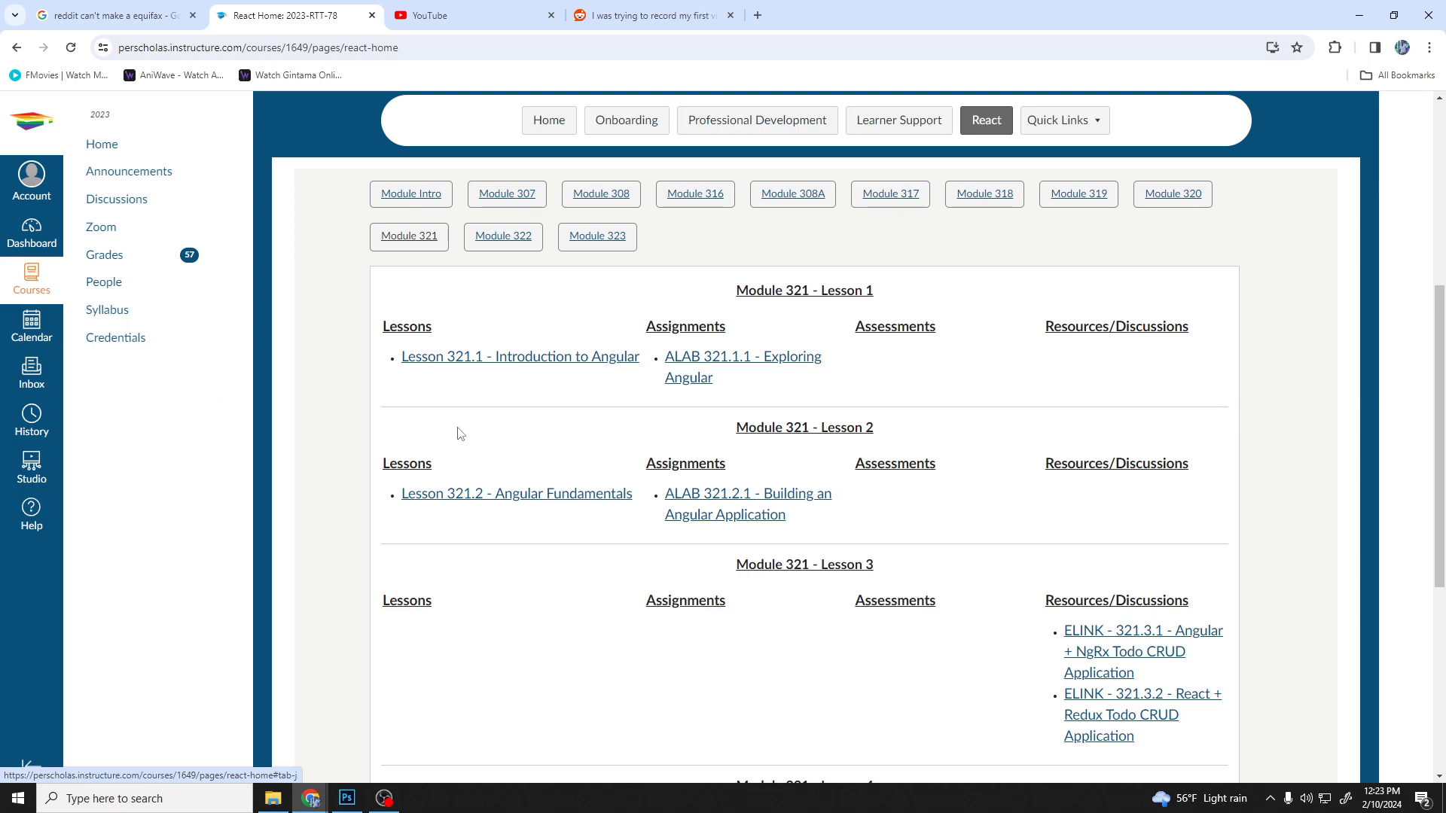
mouse_move(497, 450)
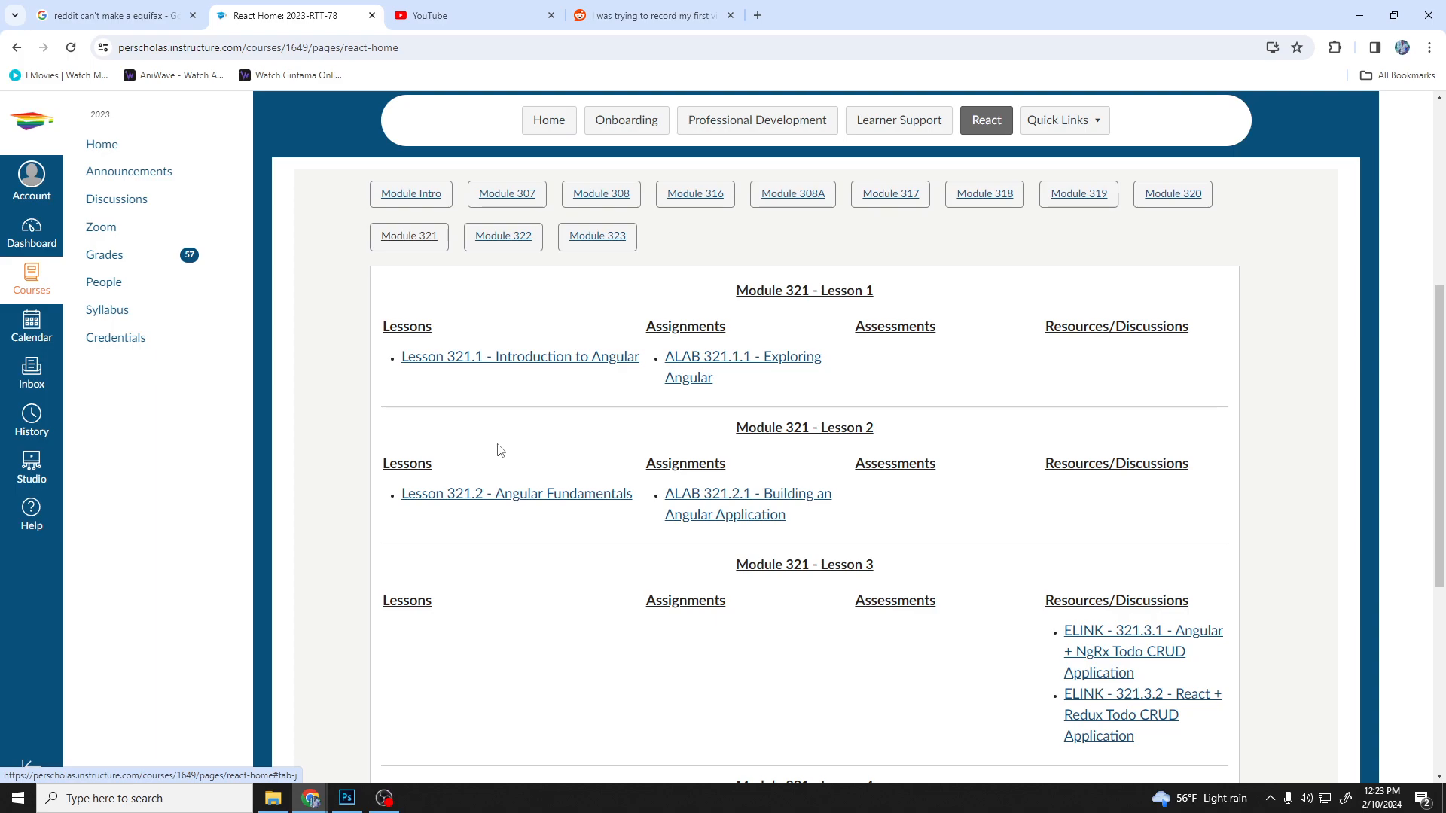
mouse_move(527, 448)
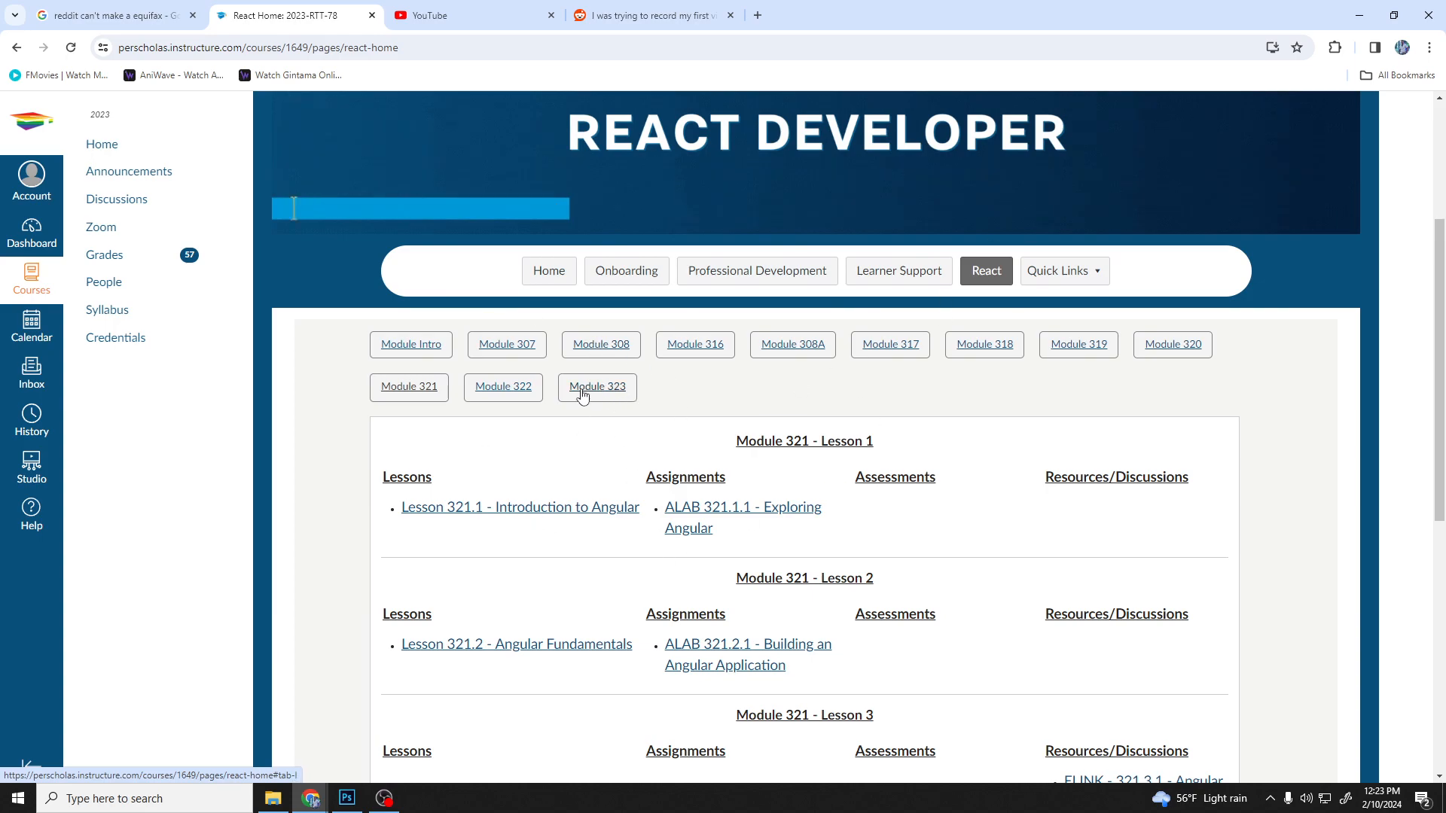
- Pass through Module 322, then review Module 307's lessons to Lesson 6's Bootstrap assignments
left_click(502, 386)
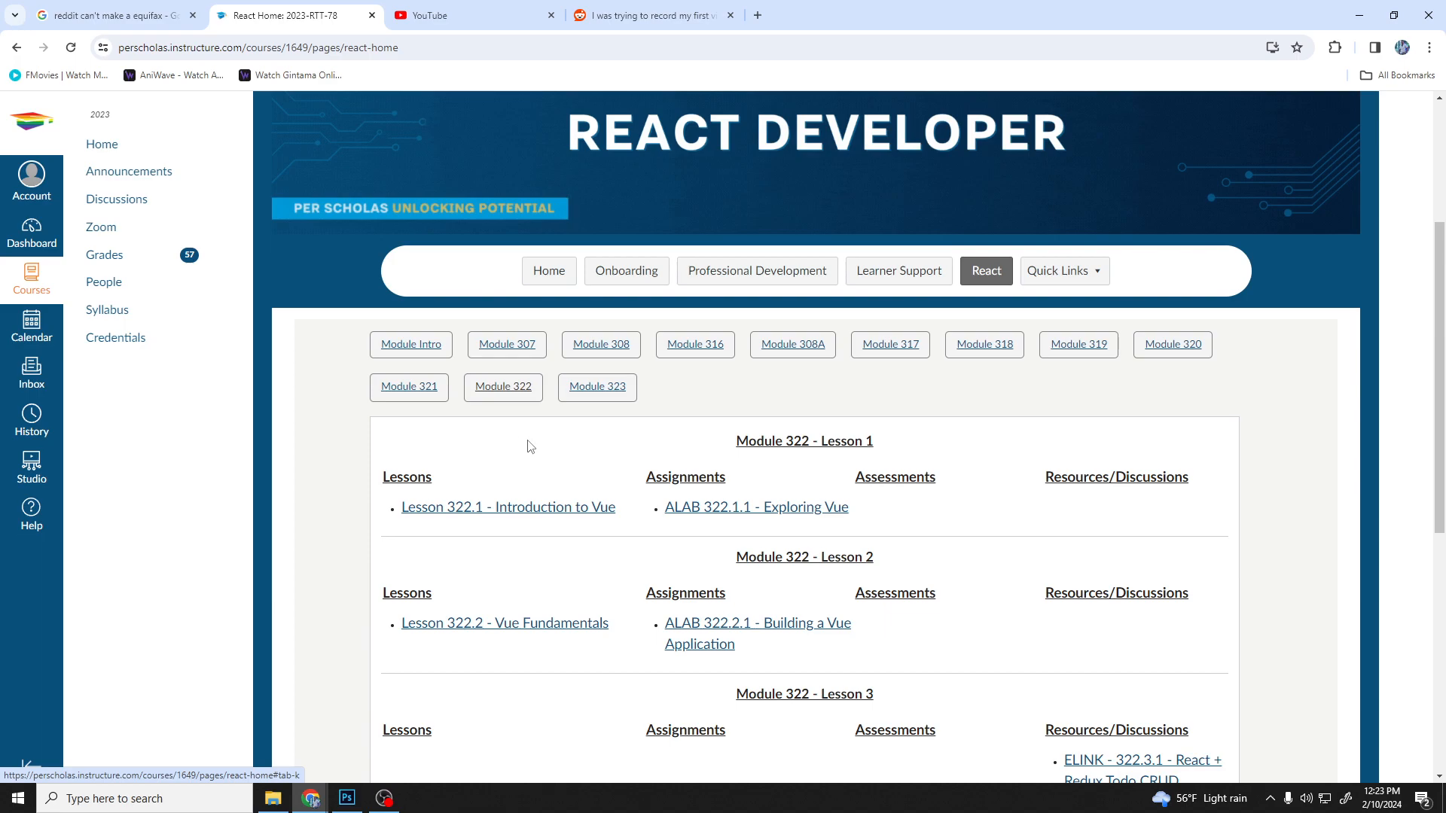
mouse_move(542, 385)
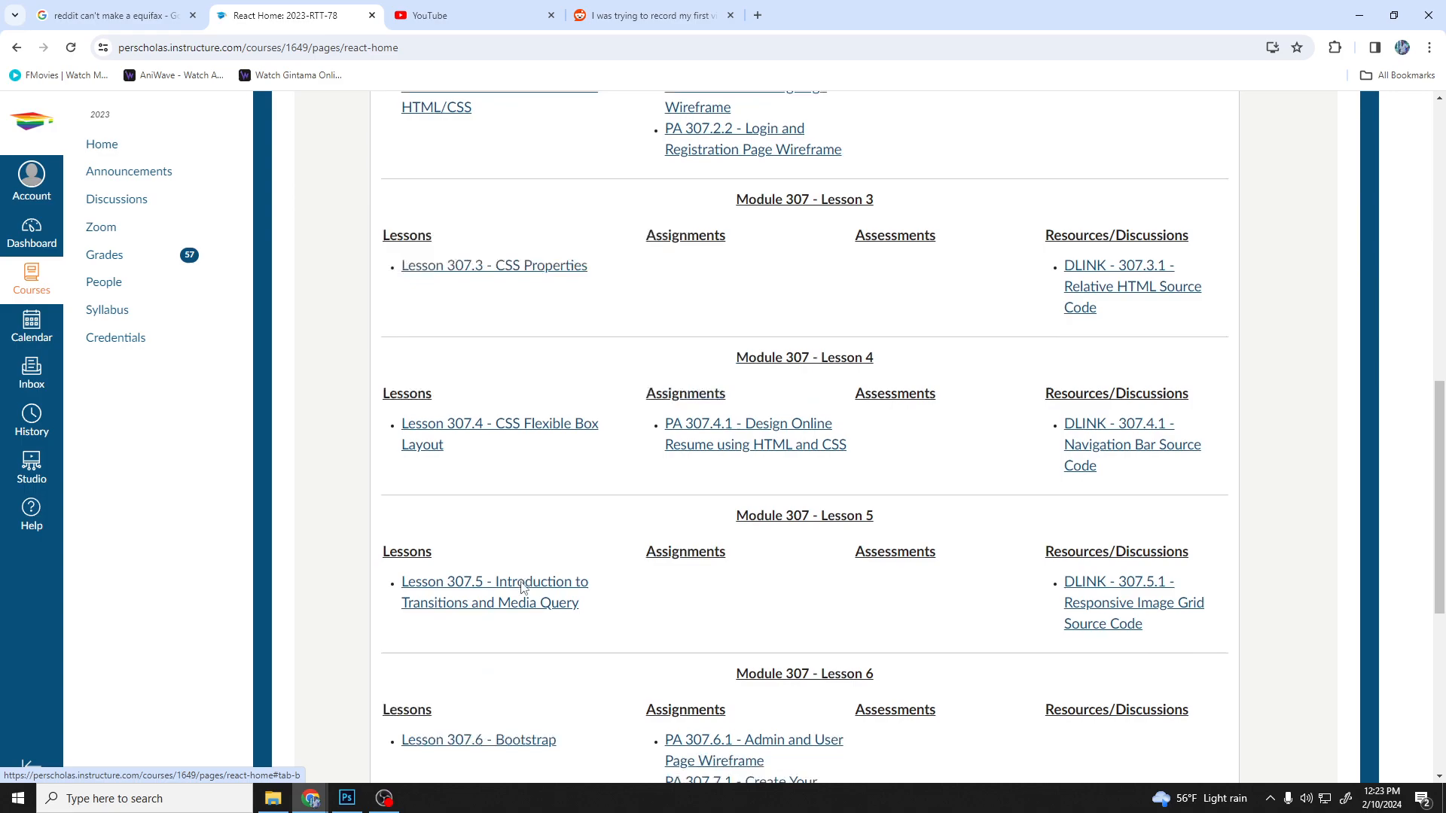
scroll("down", 3)
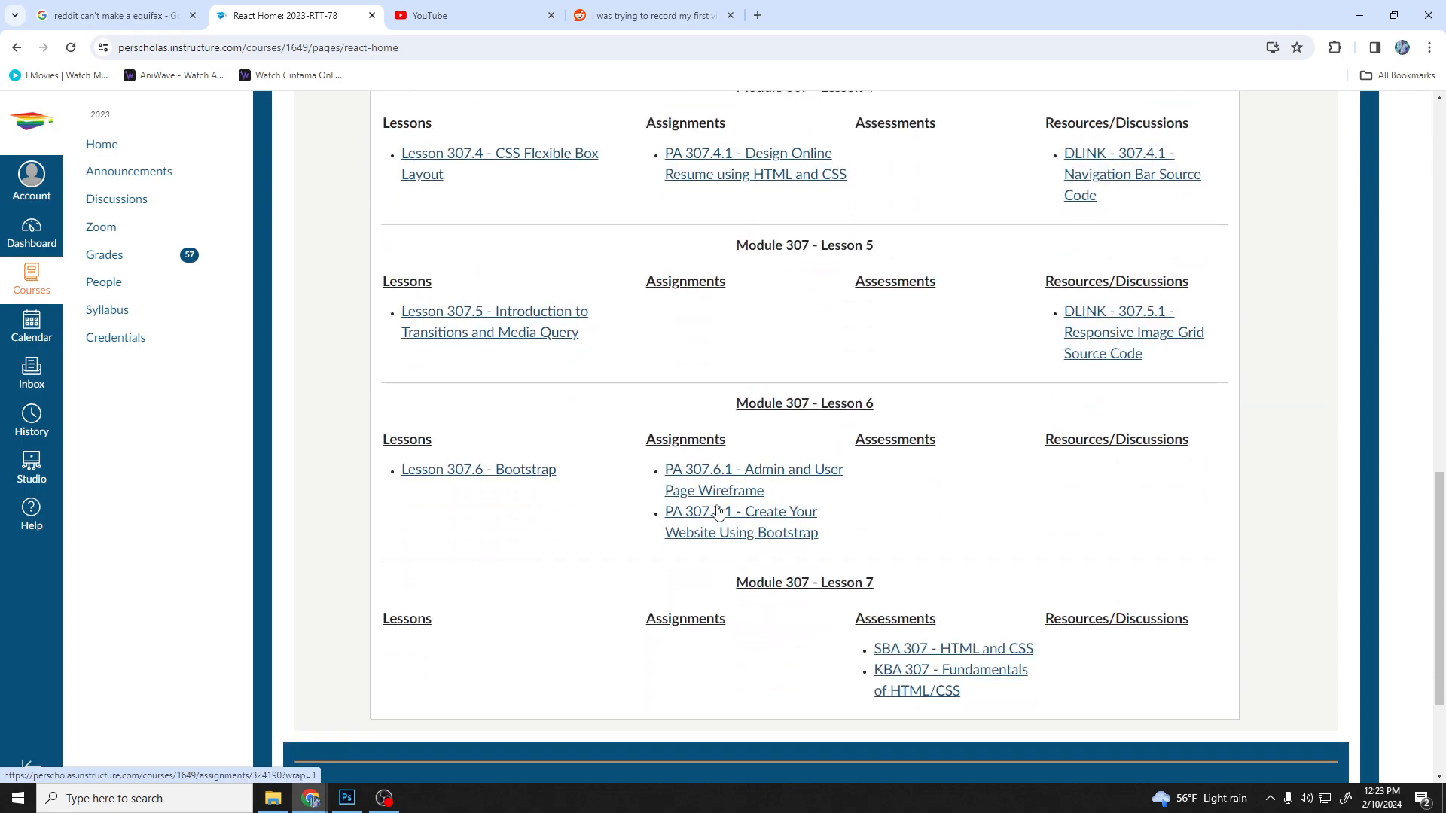
mouse_move(962, 543)
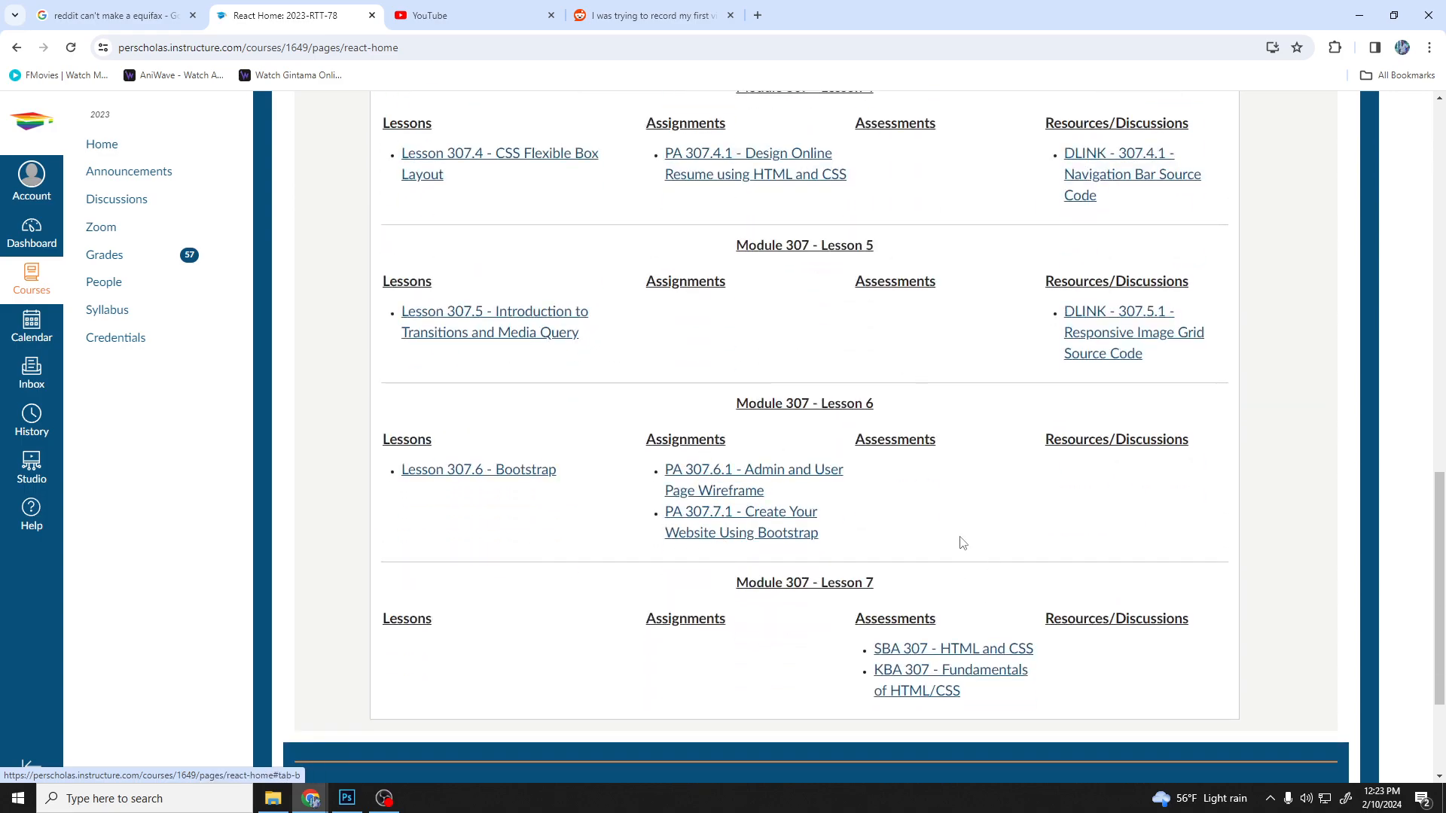
mouse_move(780, 402)
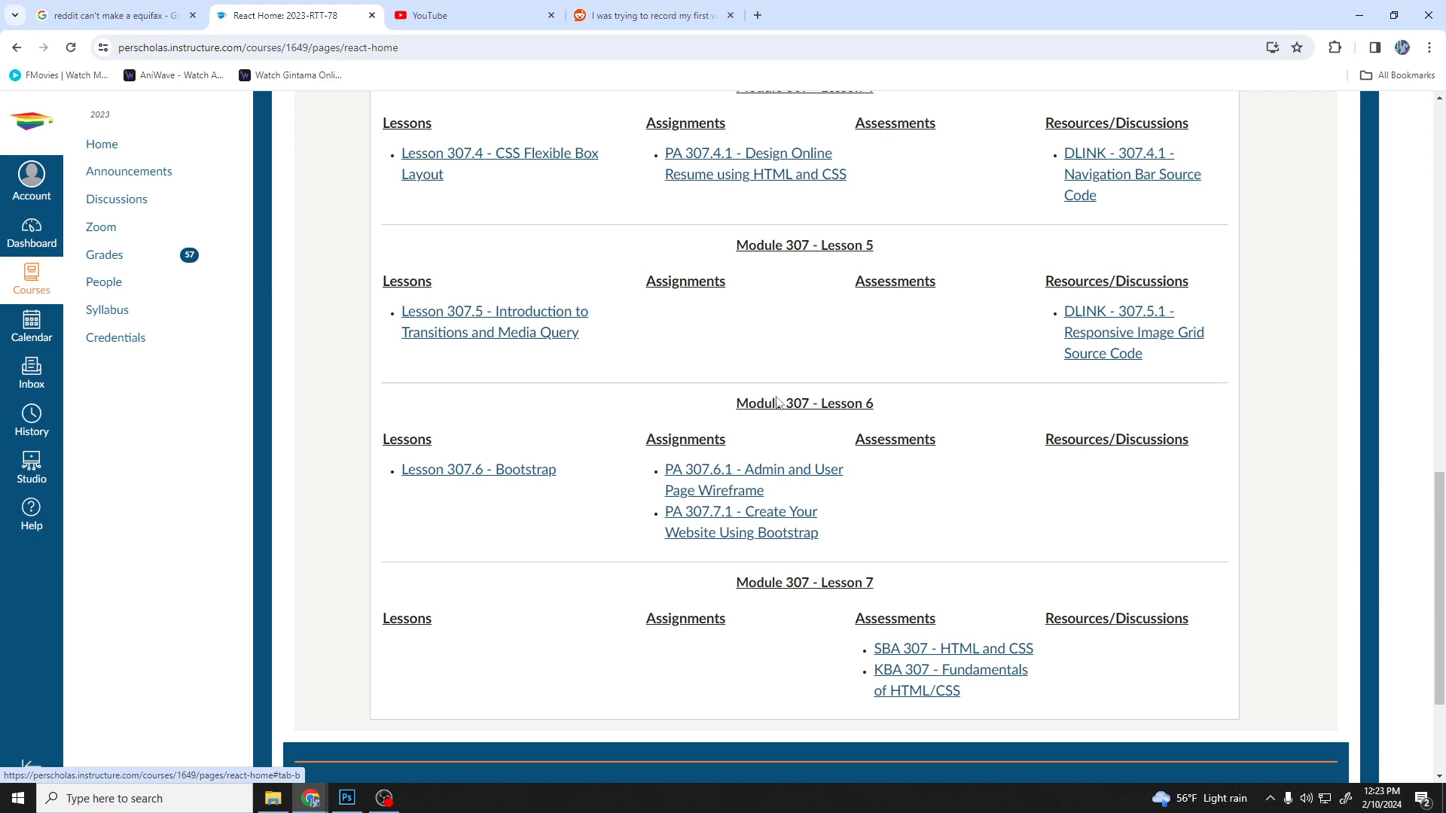
mouse_move(745, 442)
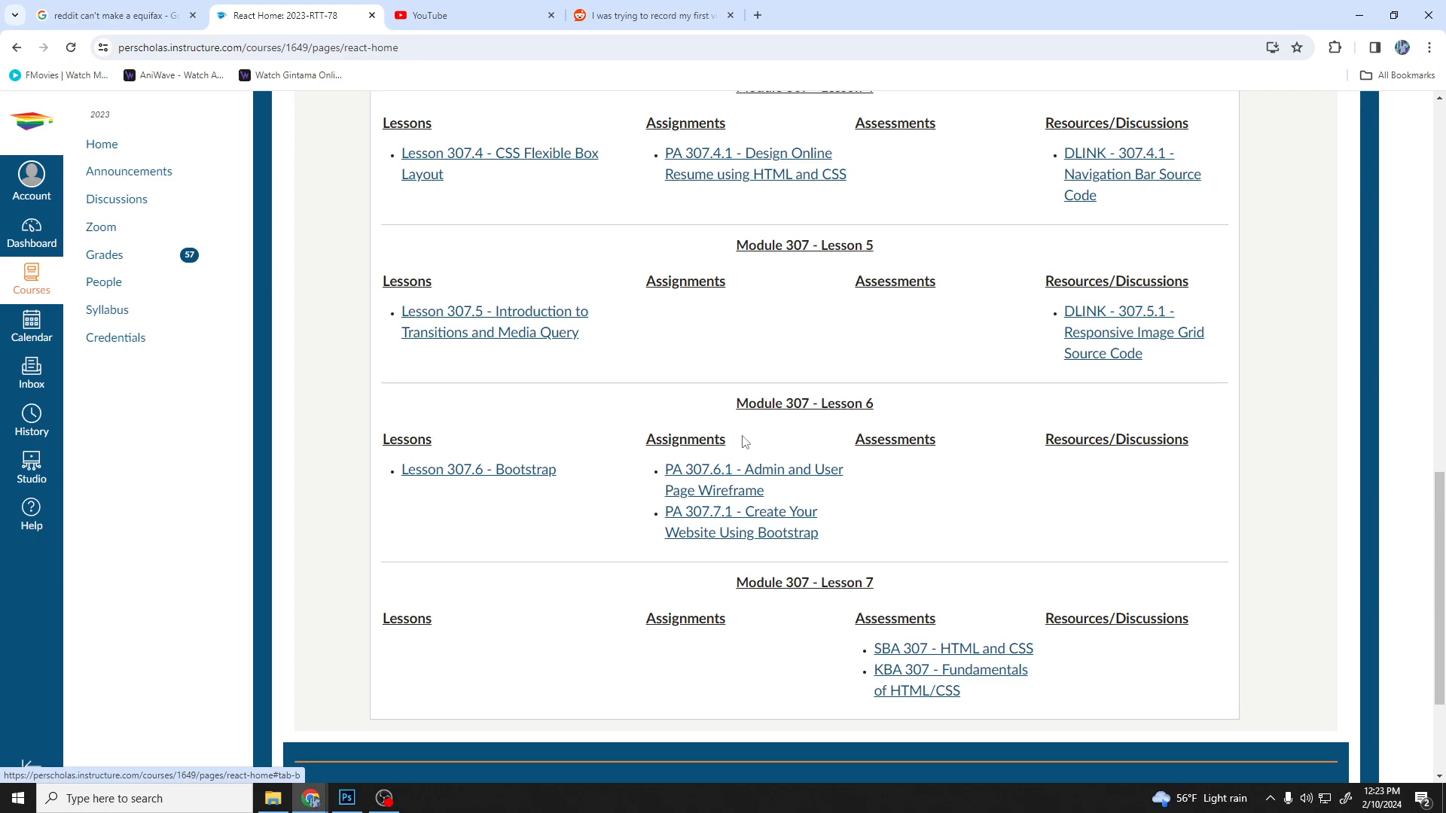
scroll("up", 3)
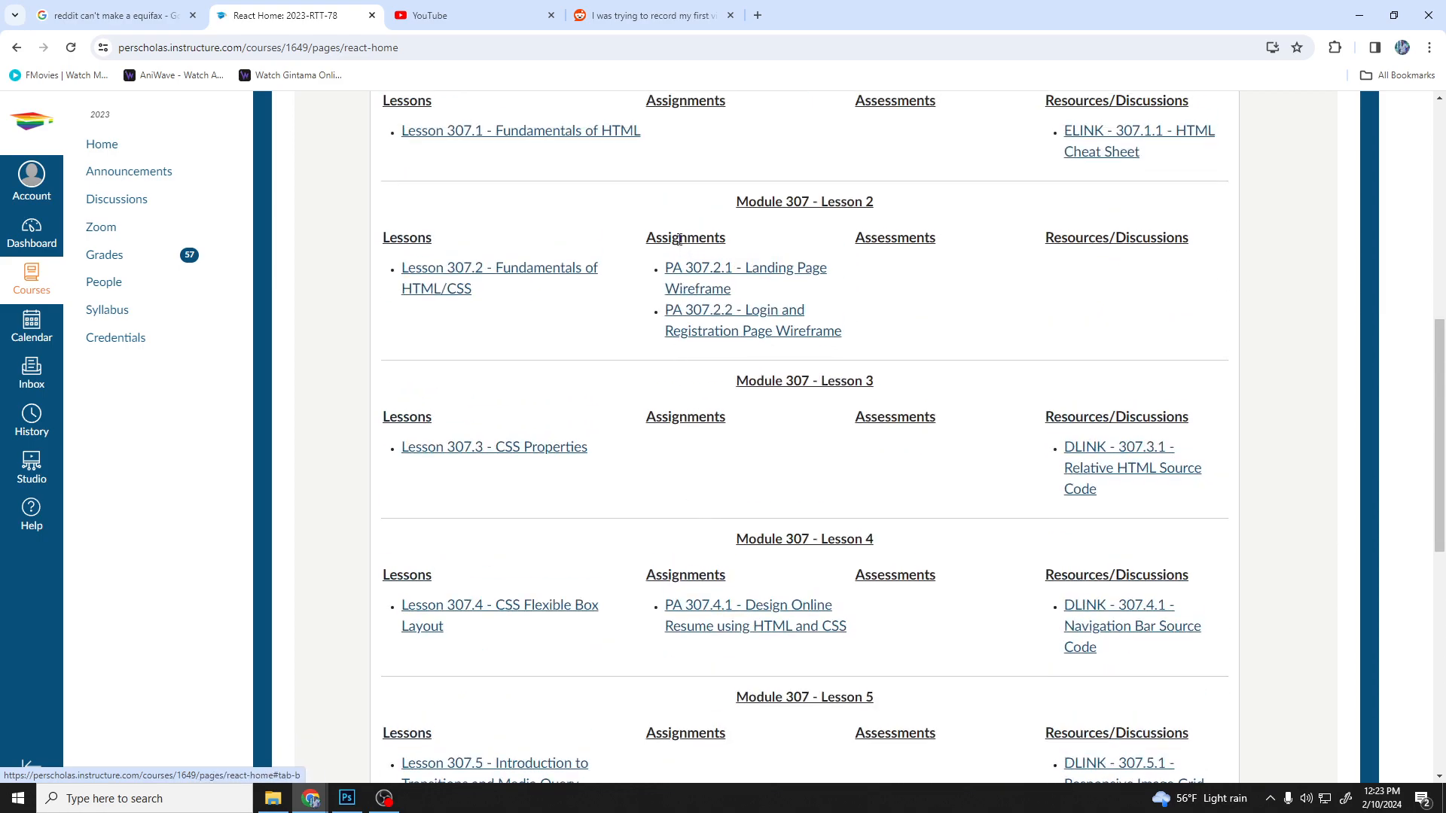
scroll("up", 3)
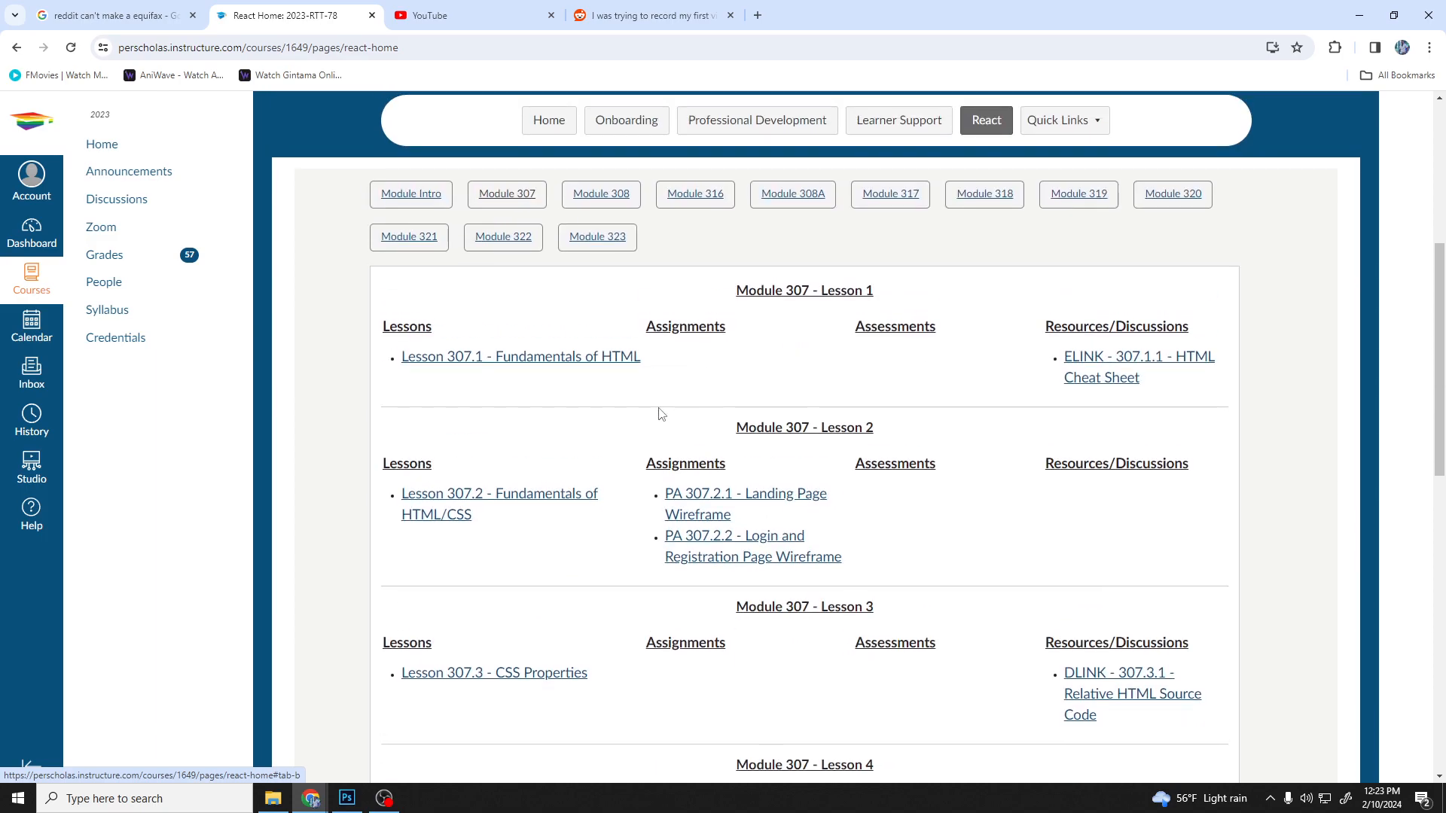
scroll("down", 3)
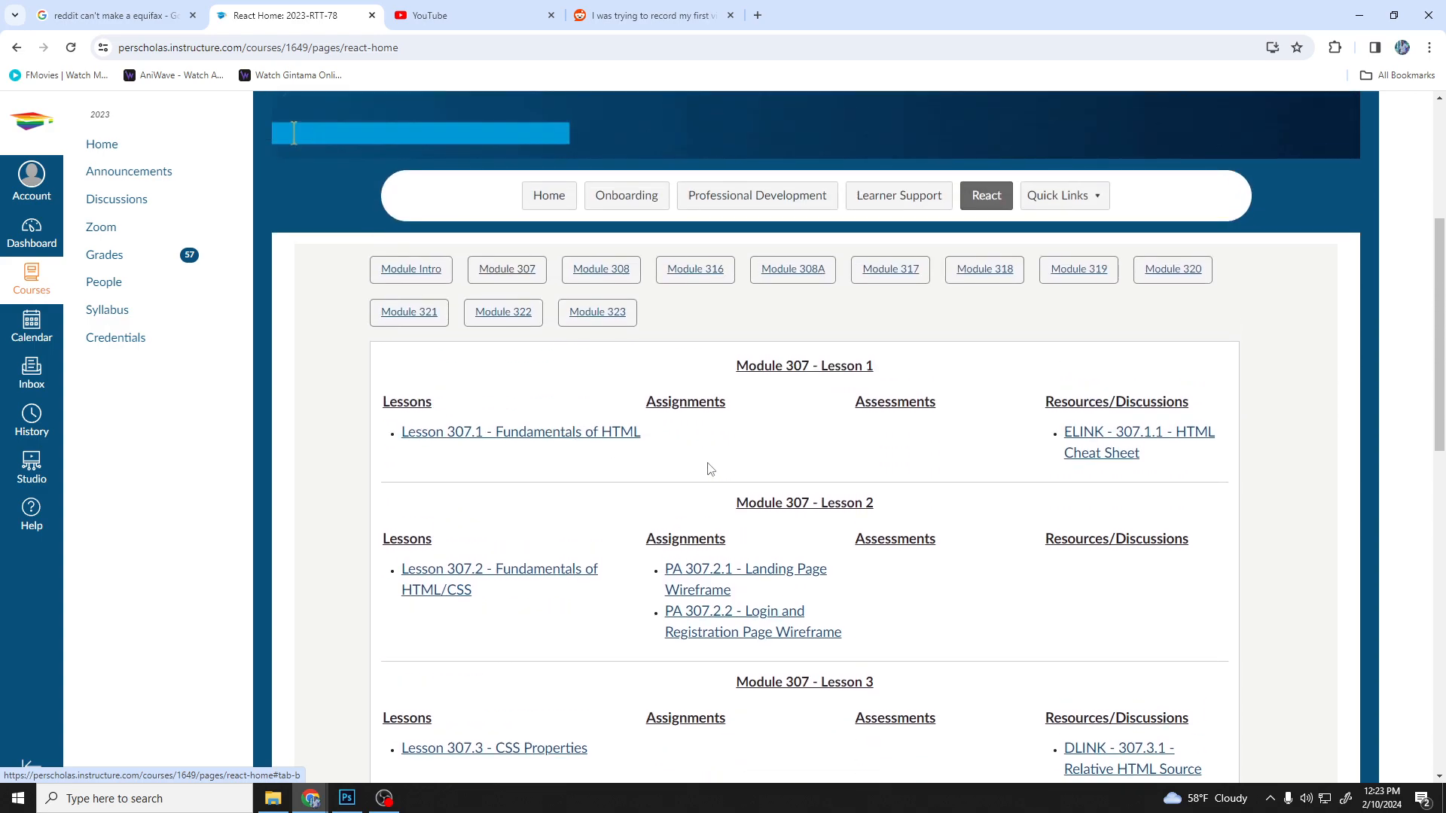
scroll("down", 3)
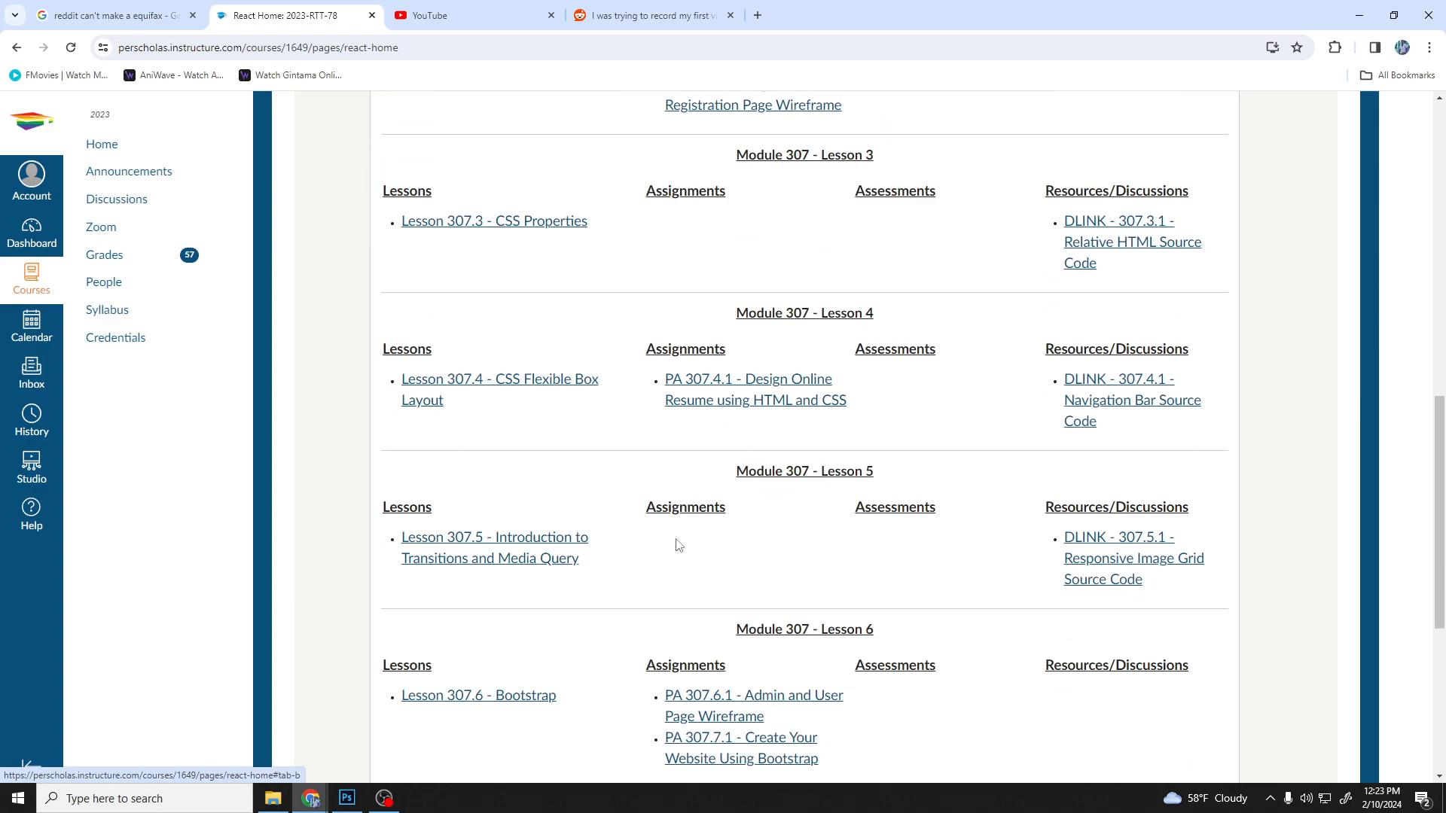
scroll("up", 3)
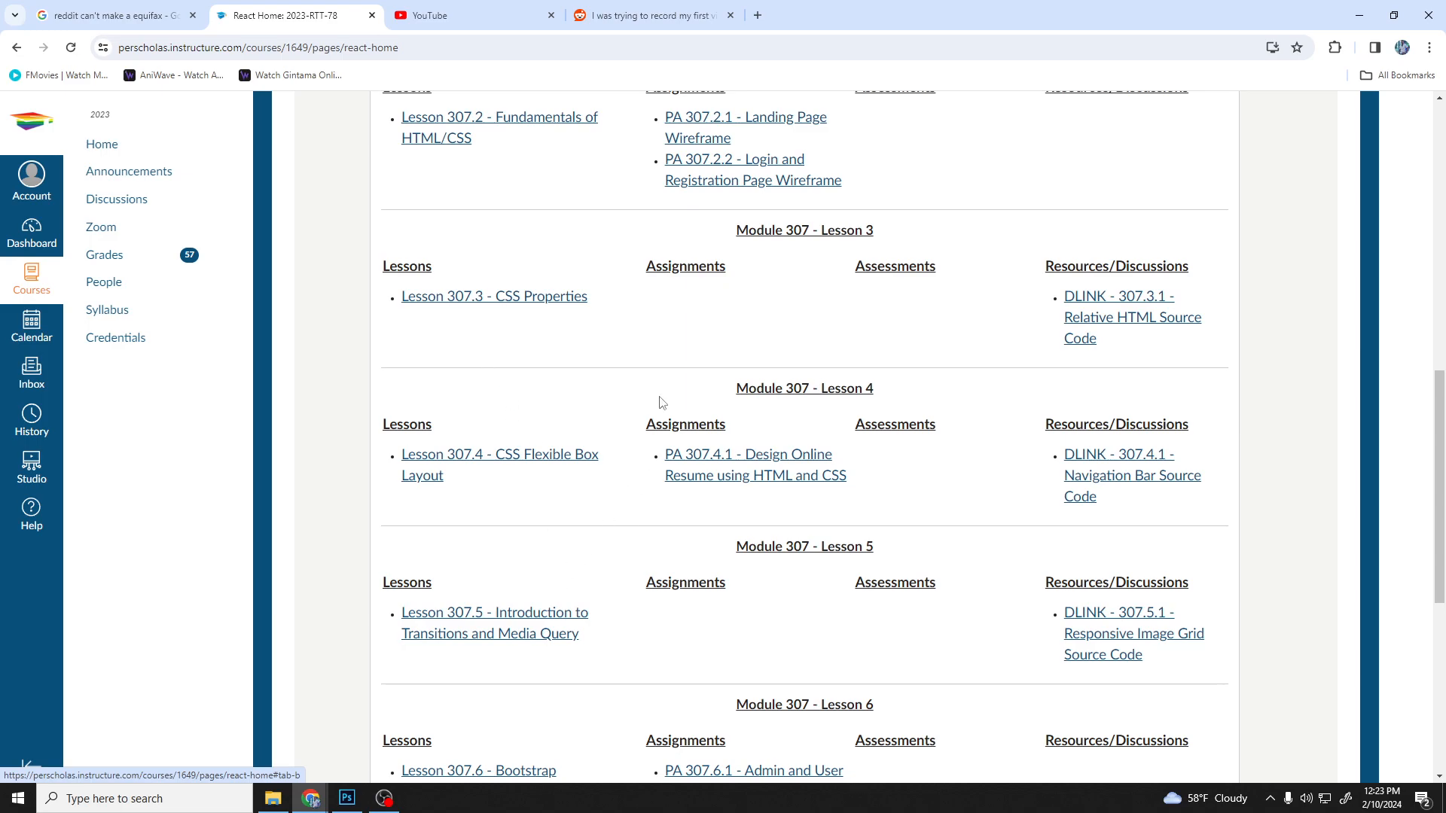
scroll("down", 3)
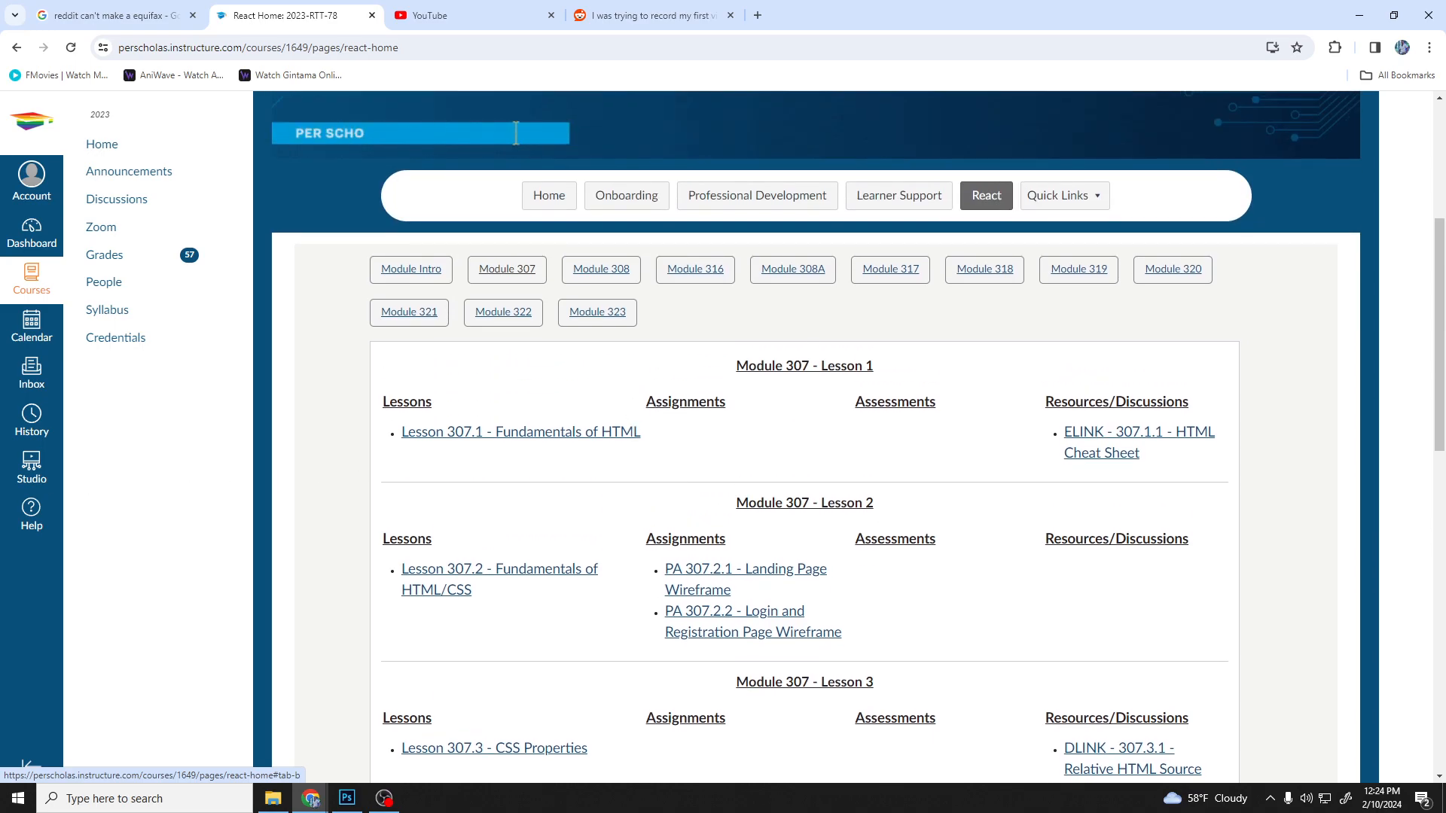
scroll("up", 3)
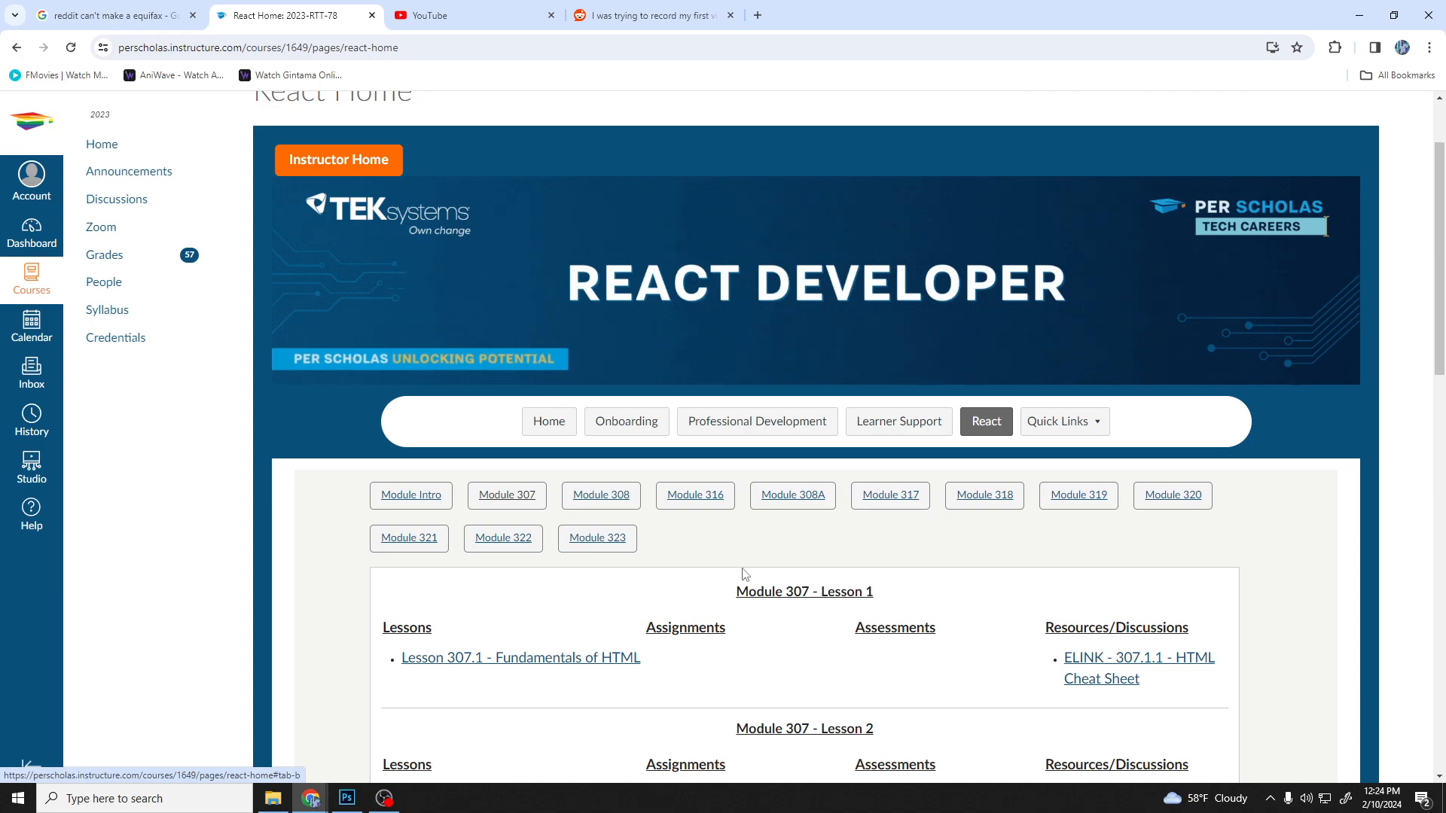
scroll("down", 3)
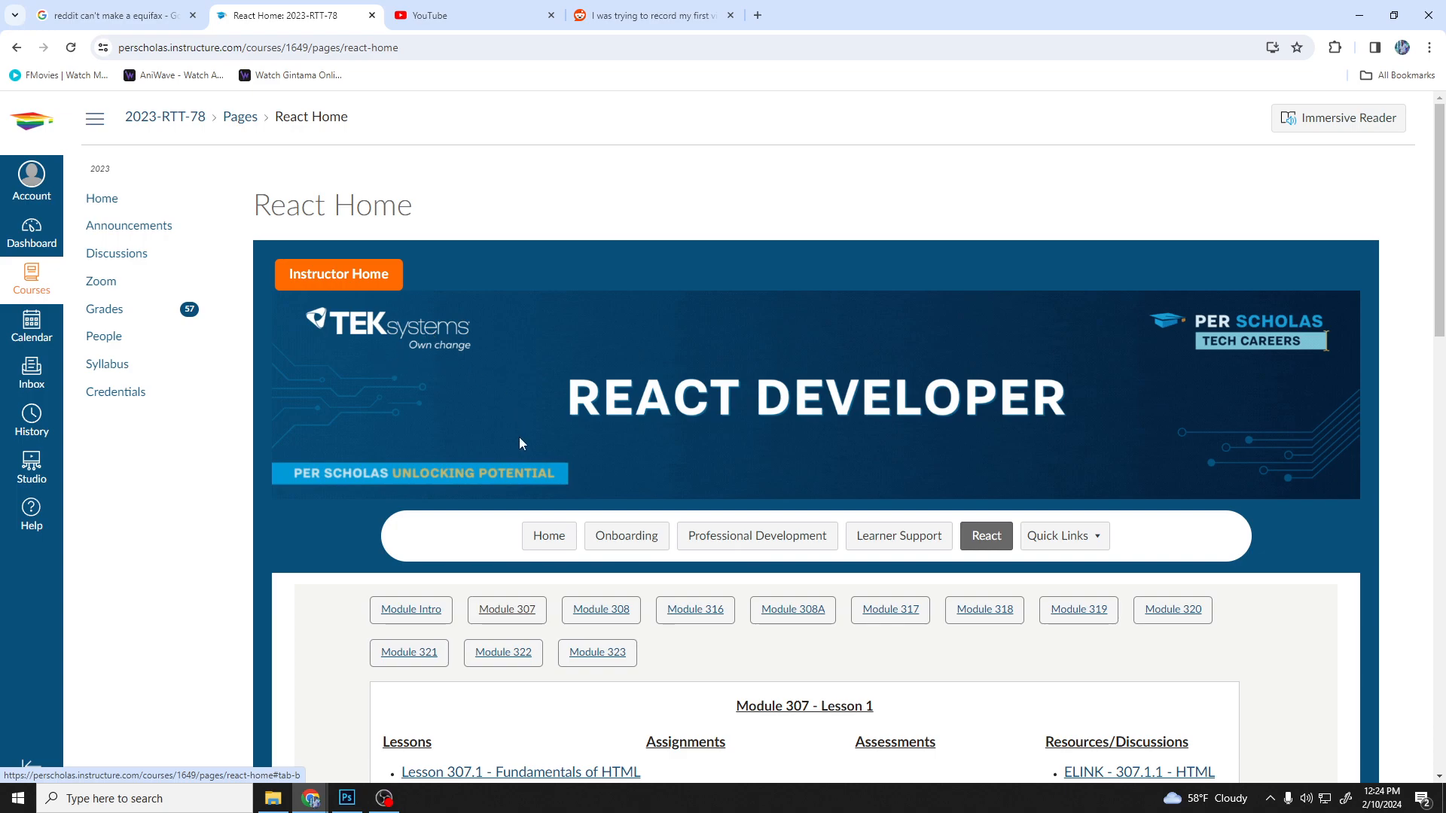
left_click_drag(299, 473, 514, 473)
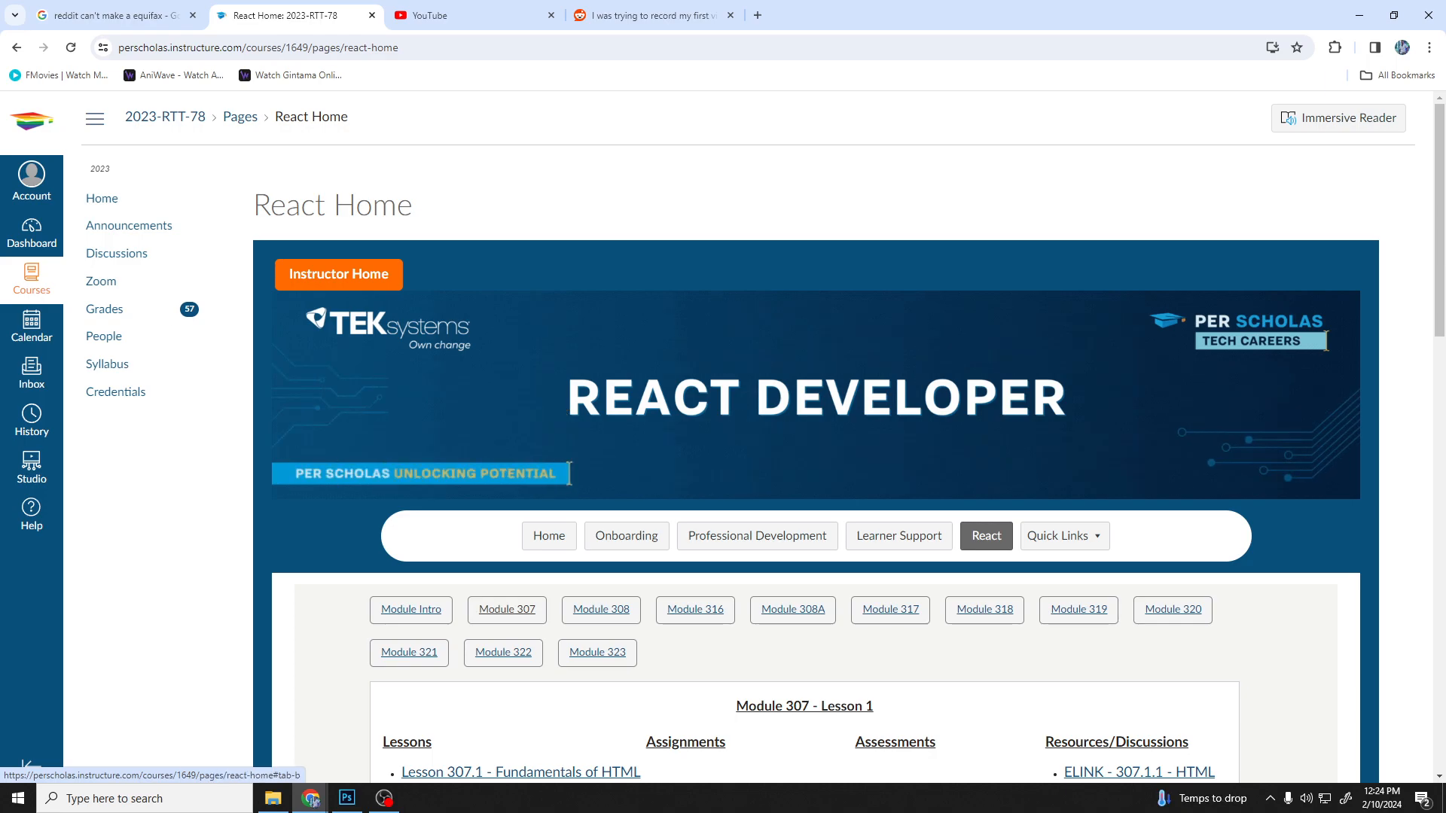
mouse_move(461, 449)
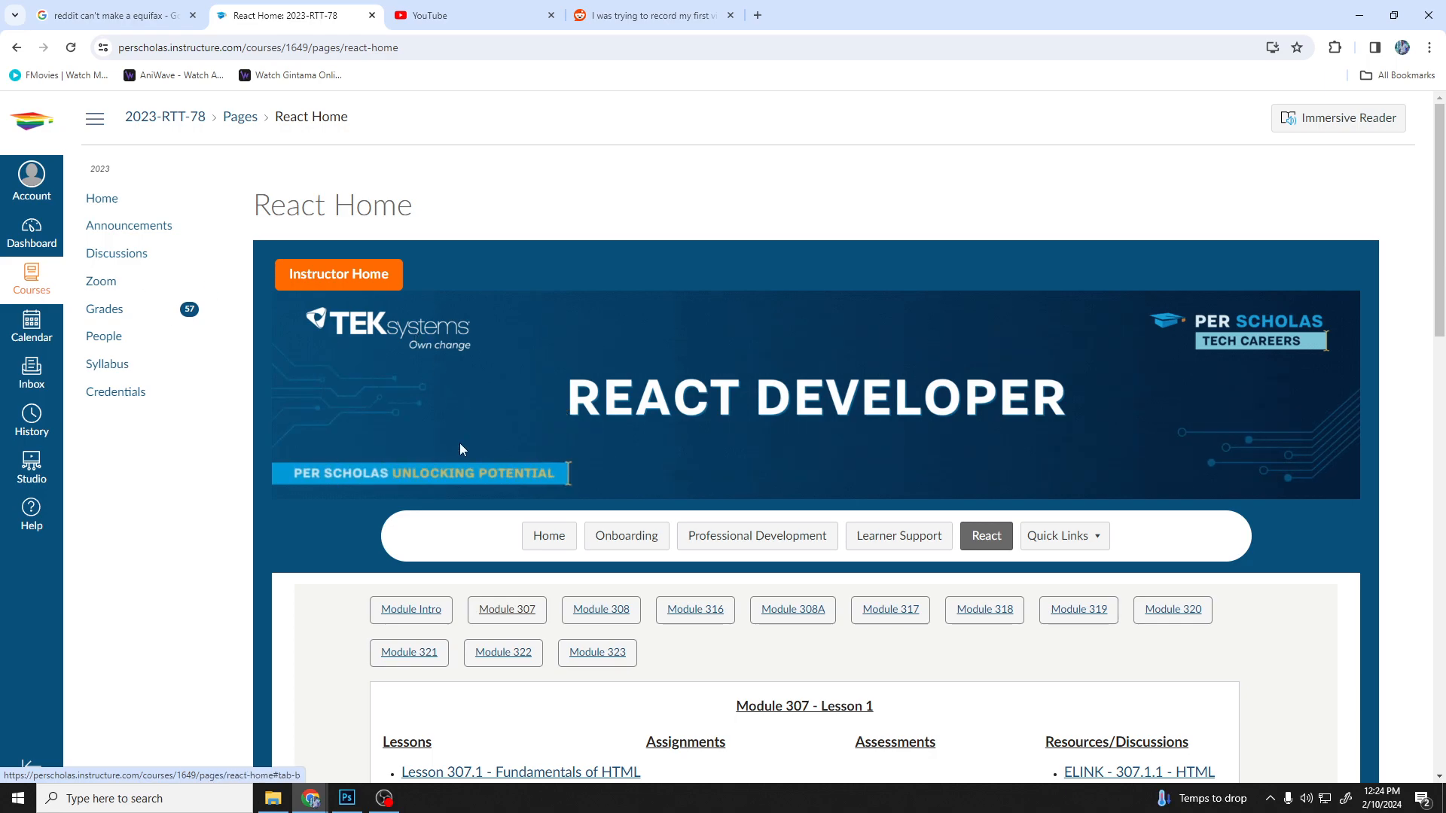
mouse_move(360, 538)
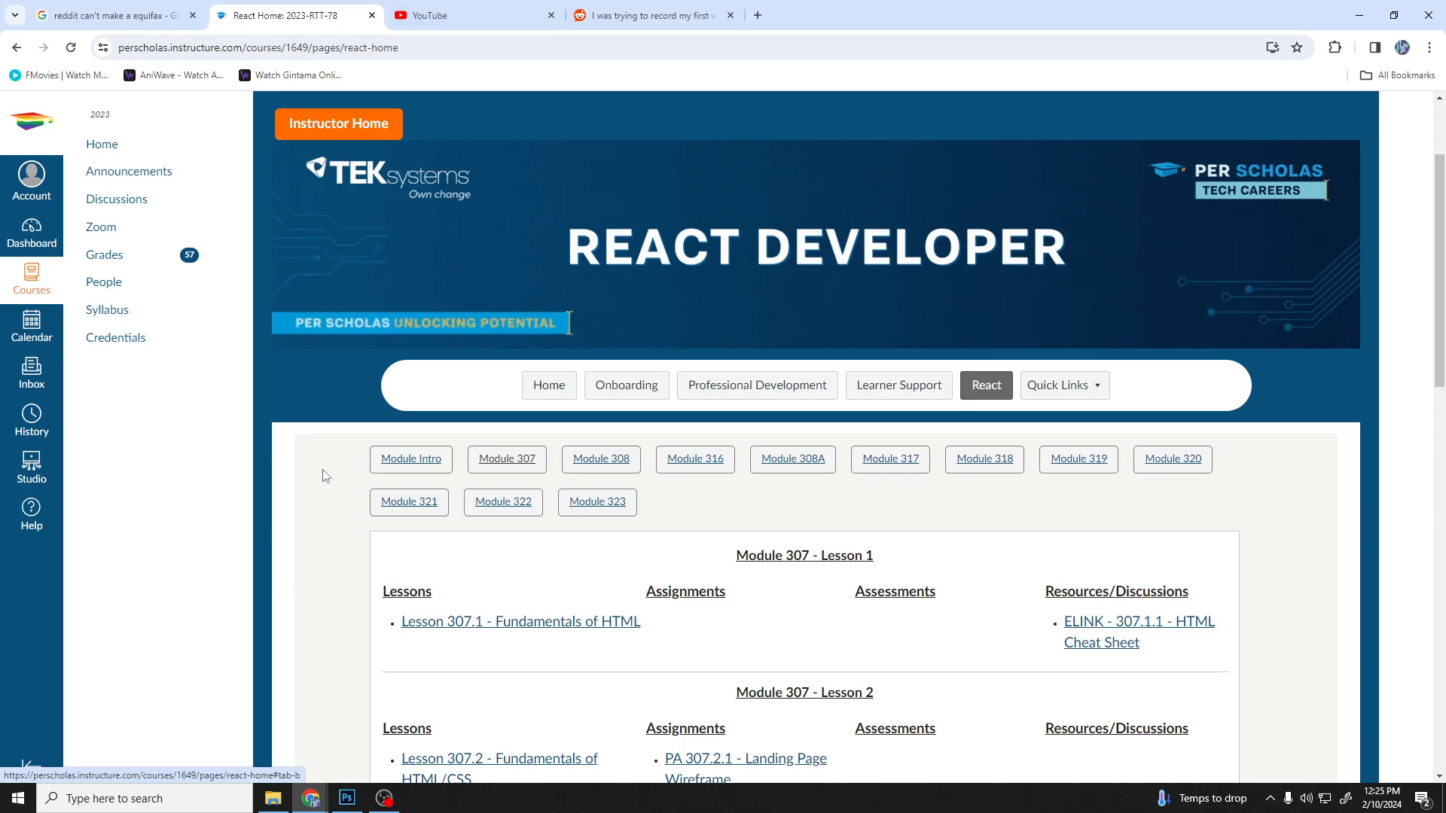
mouse_move(309, 510)
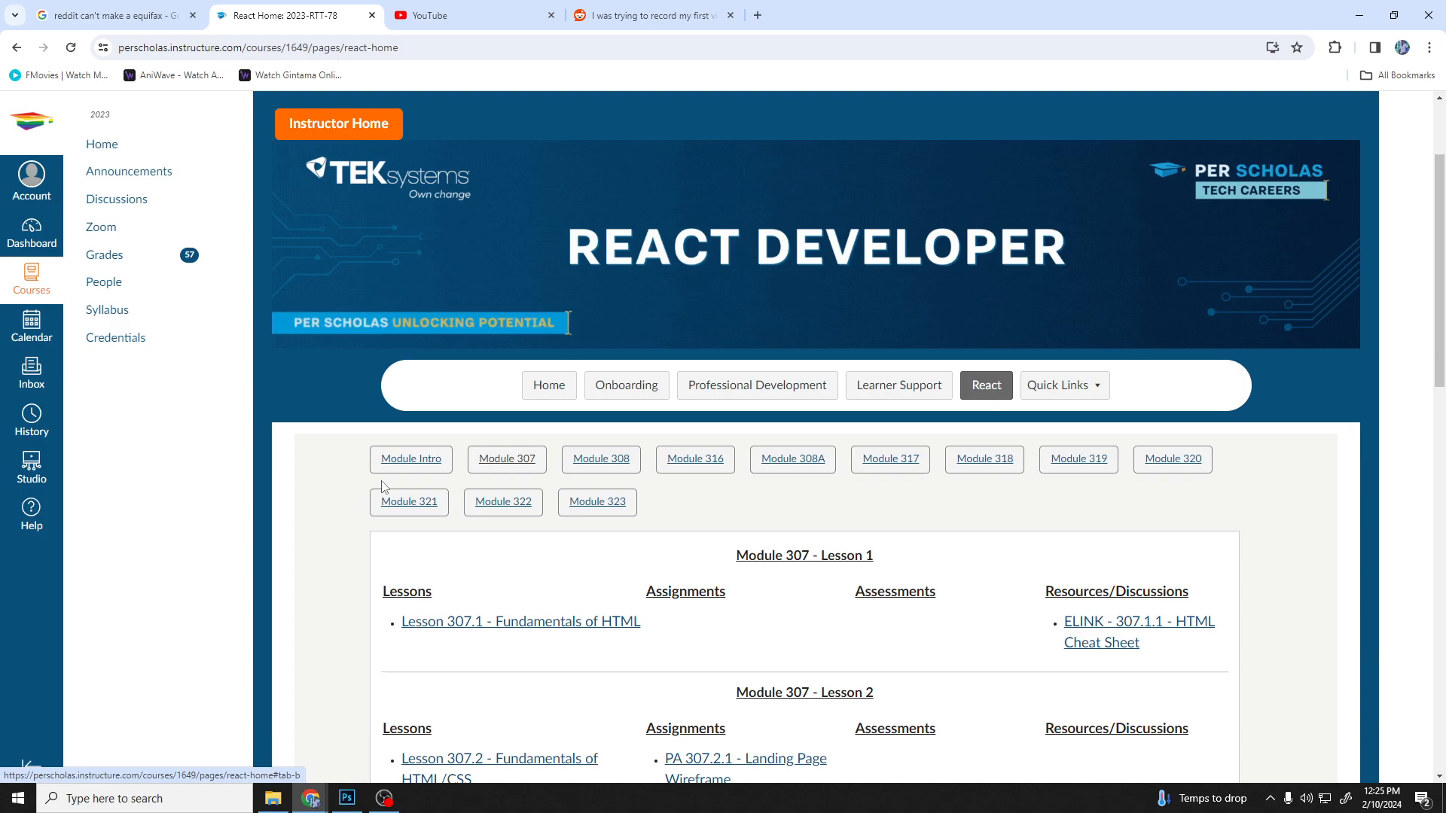
mouse_move(355, 473)
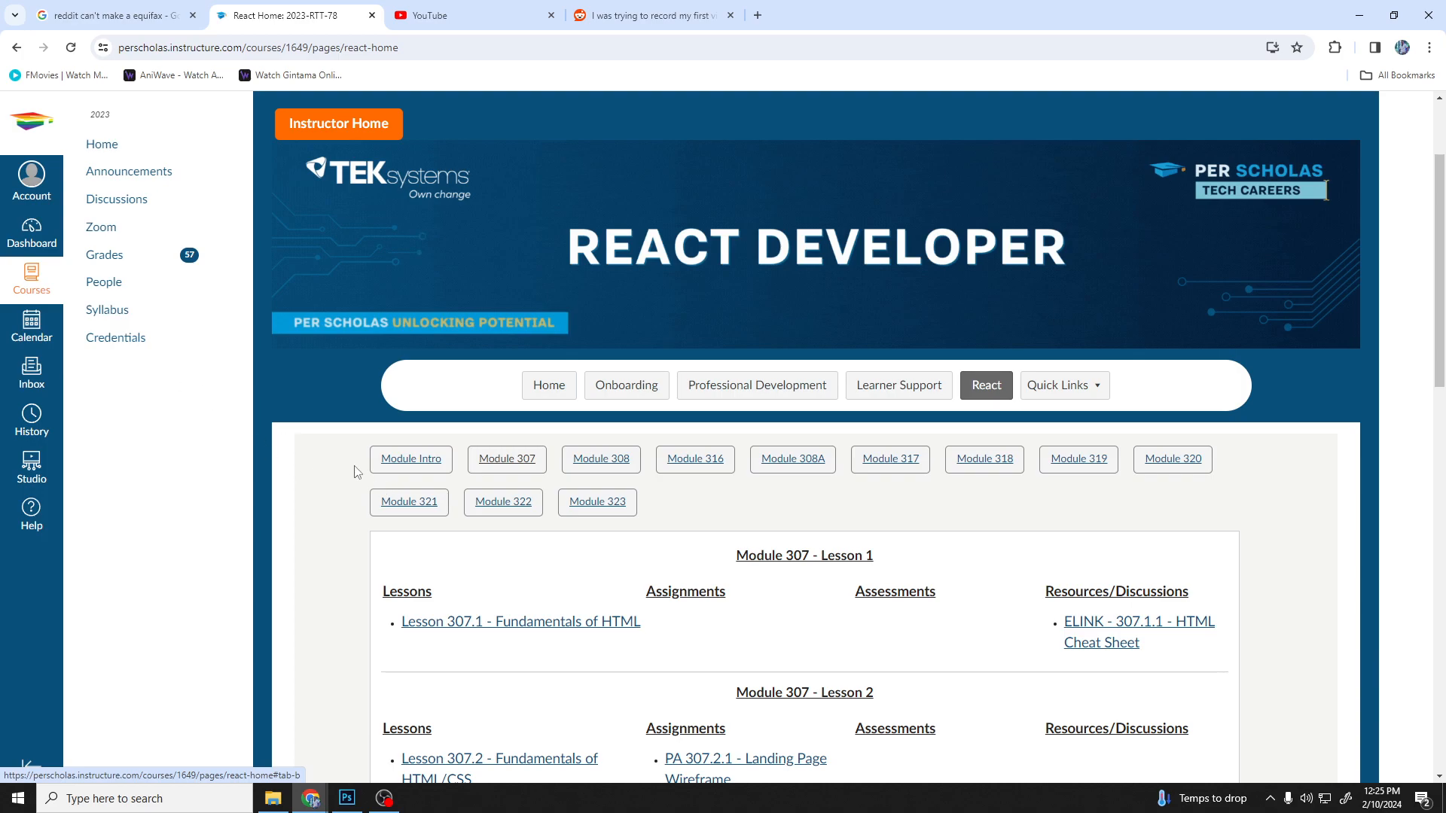
scroll("down", 3)
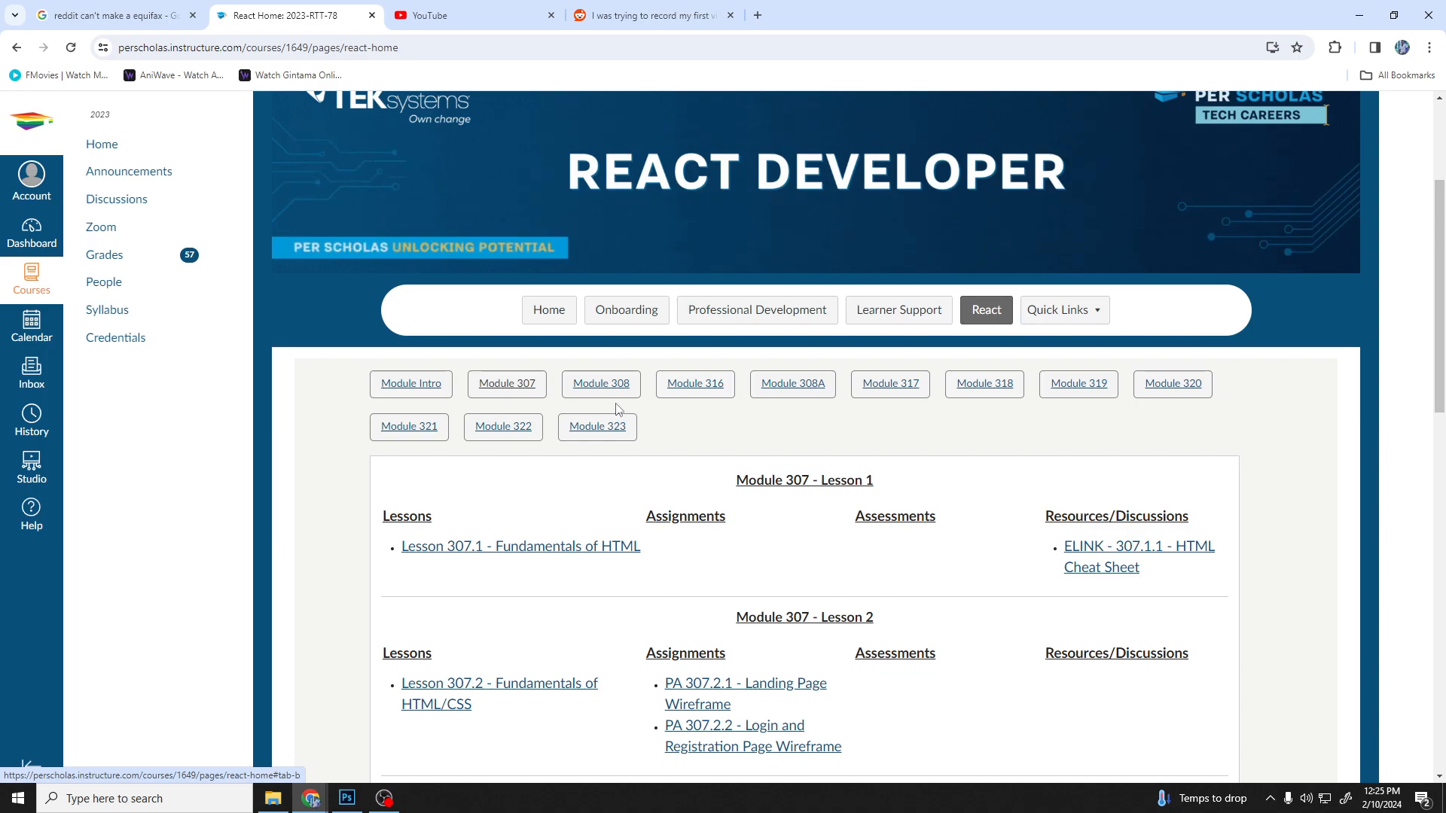
mouse_move(666, 421)
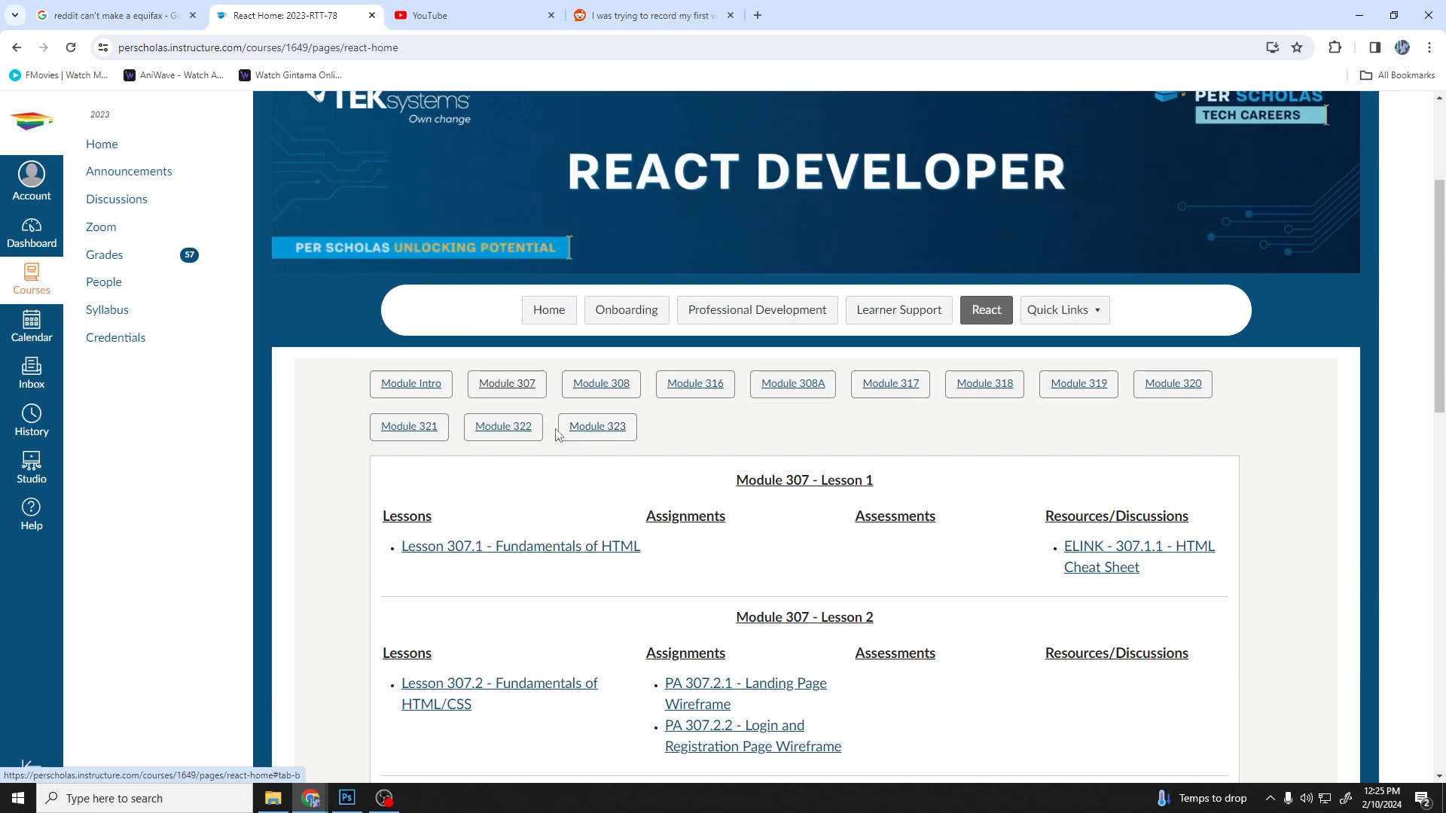
- Show Module 323's capstone assignments, starting with Planning a Project
left_click(596, 426)
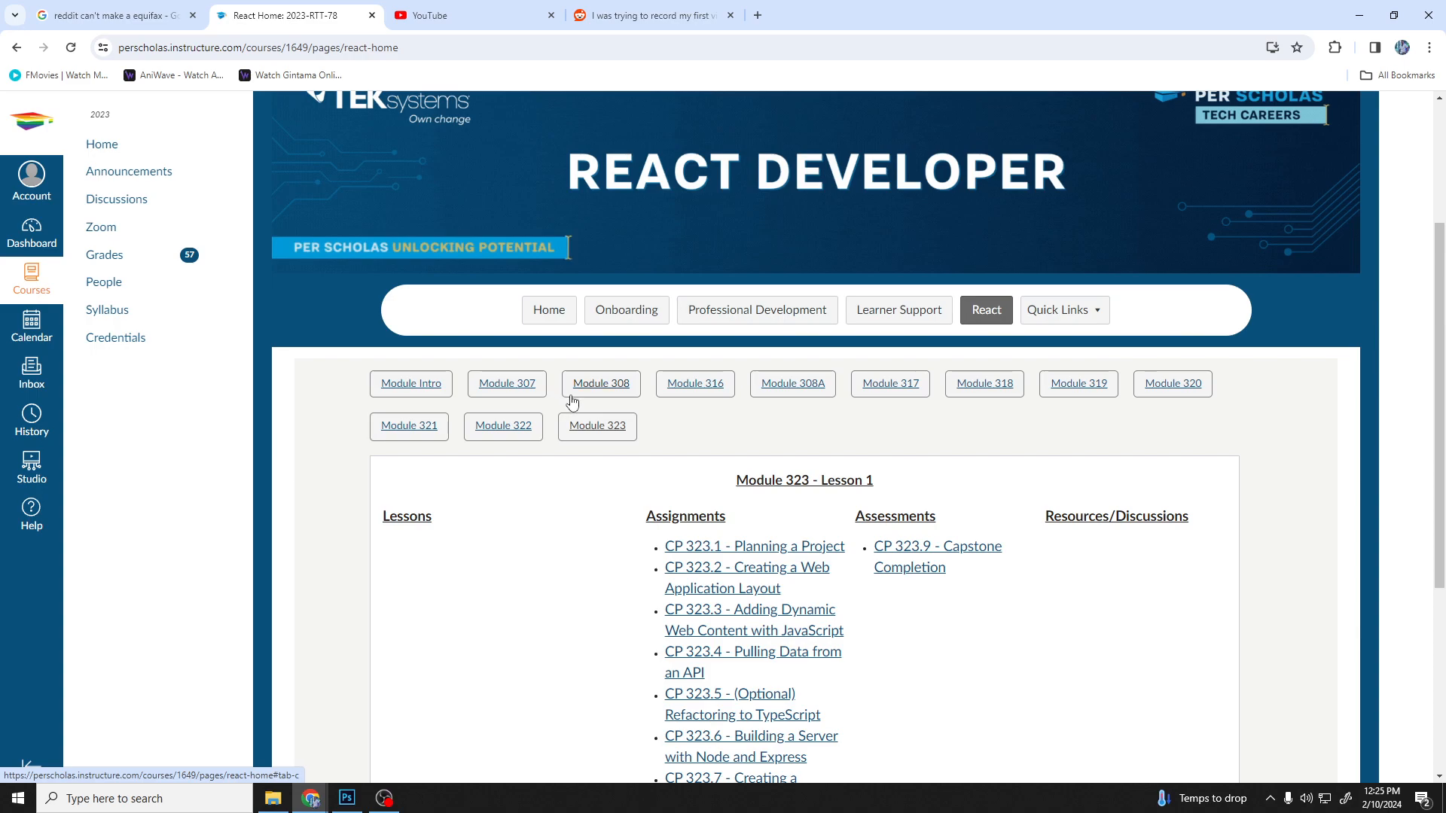
mouse_move(616, 405)
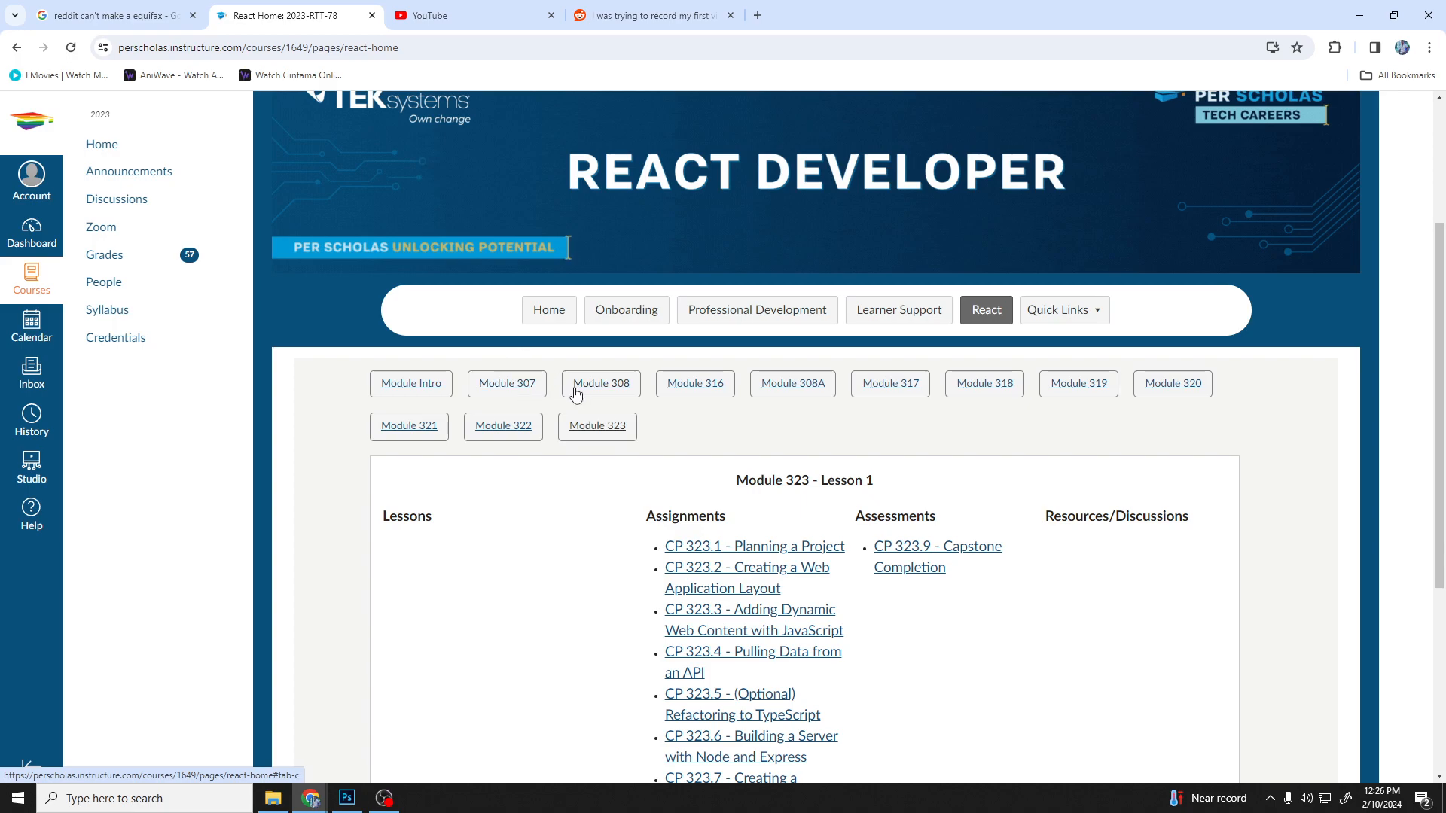
mouse_move(489, 410)
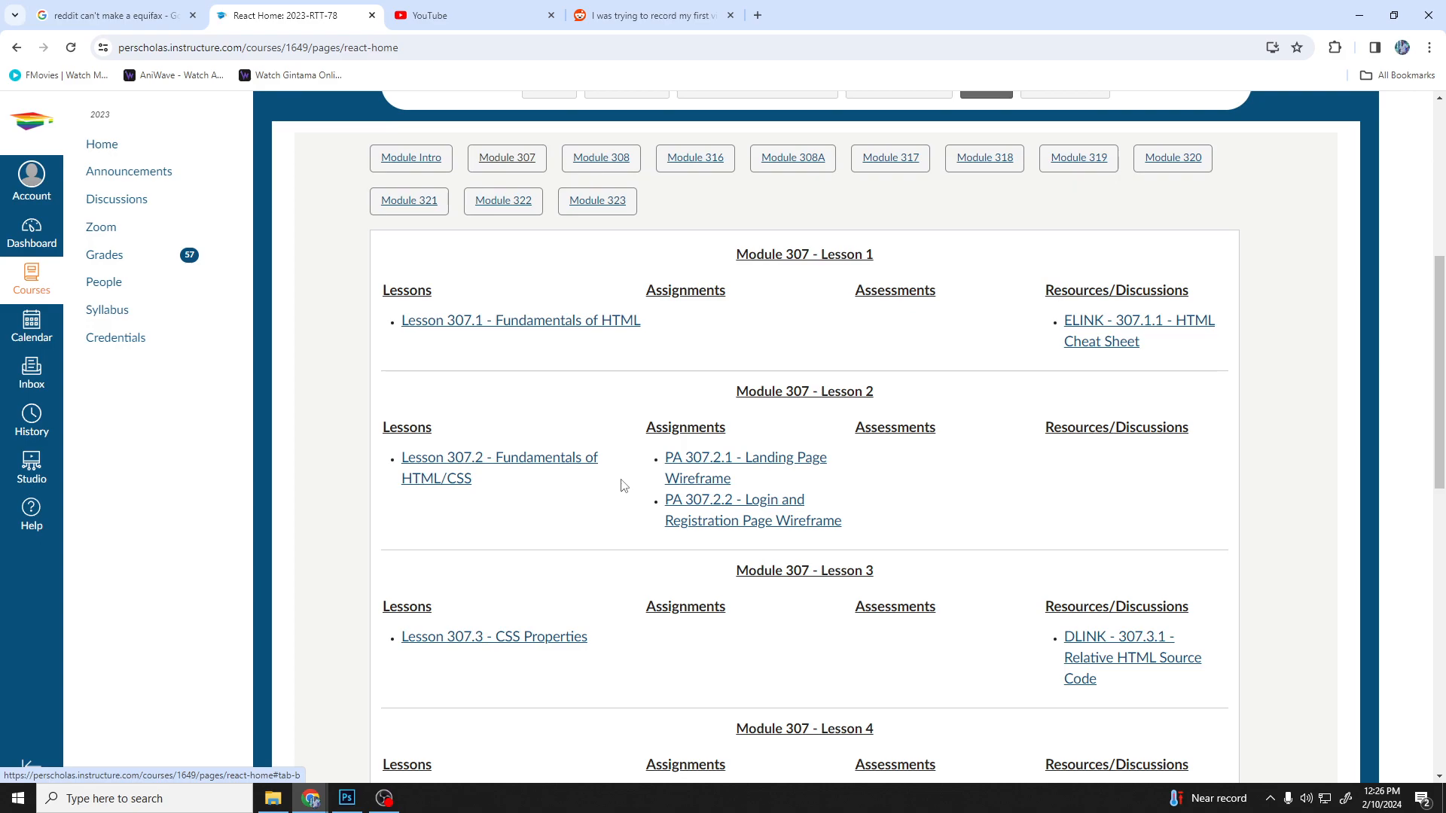
- Scroll through Module 307's seven lessons to its assessments, then switch to Module 308's JavaScript lessons
scroll("down", 3)
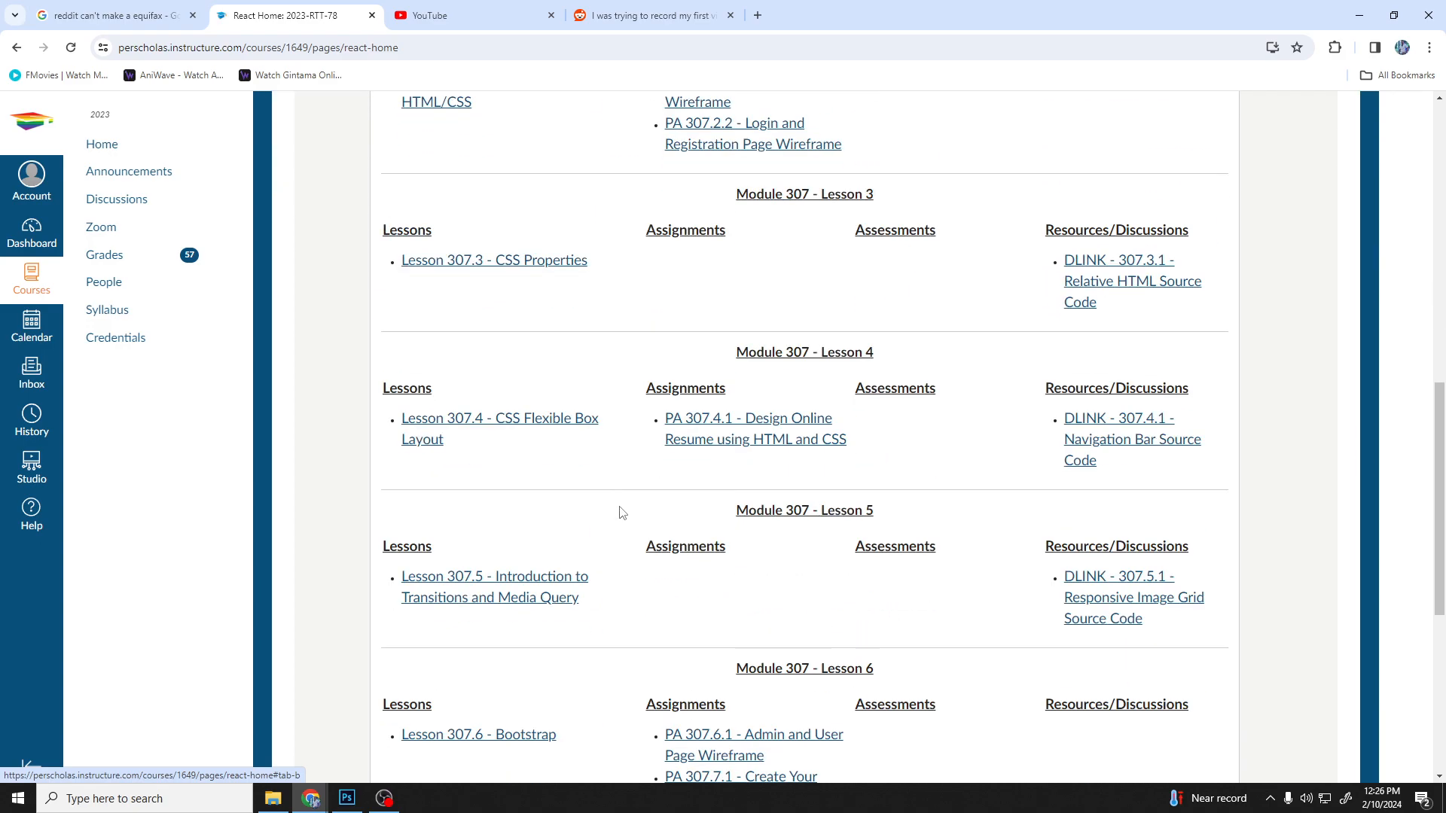
scroll("down", 3)
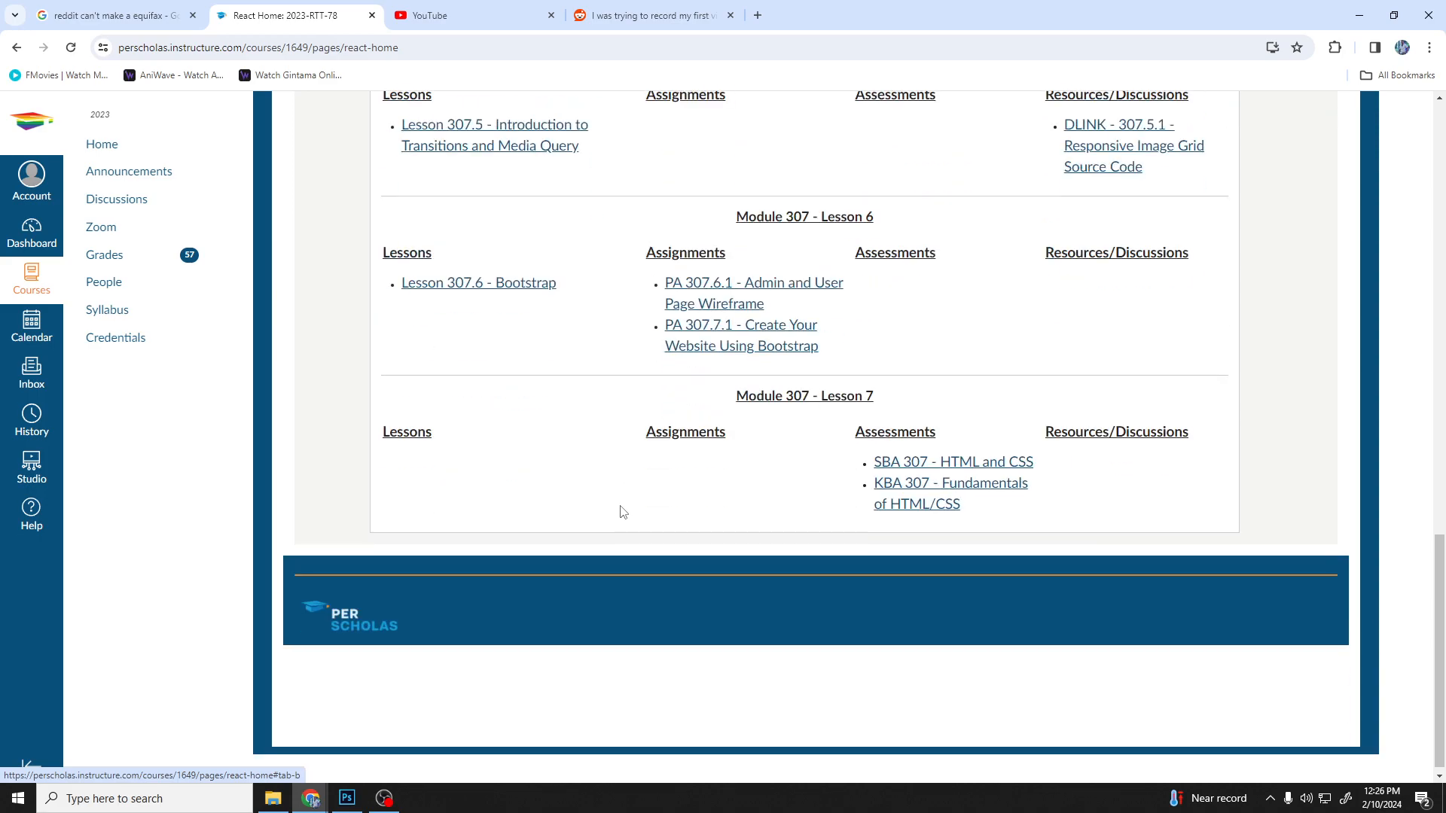
scroll("up", 3)
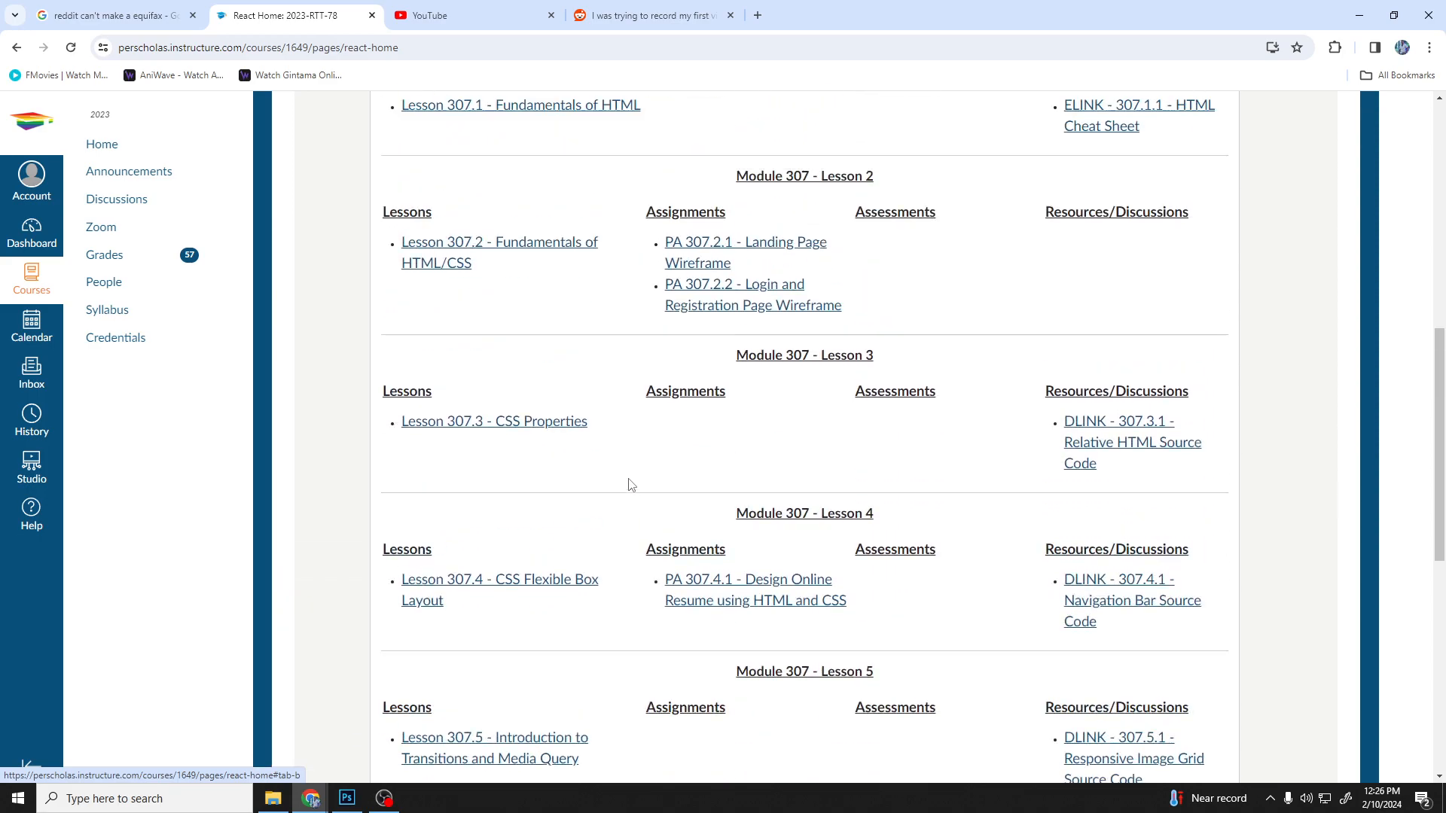
left_click(600, 383)
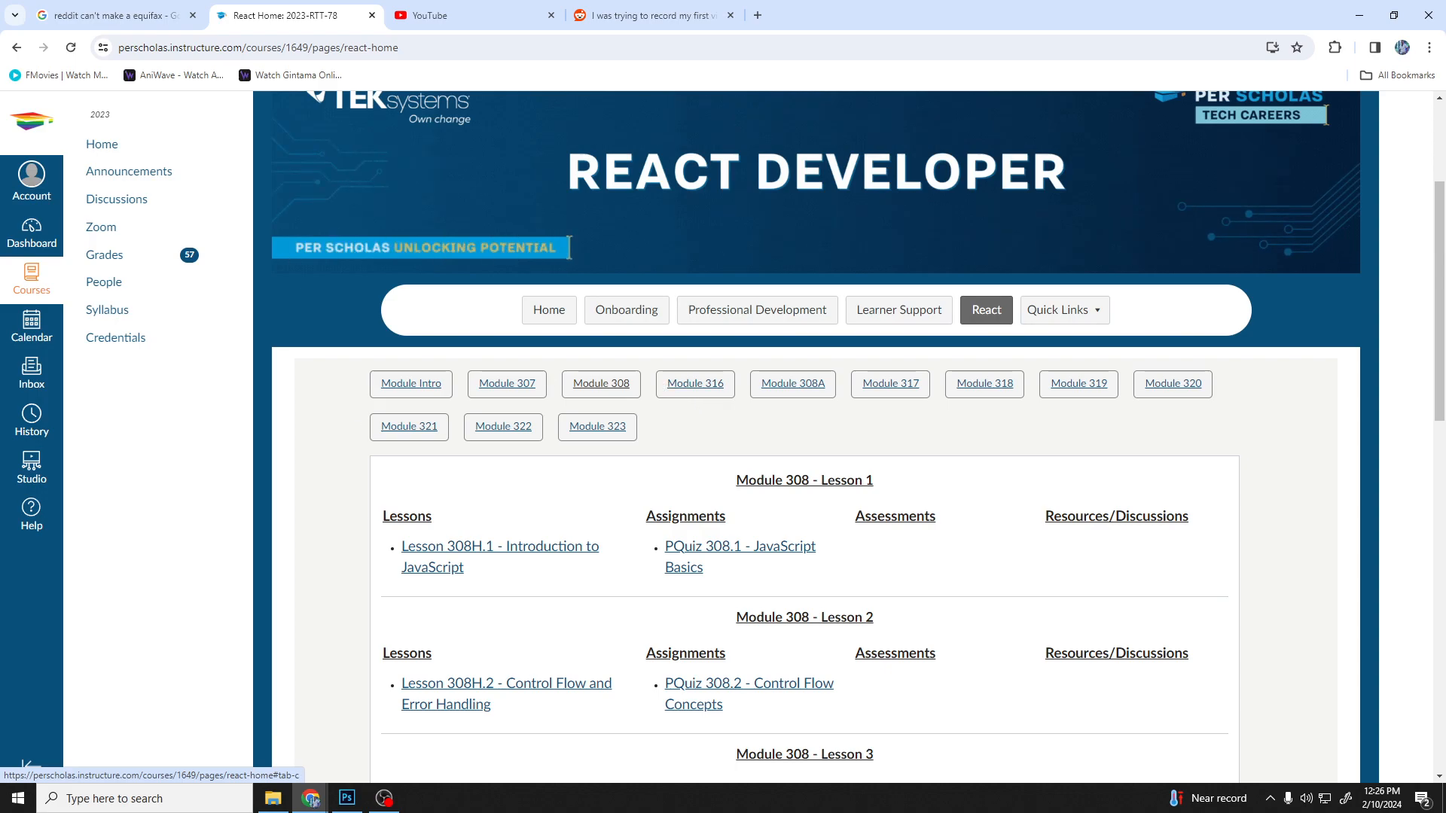
scroll("down", 3)
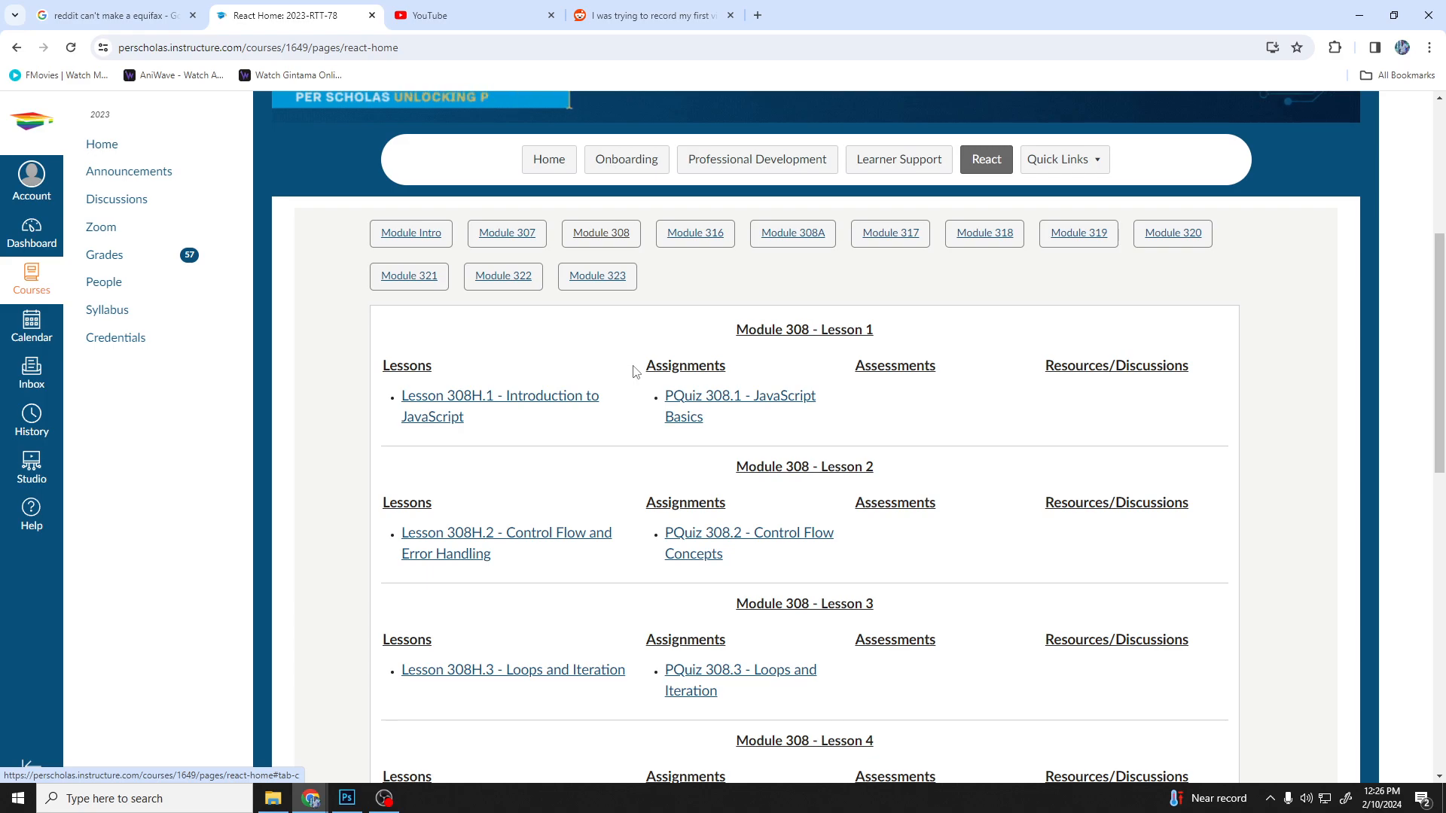
scroll("down", 3)
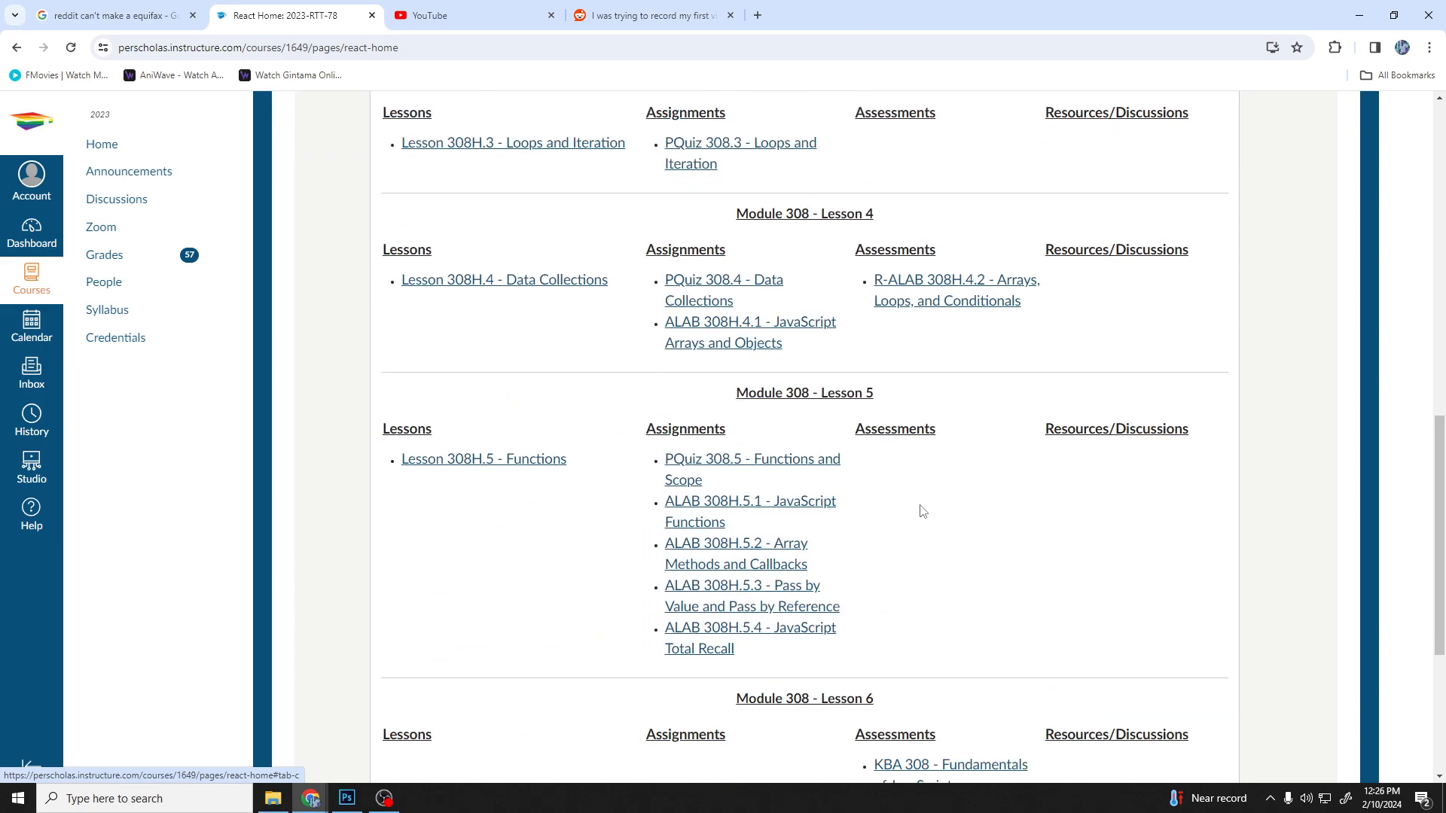
scroll("down", 3)
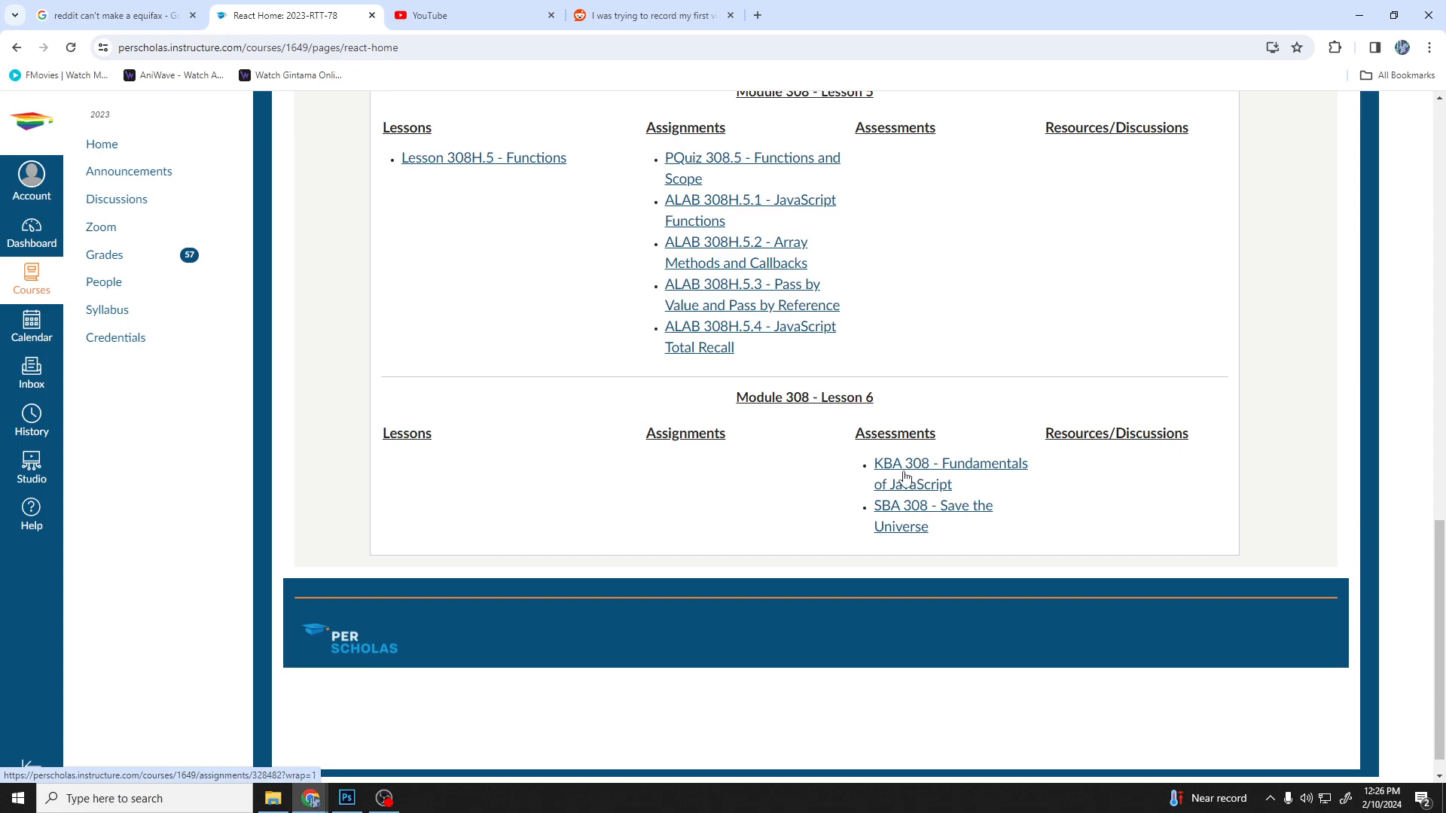
mouse_move(922, 472)
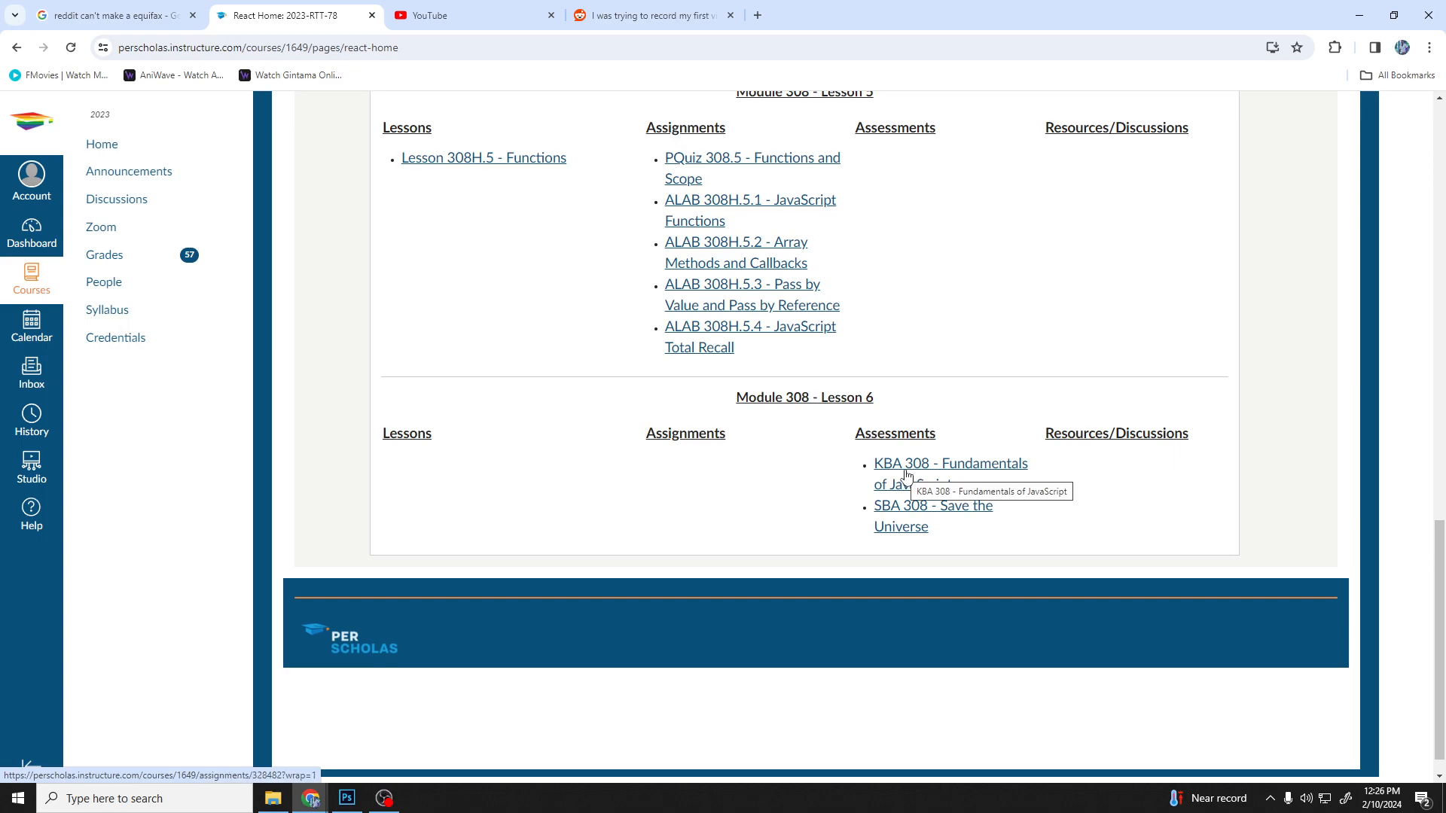
mouse_move(572, 365)
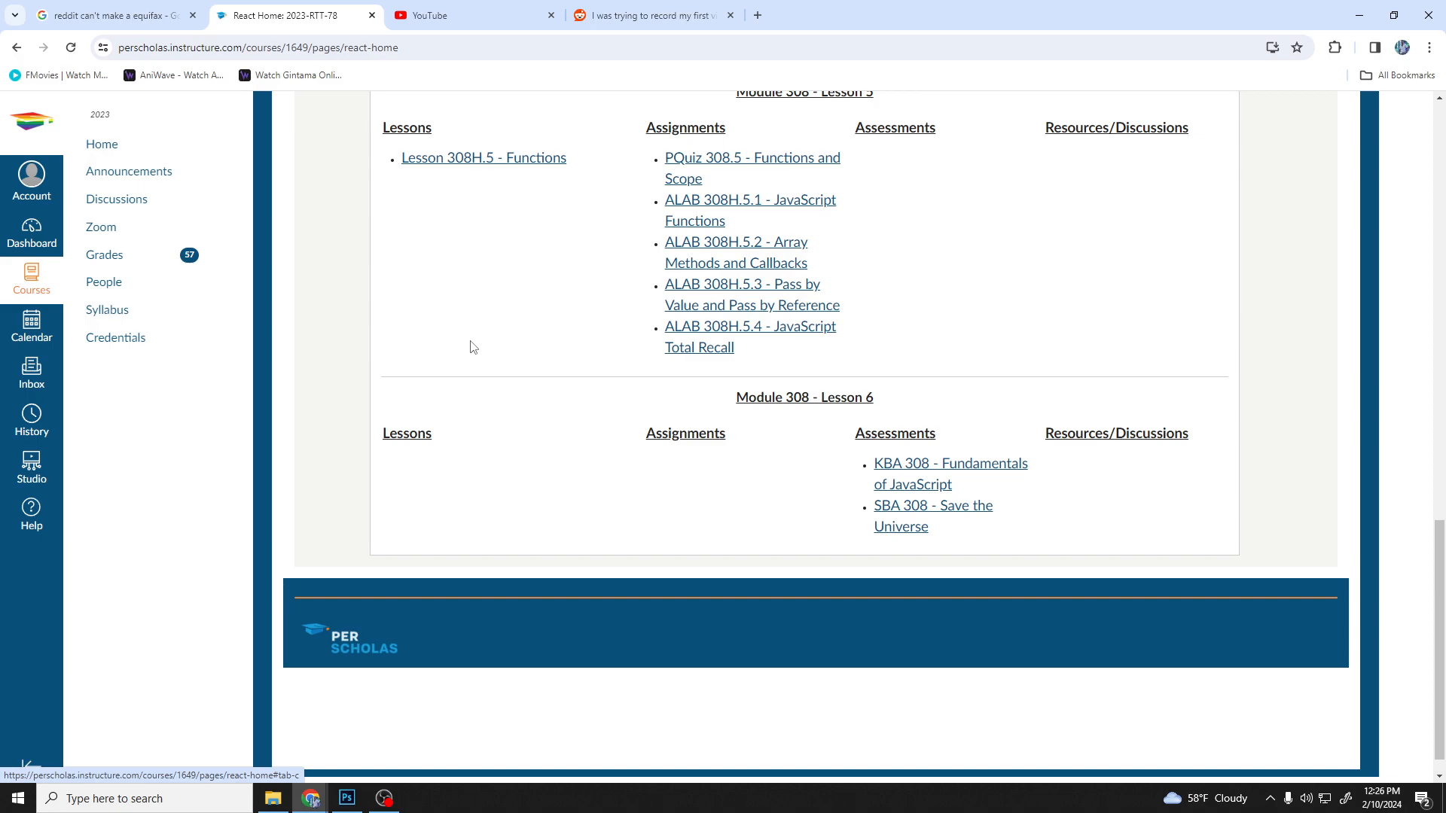
mouse_move(534, 353)
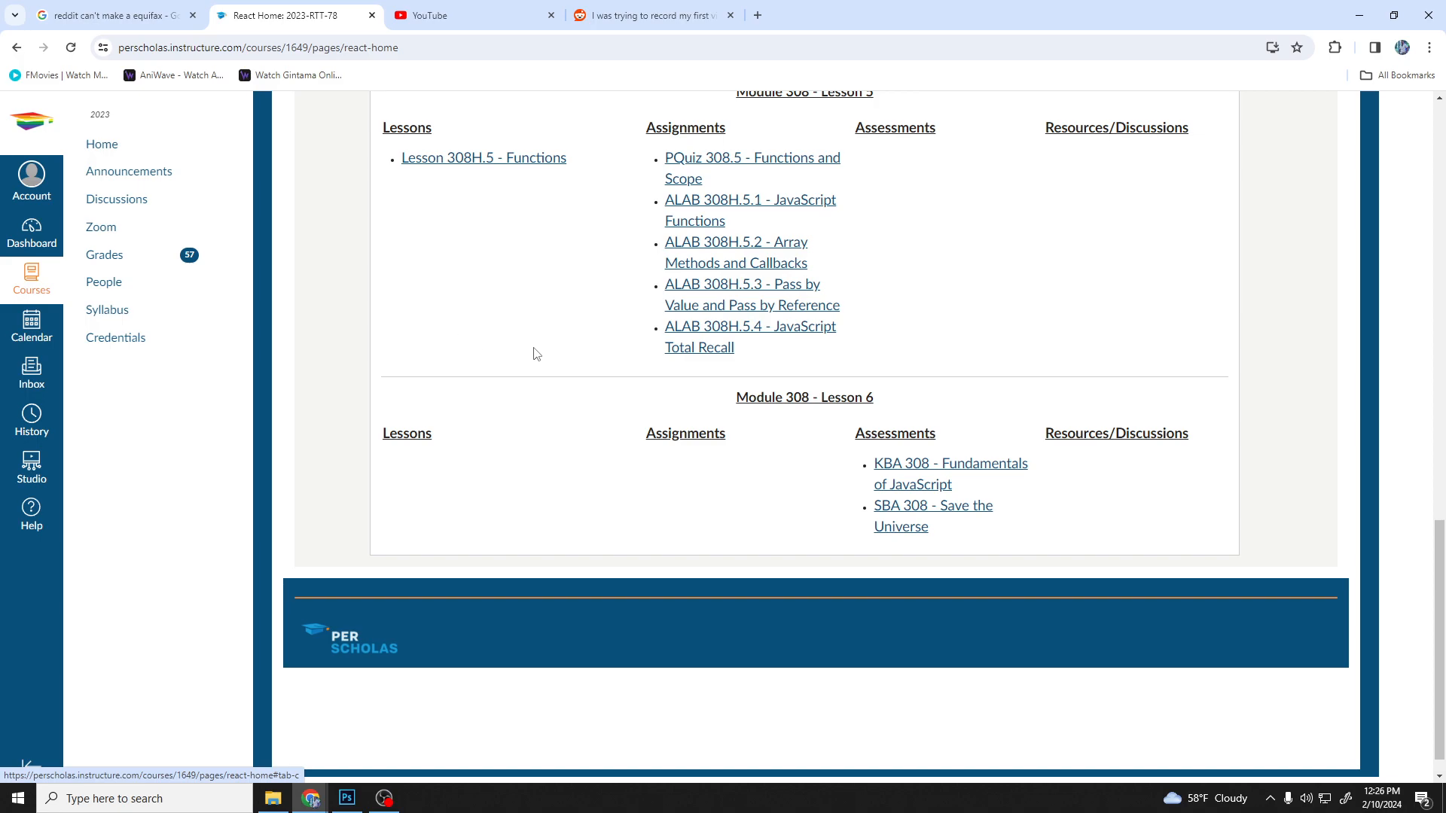
scroll("up", 3)
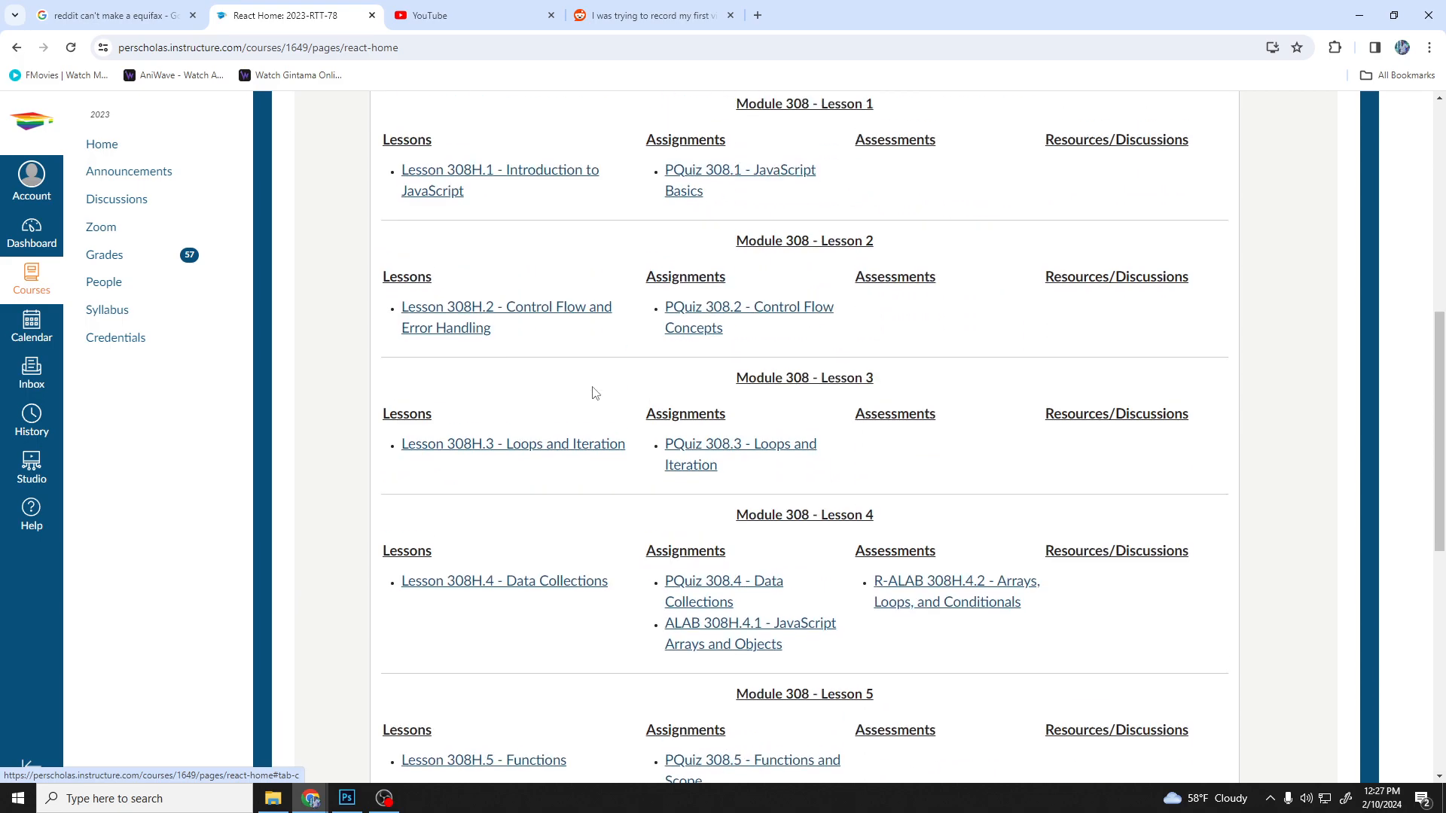
mouse_move(569, 334)
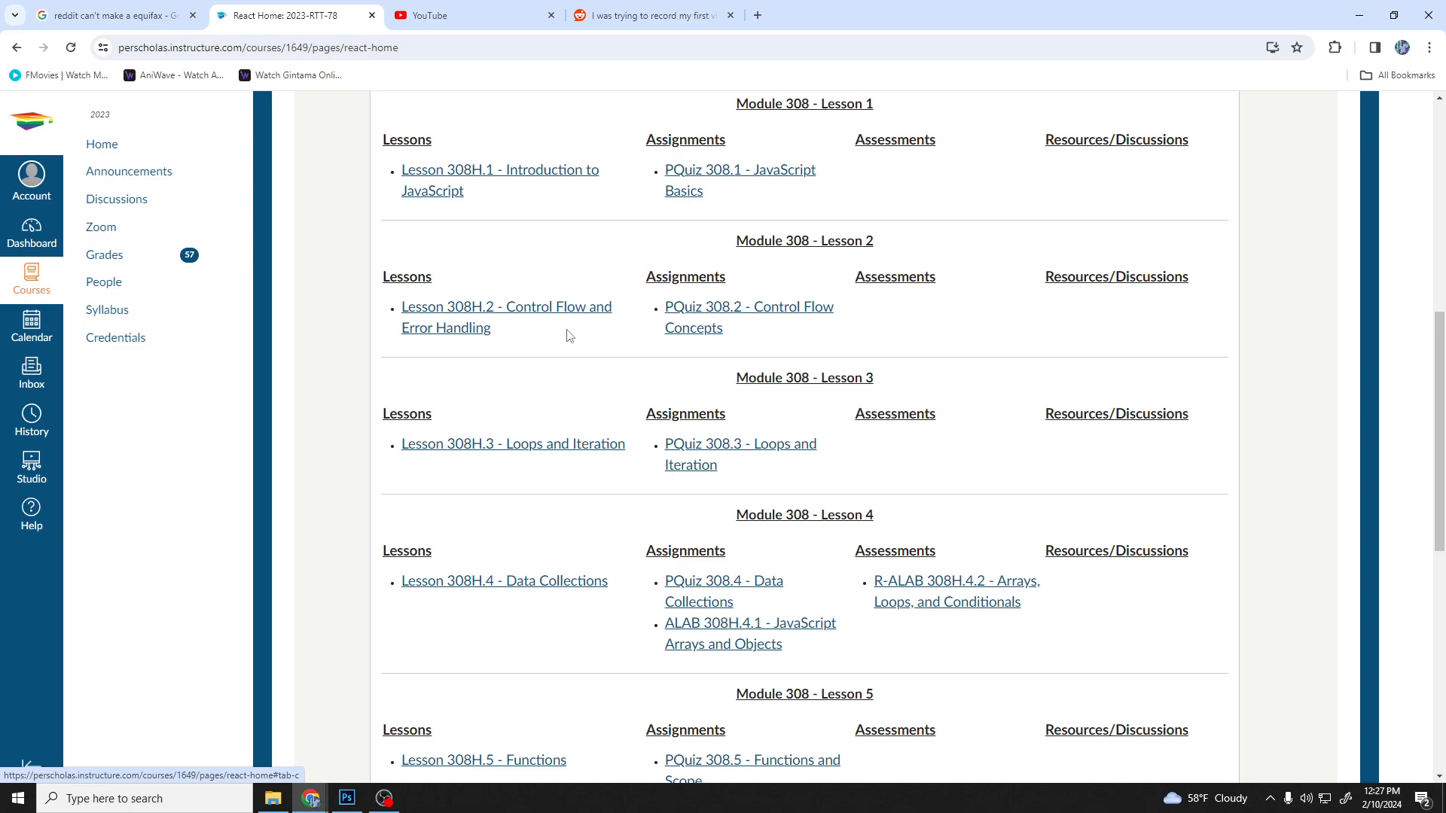
mouse_move(520, 470)
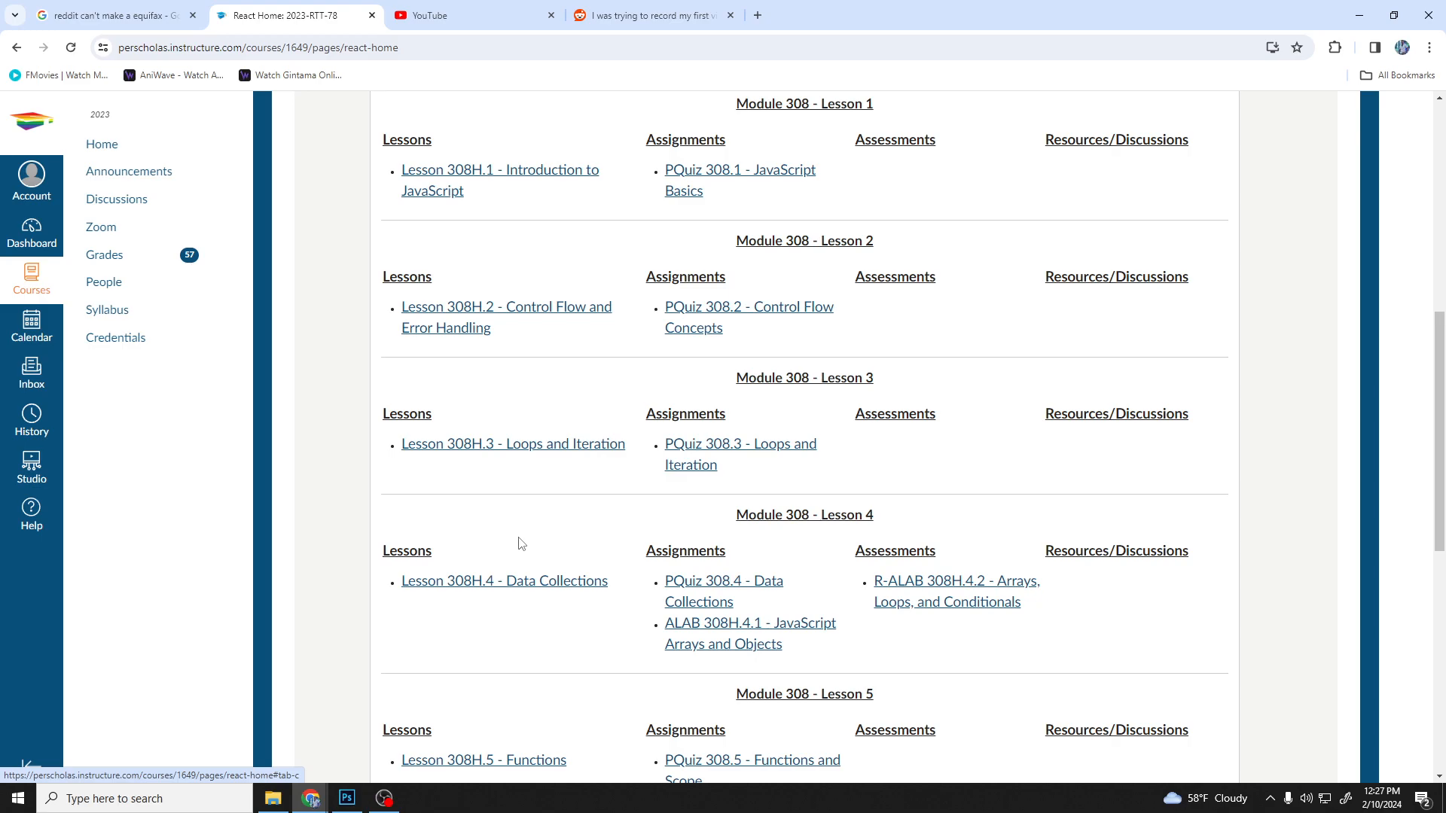
mouse_move(490, 463)
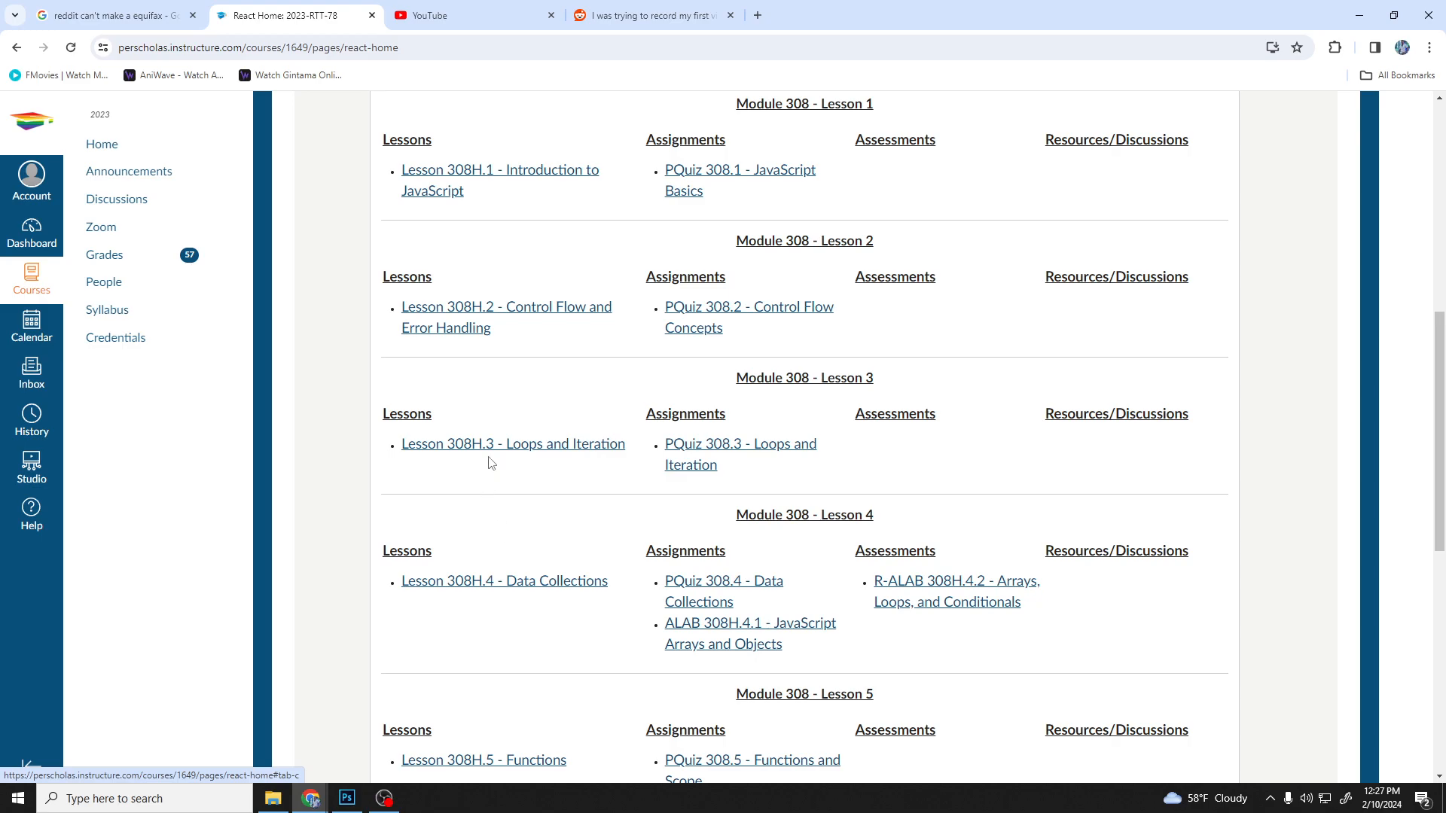
mouse_move(468, 434)
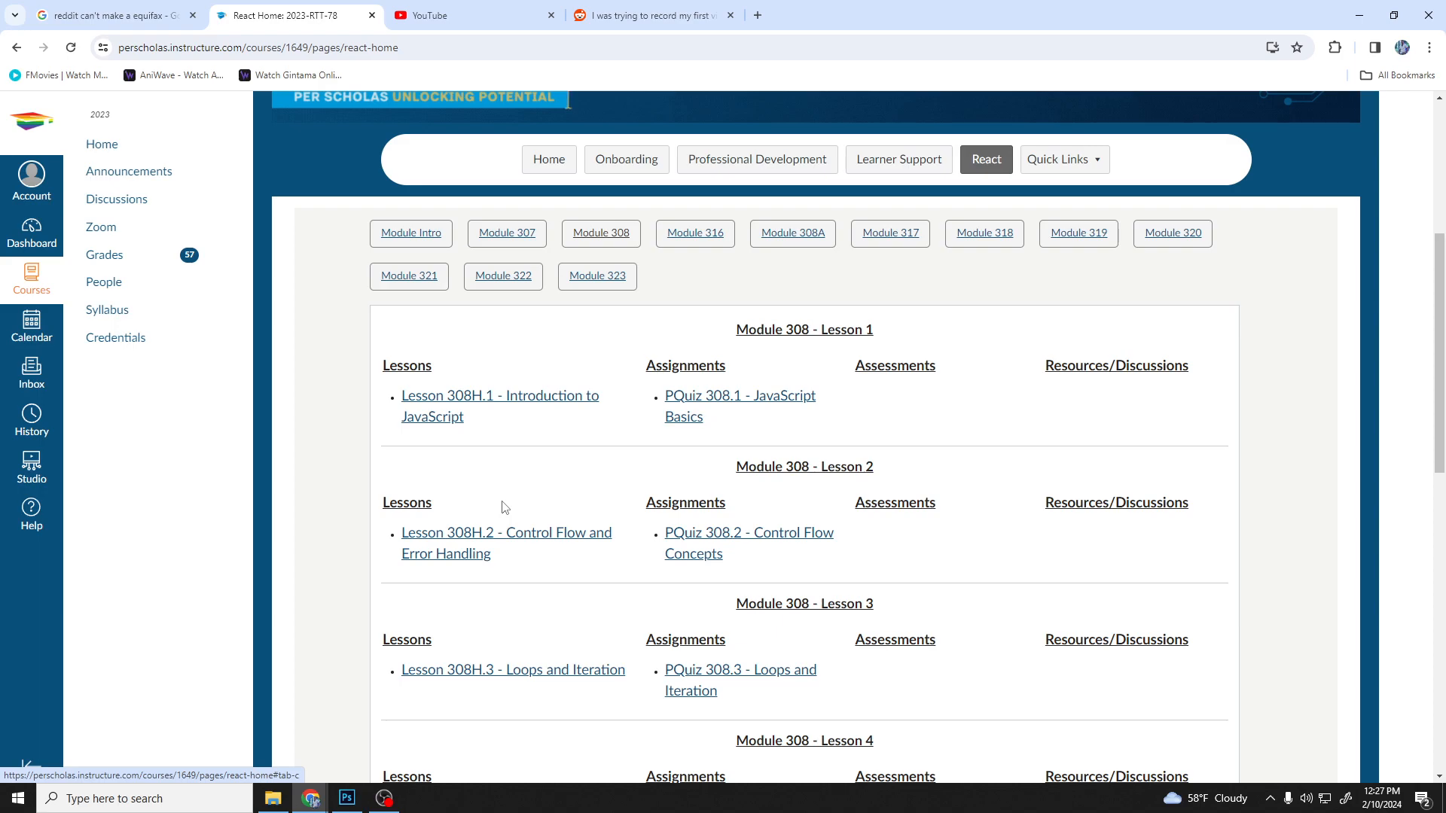
scroll("down", 3)
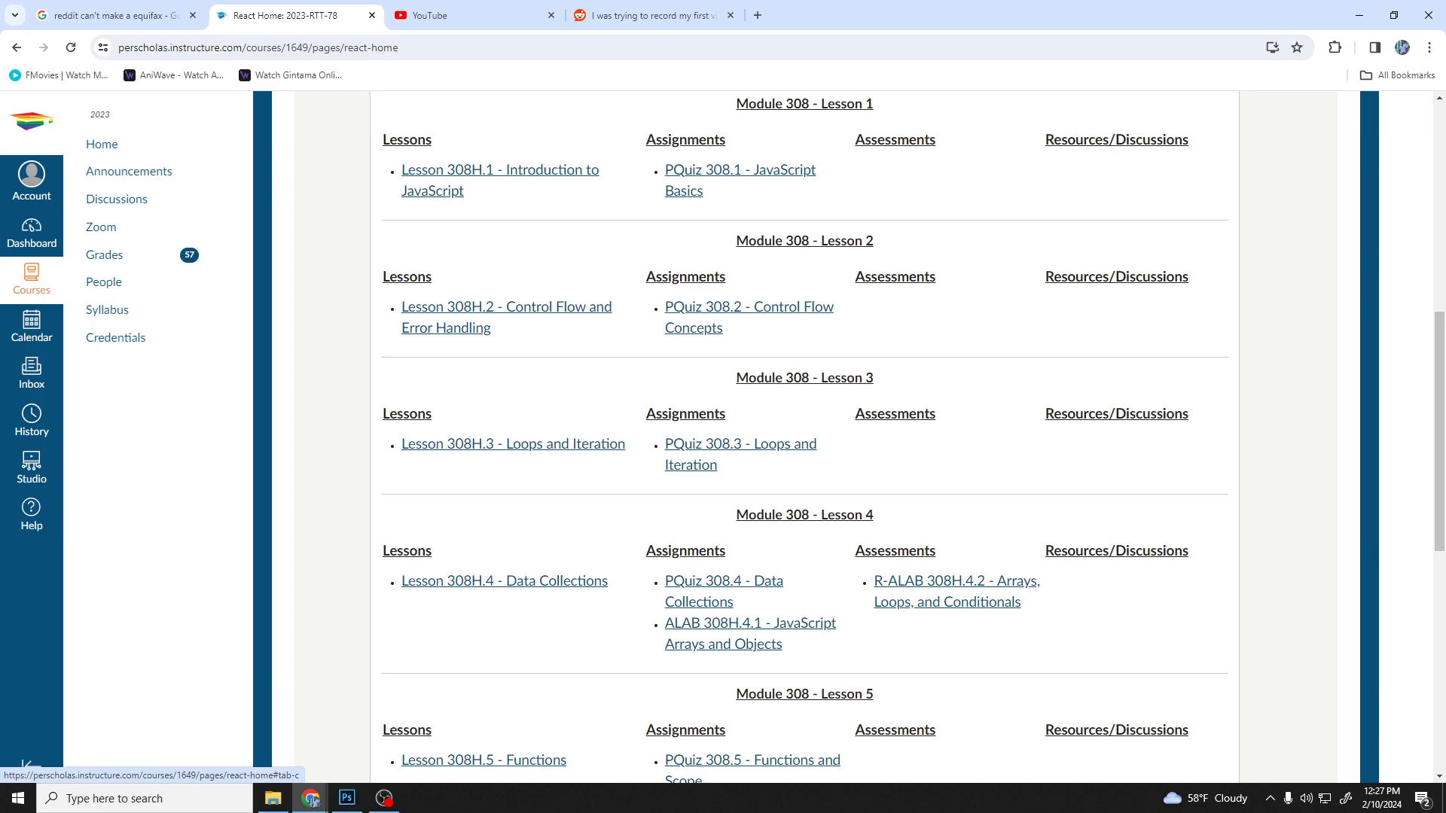
mouse_move(581, 349)
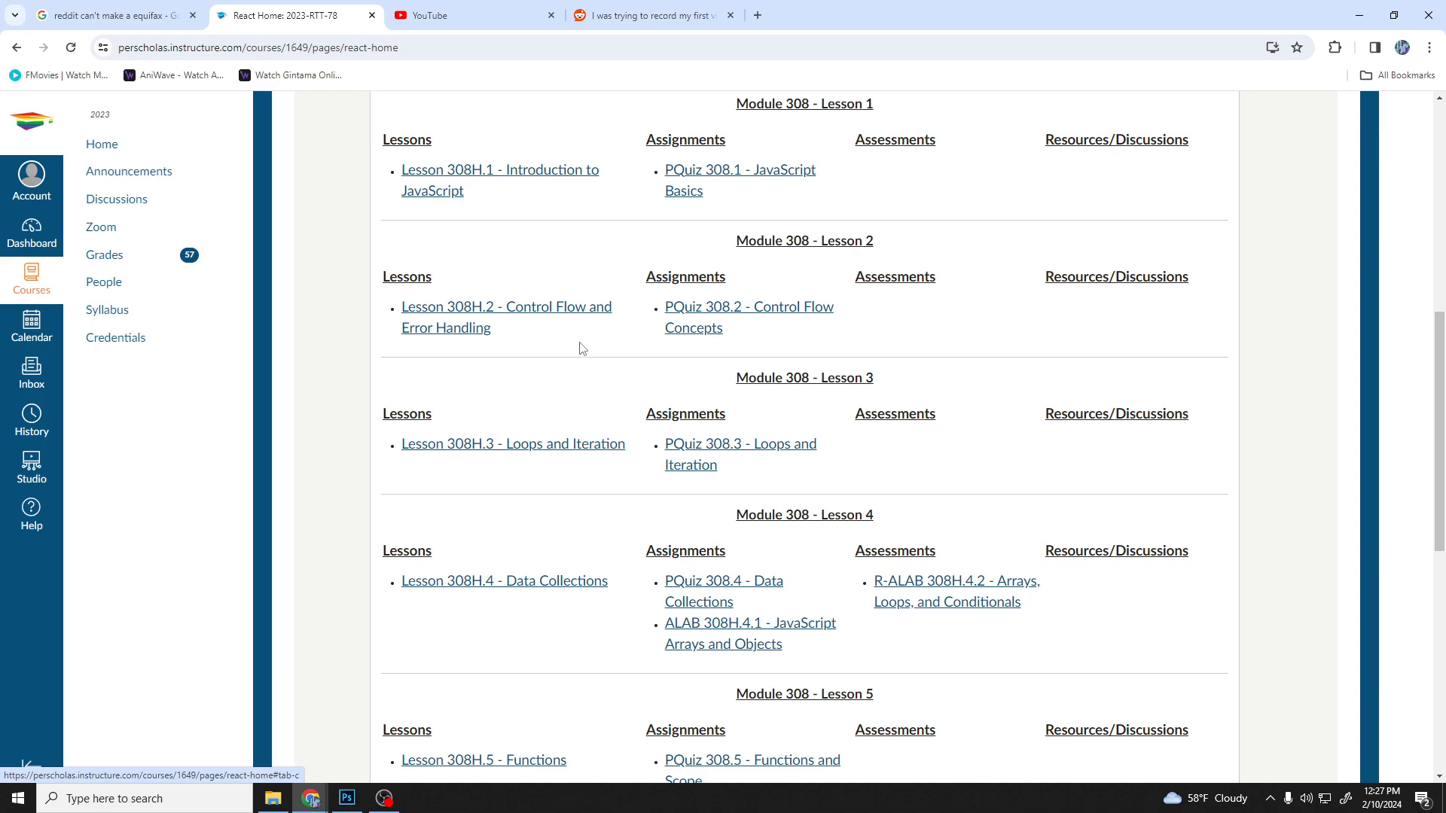
mouse_move(551, 348)
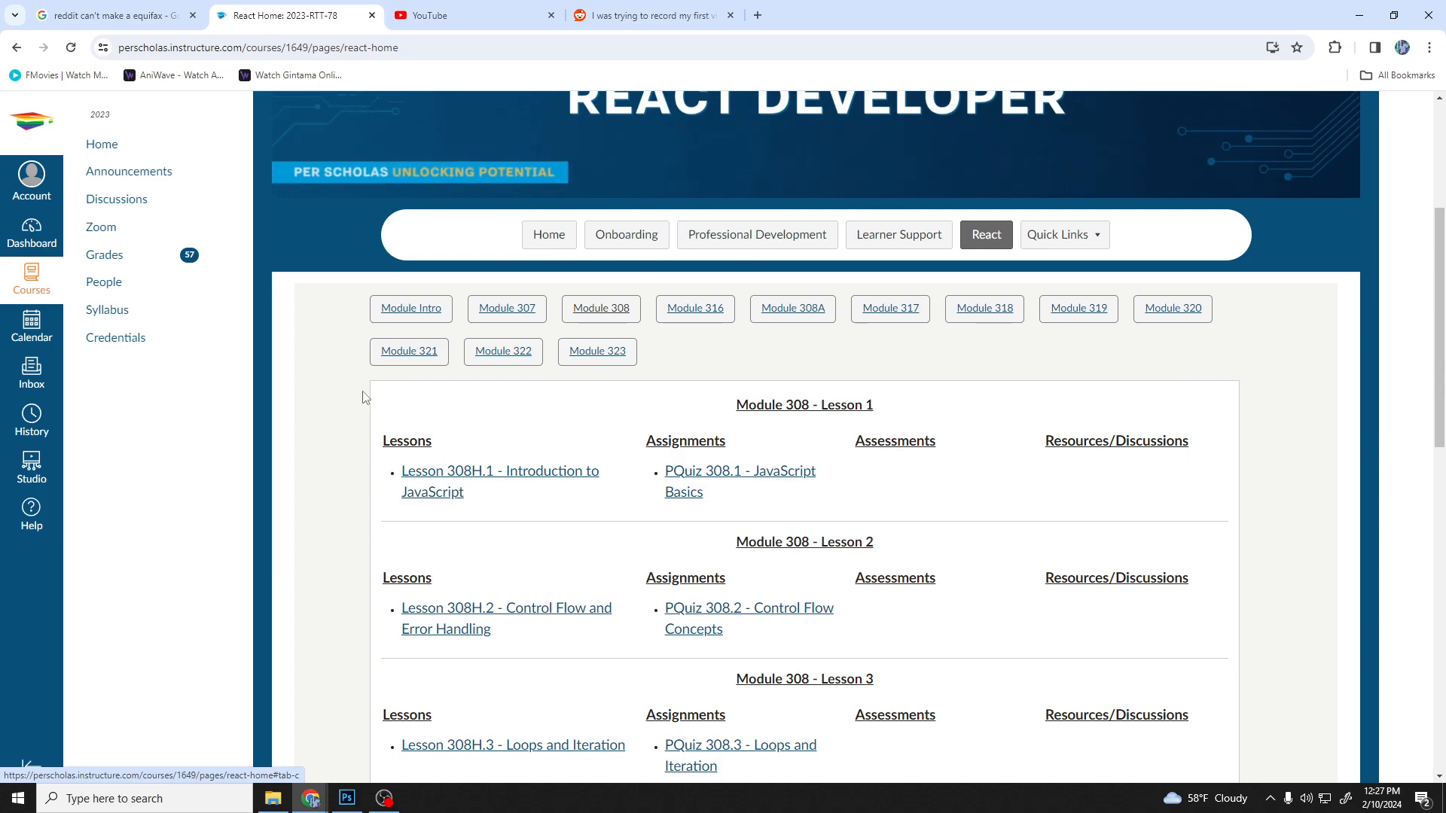
mouse_move(349, 409)
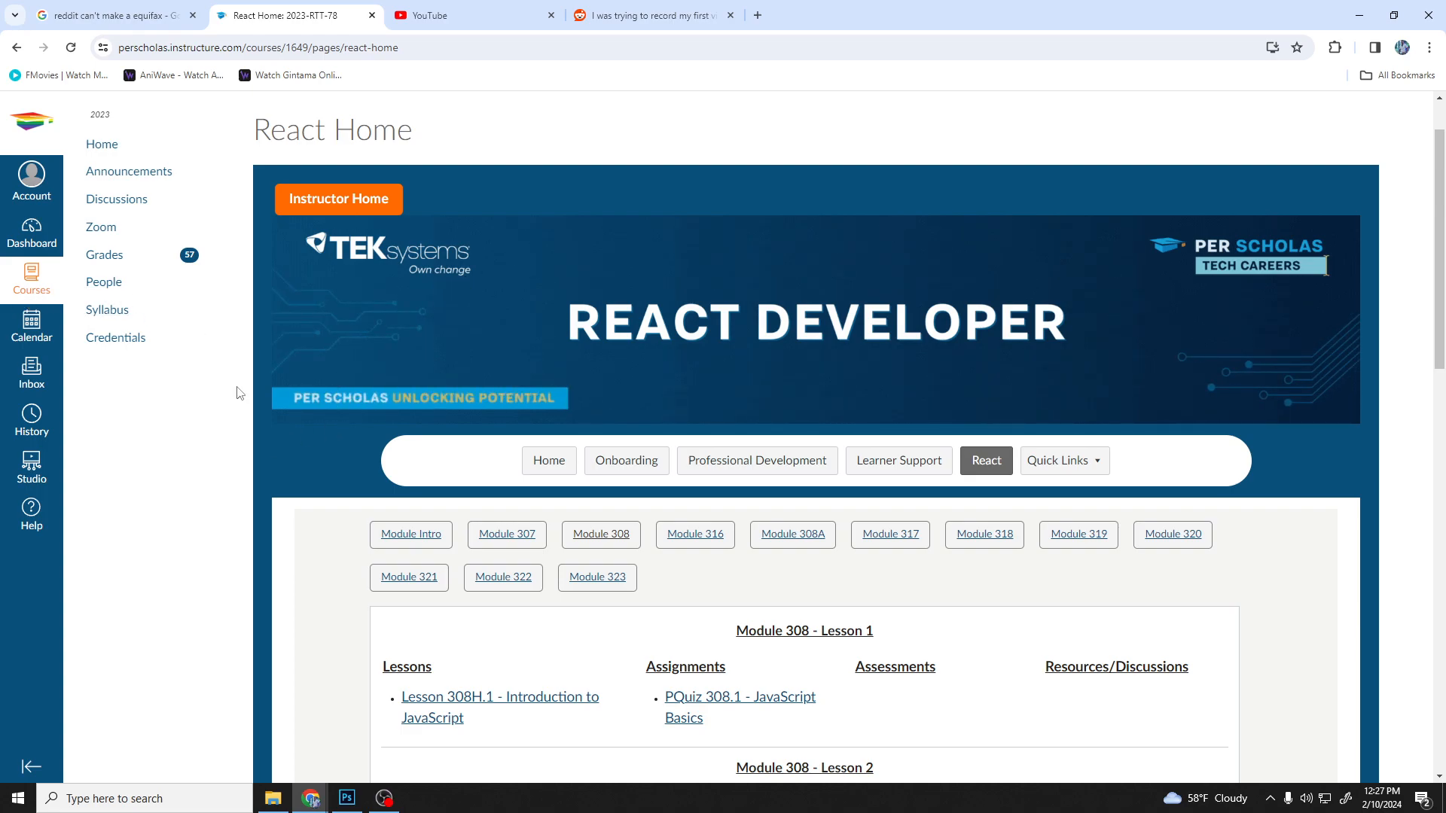
mouse_move(32, 329)
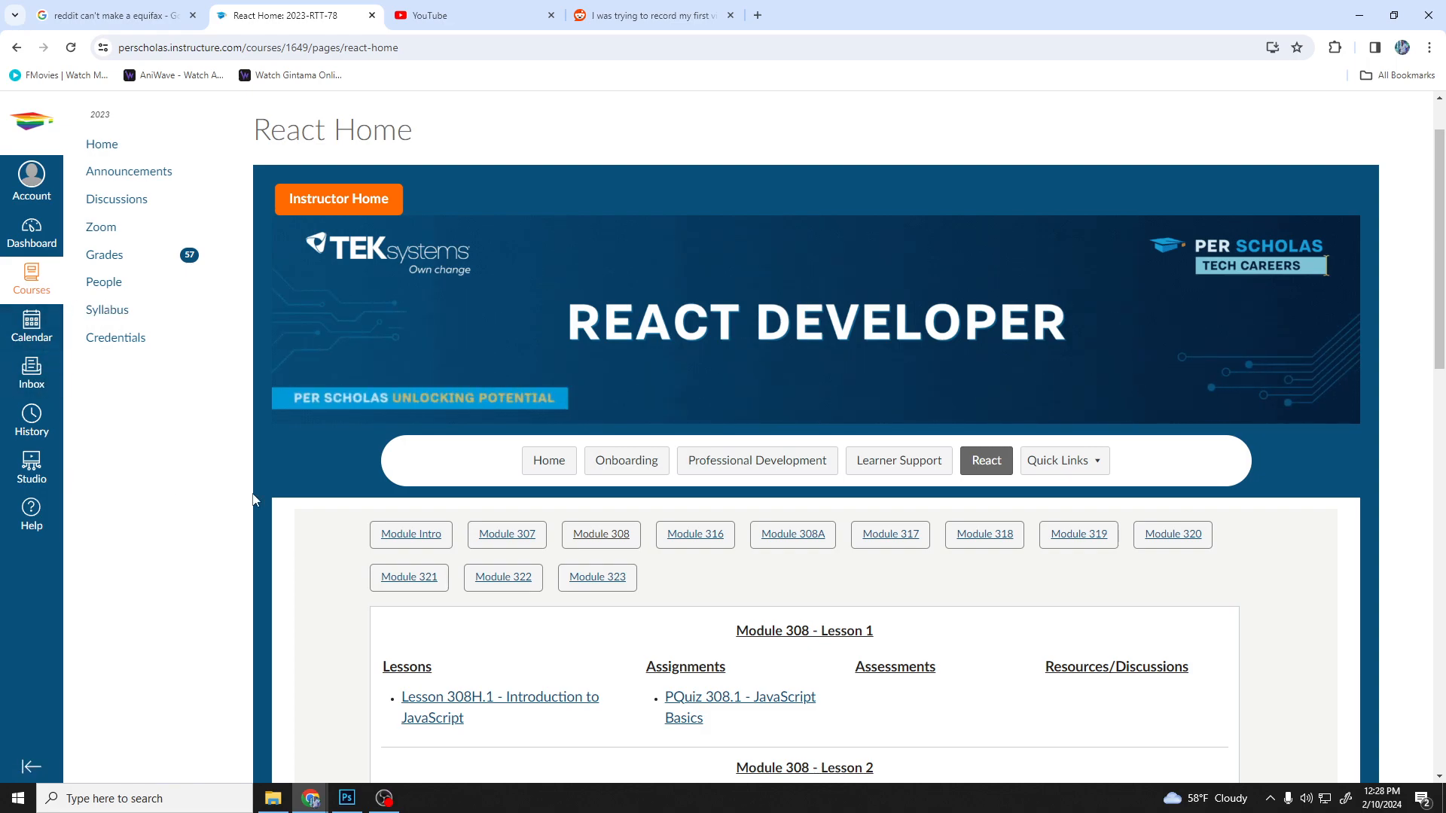
scroll("down", 3)
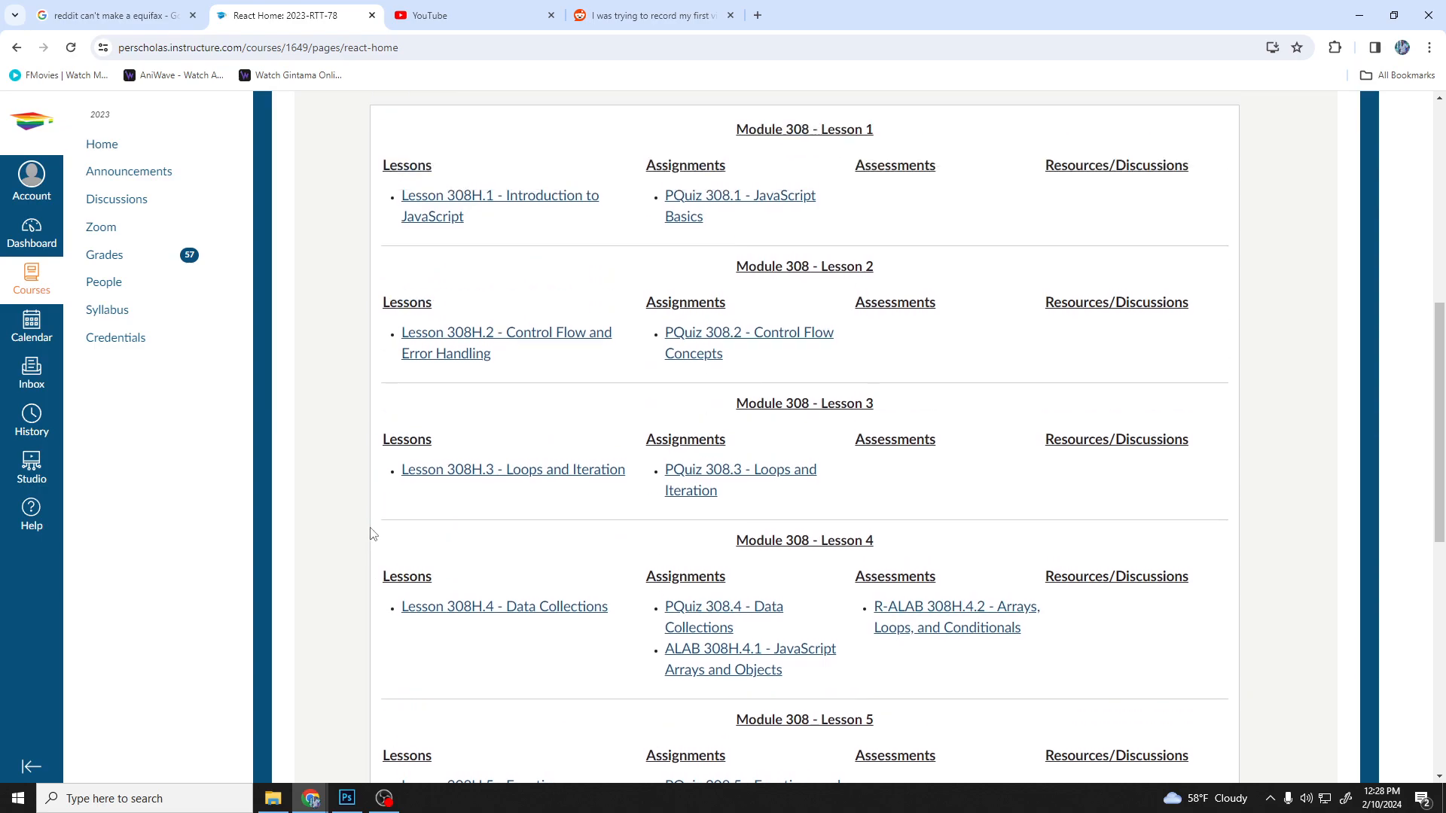
scroll("up", 3)
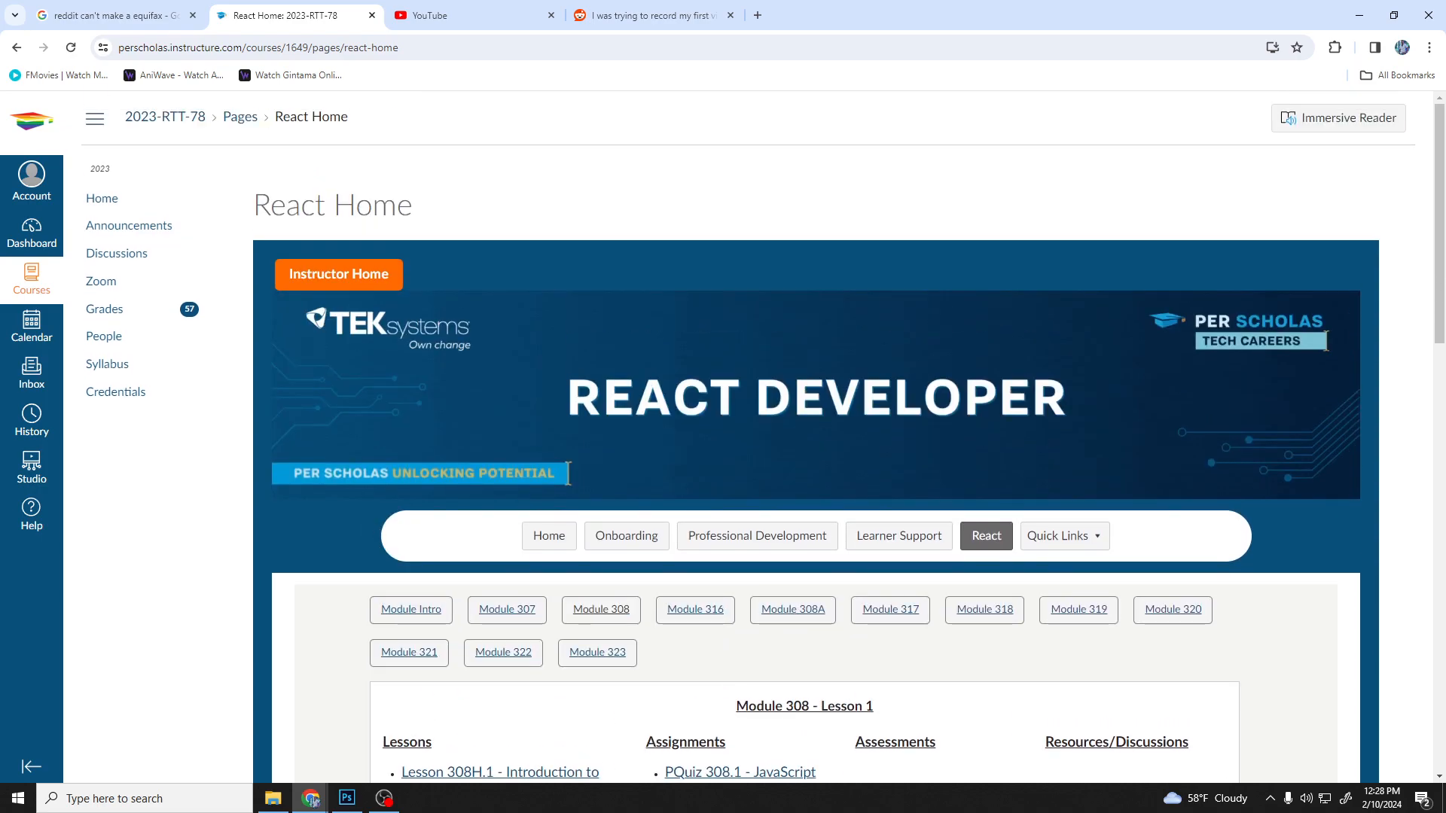
mouse_move(383, 522)
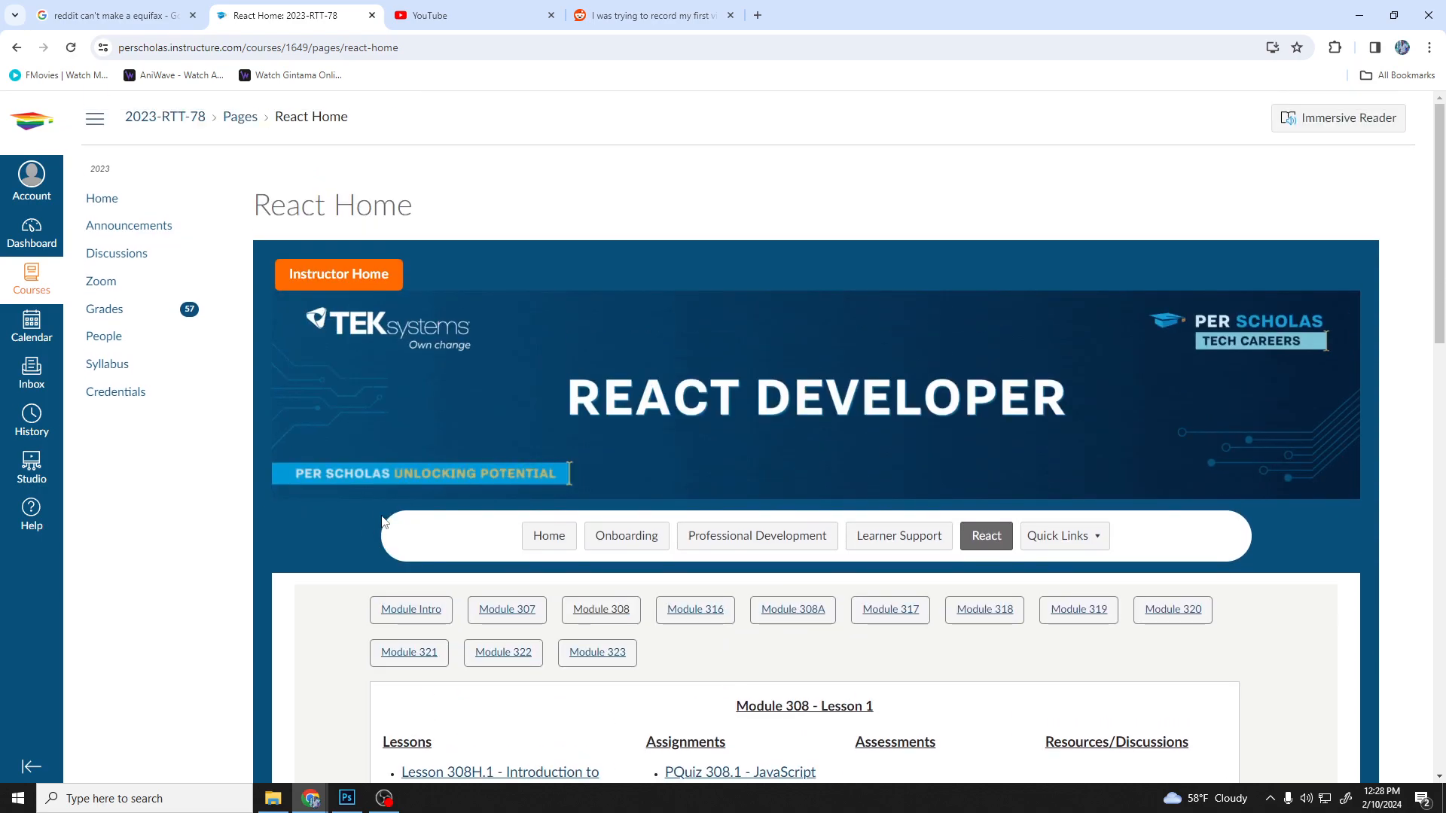